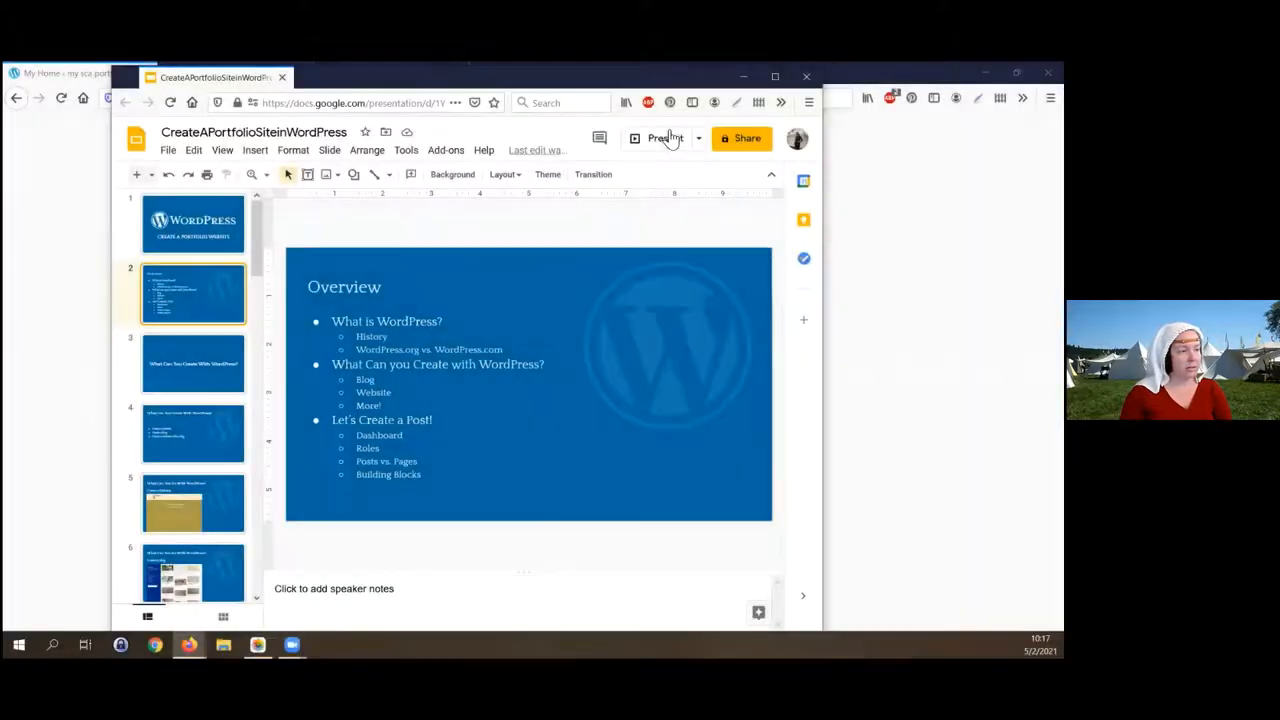
- Start the slideshow and maximize the window so the Overview slide fills the screen
click(698, 138)
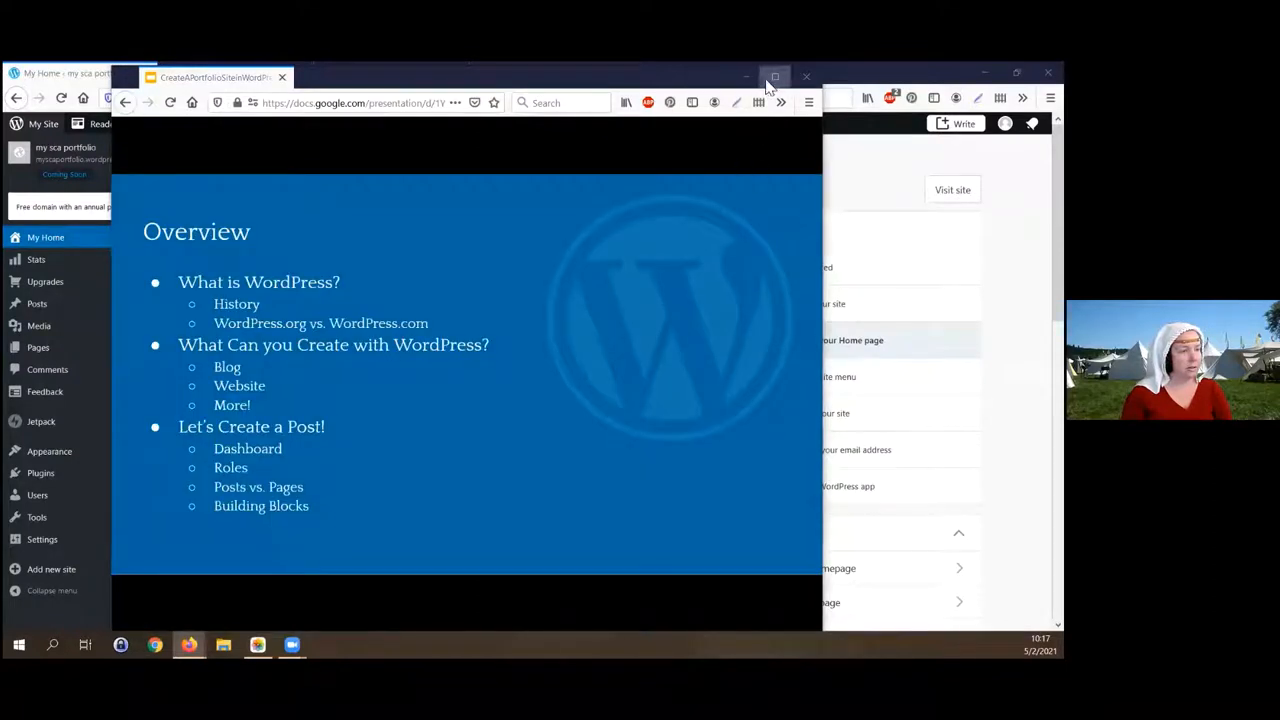
click(776, 76)
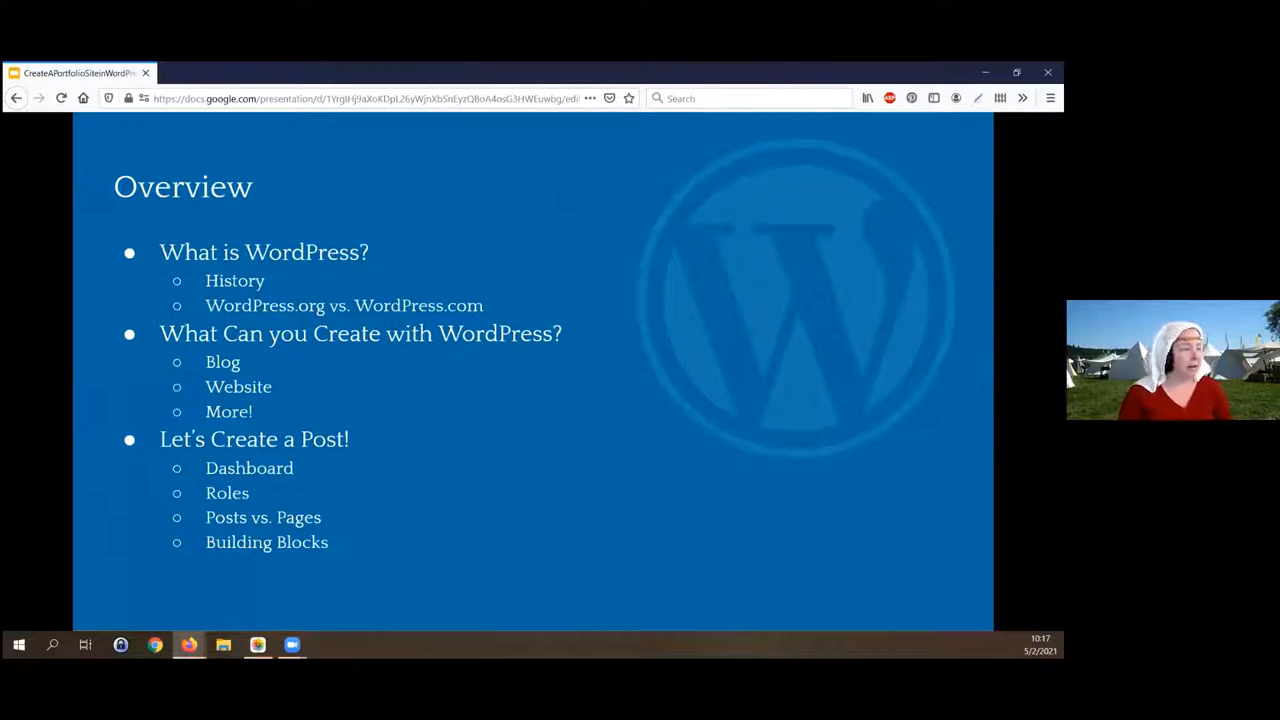
mouse_move(700, 300)
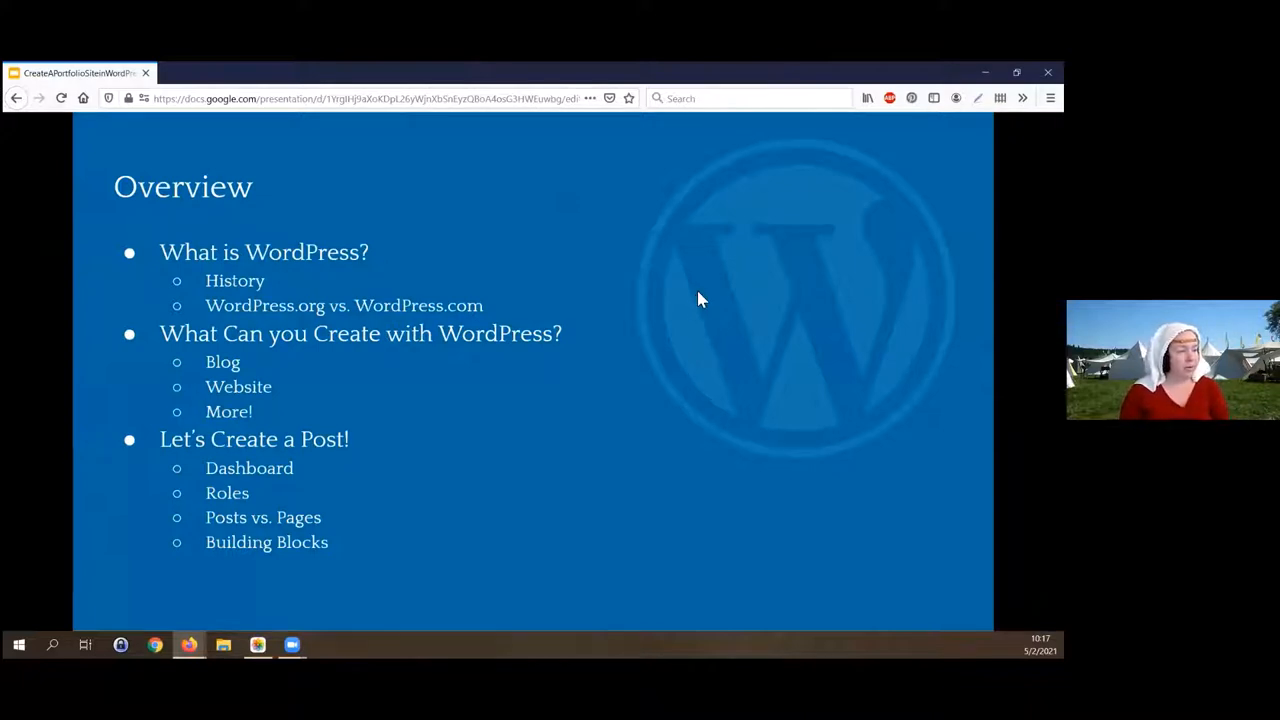
mouse_move(222, 238)
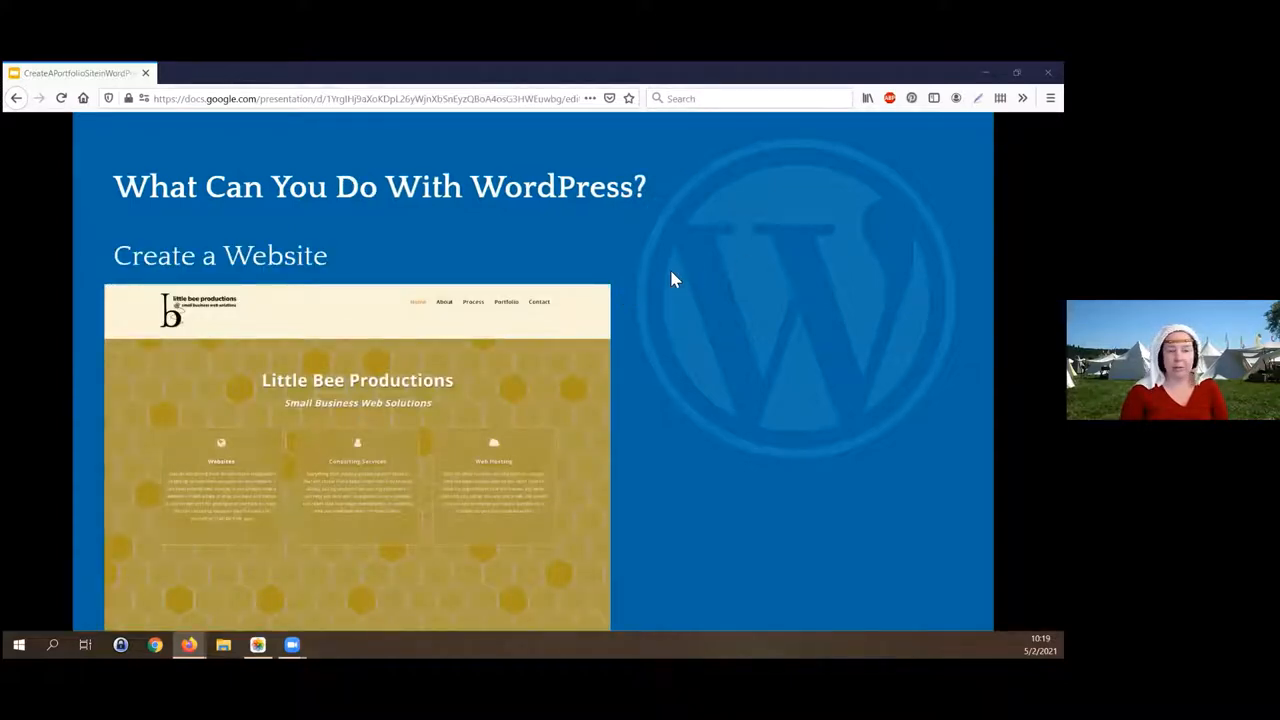
mouse_move(556, 276)
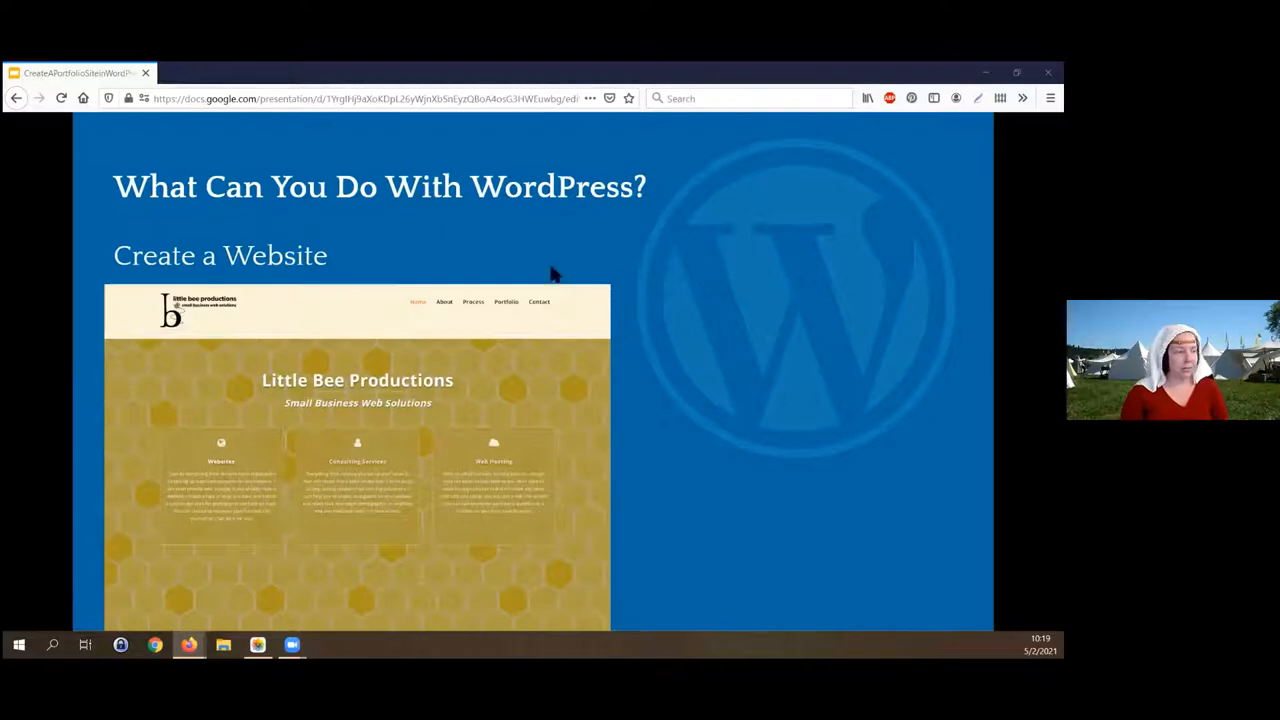
mouse_move(484, 344)
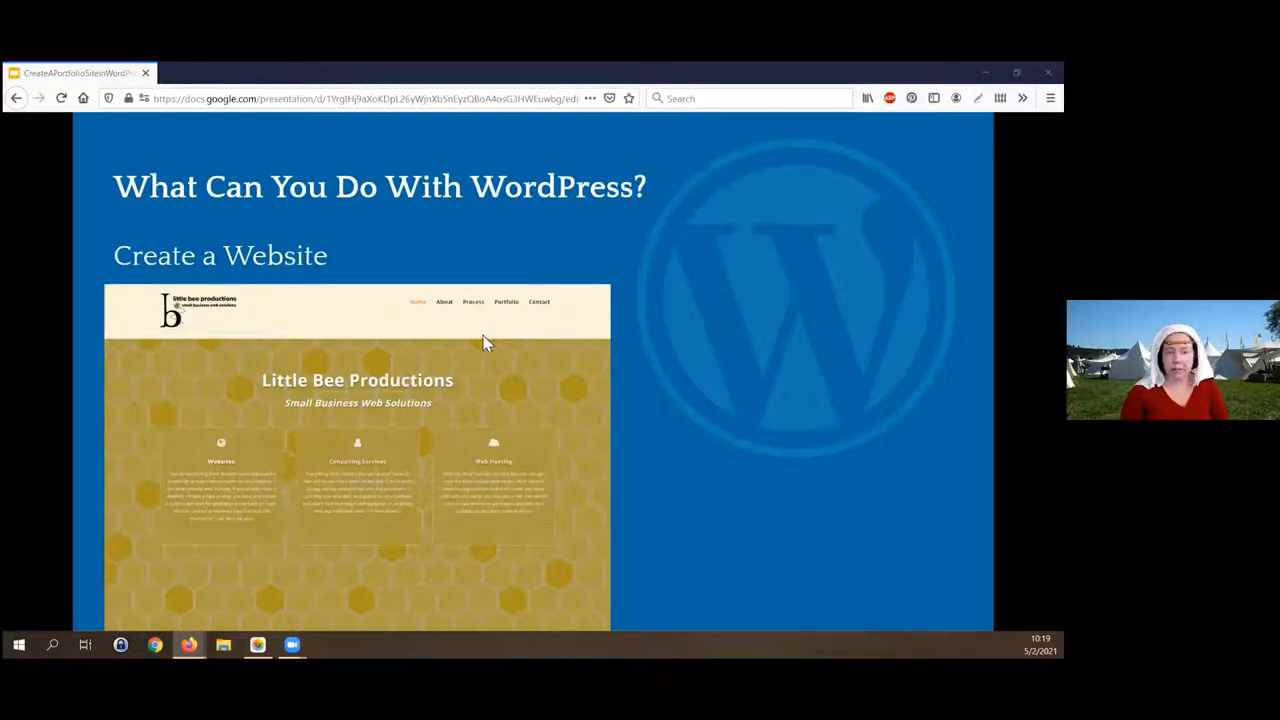
mouse_move(318, 428)
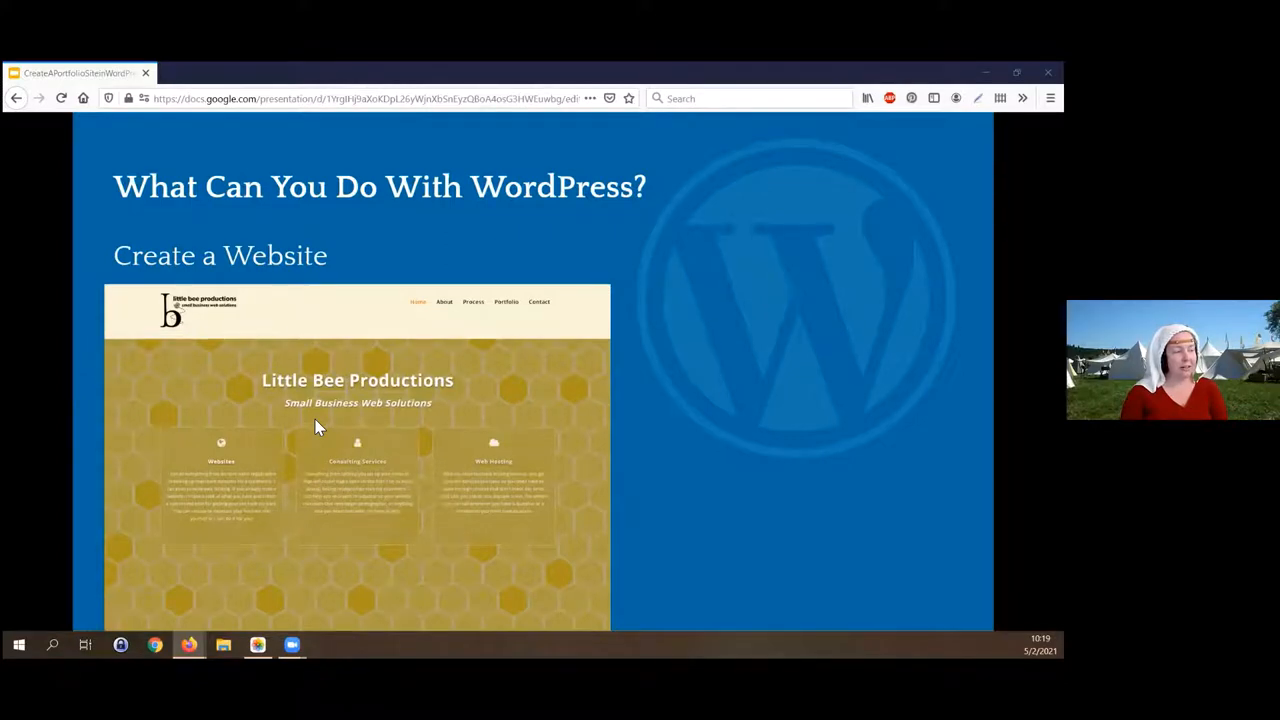
mouse_move(472, 408)
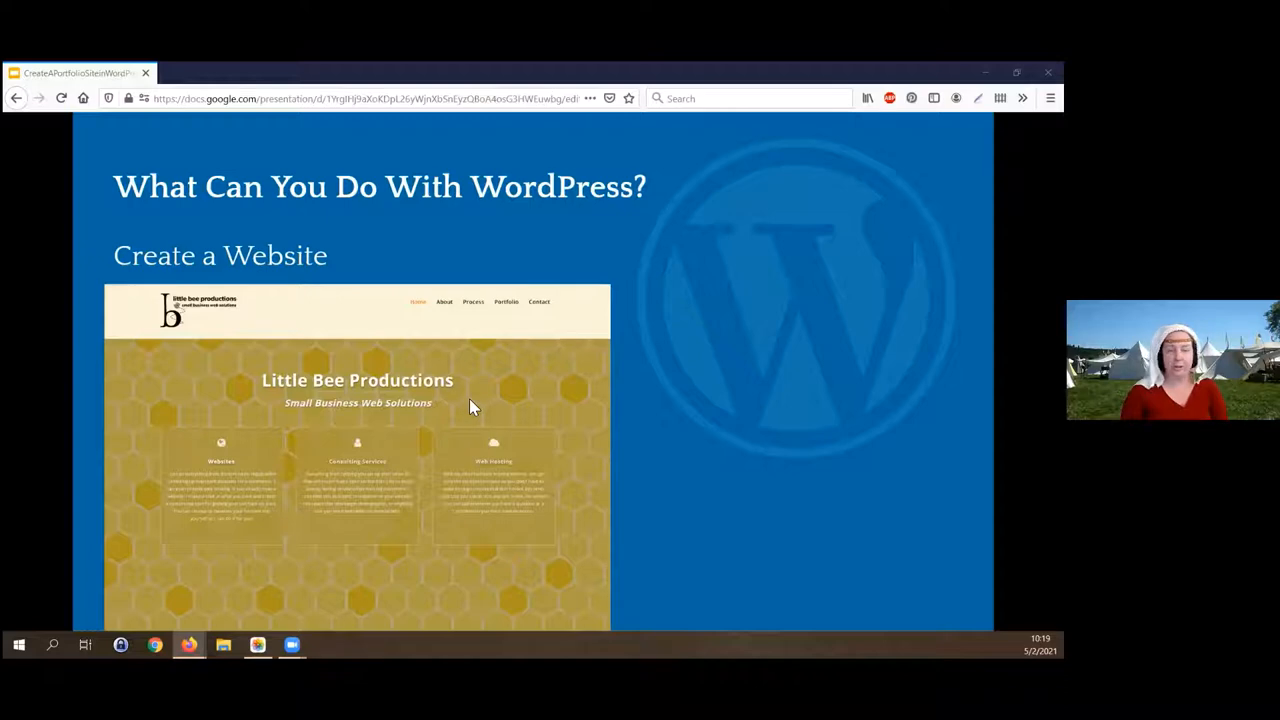
mouse_move(472, 312)
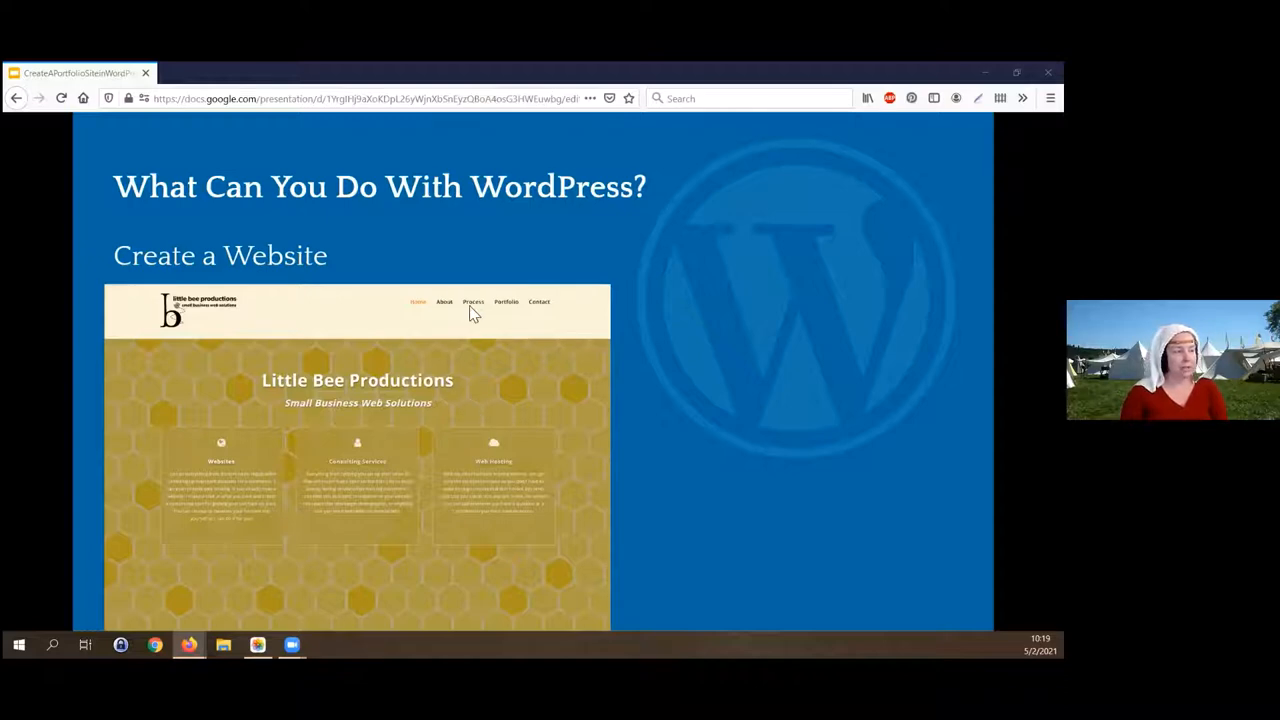
mouse_move(512, 318)
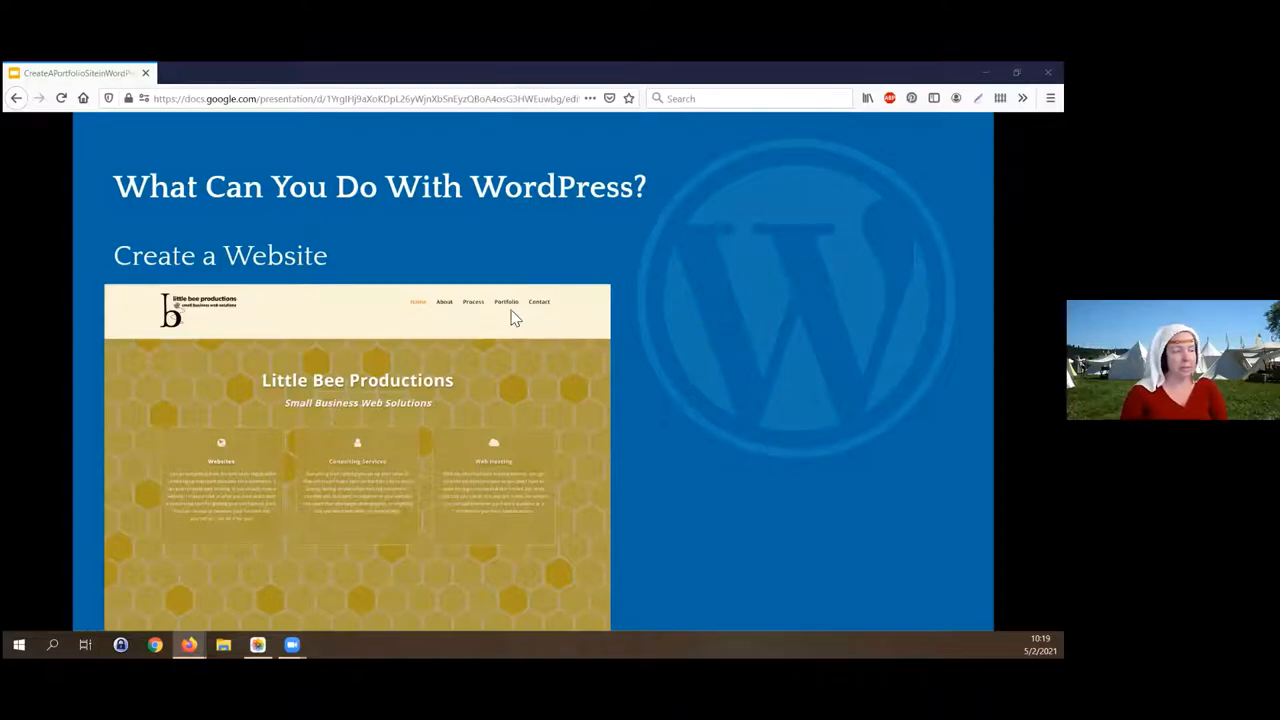
mouse_move(332, 460)
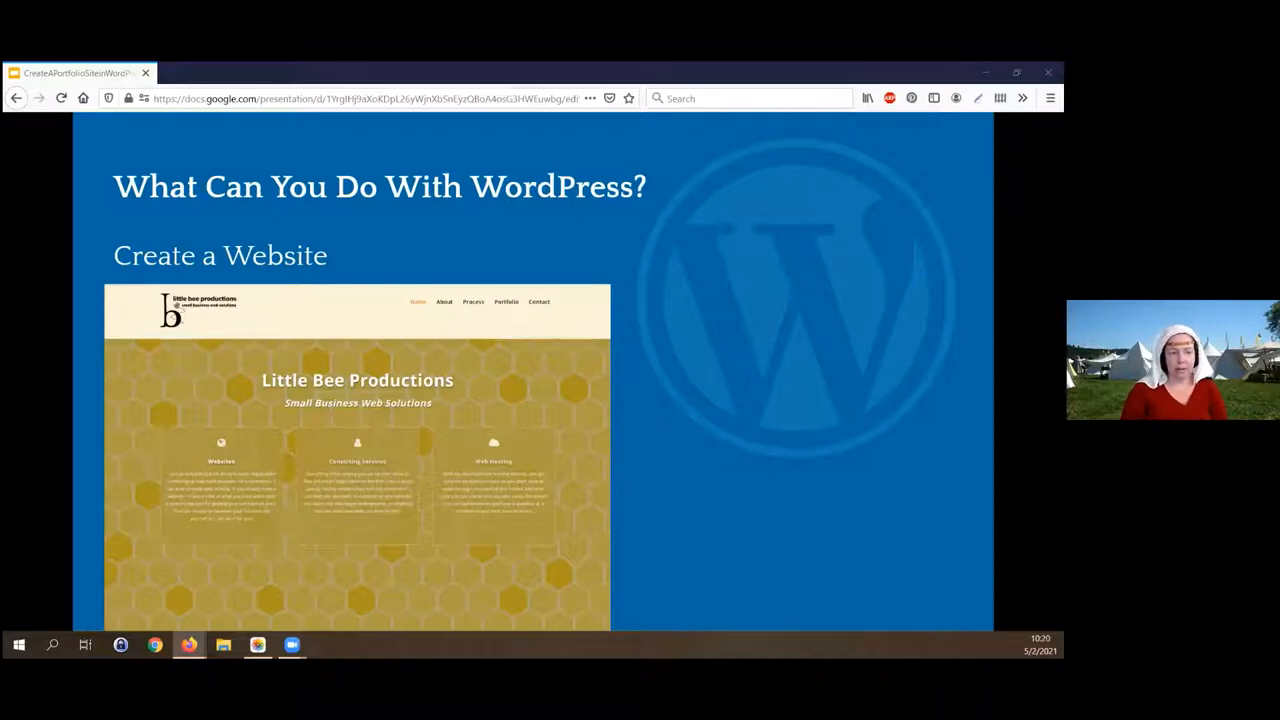
mouse_move(490, 318)
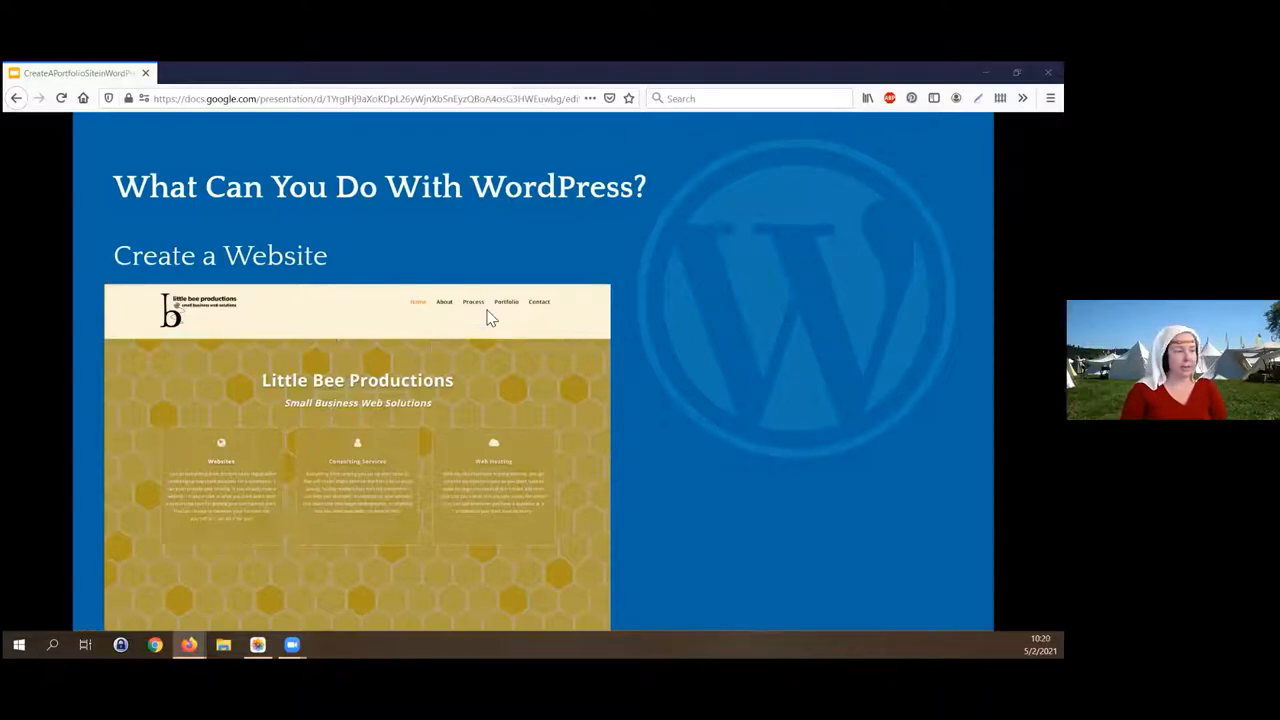
mouse_move(612, 352)
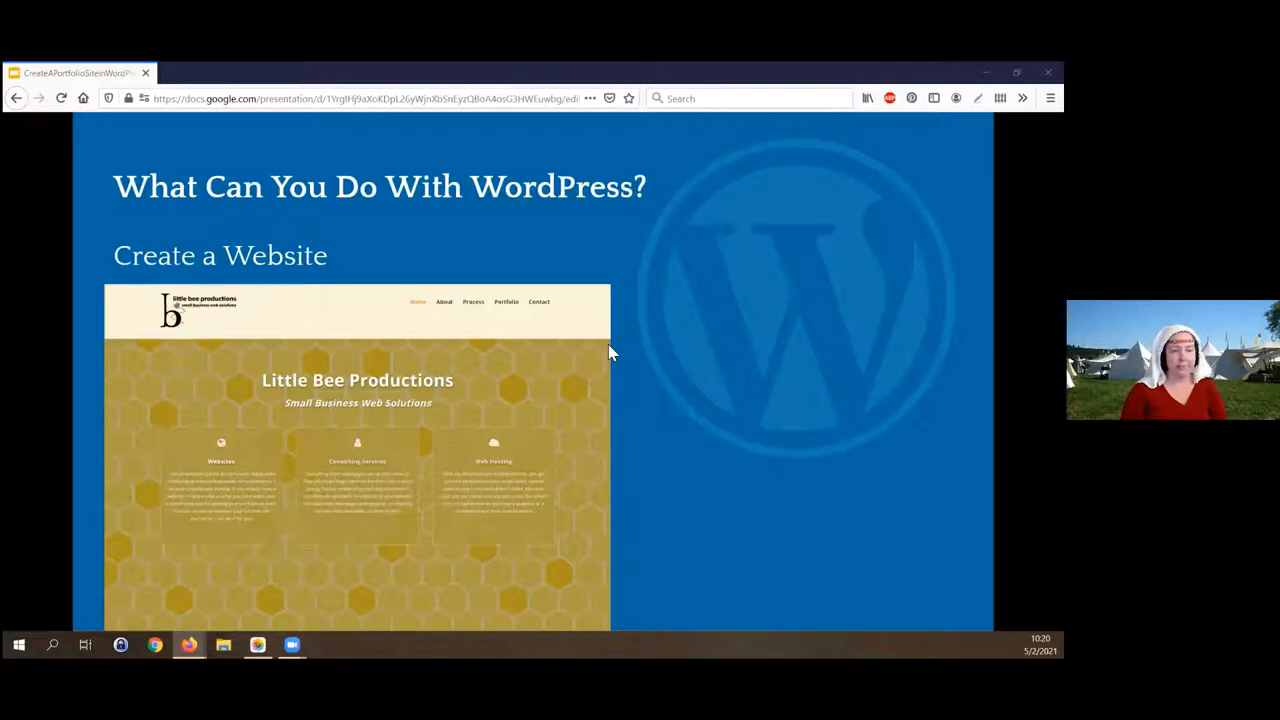
mouse_move(490, 370)
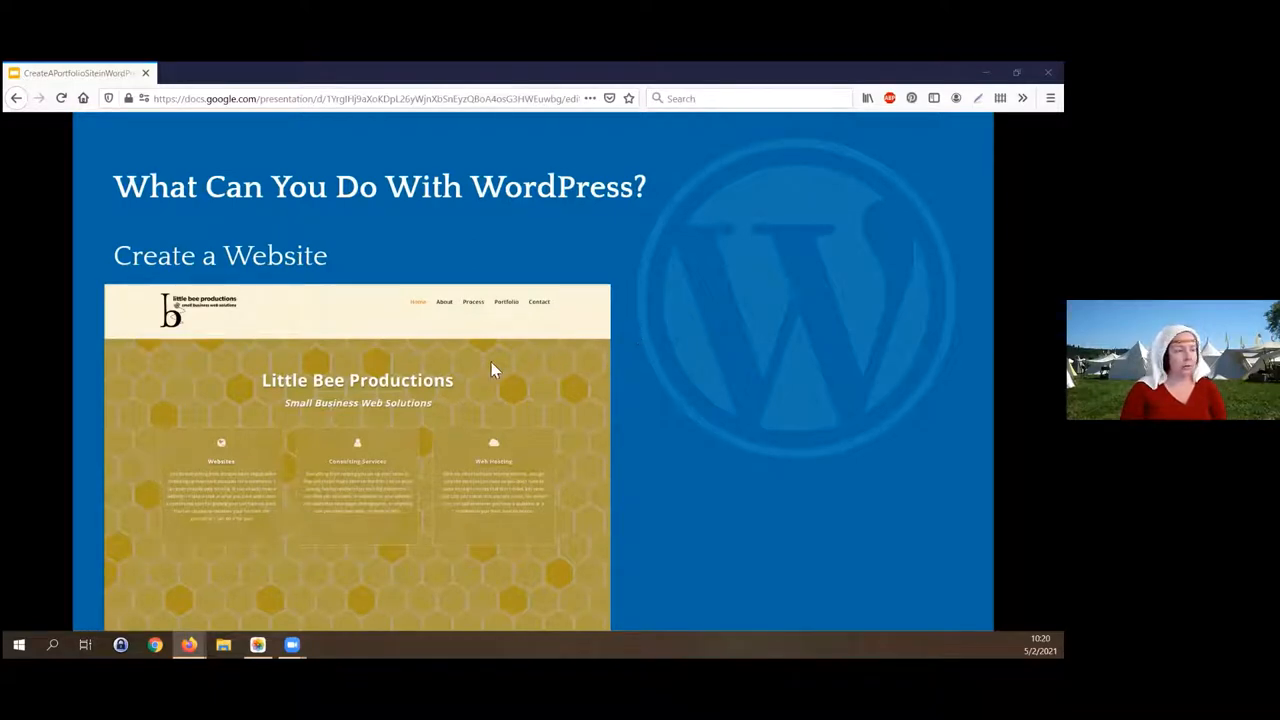
mouse_move(556, 486)
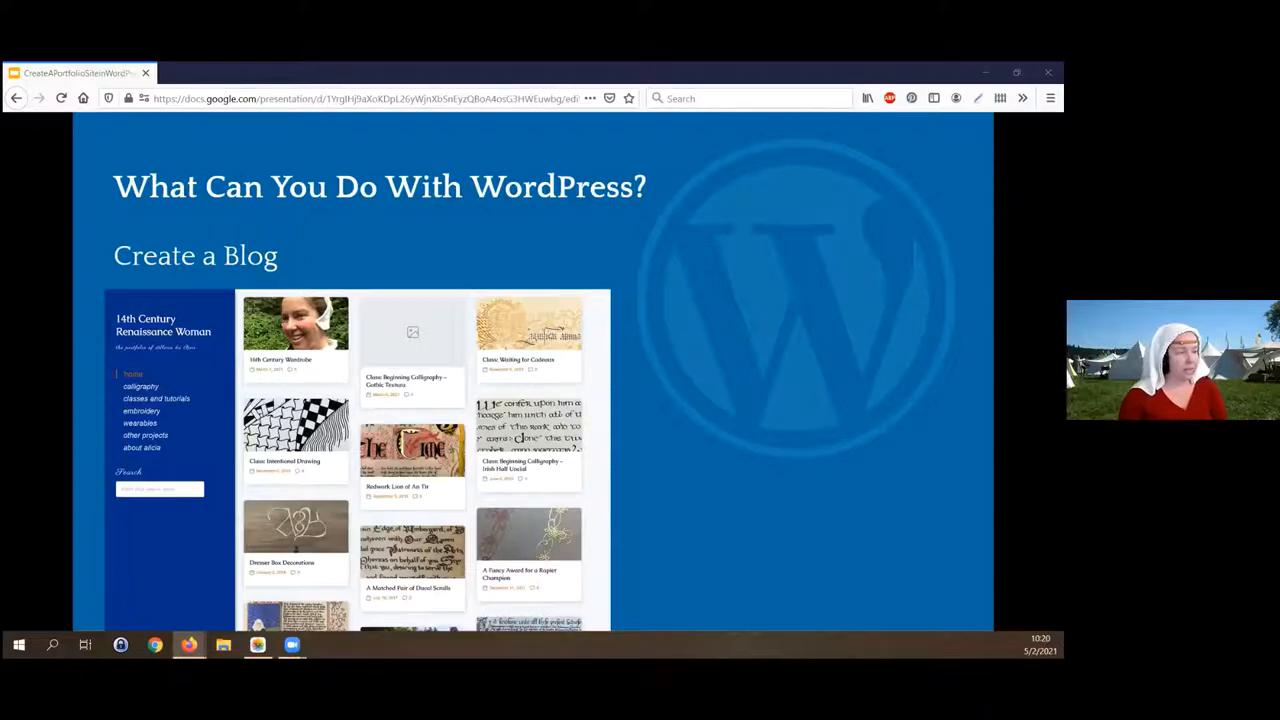
mouse_move(462, 412)
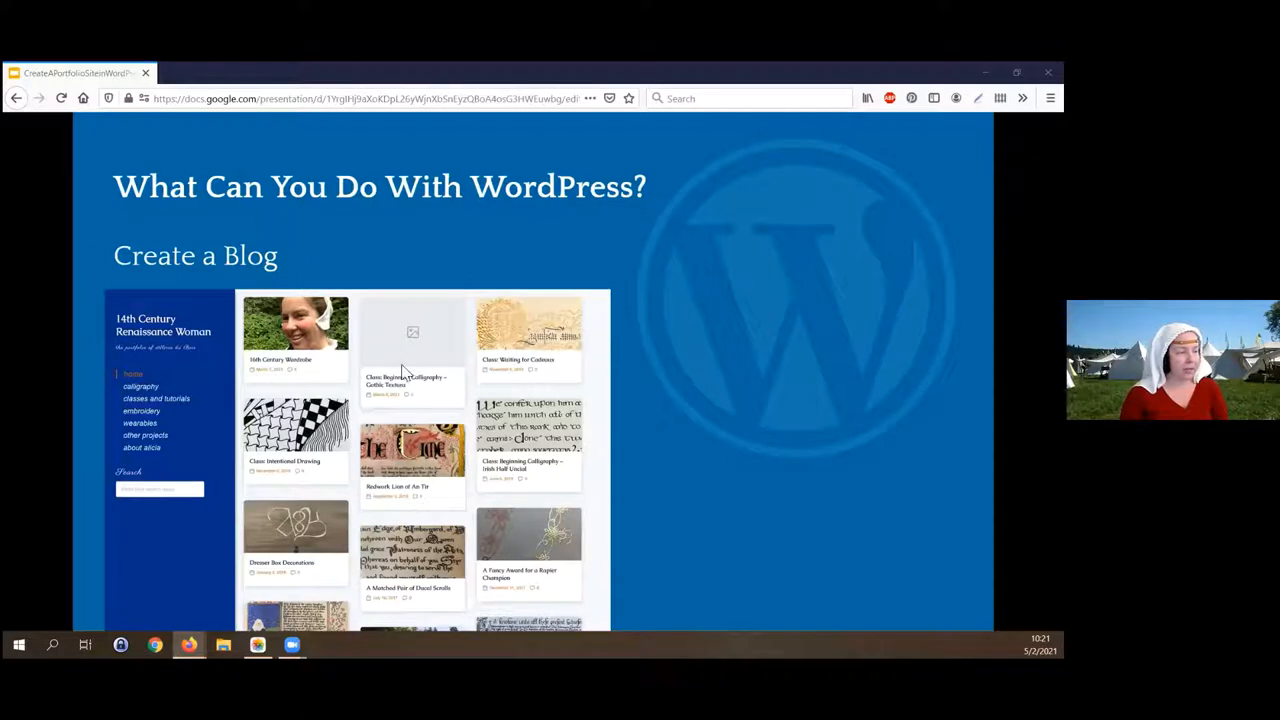
mouse_move(524, 558)
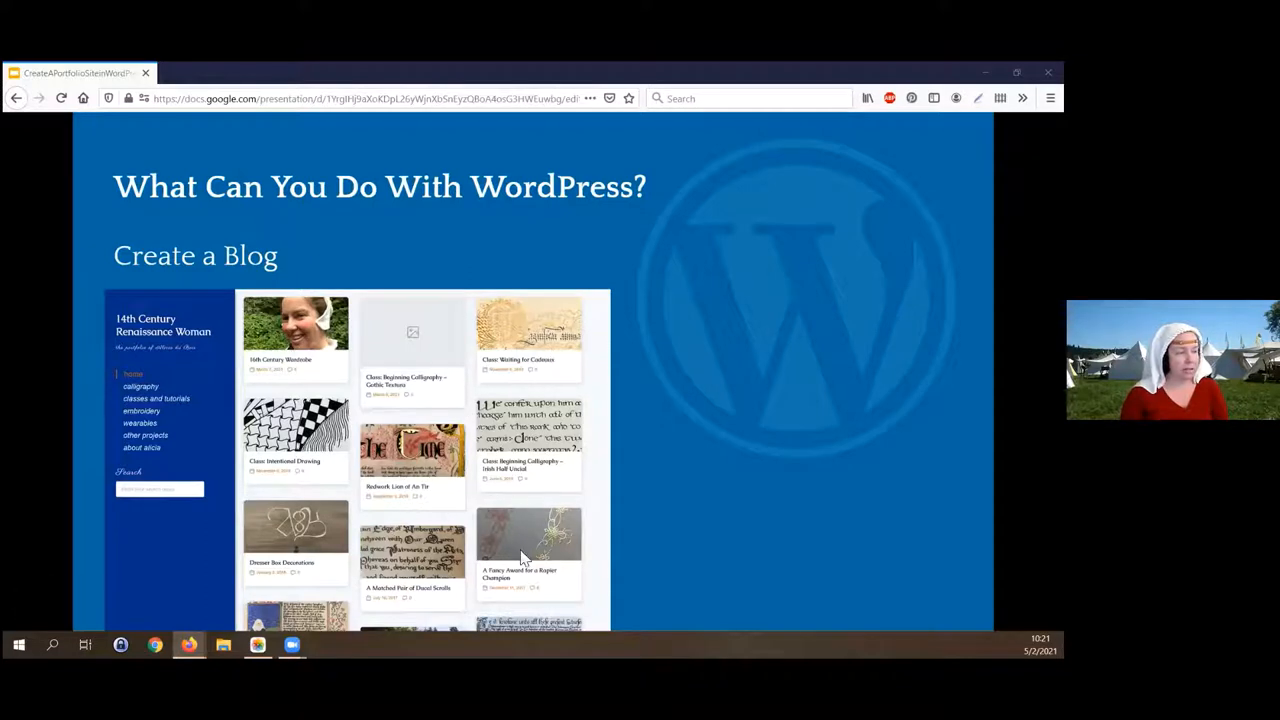
mouse_move(408, 564)
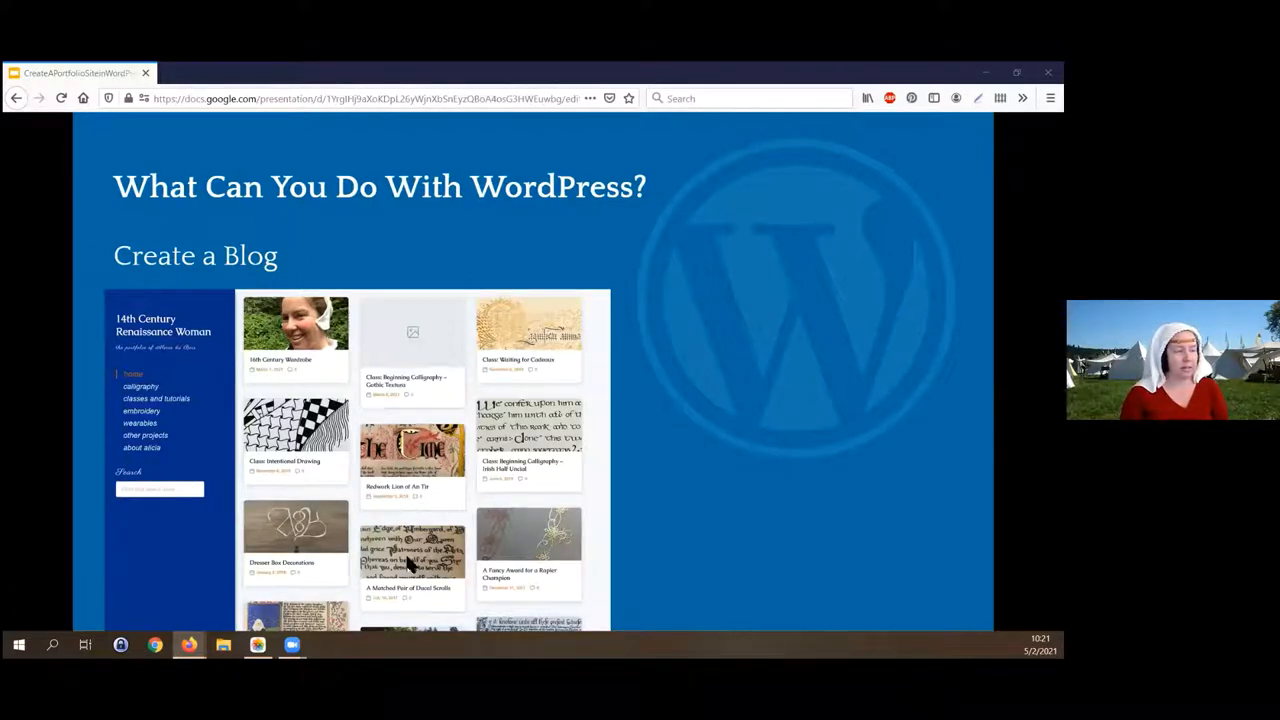
mouse_move(320, 364)
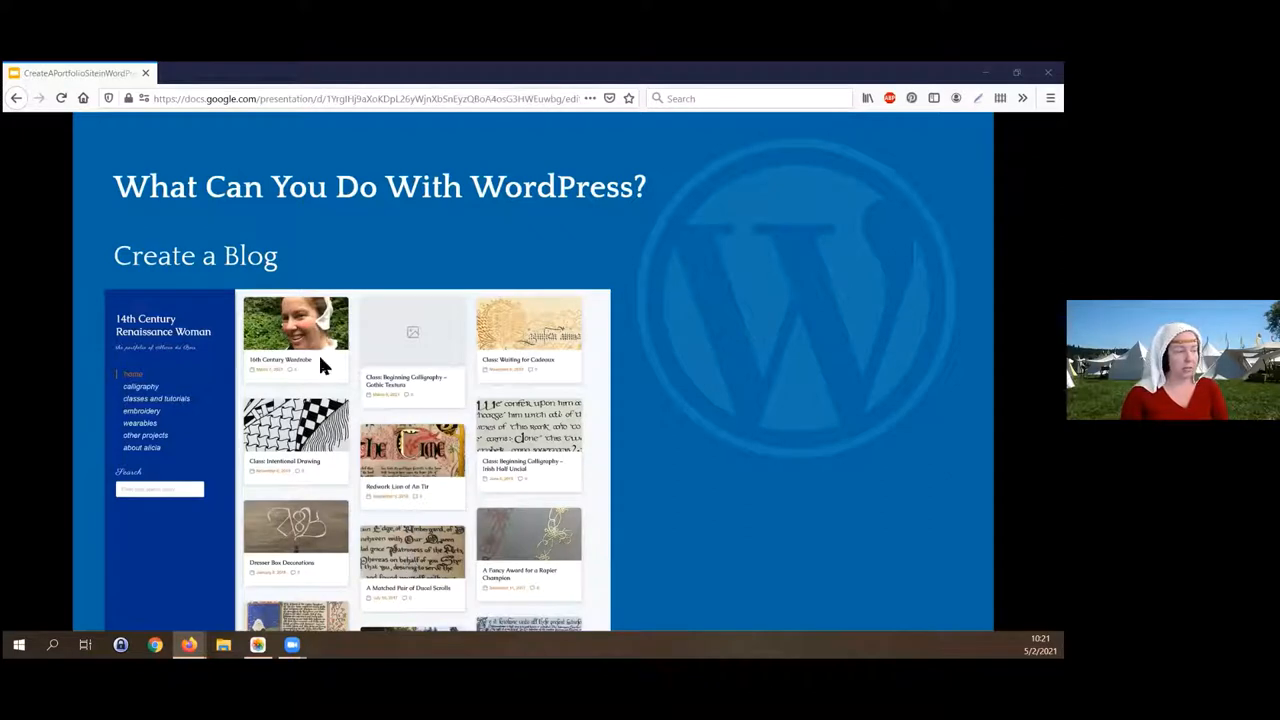
mouse_move(250, 484)
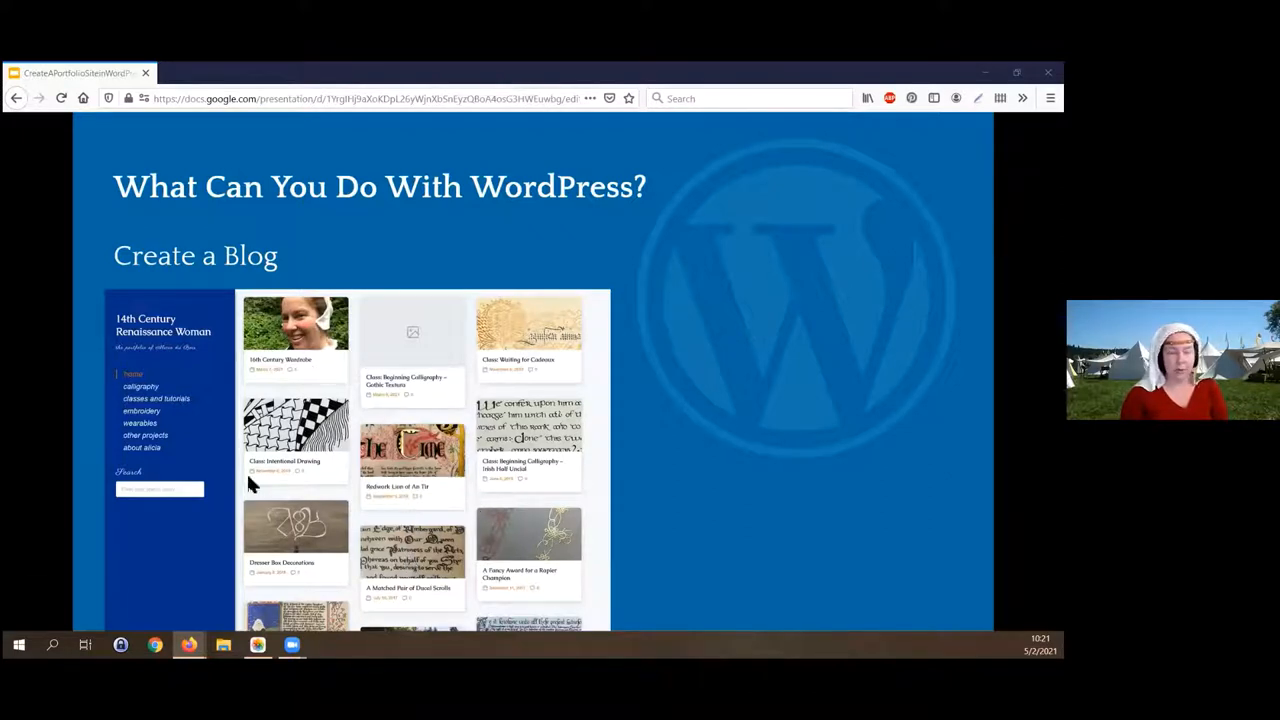
mouse_move(284, 388)
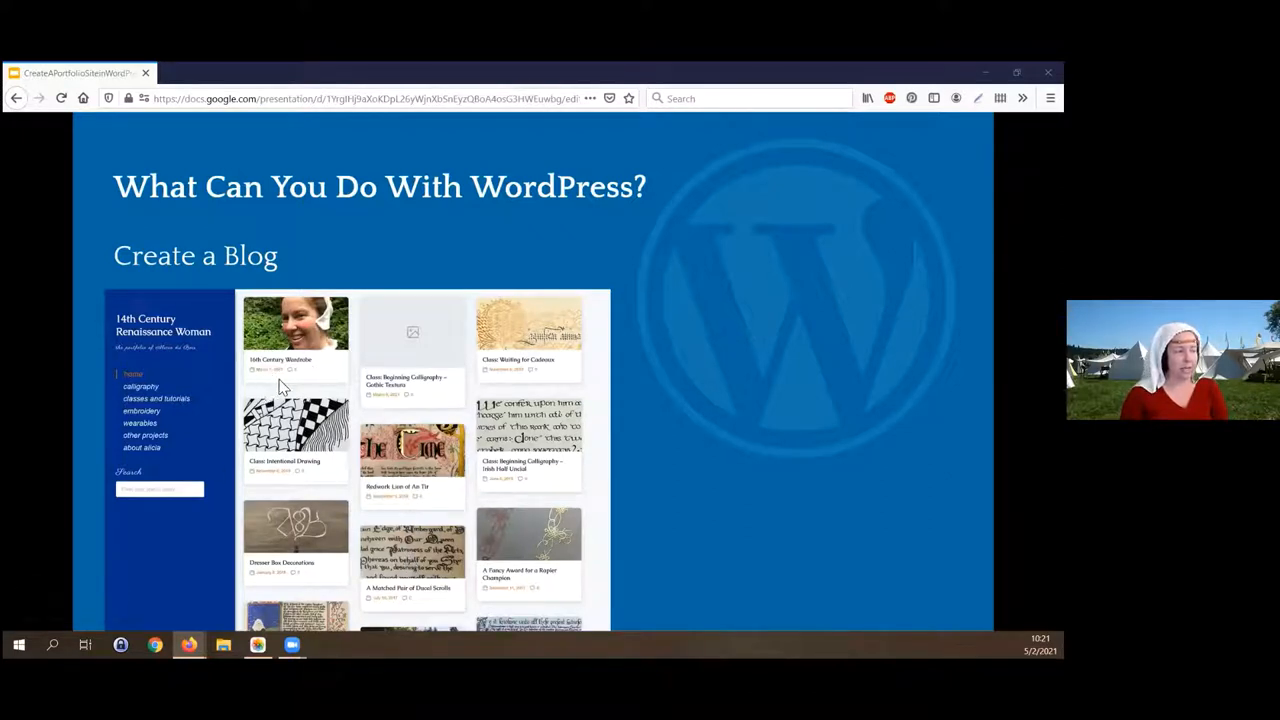
mouse_move(404, 412)
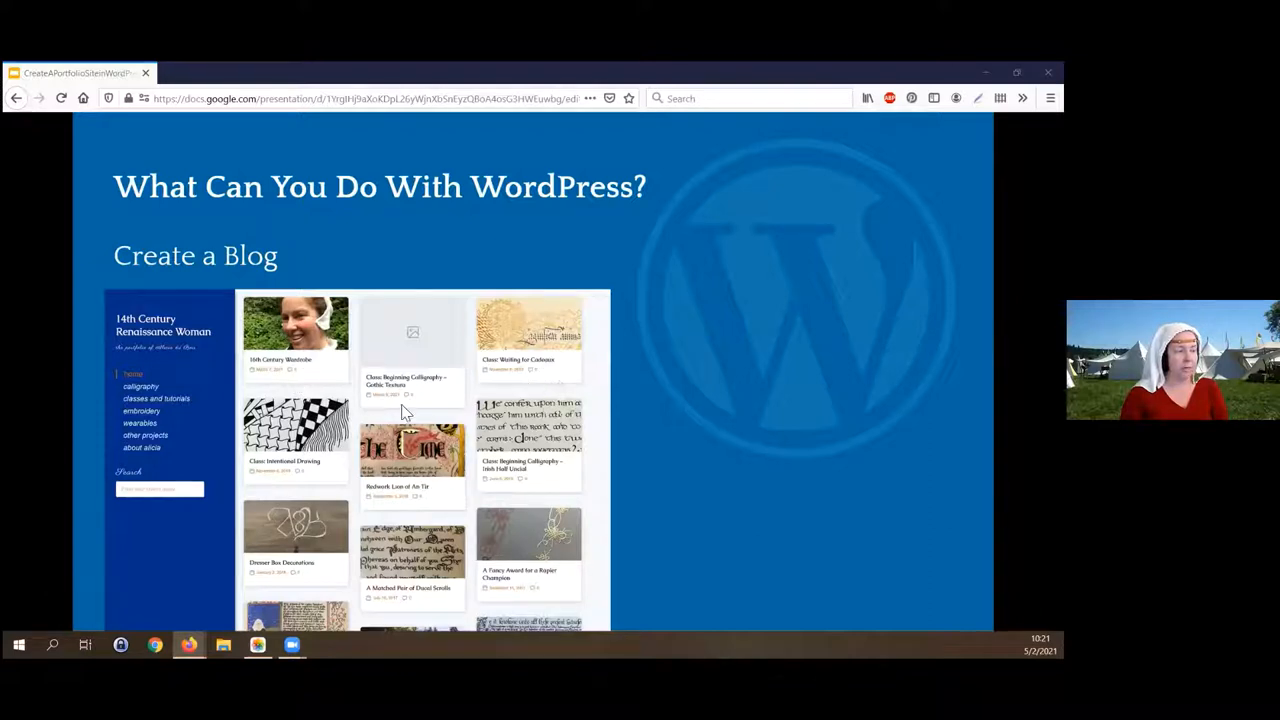
mouse_move(416, 608)
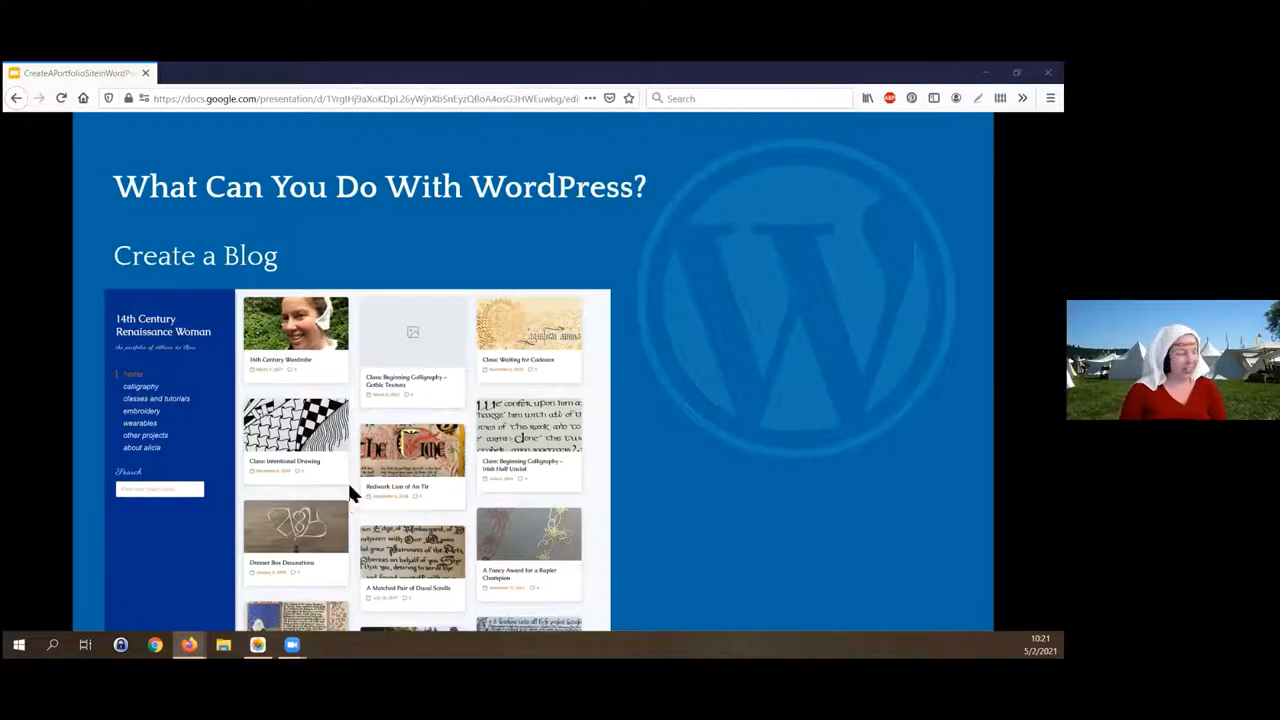
mouse_move(376, 482)
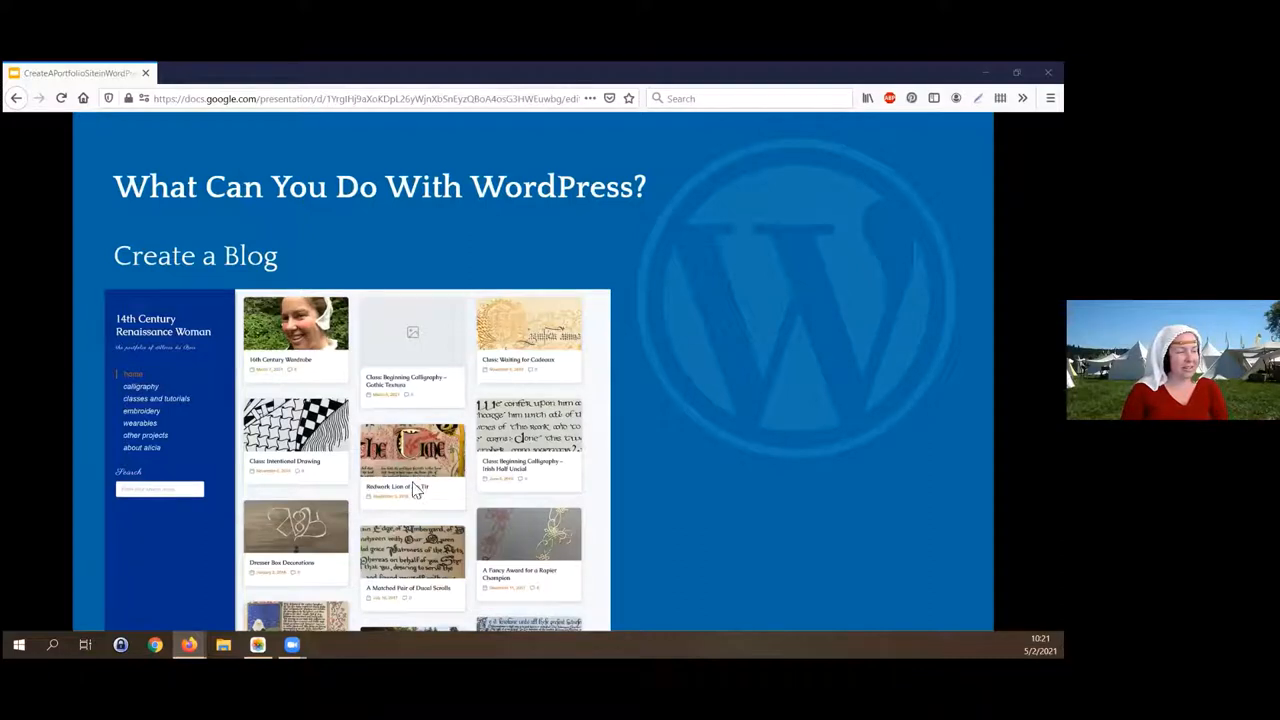
mouse_move(428, 432)
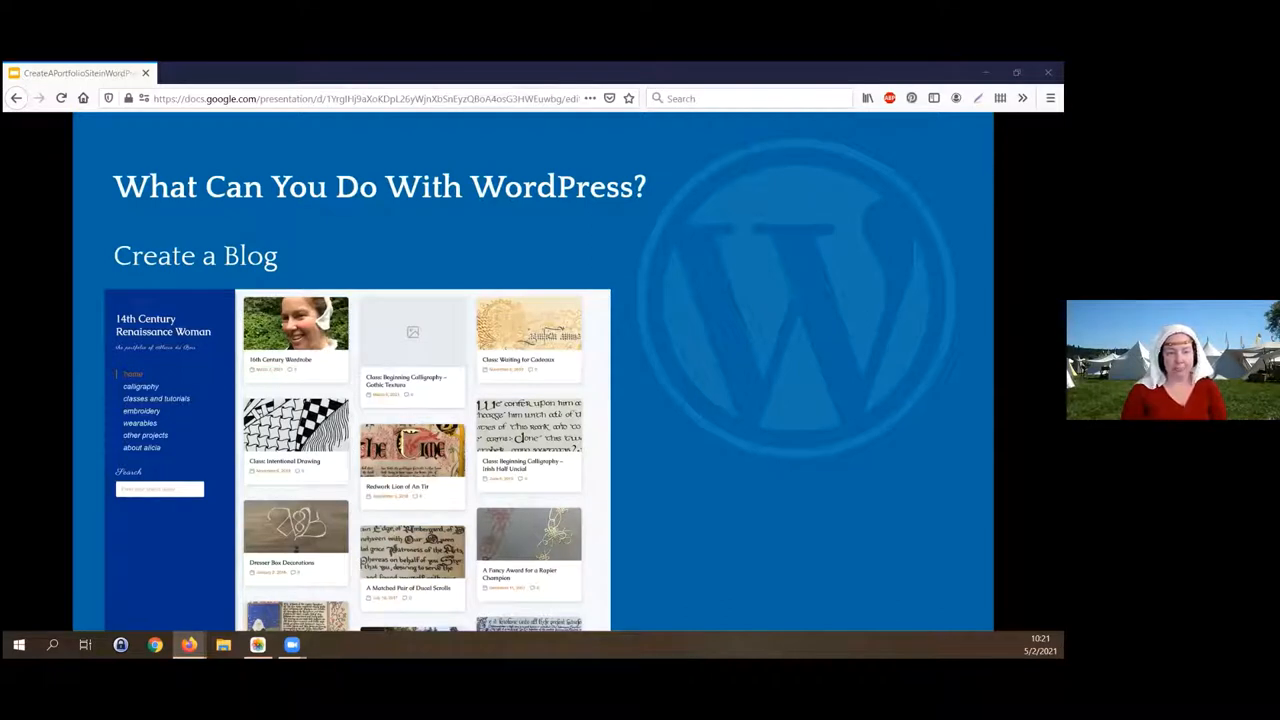
mouse_move(424, 350)
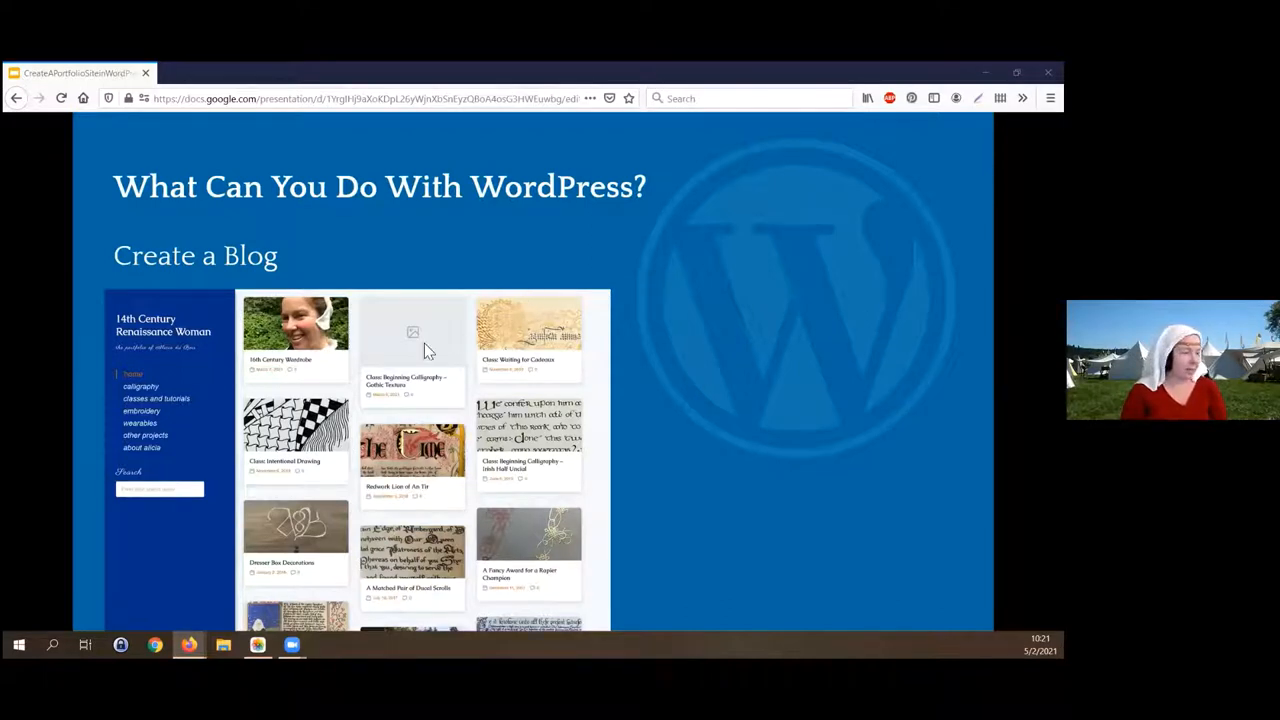
mouse_move(418, 448)
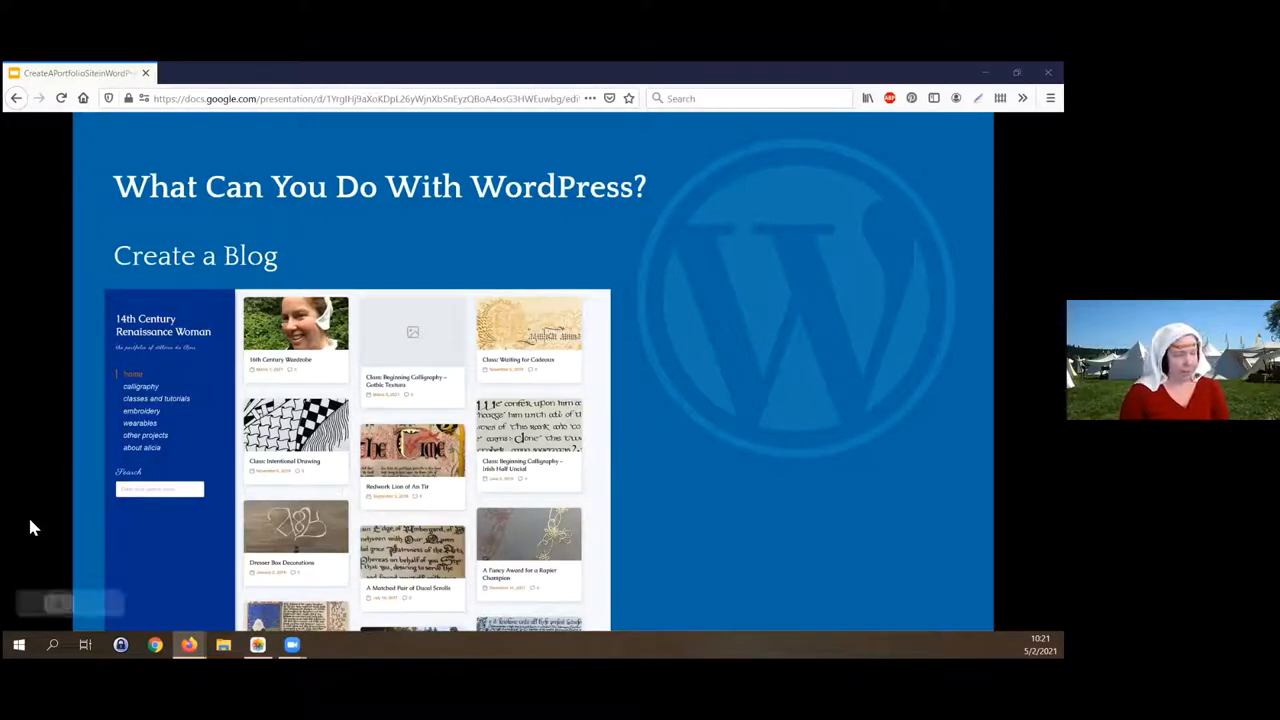
mouse_move(324, 488)
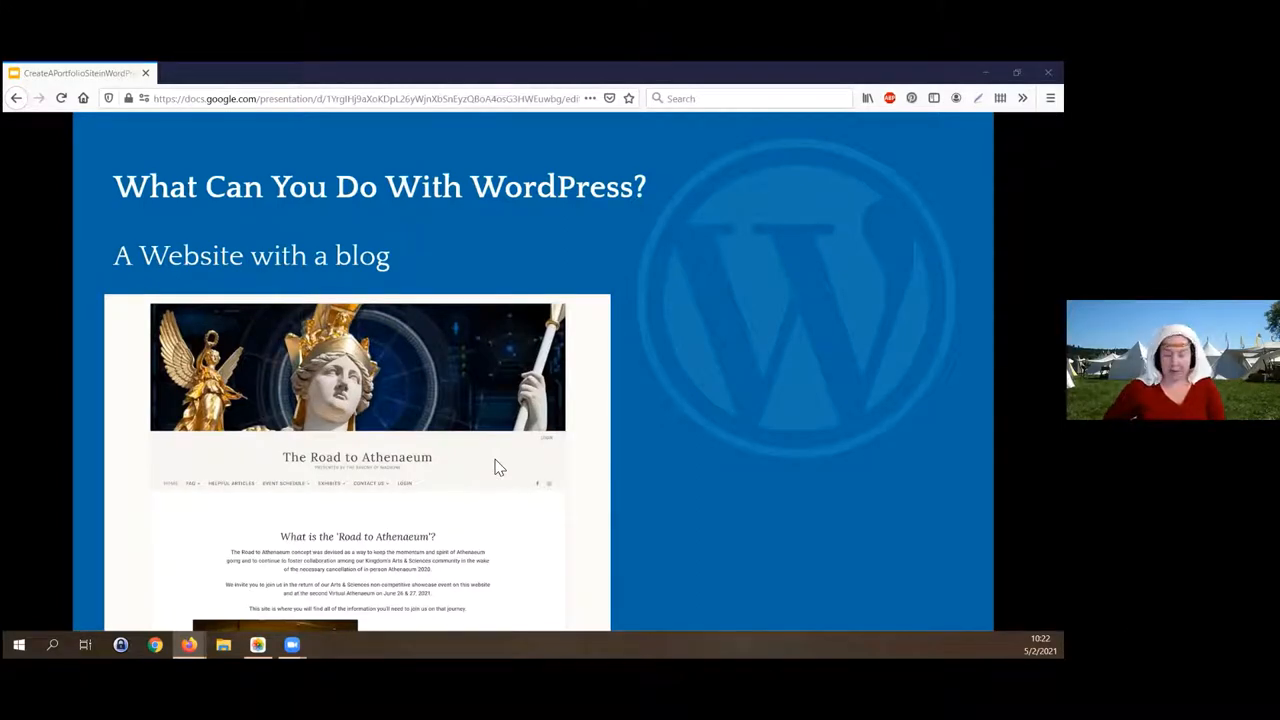
mouse_move(350, 582)
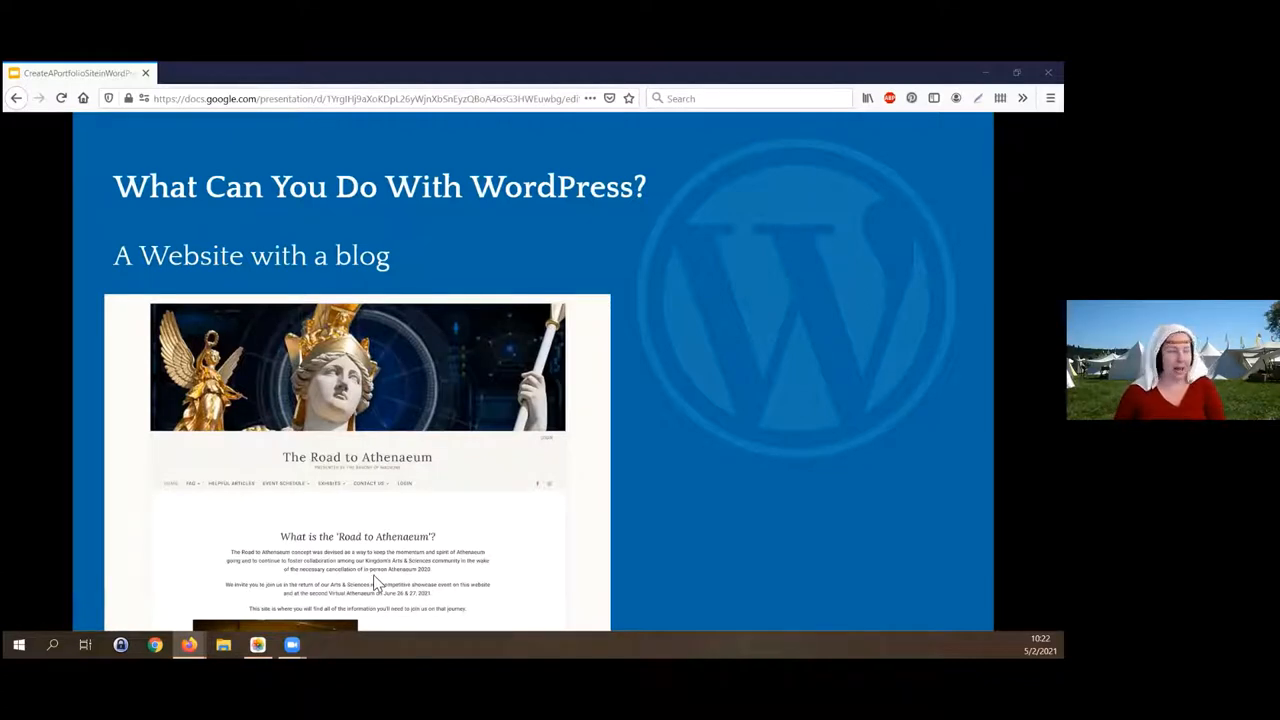
mouse_move(356, 510)
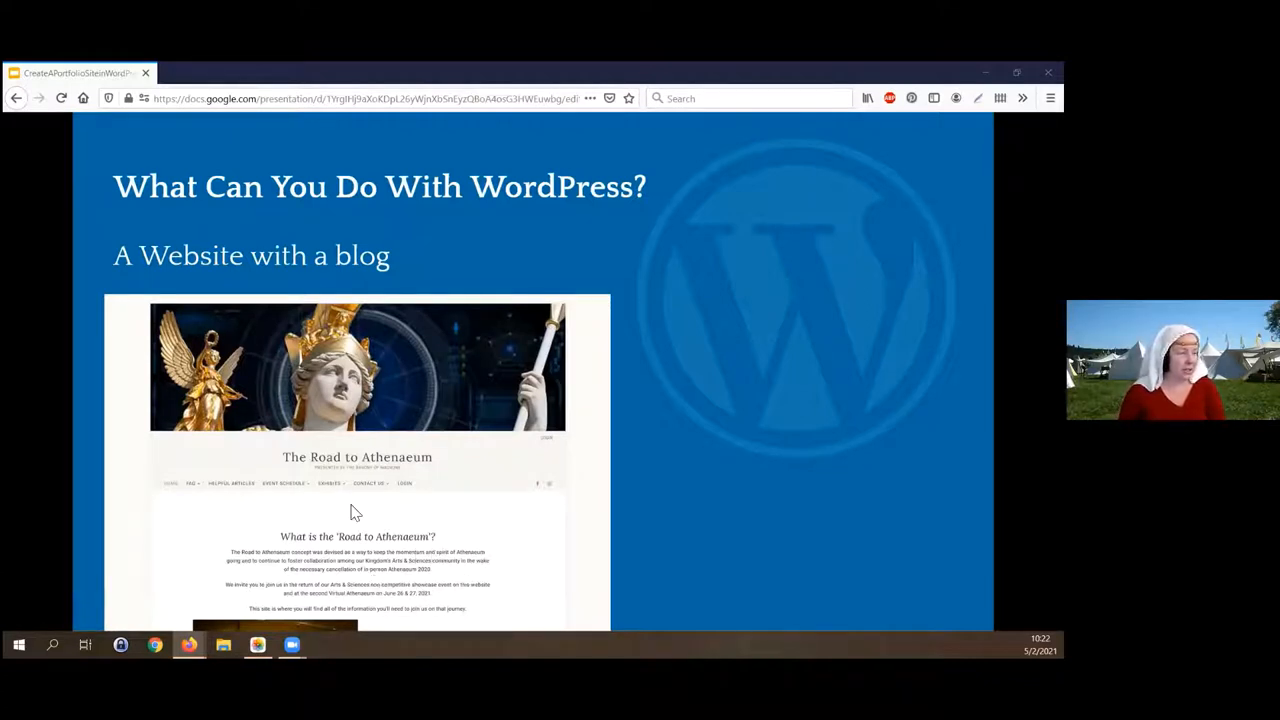
mouse_move(322, 496)
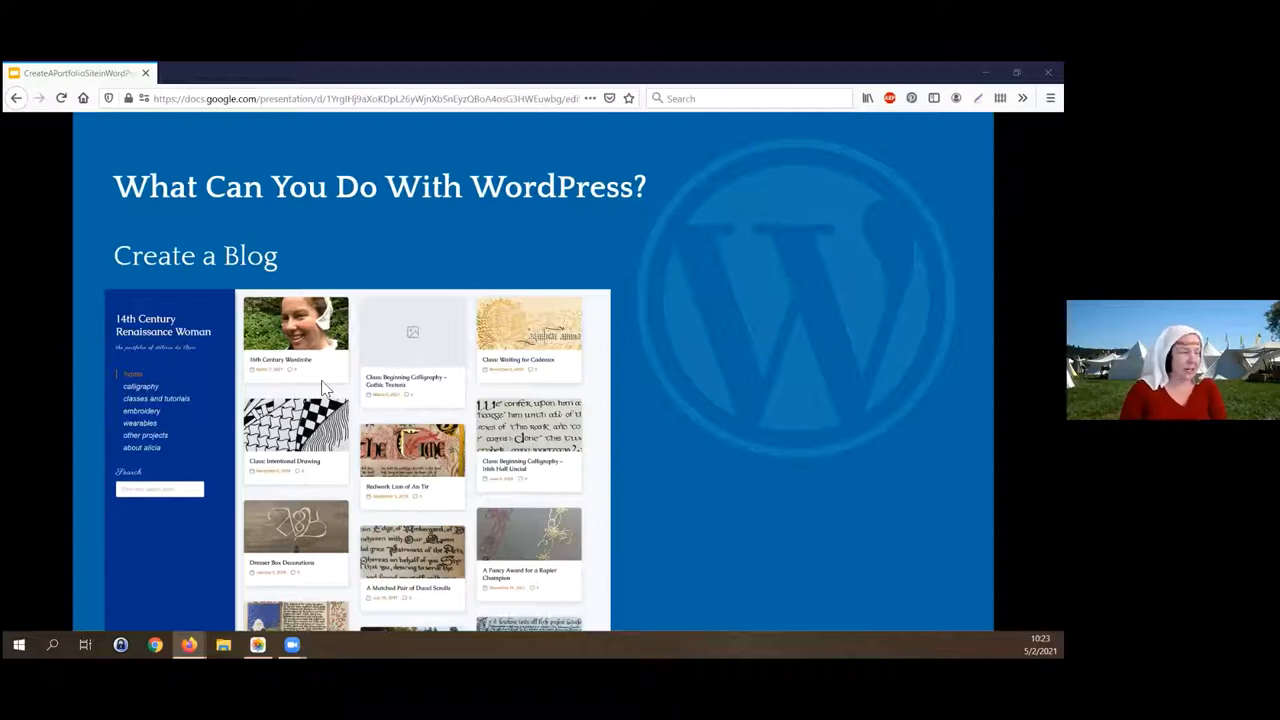
mouse_move(538, 528)
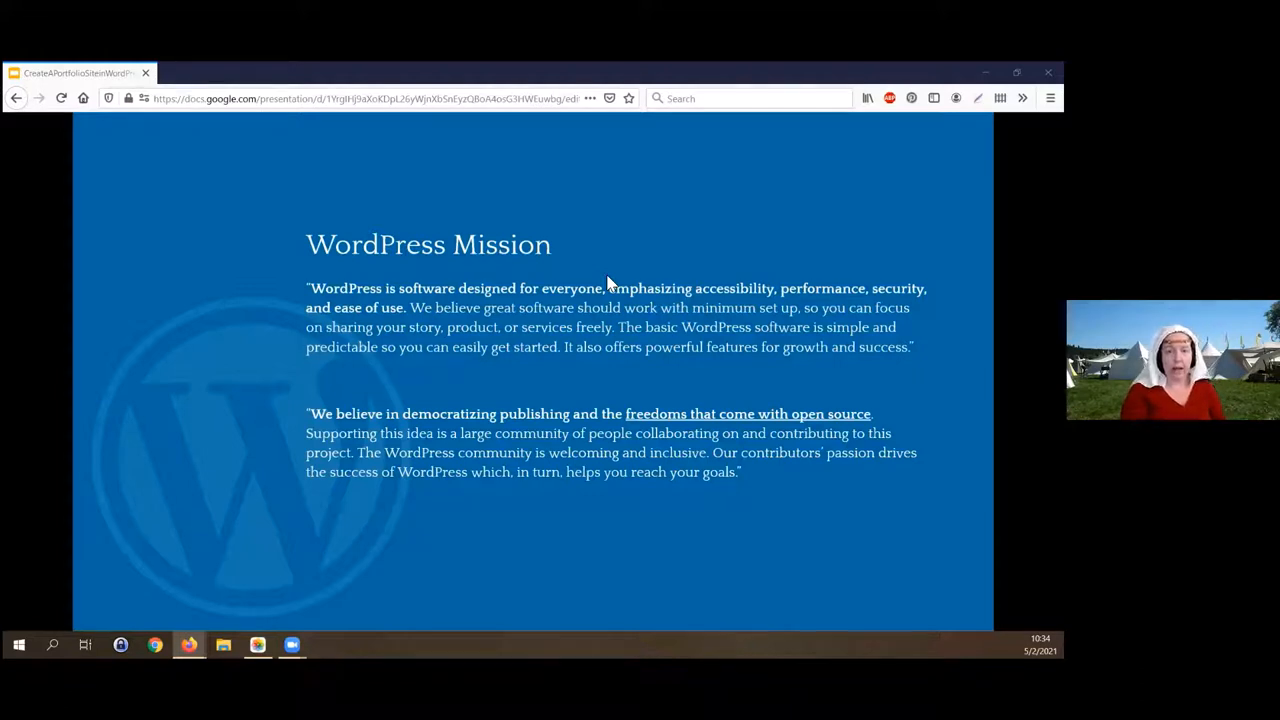
mouse_move(676, 302)
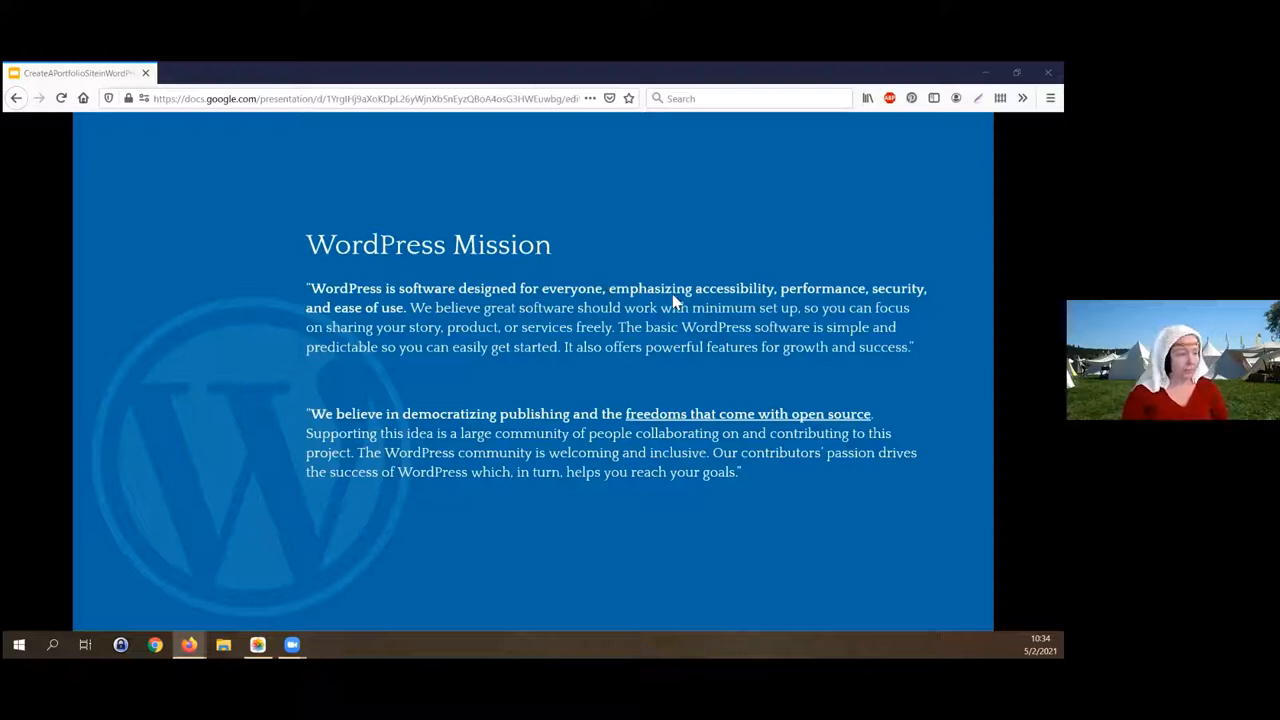
mouse_move(796, 310)
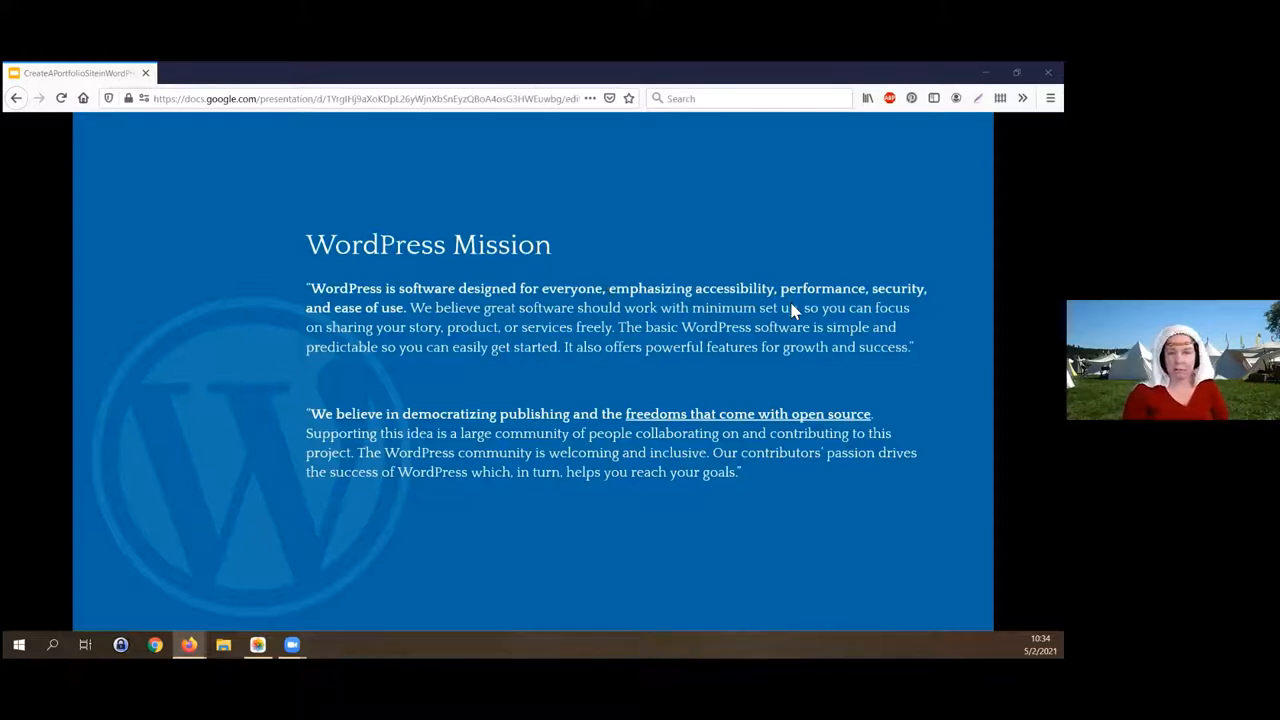
mouse_move(790, 310)
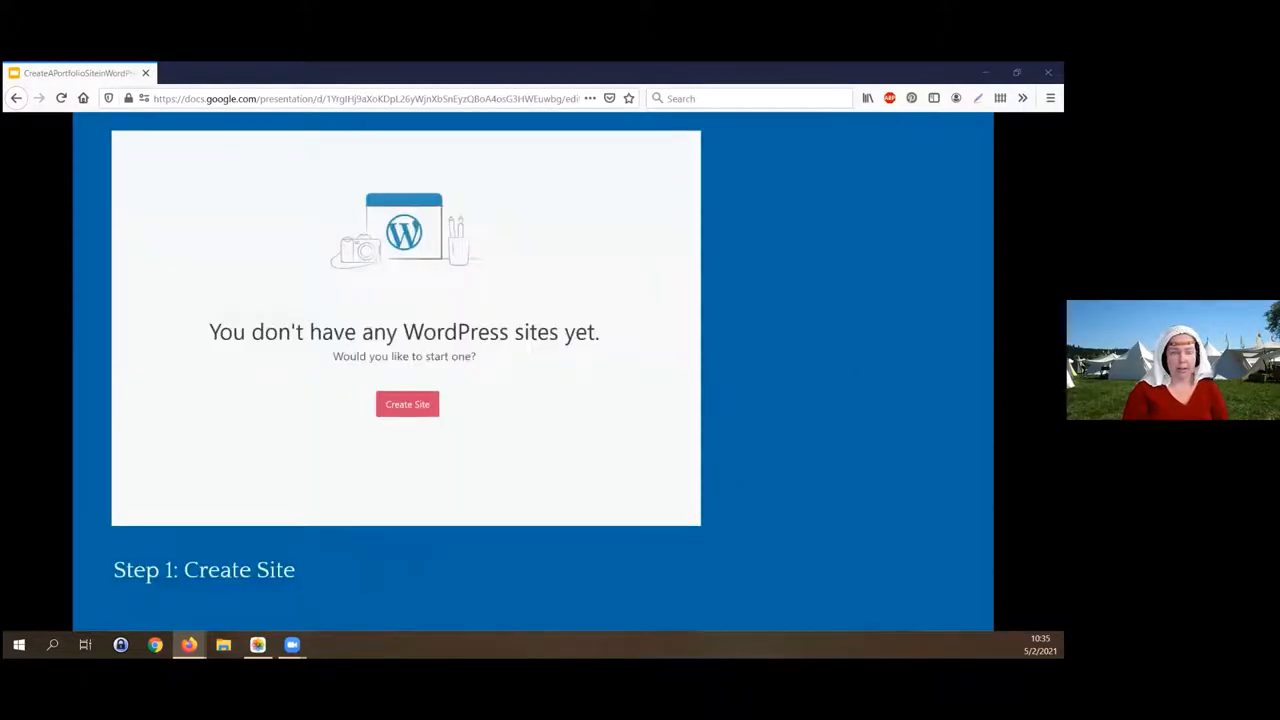
mouse_move(758, 368)
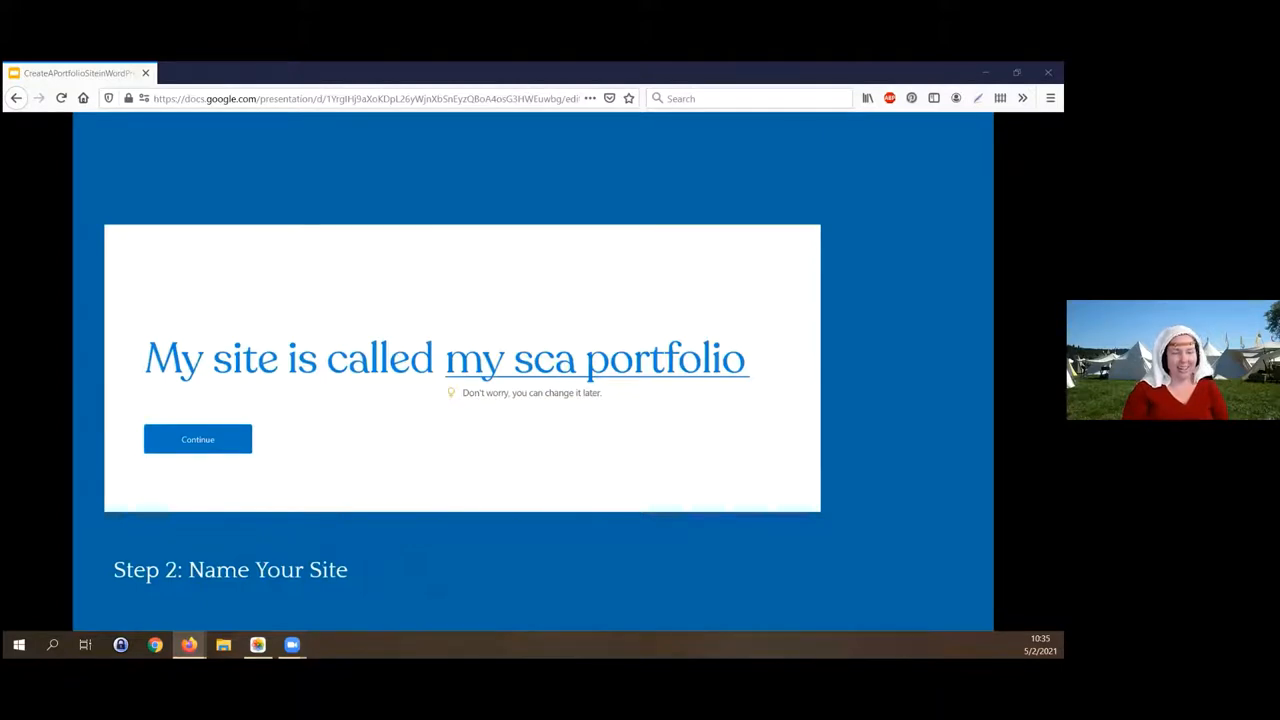
- Advance from Step 2: Name Your Site to the Step 3: Choose a Domain Name slide
click(196, 440)
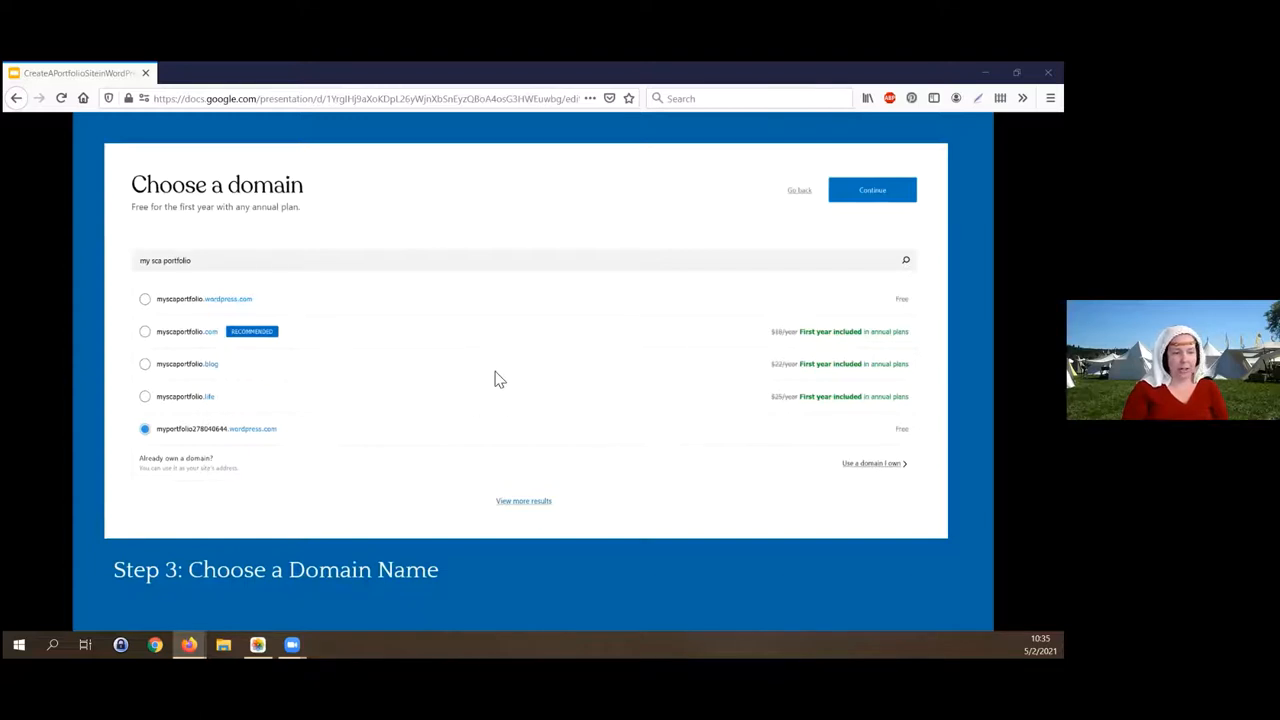
mouse_move(408, 400)
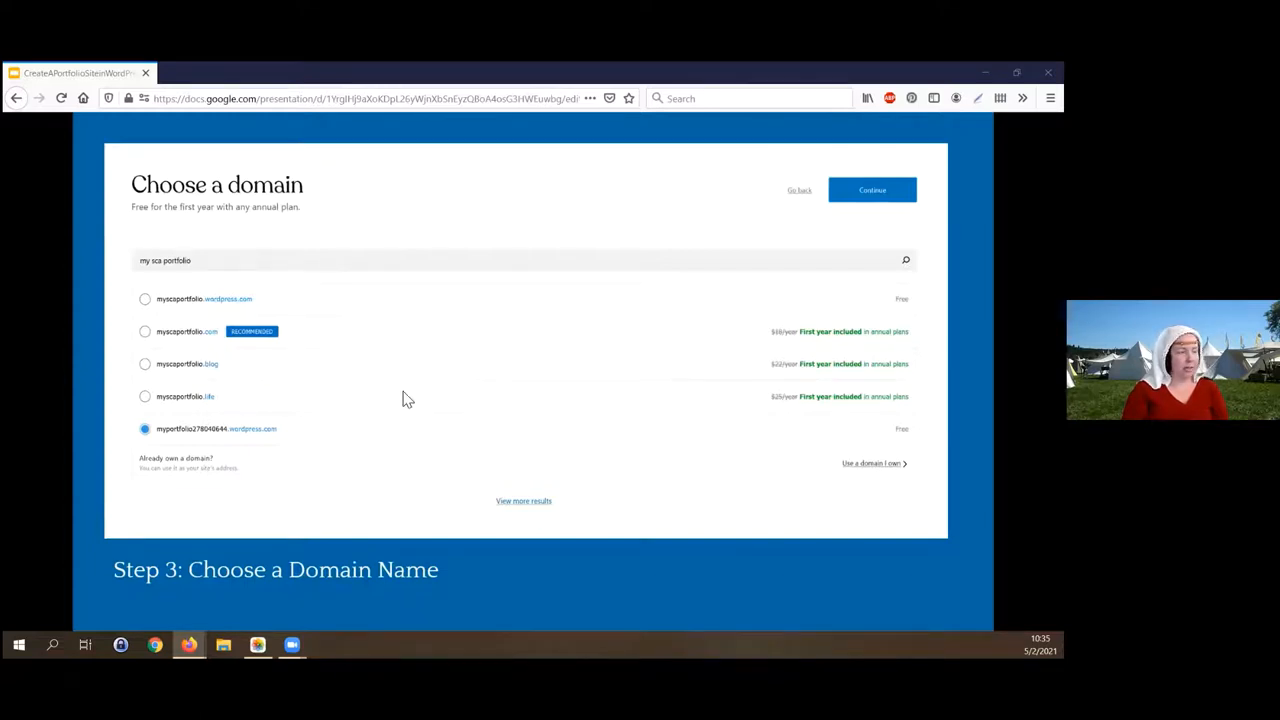
mouse_move(196, 340)
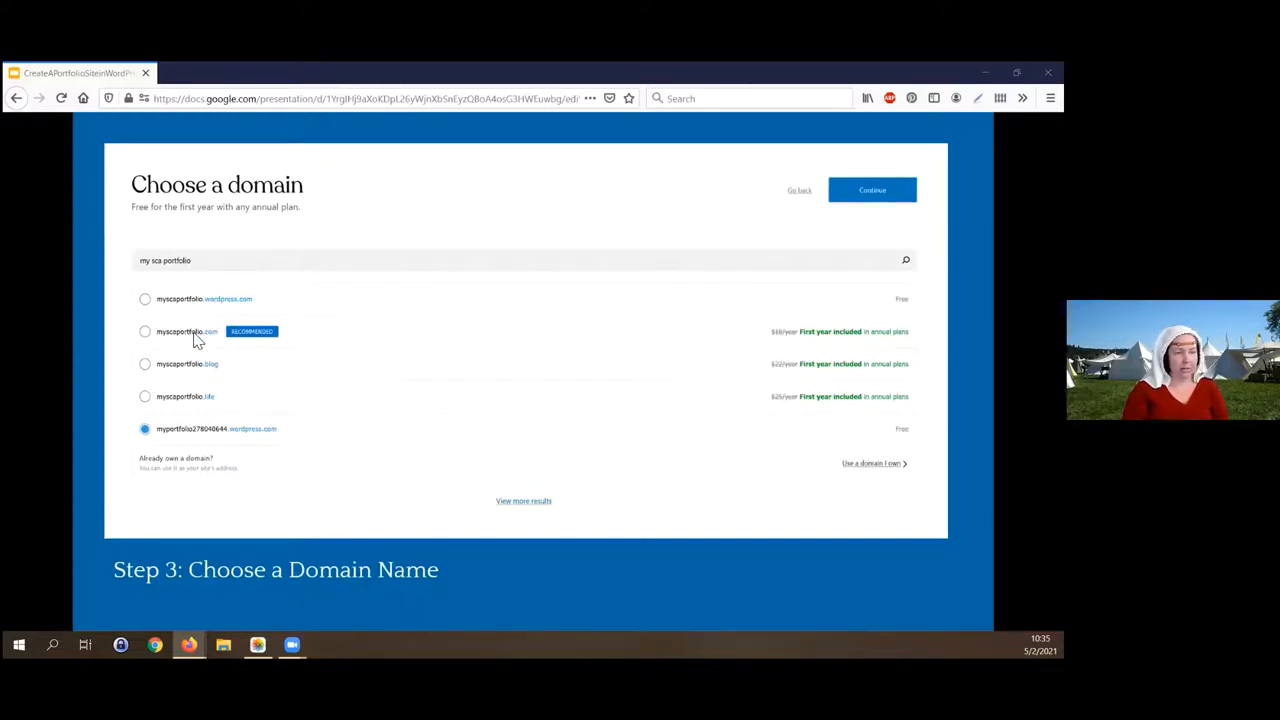
mouse_move(178, 328)
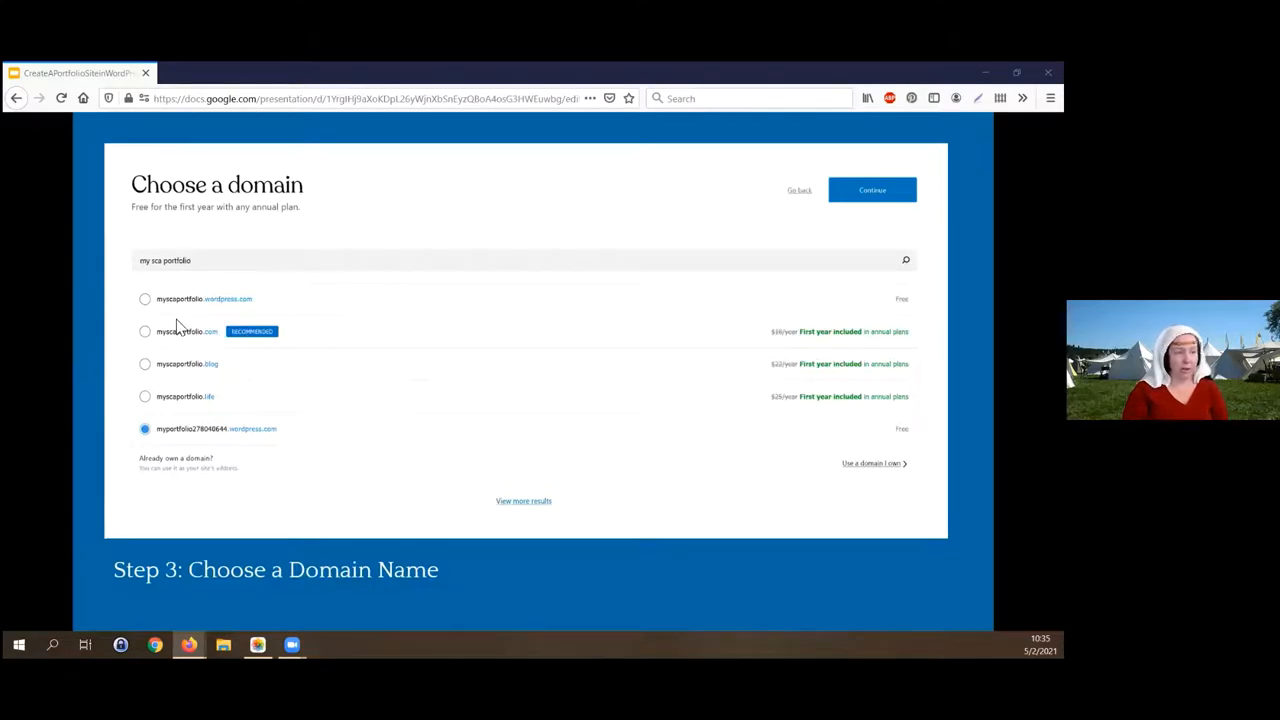
mouse_move(792, 200)
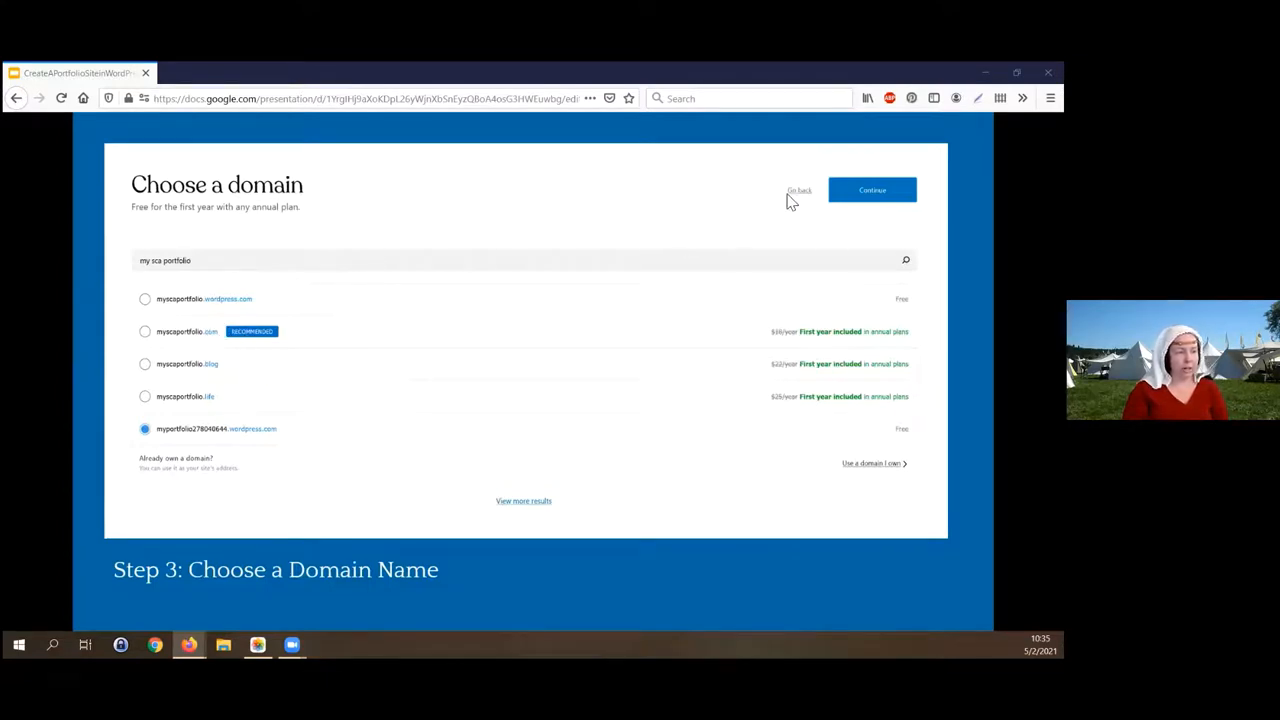
mouse_move(196, 324)
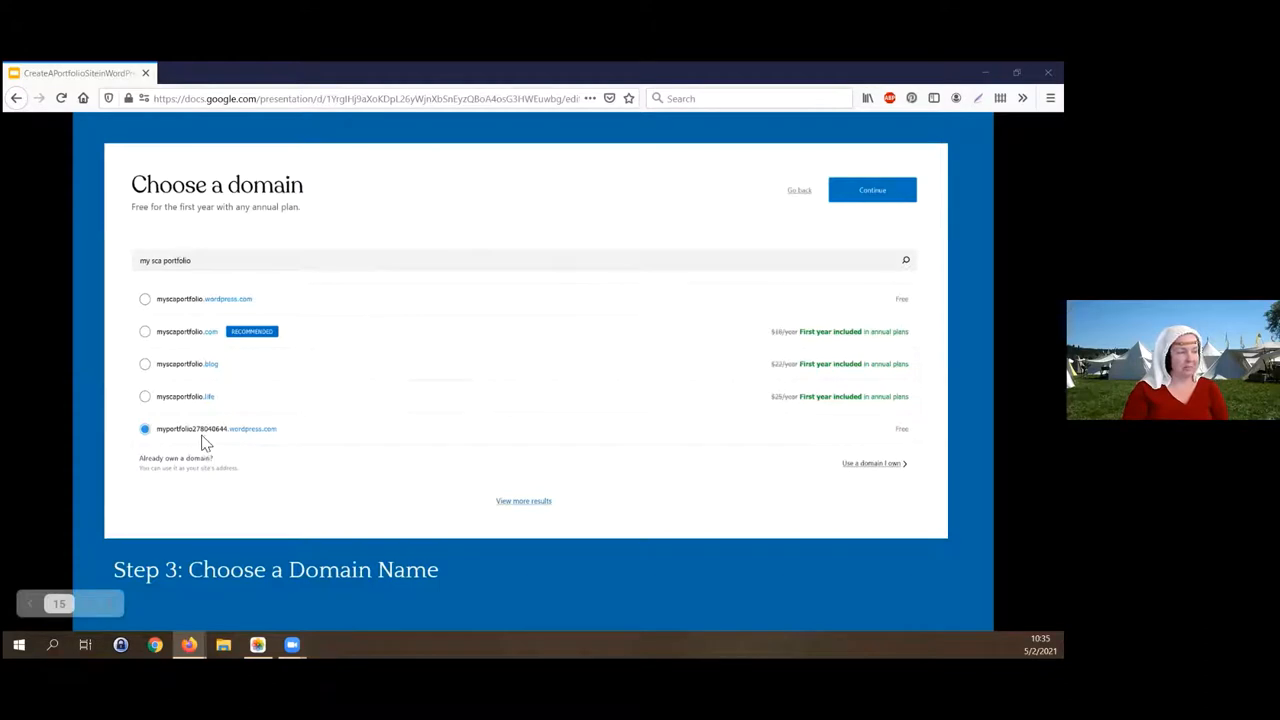
mouse_move(228, 444)
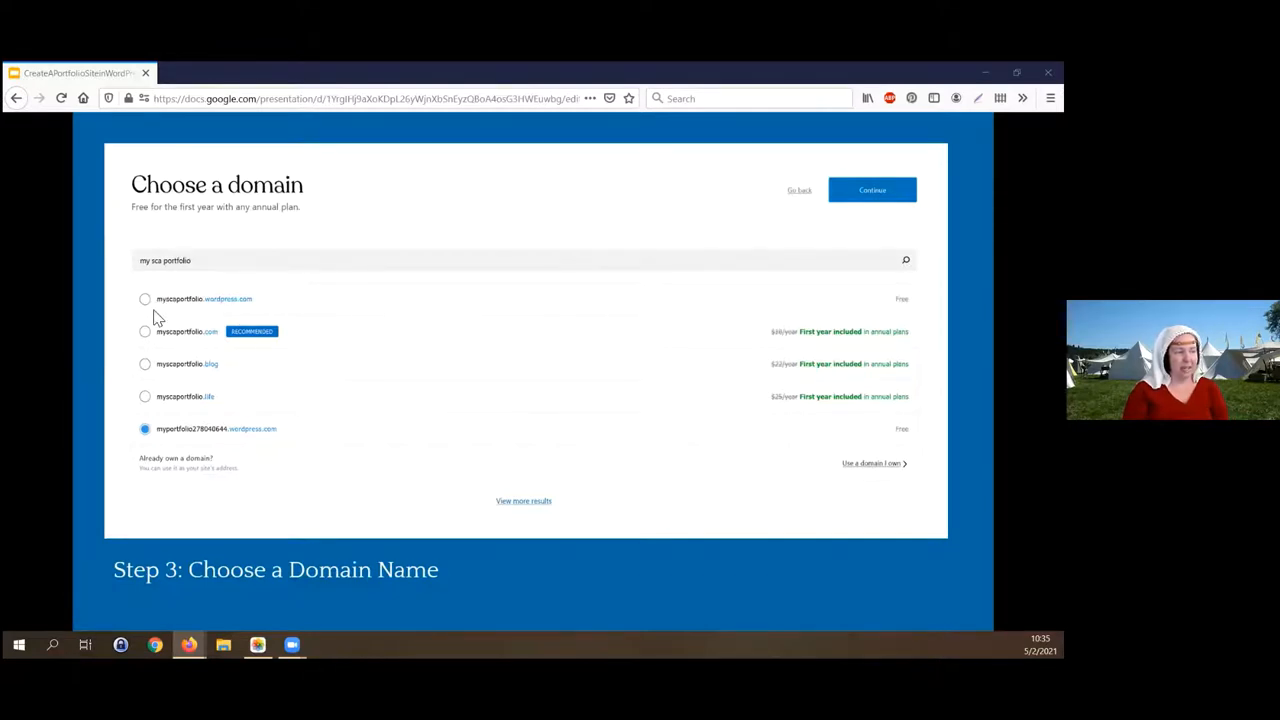
mouse_move(380, 246)
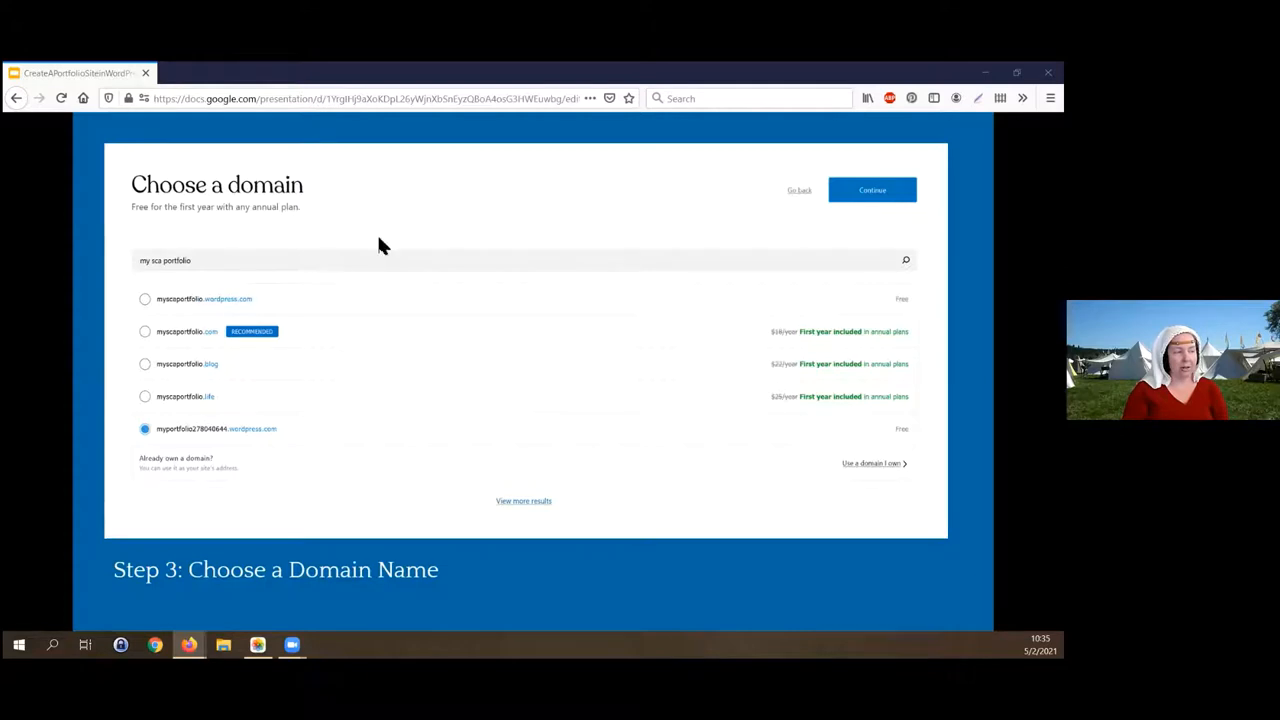
mouse_move(218, 304)
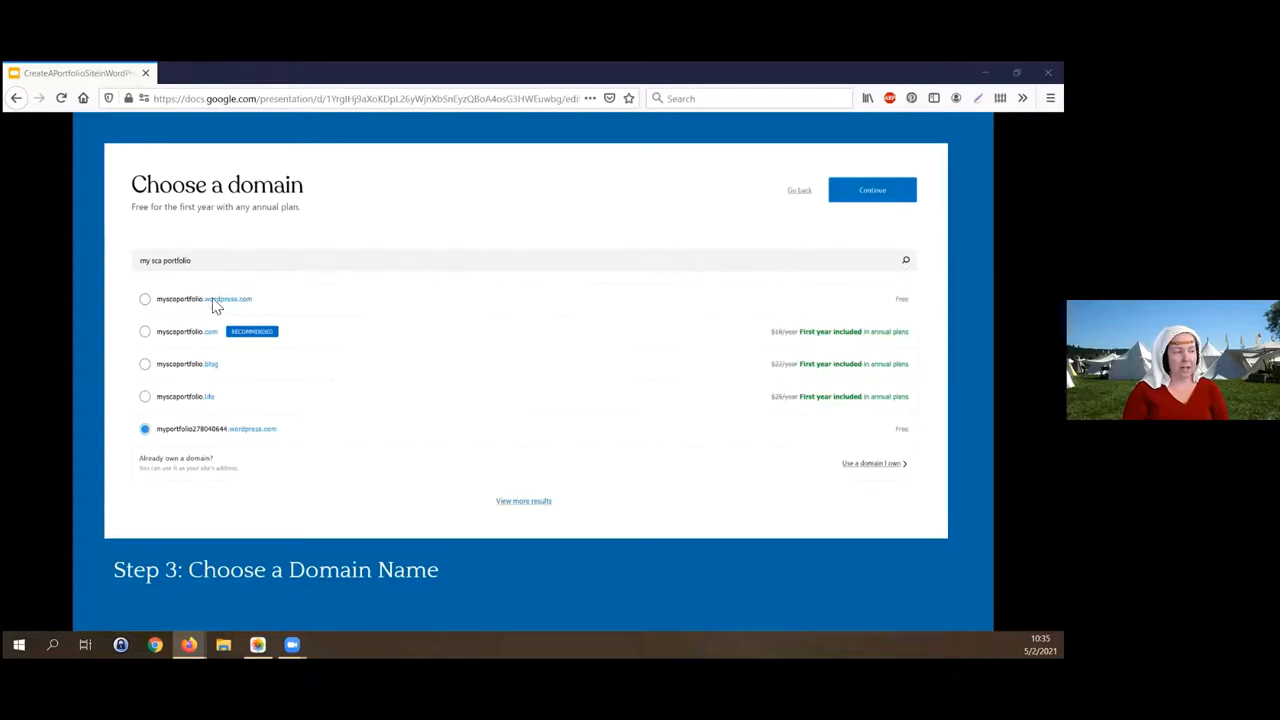
mouse_move(218, 304)
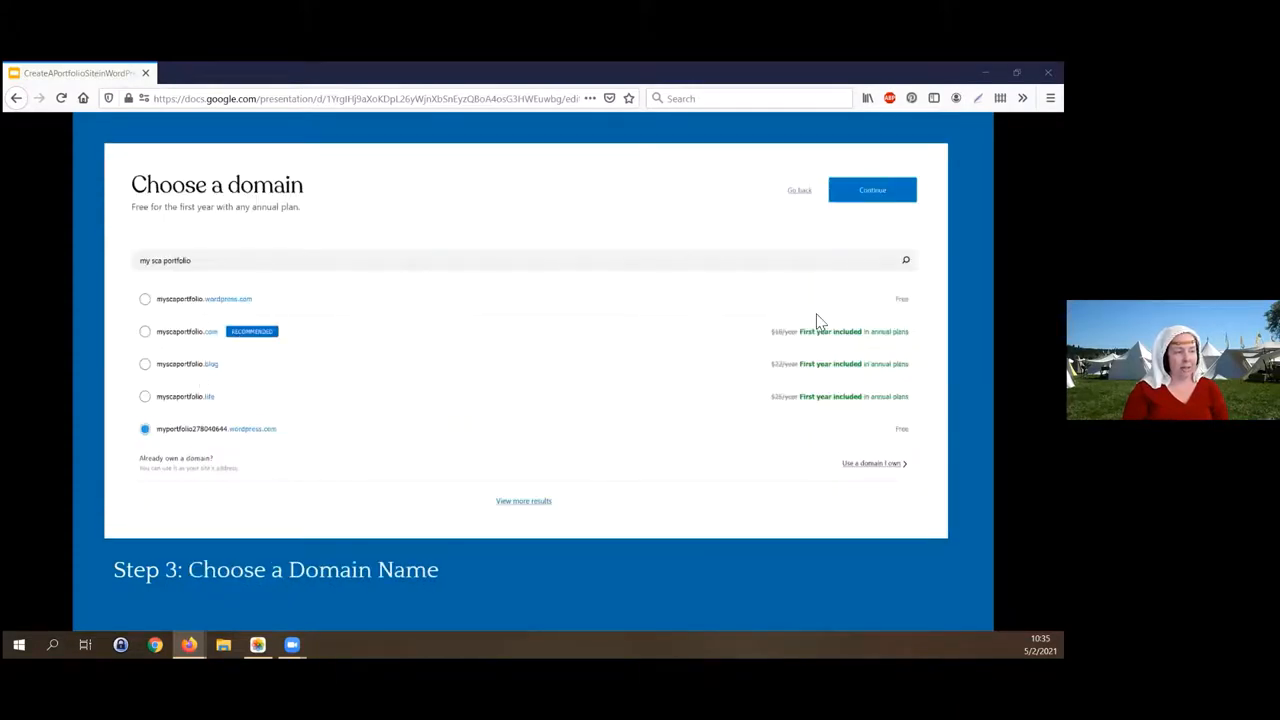
mouse_move(178, 314)
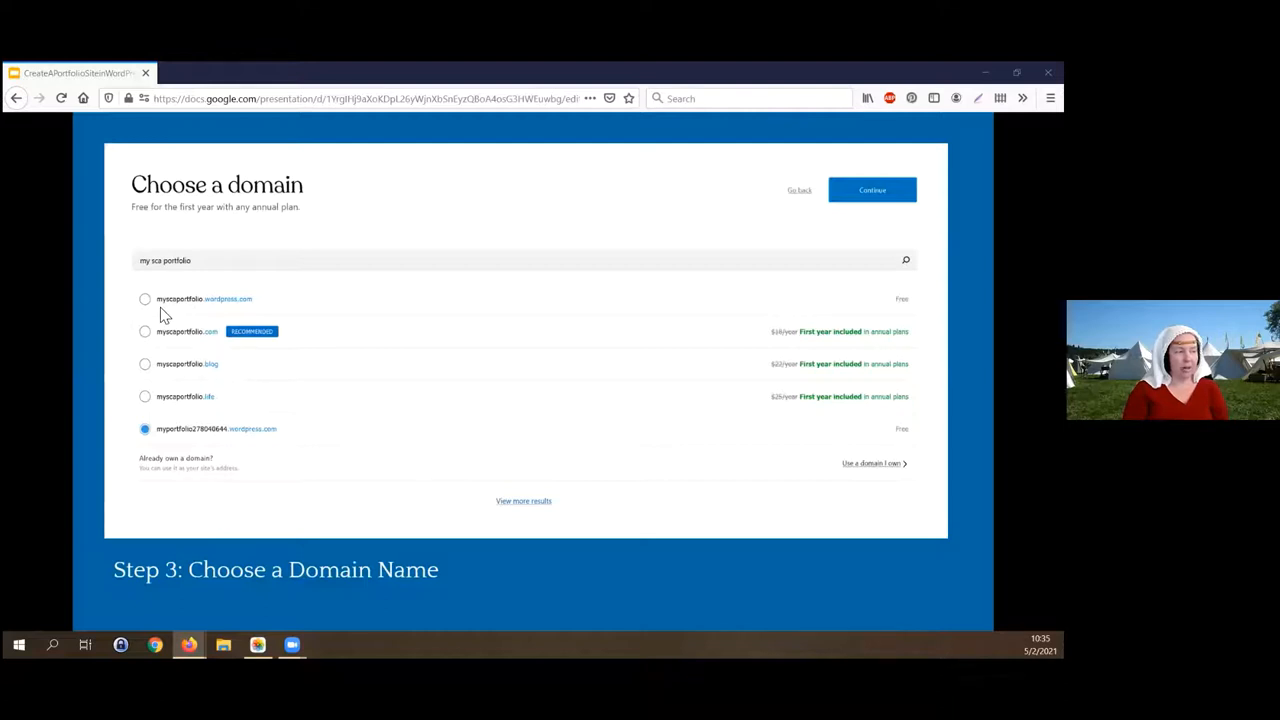
mouse_move(168, 308)
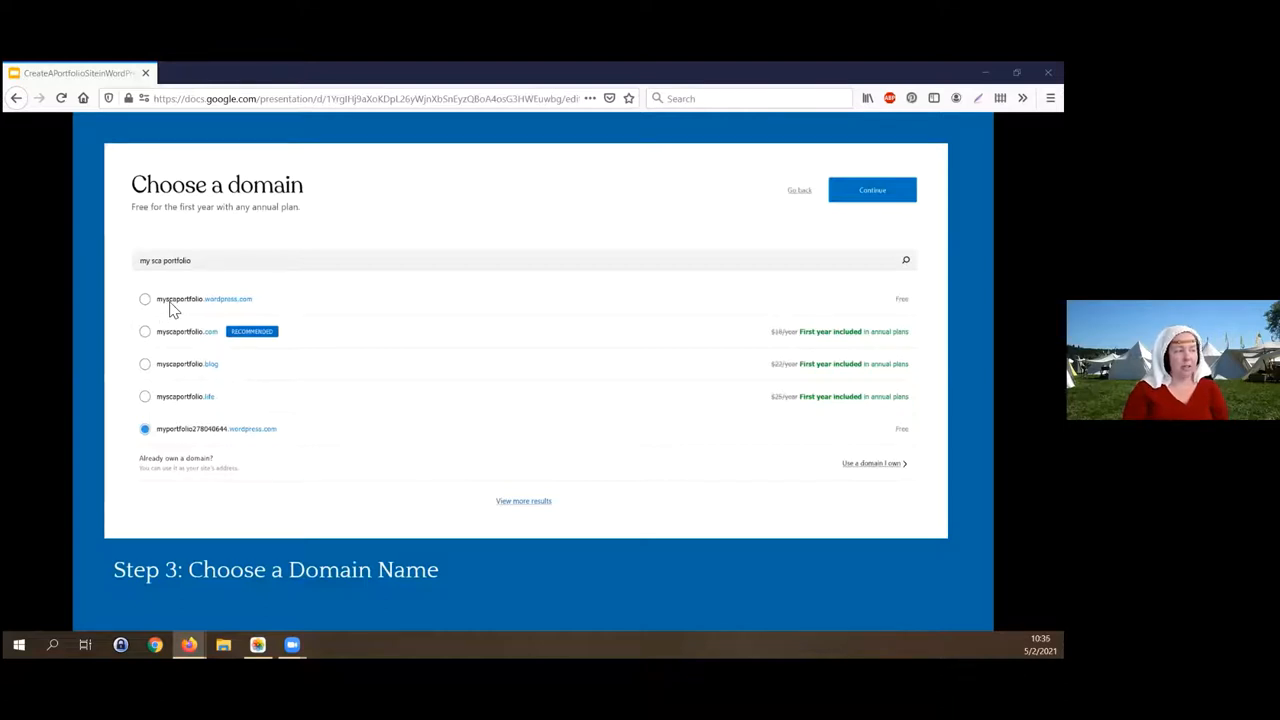
mouse_move(202, 310)
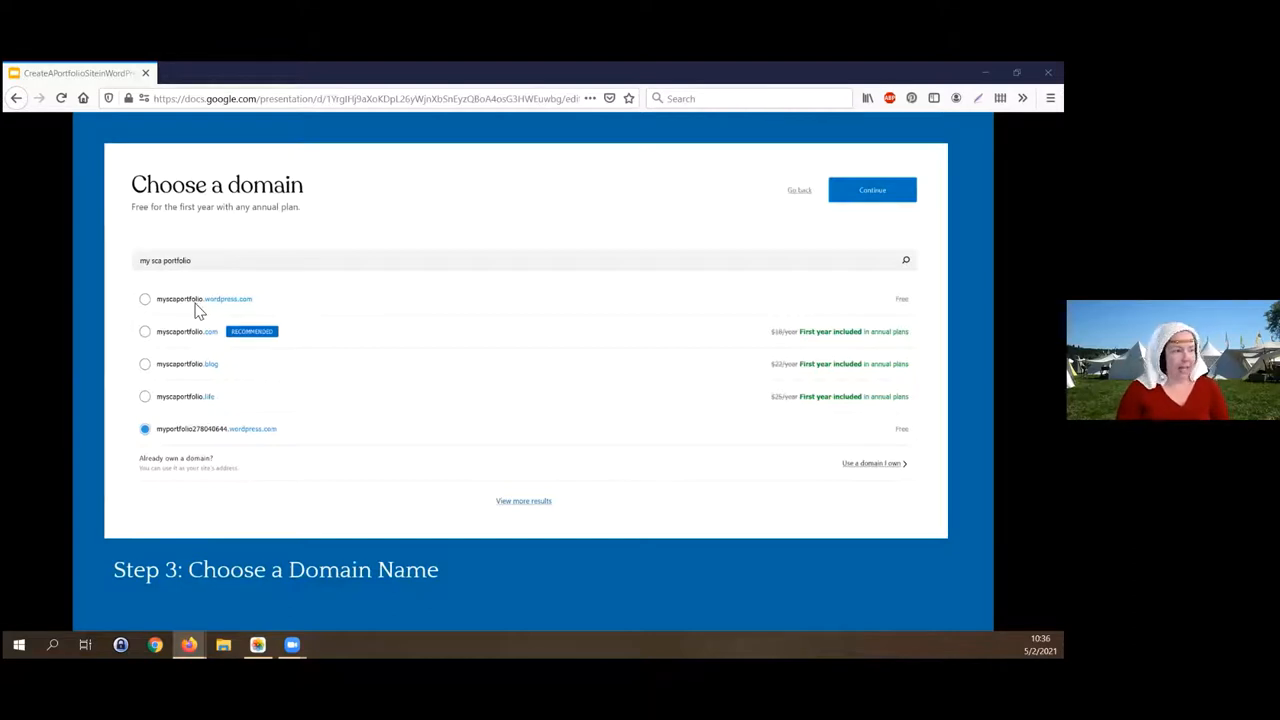
mouse_move(172, 308)
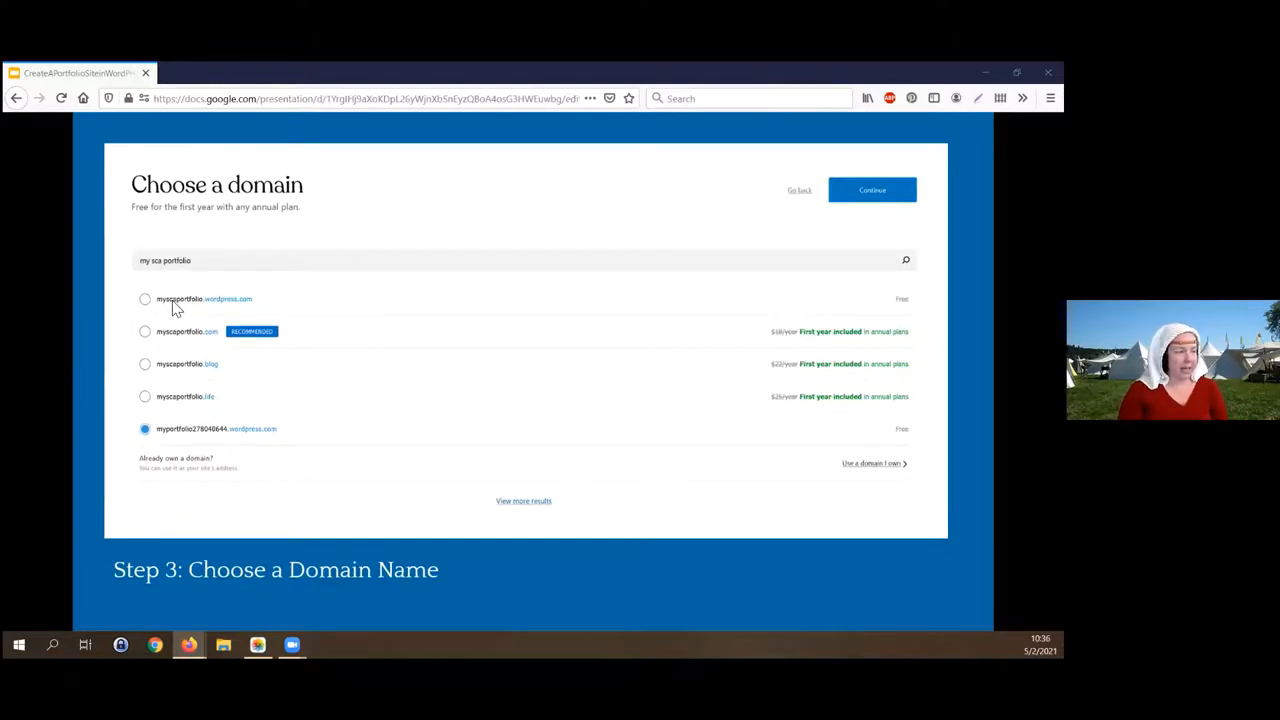
mouse_move(196, 308)
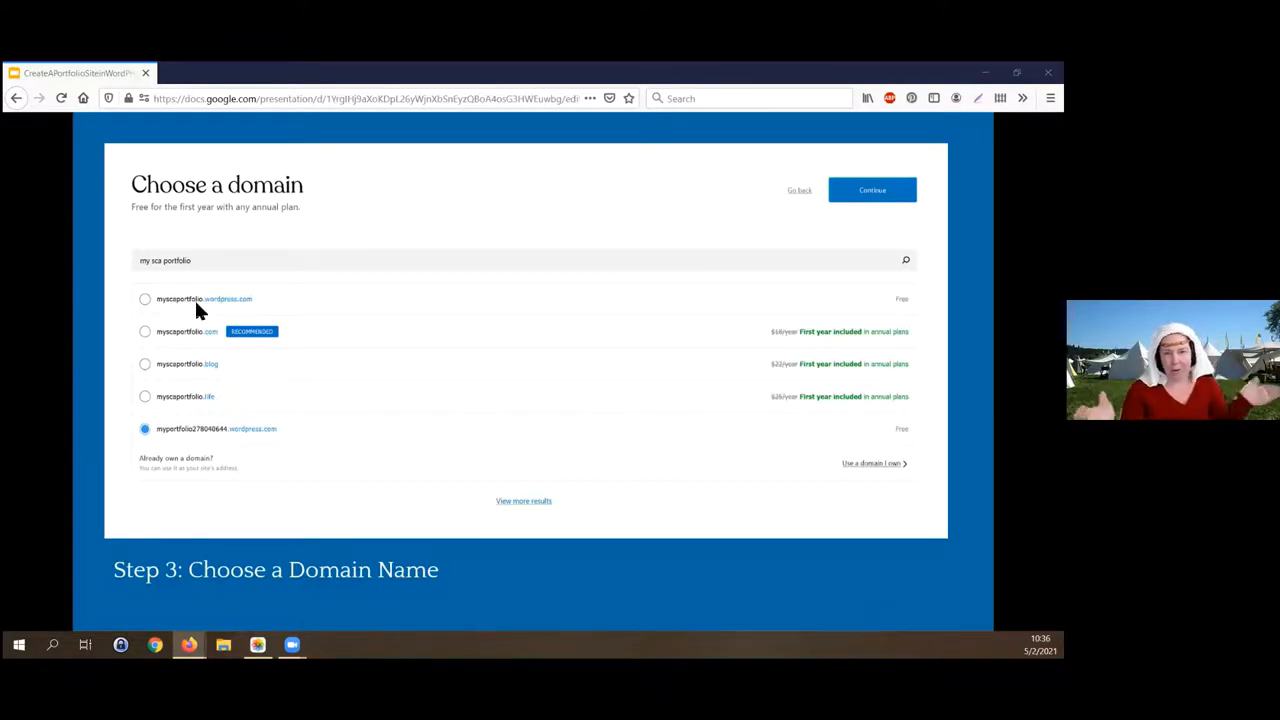
mouse_move(170, 308)
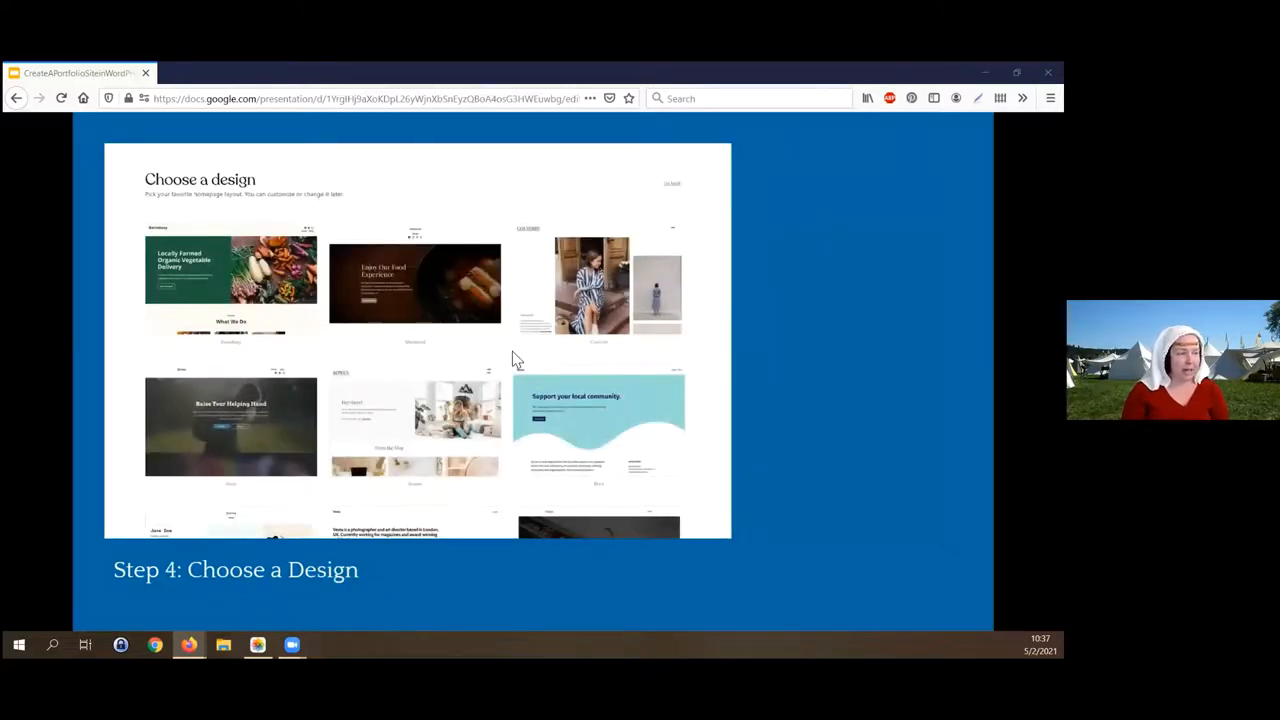
mouse_move(436, 340)
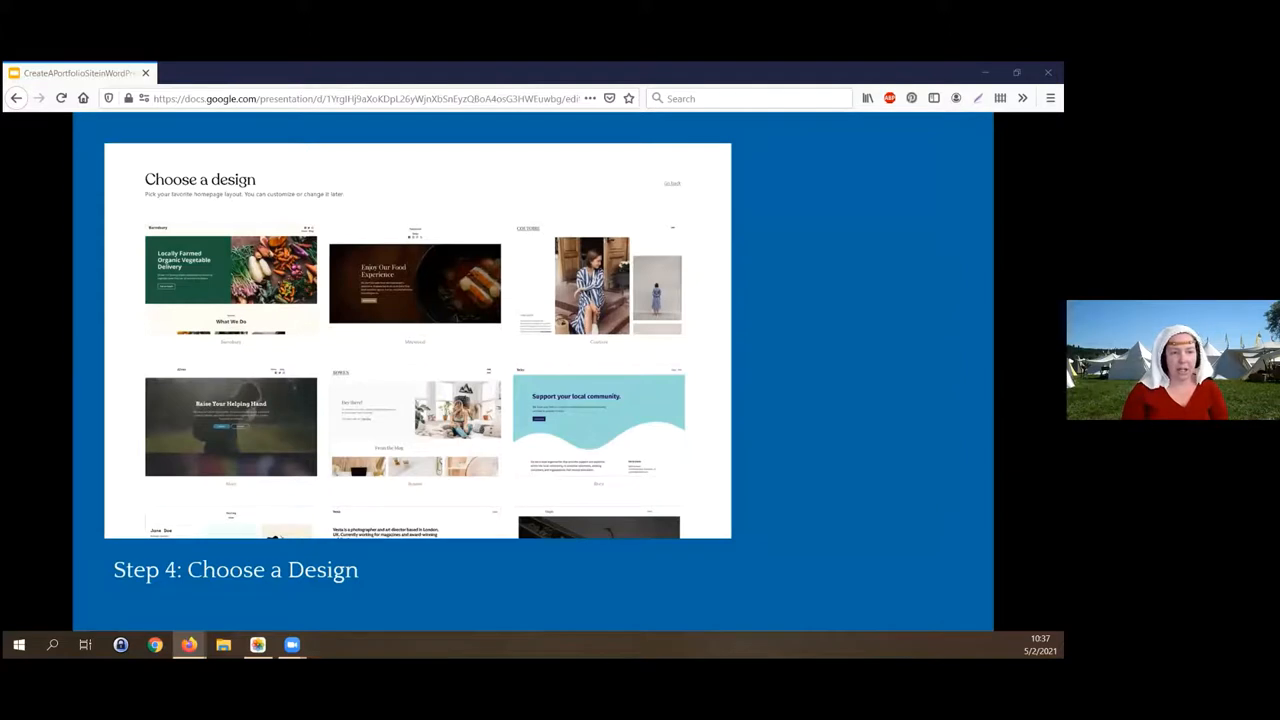
mouse_move(448, 244)
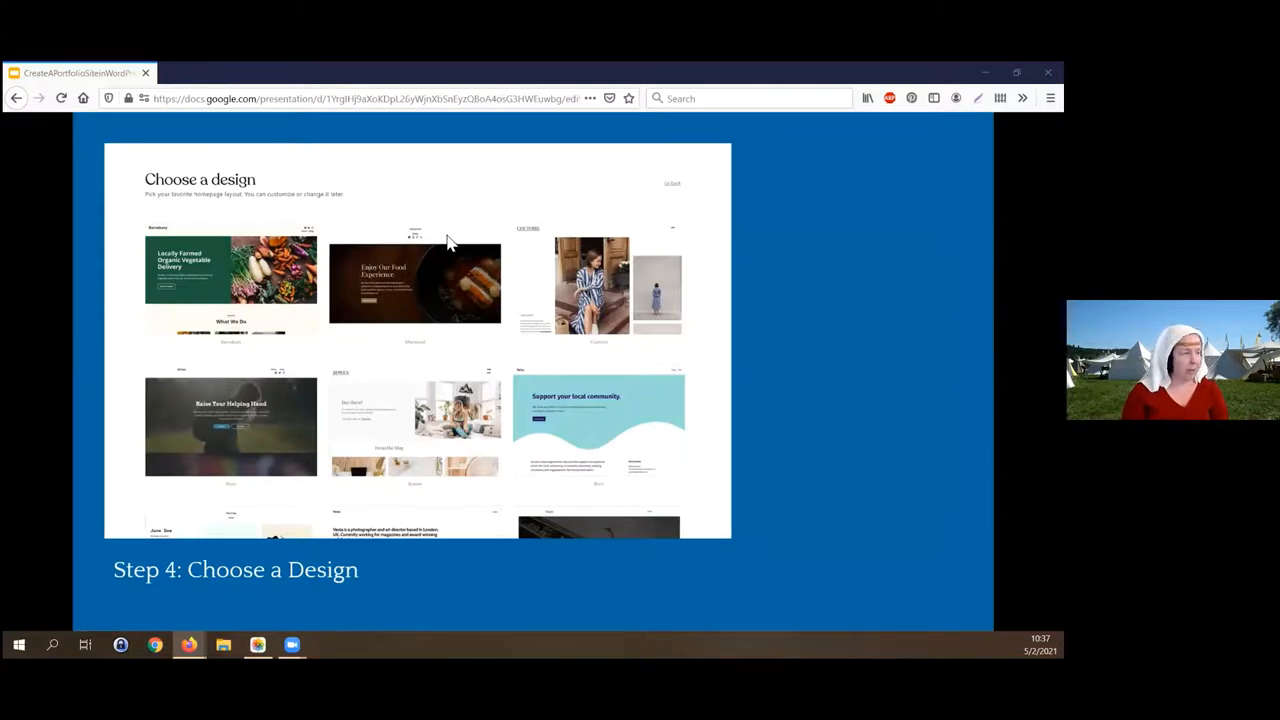
mouse_move(322, 308)
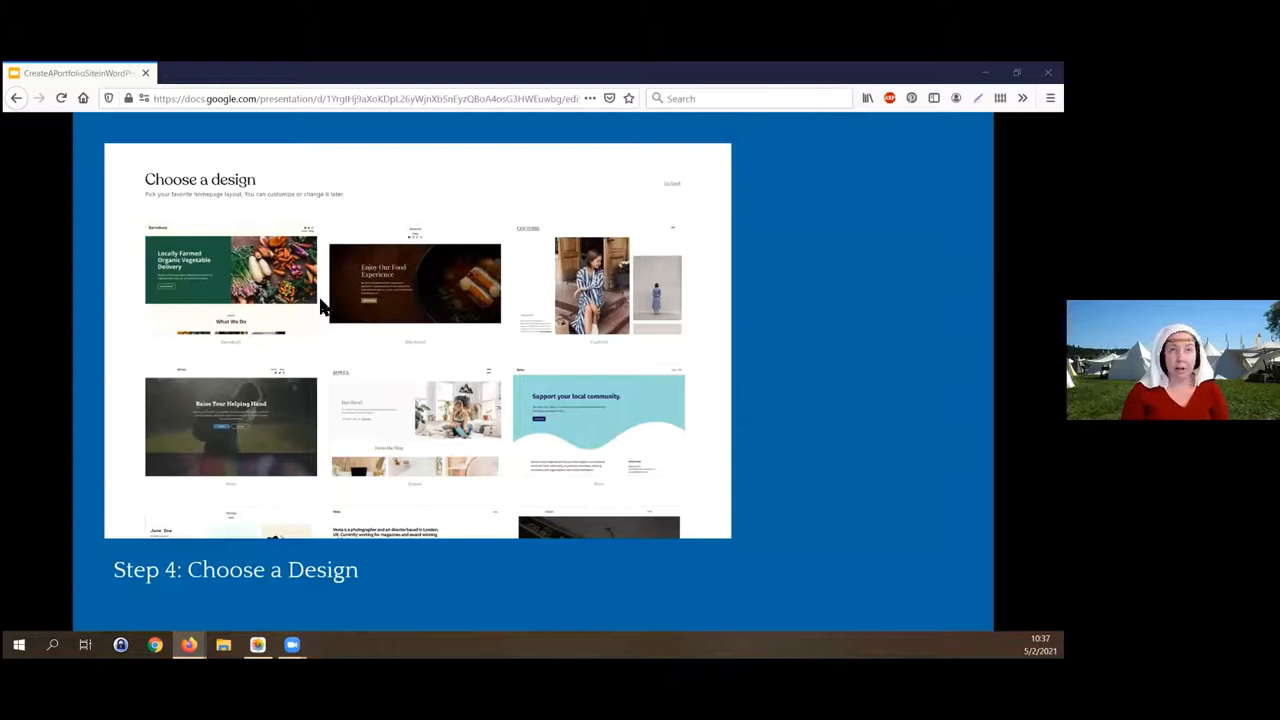
mouse_move(510, 292)
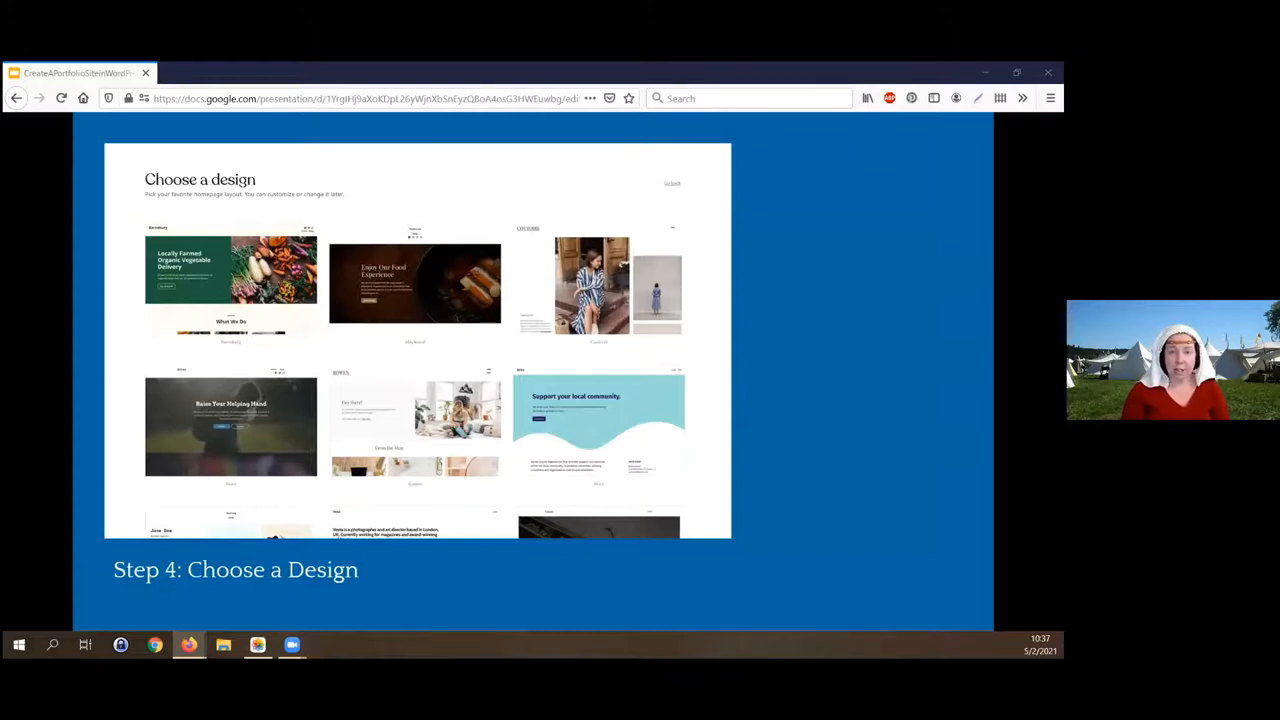
mouse_move(576, 260)
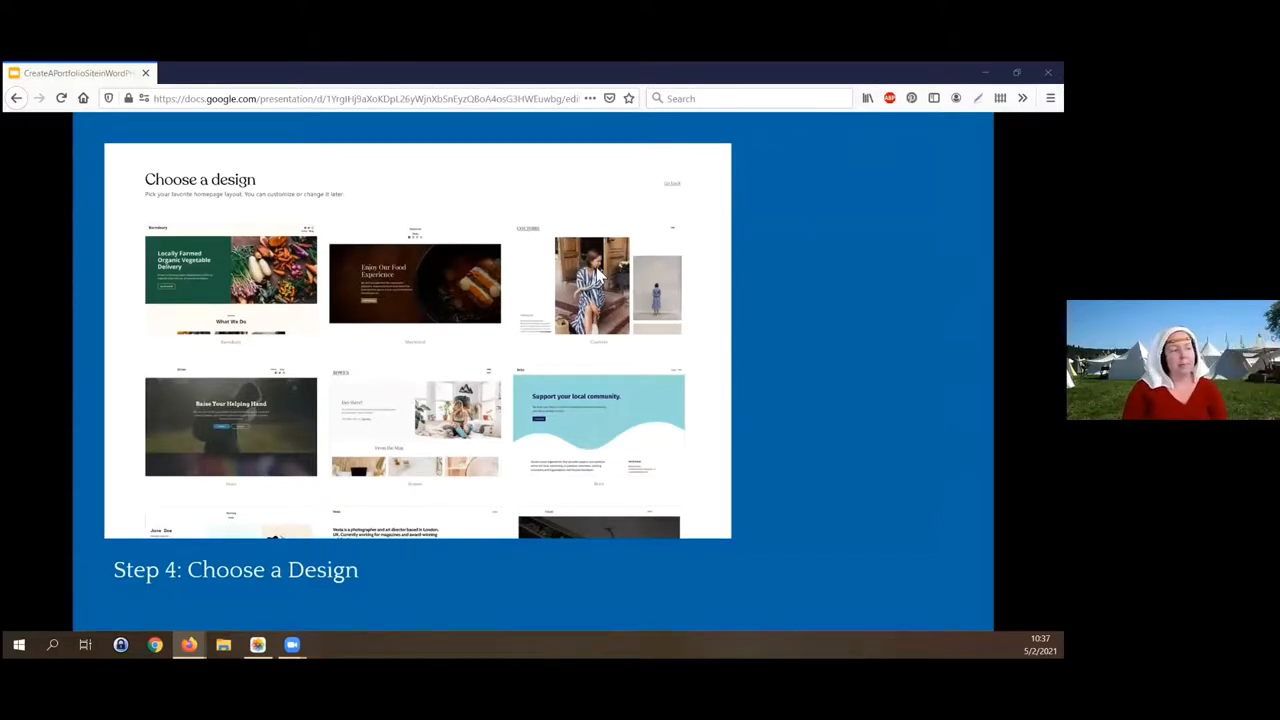
mouse_move(628, 308)
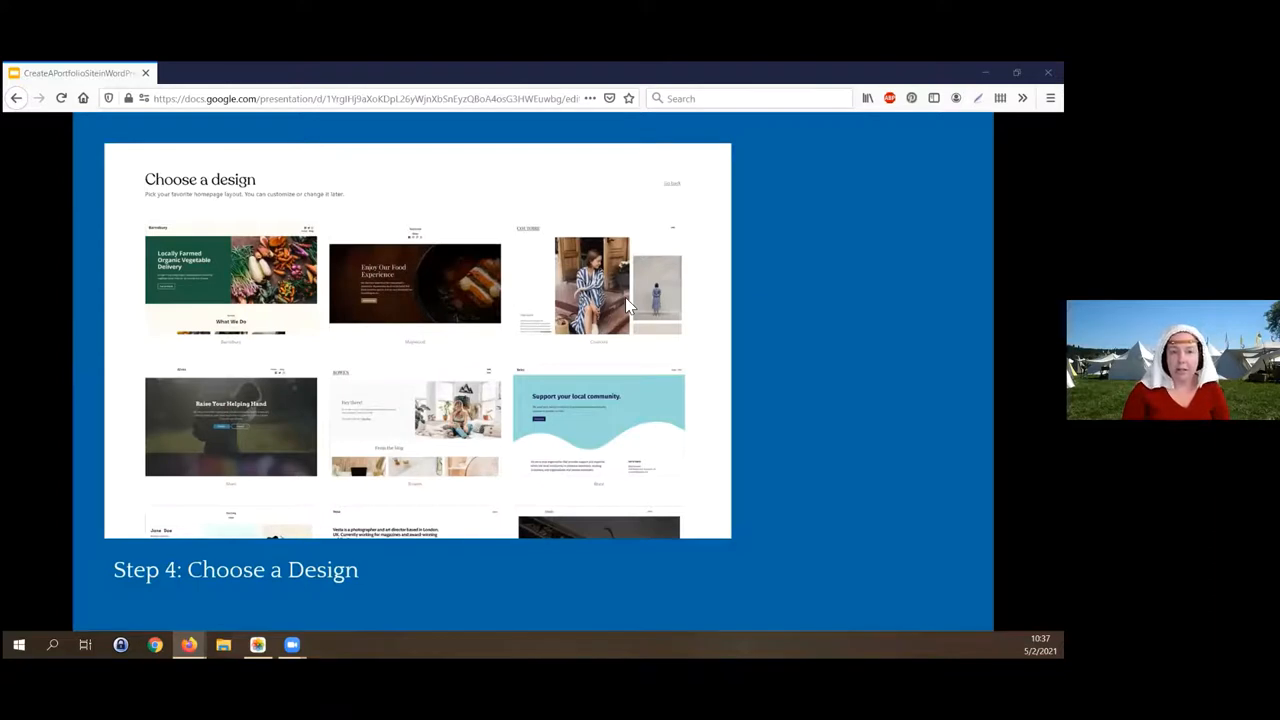
mouse_move(604, 292)
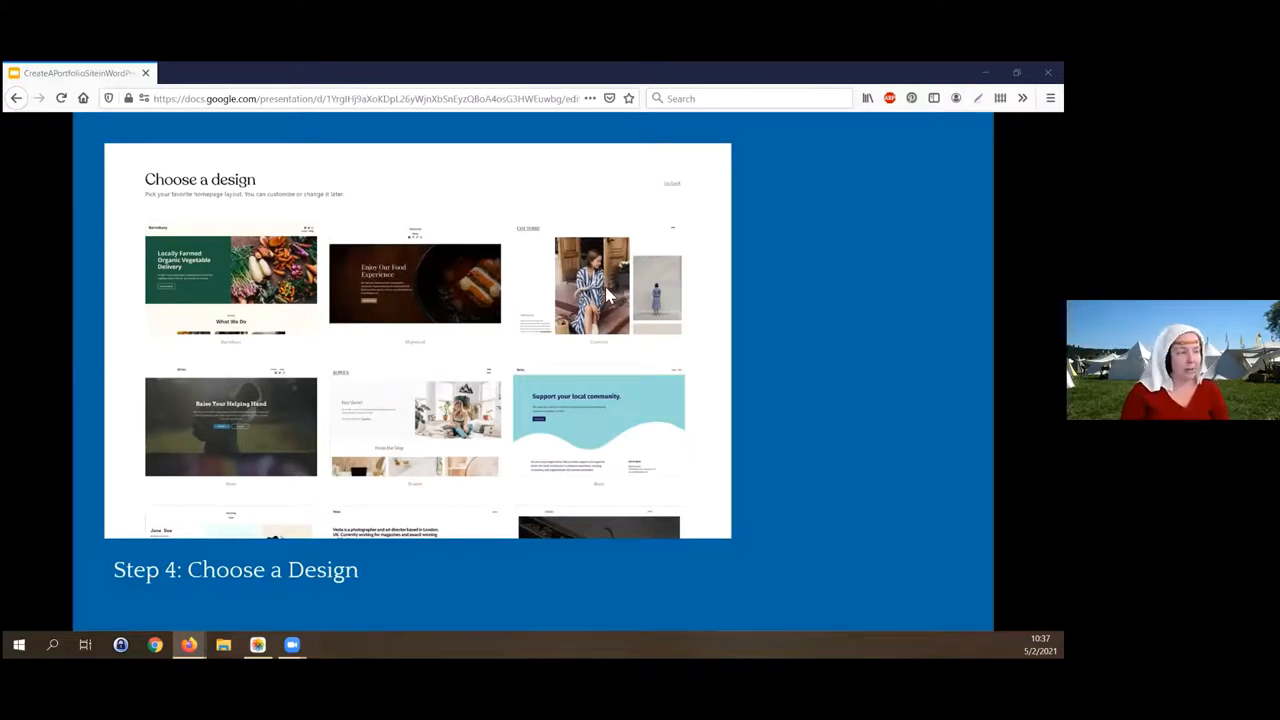
mouse_move(610, 308)
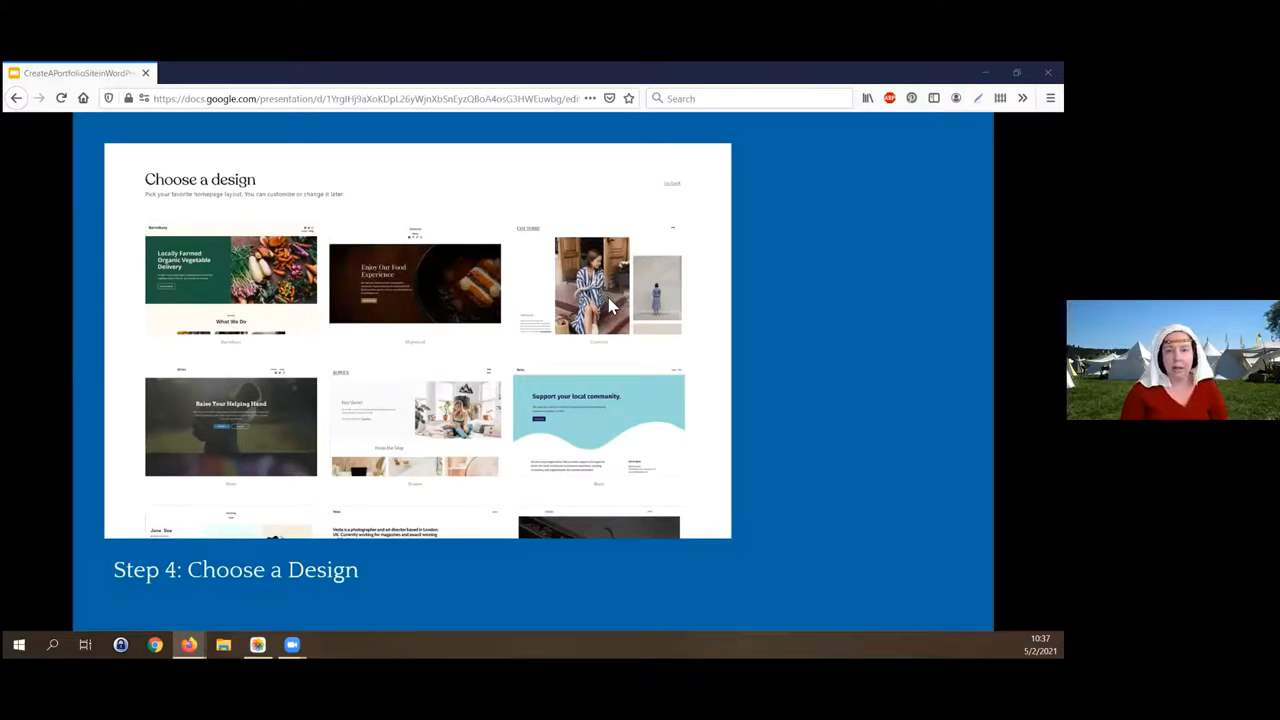
mouse_move(616, 316)
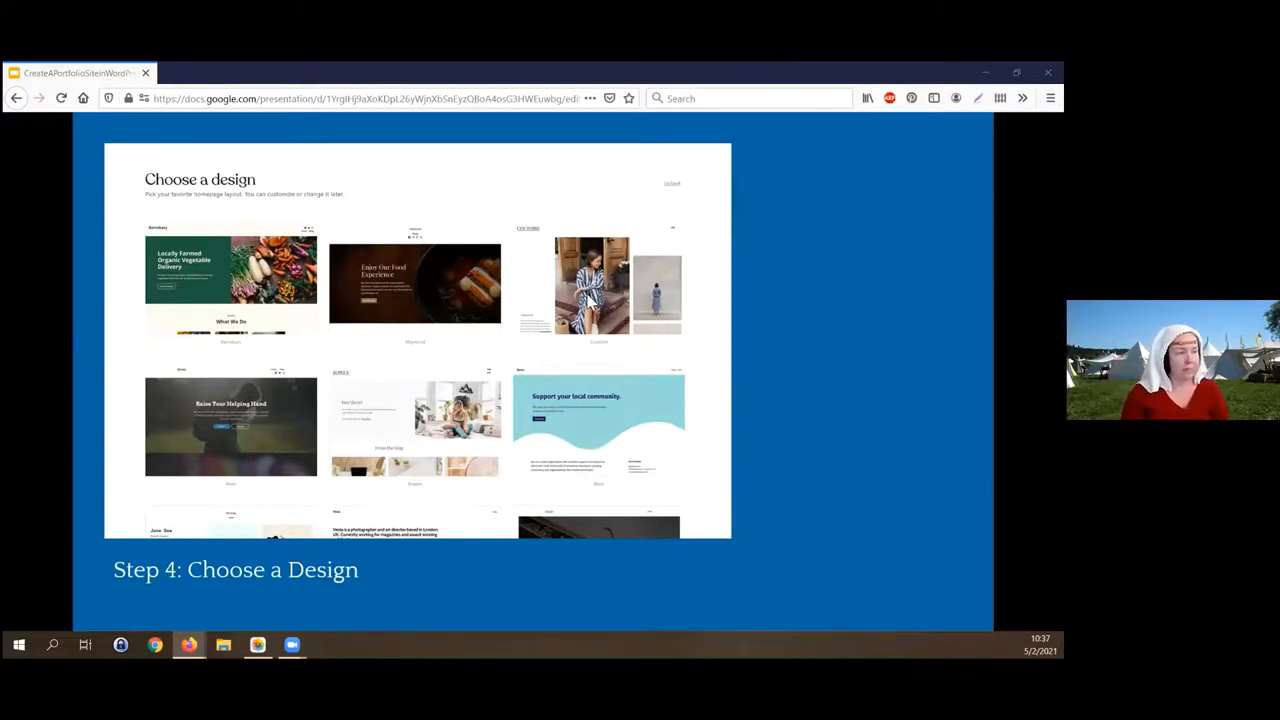
mouse_move(536, 410)
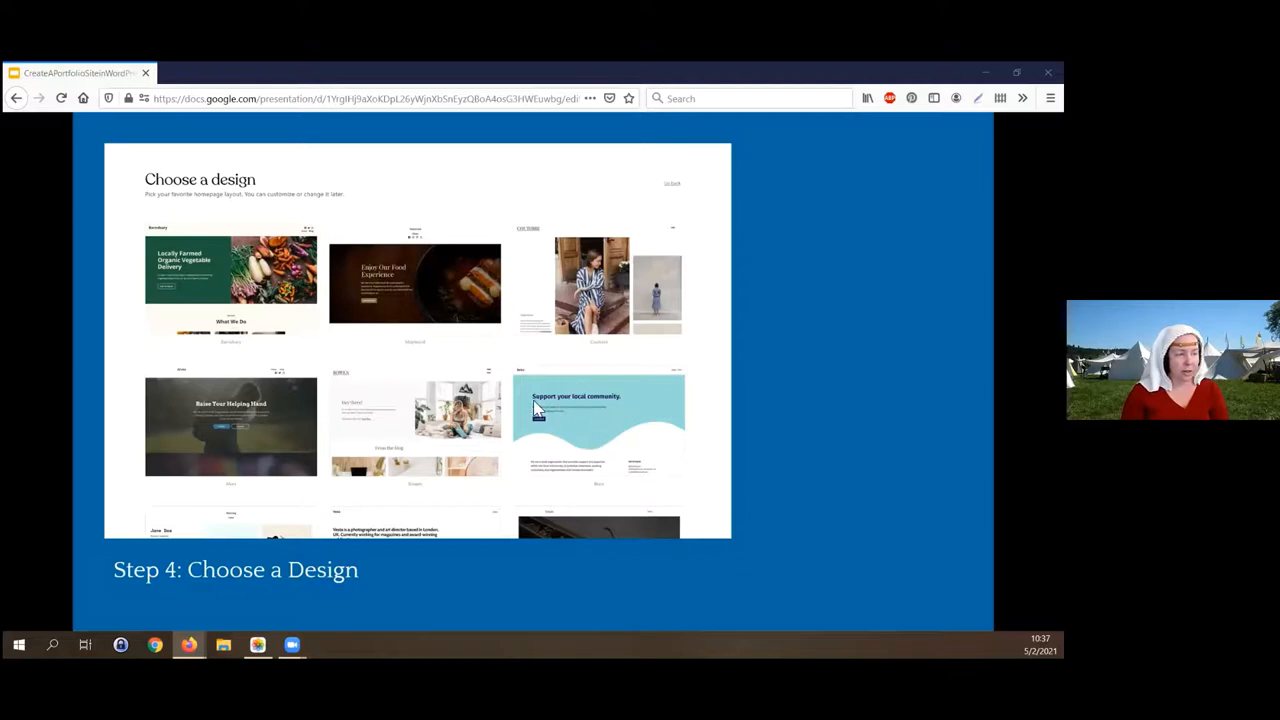
mouse_move(538, 412)
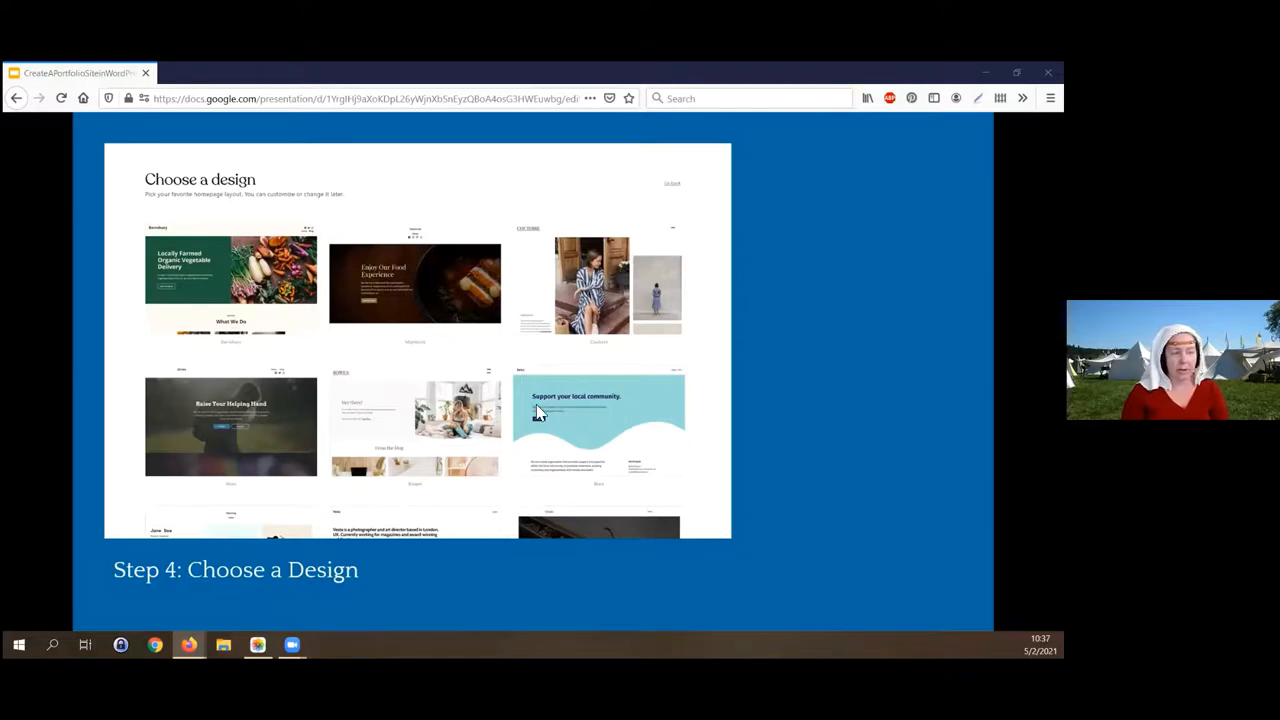
mouse_move(576, 458)
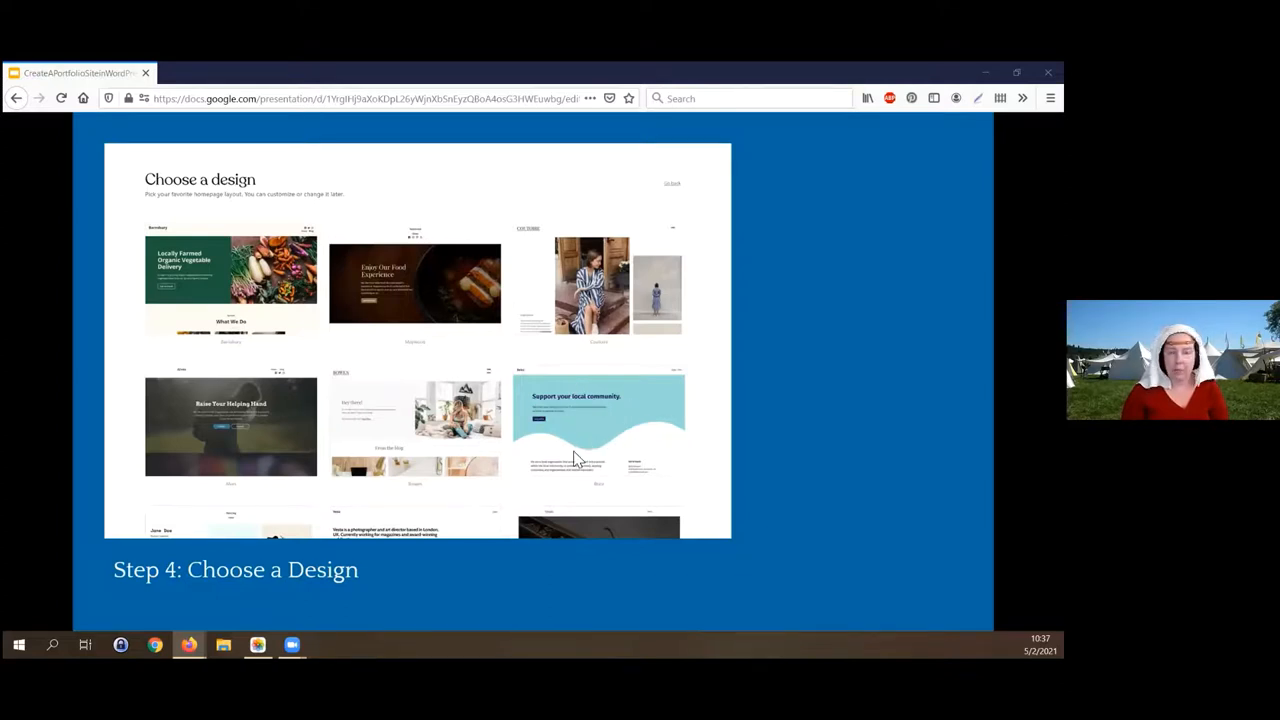
mouse_move(390, 482)
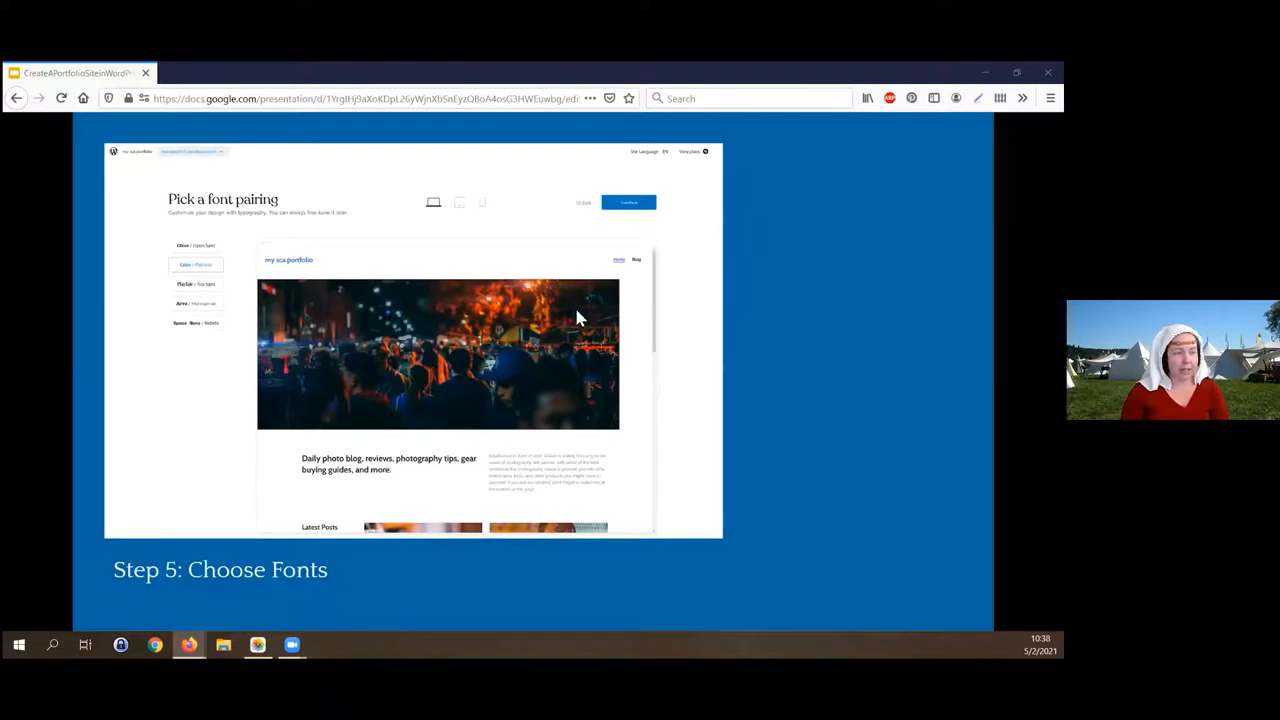
mouse_move(202, 332)
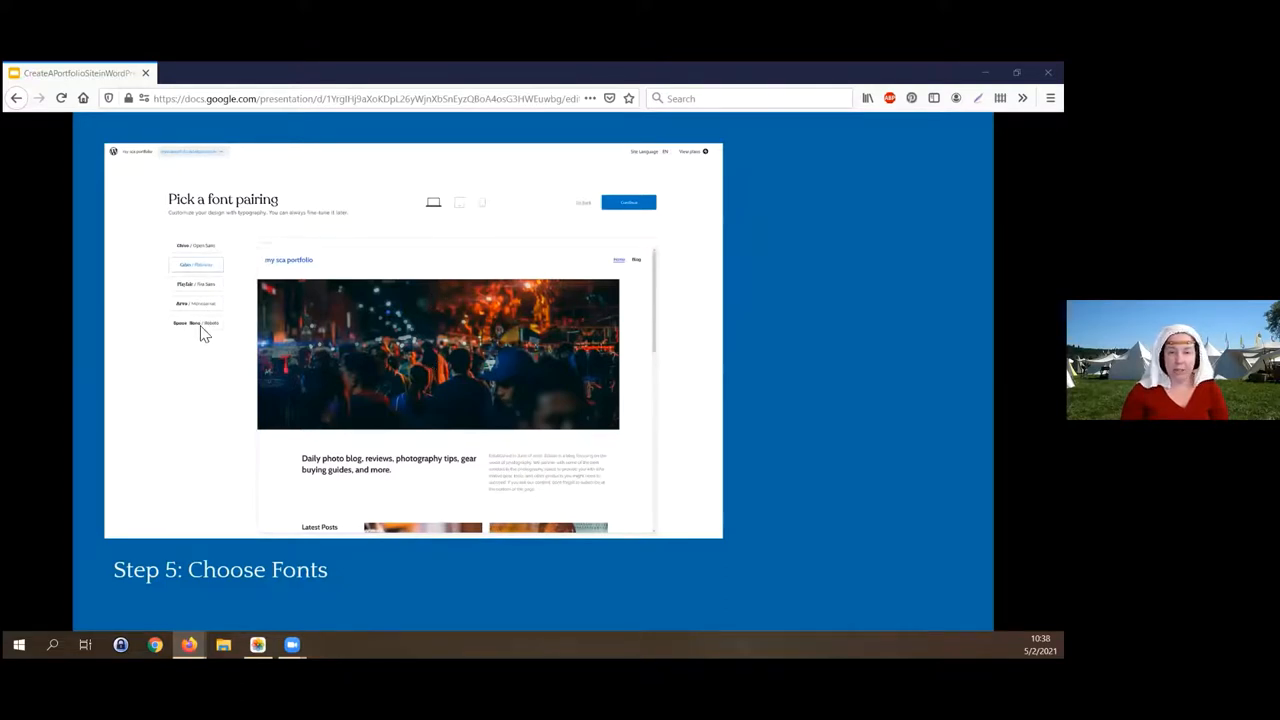
mouse_move(190, 328)
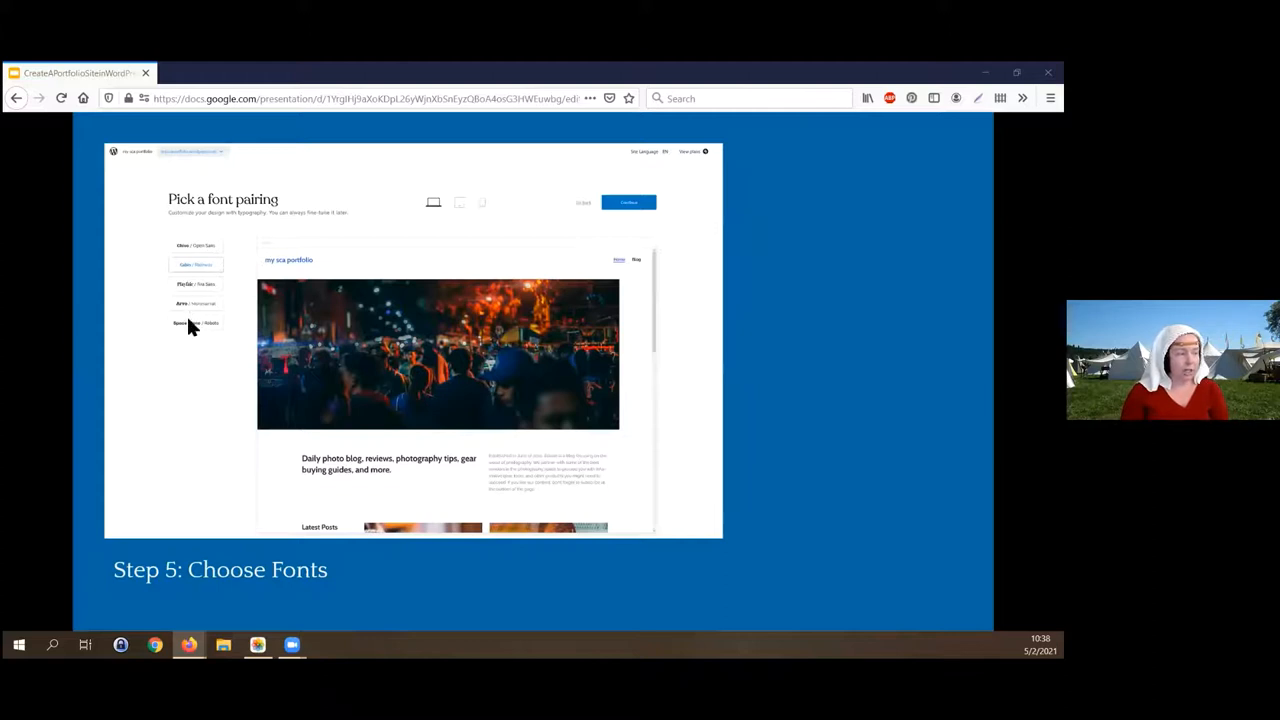
mouse_move(316, 470)
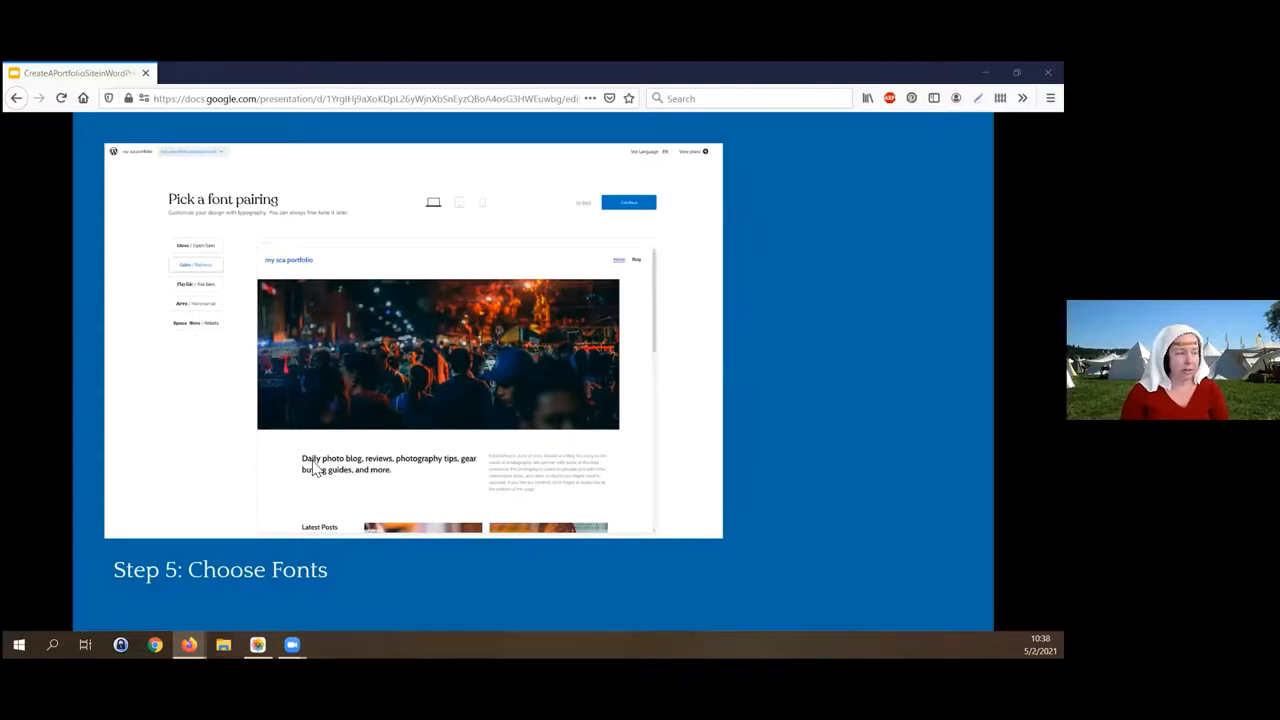
mouse_move(436, 474)
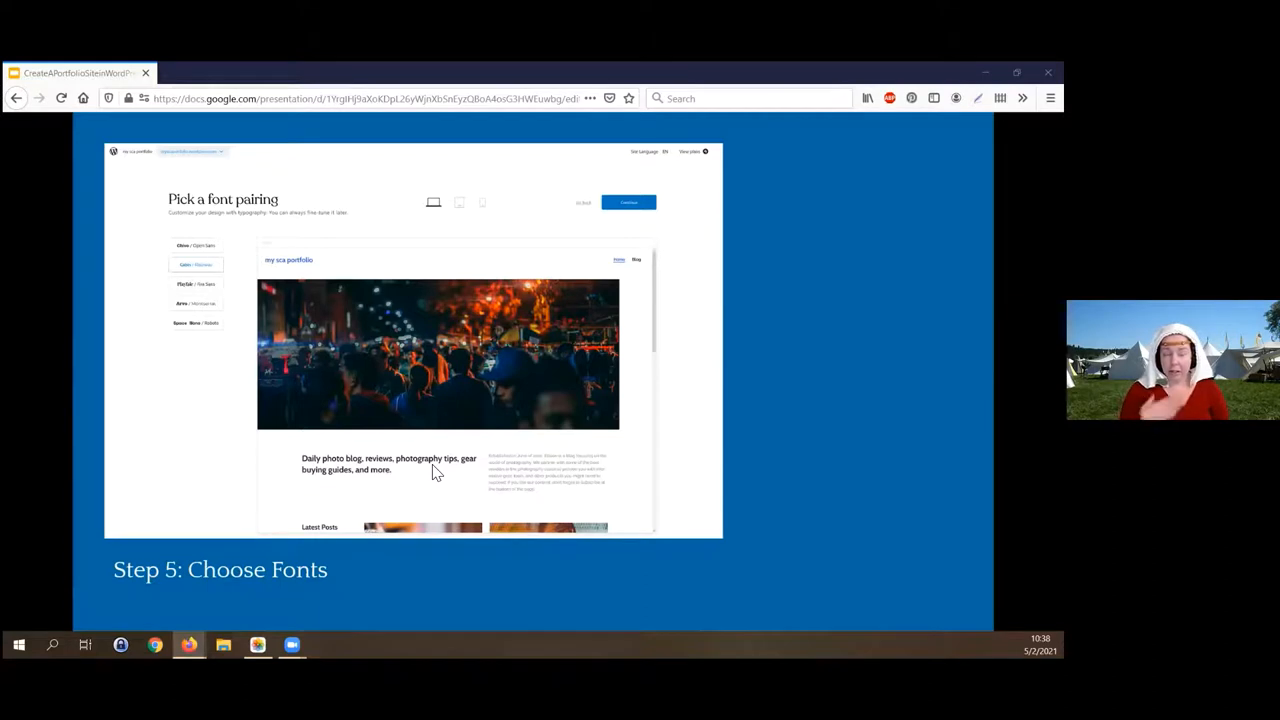
mouse_move(470, 486)
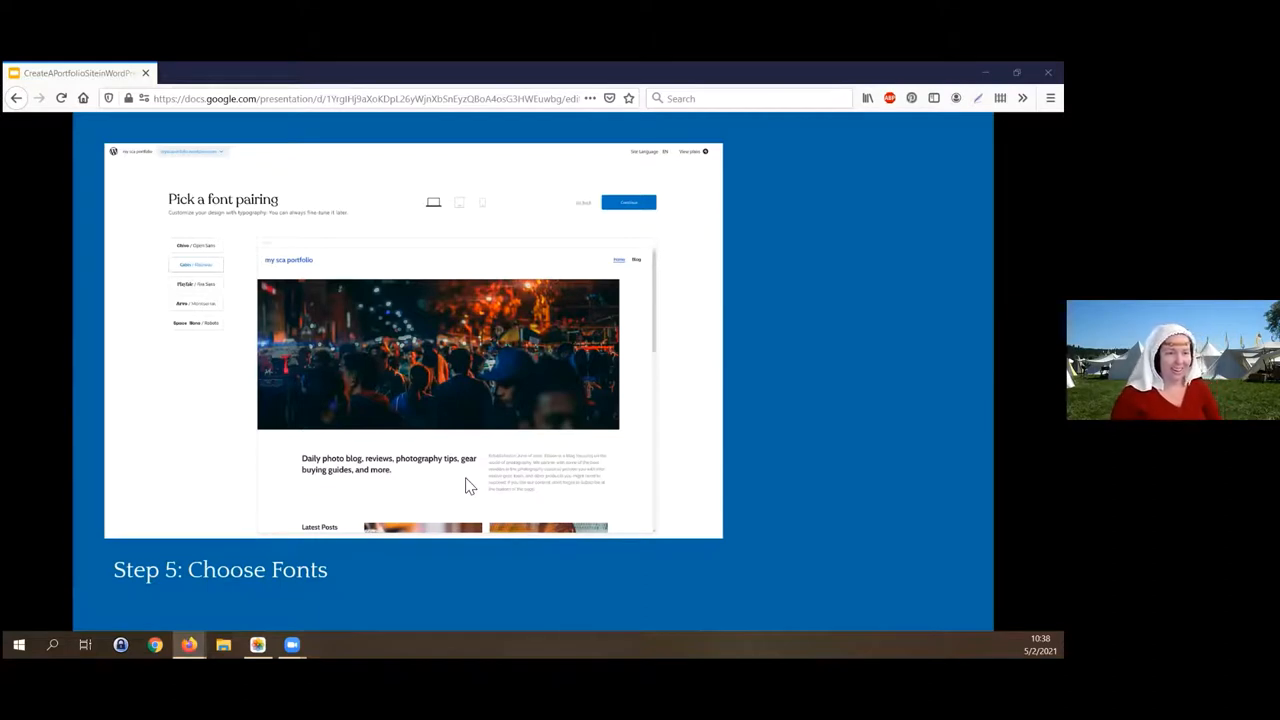
mouse_move(408, 450)
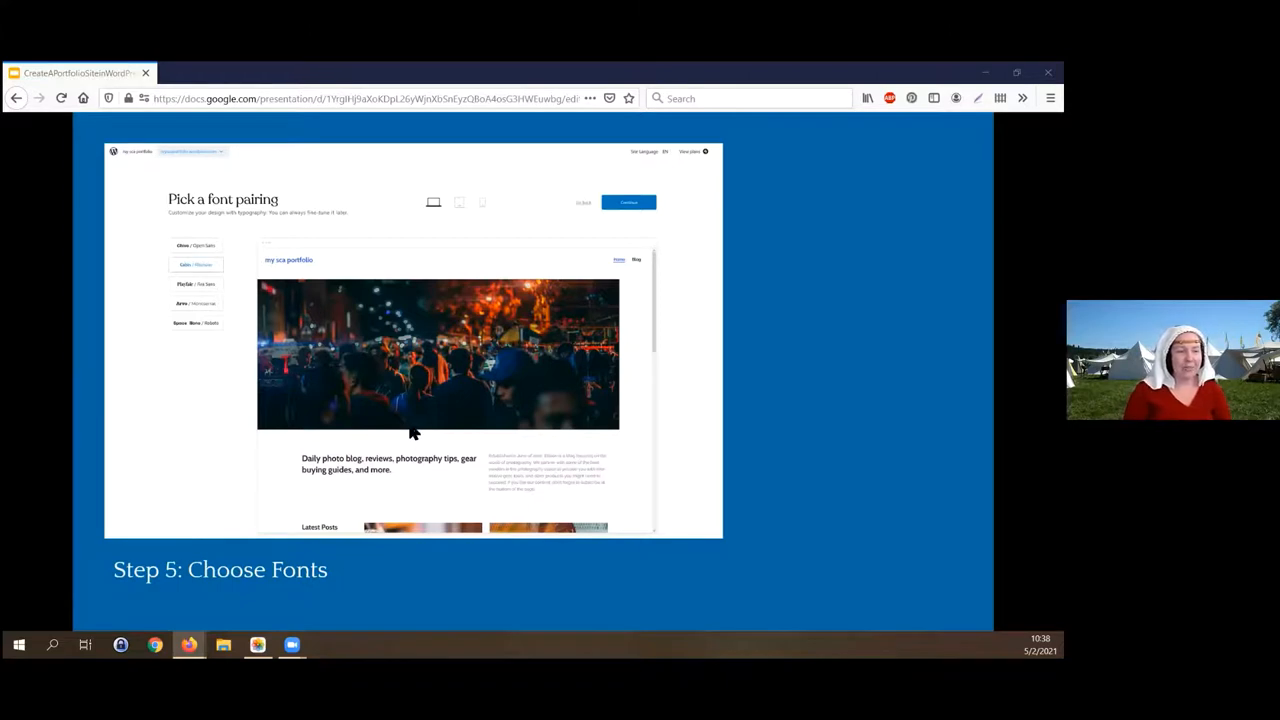
mouse_move(196, 332)
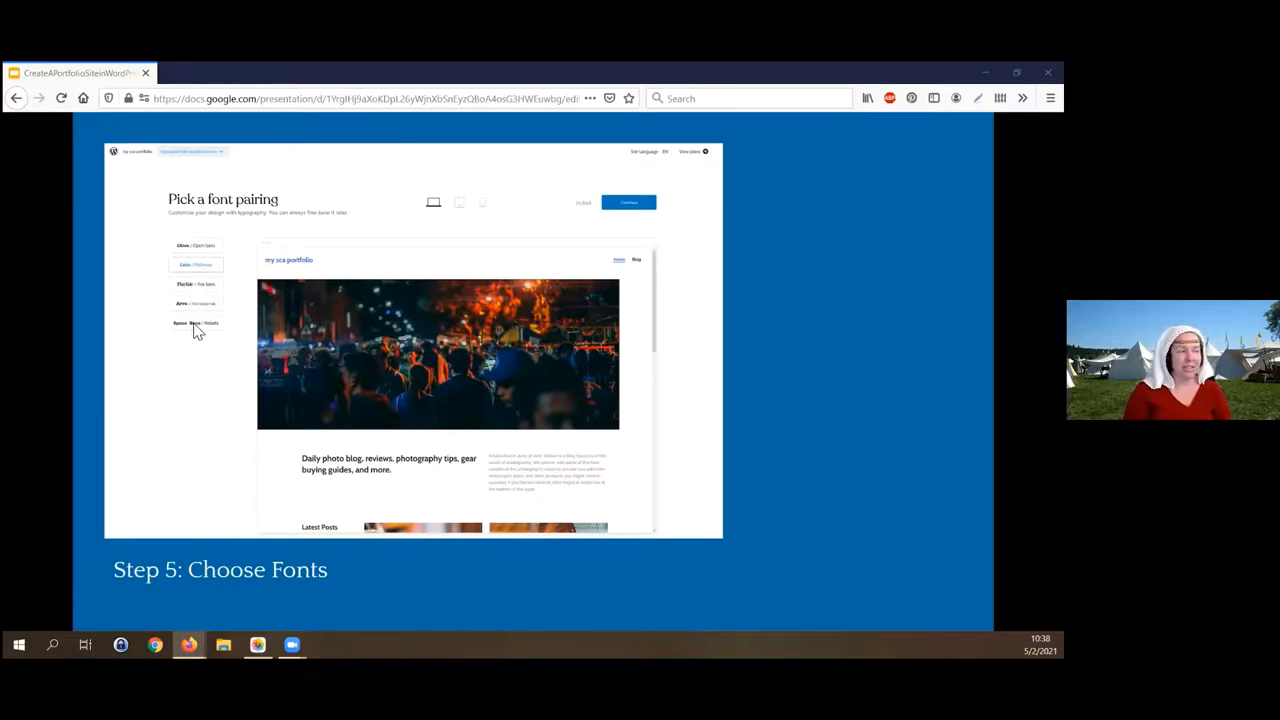
mouse_move(180, 296)
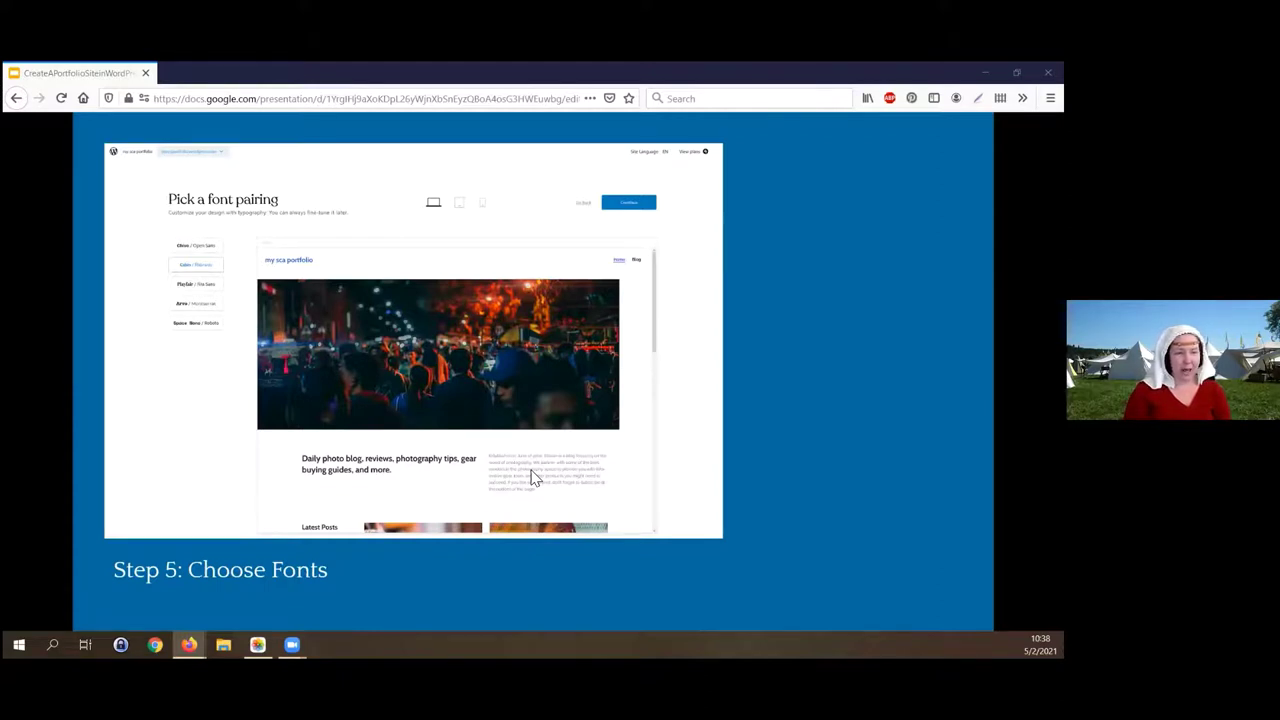
mouse_move(530, 288)
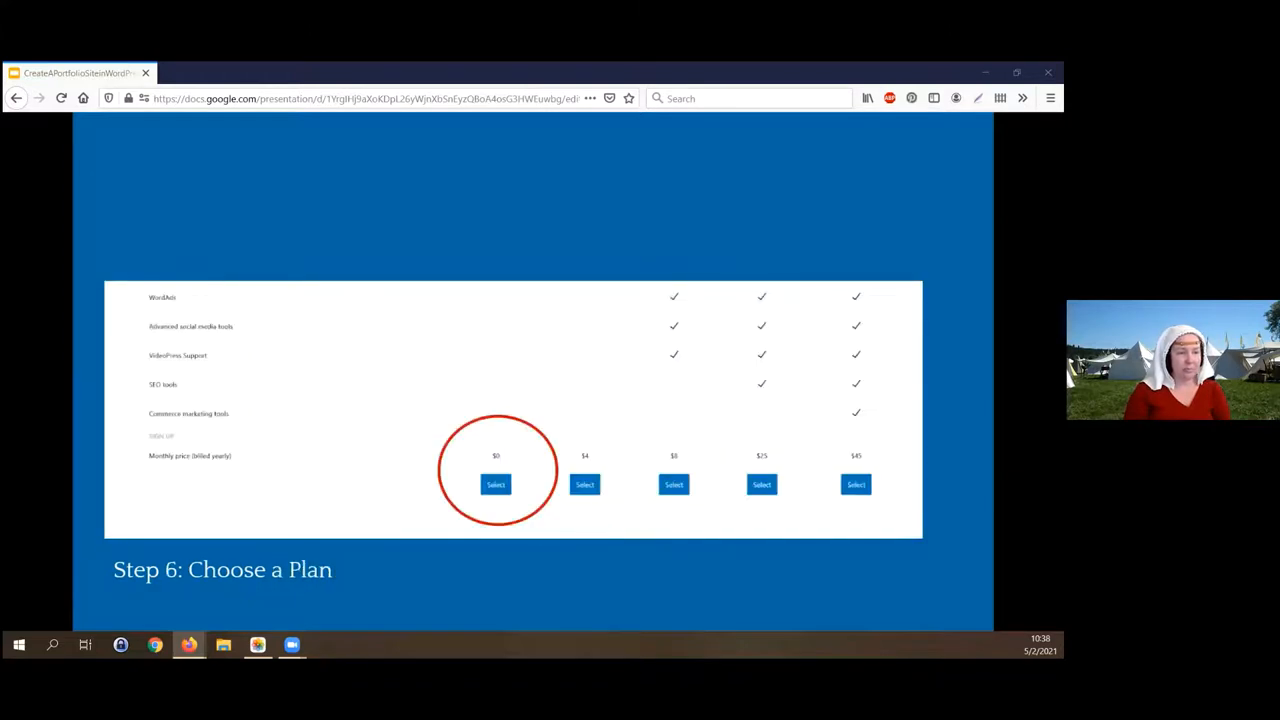
mouse_move(180, 378)
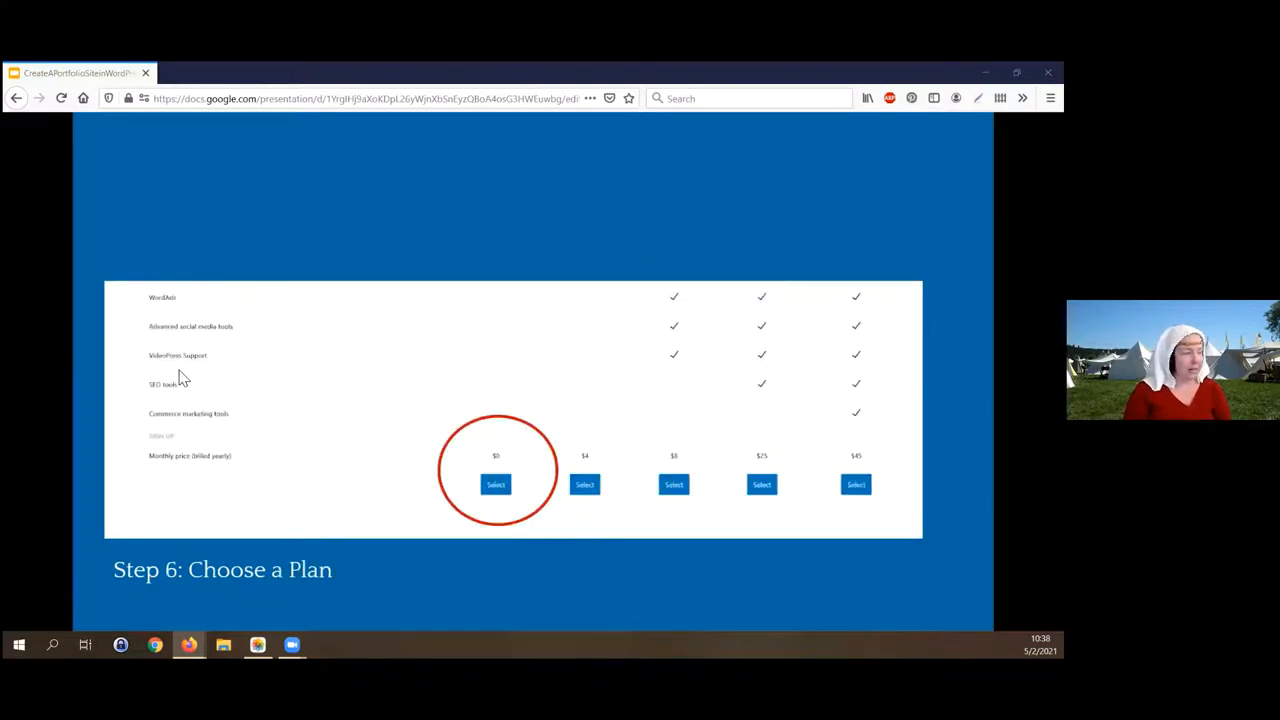
mouse_move(258, 398)
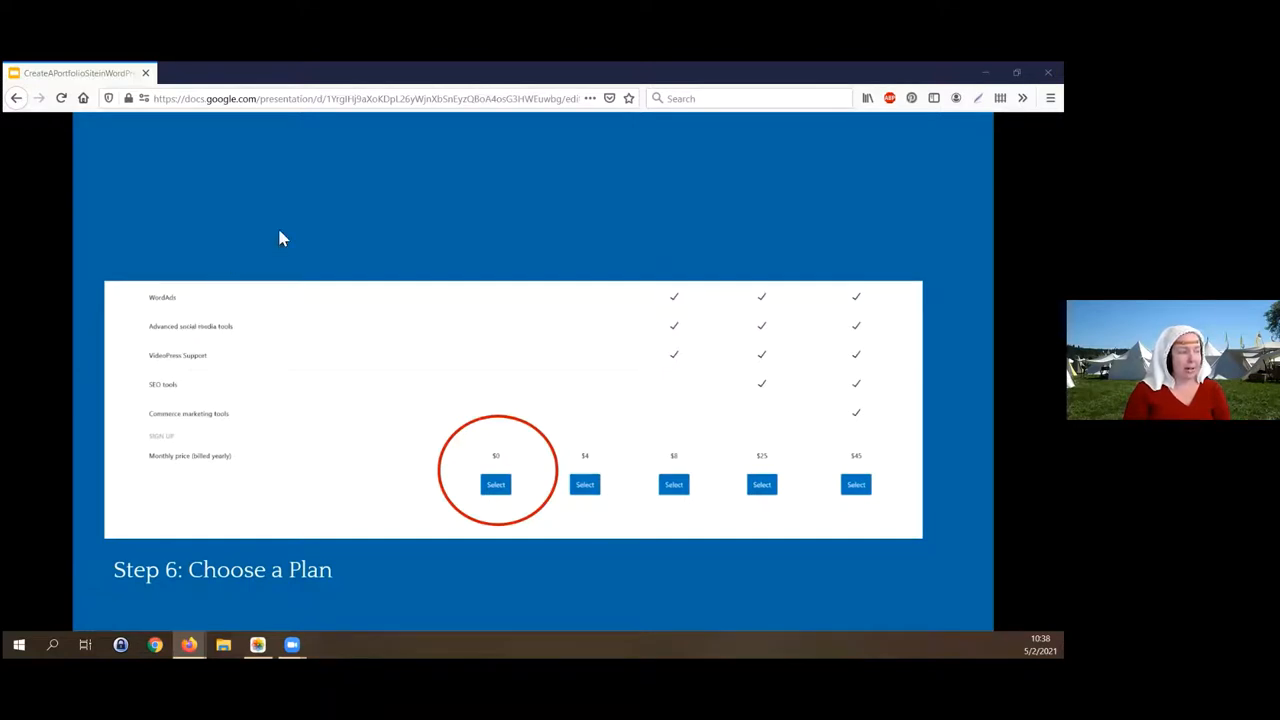
mouse_move(508, 502)
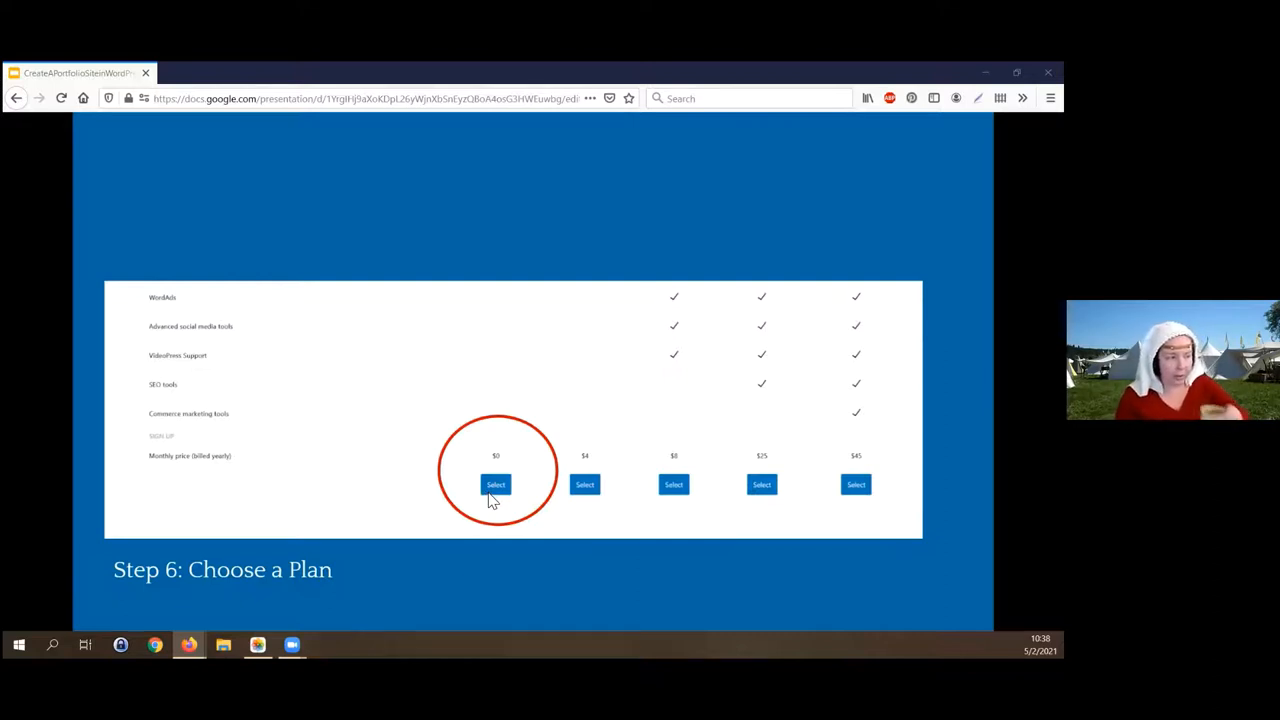
mouse_move(696, 470)
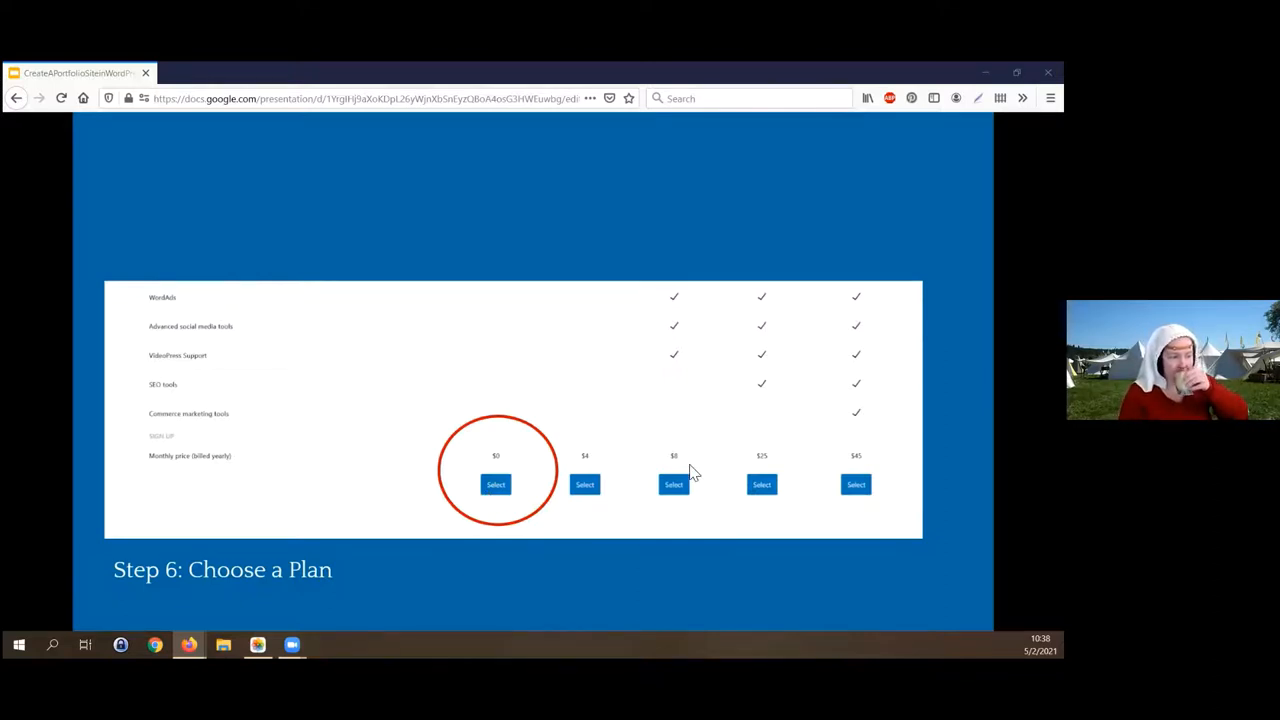
mouse_move(590, 478)
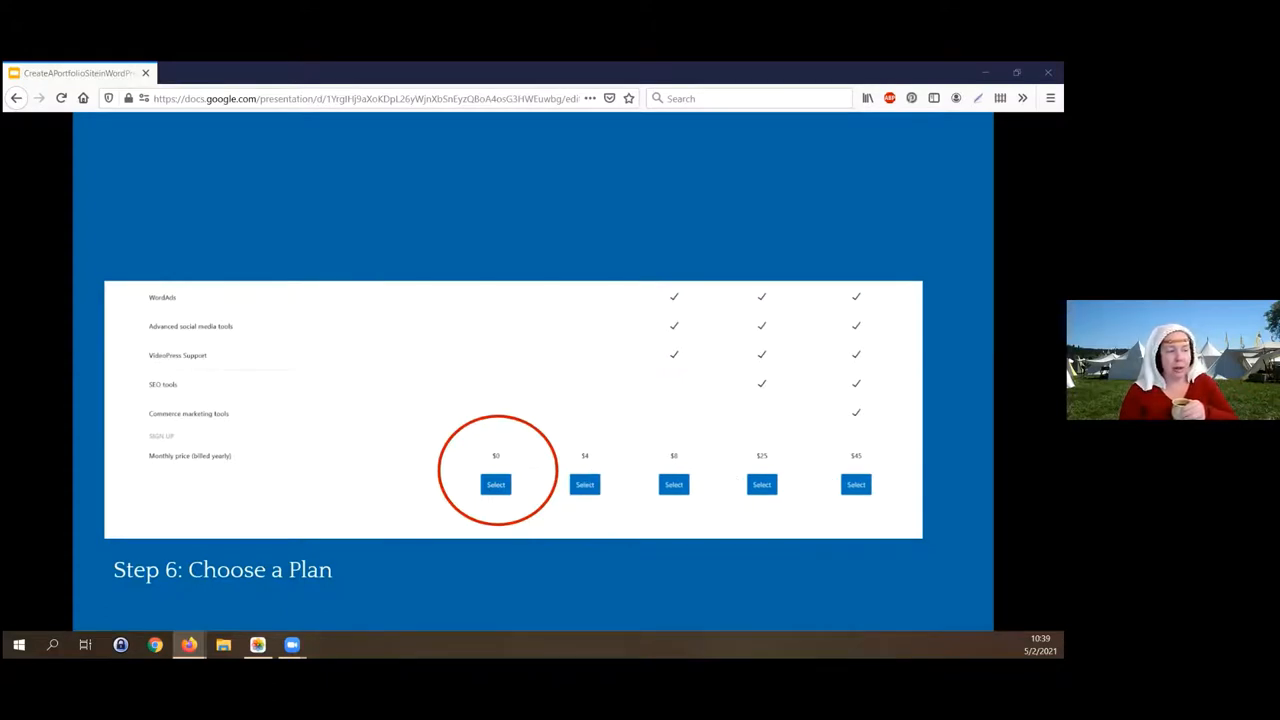
mouse_move(544, 472)
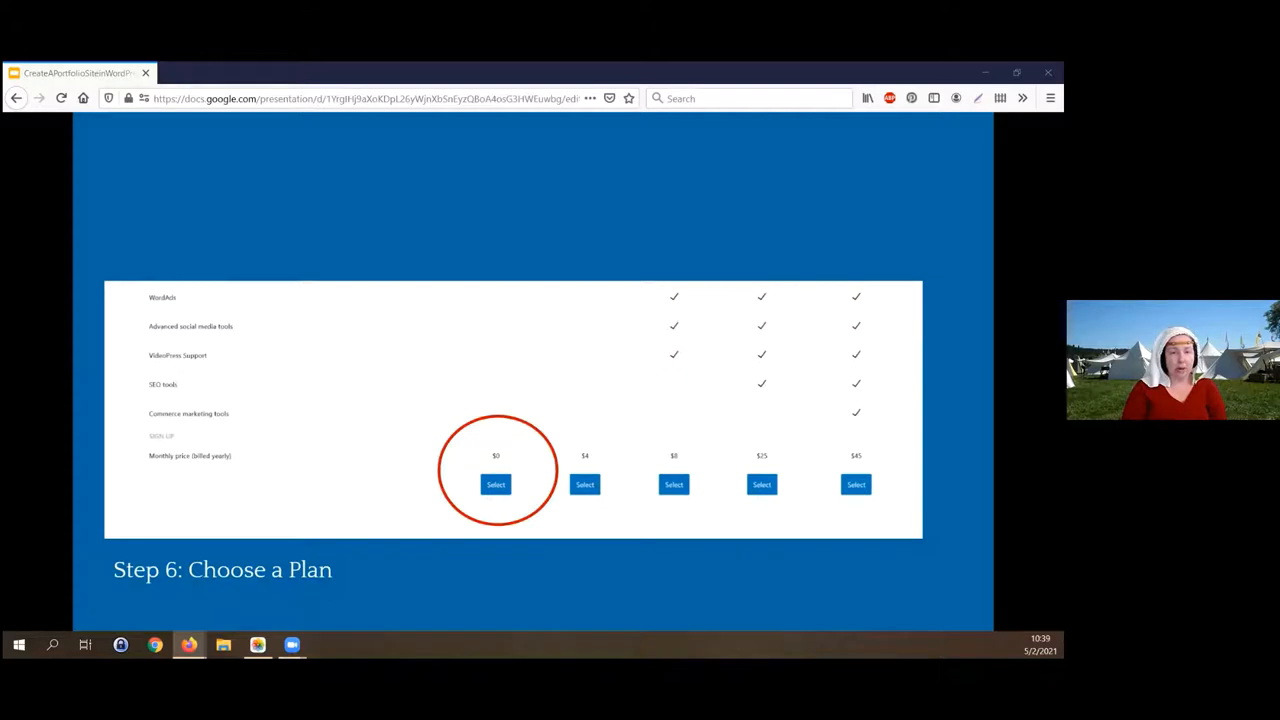
mouse_move(208, 348)
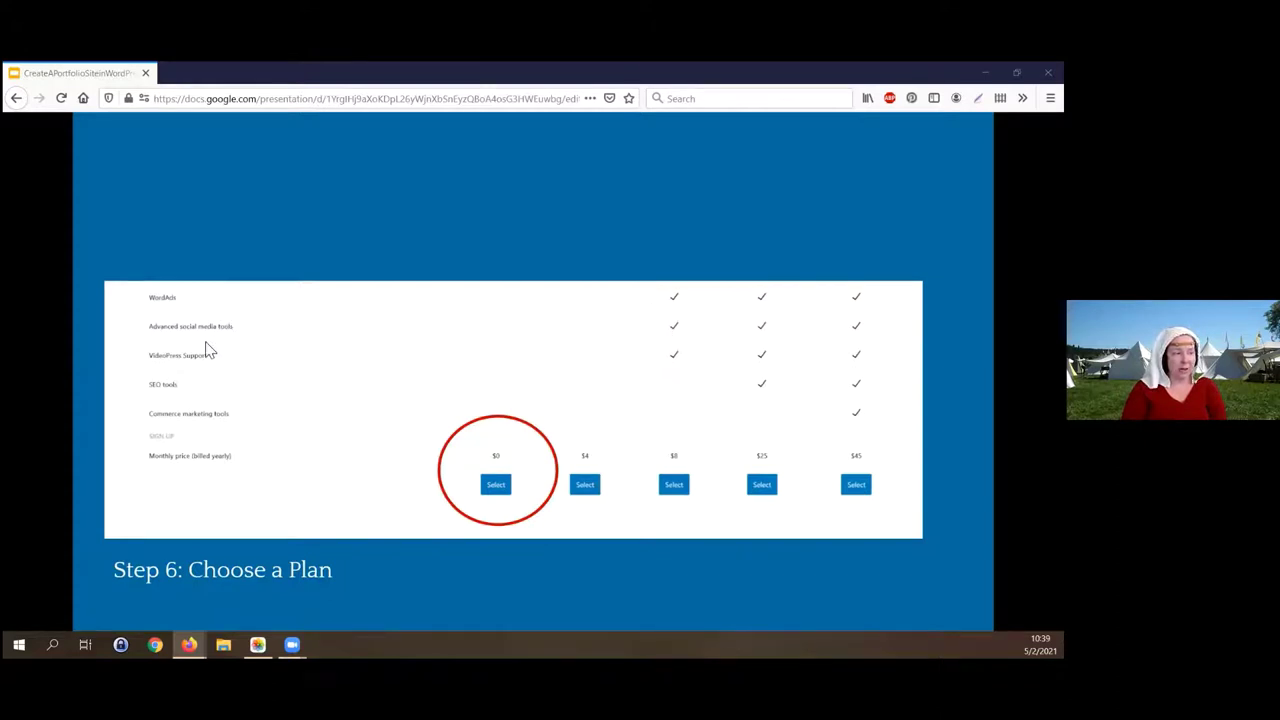
mouse_move(768, 478)
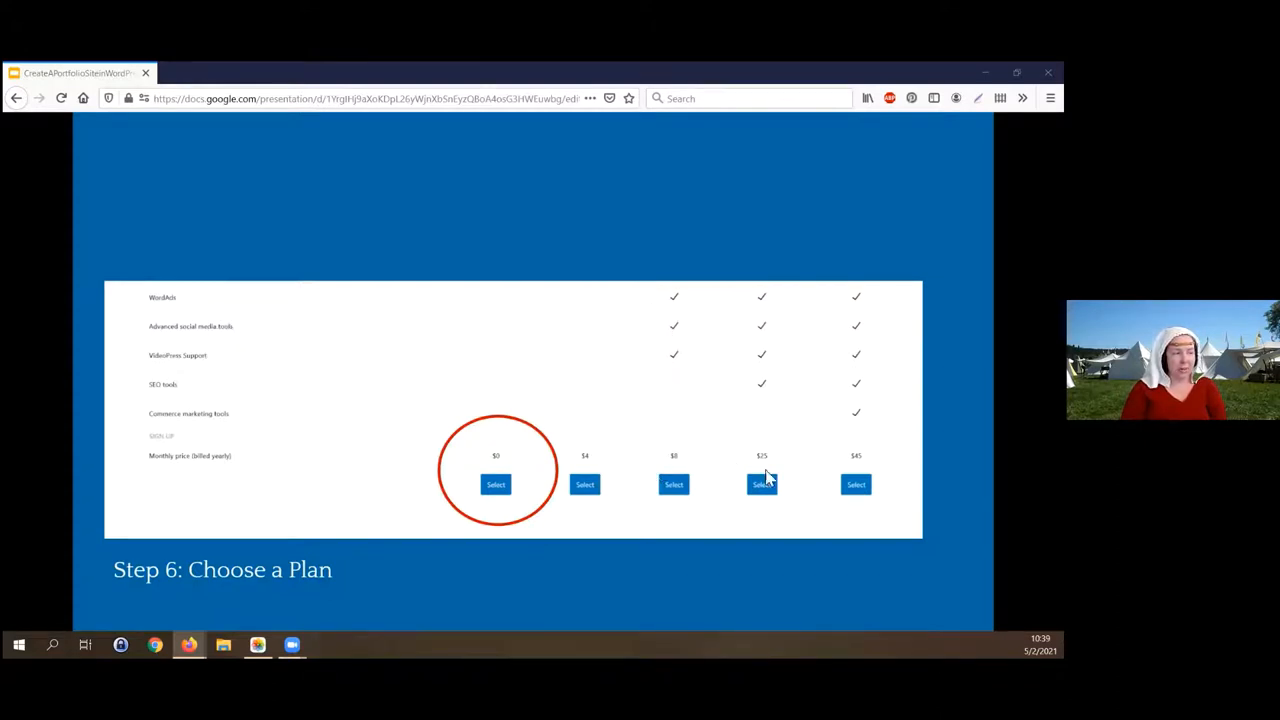
mouse_move(448, 476)
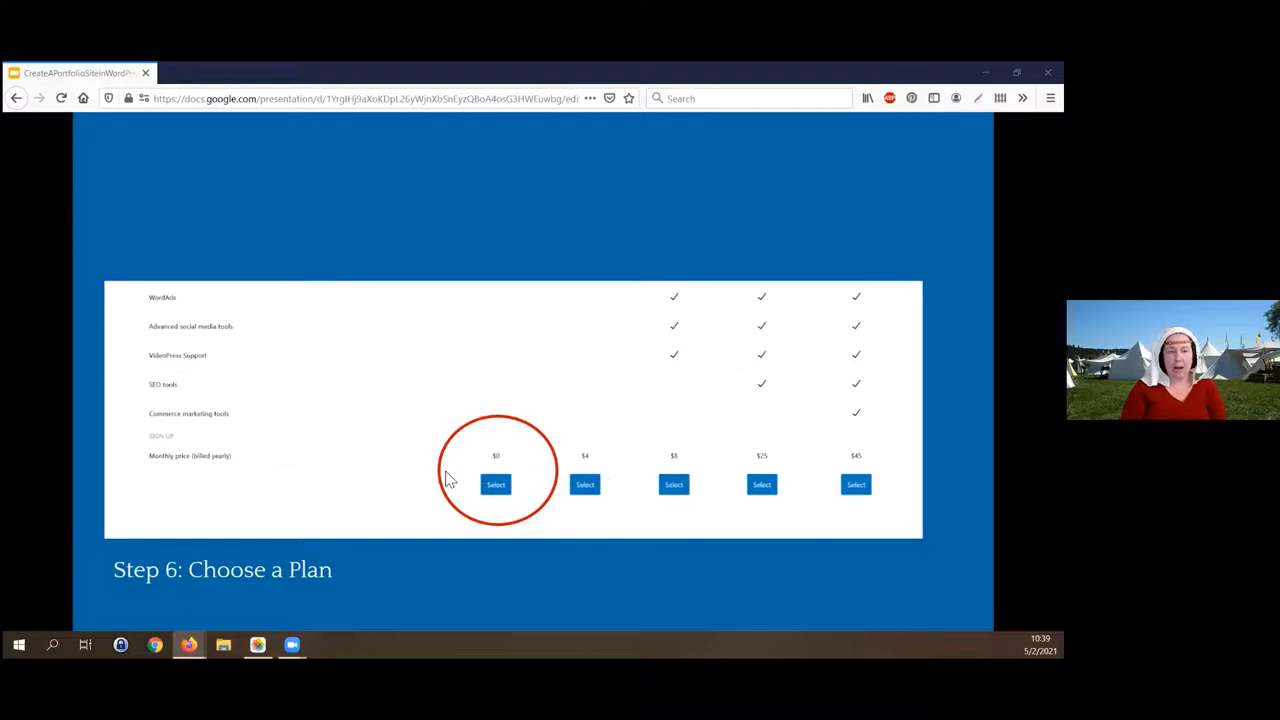
mouse_move(464, 504)
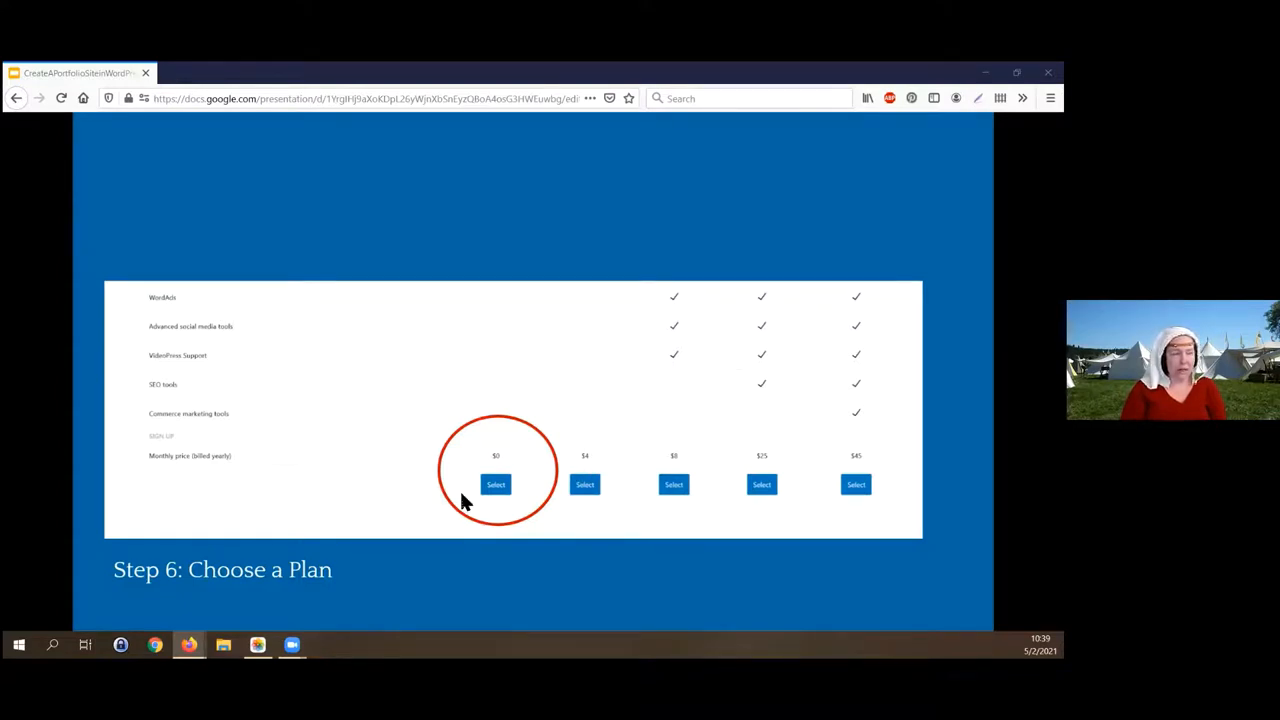
mouse_move(516, 500)
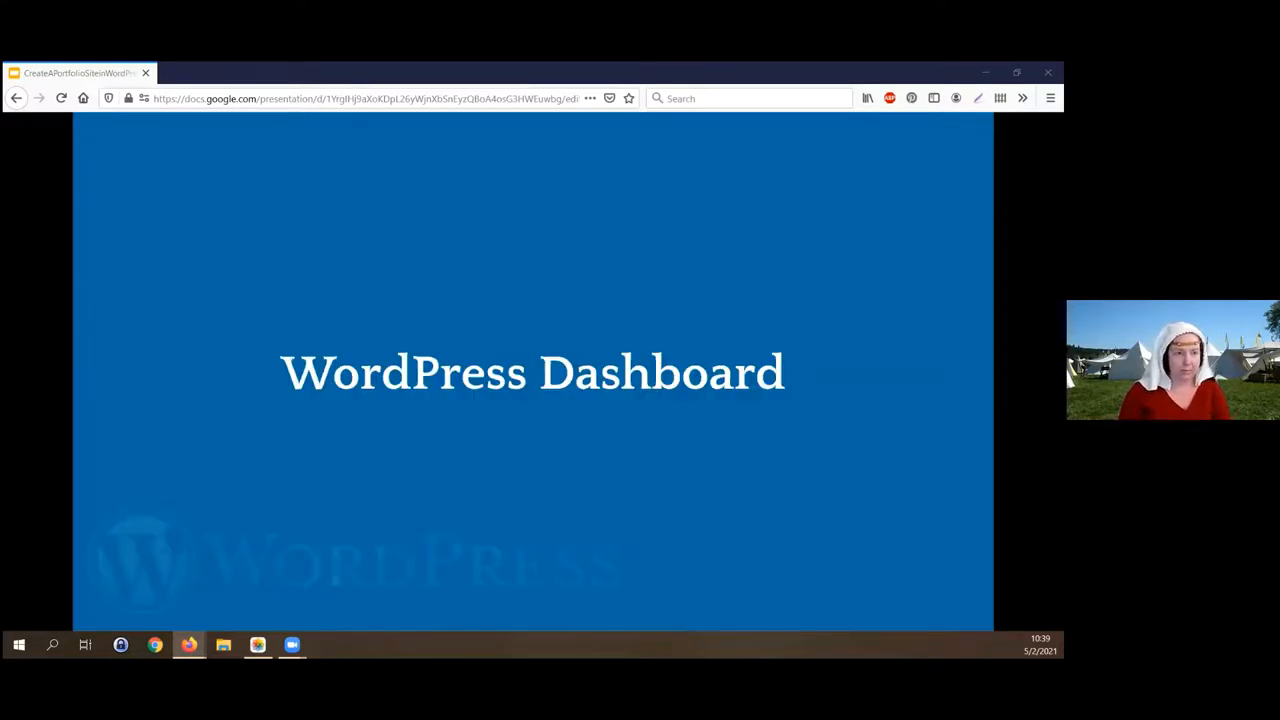
mouse_move(660, 290)
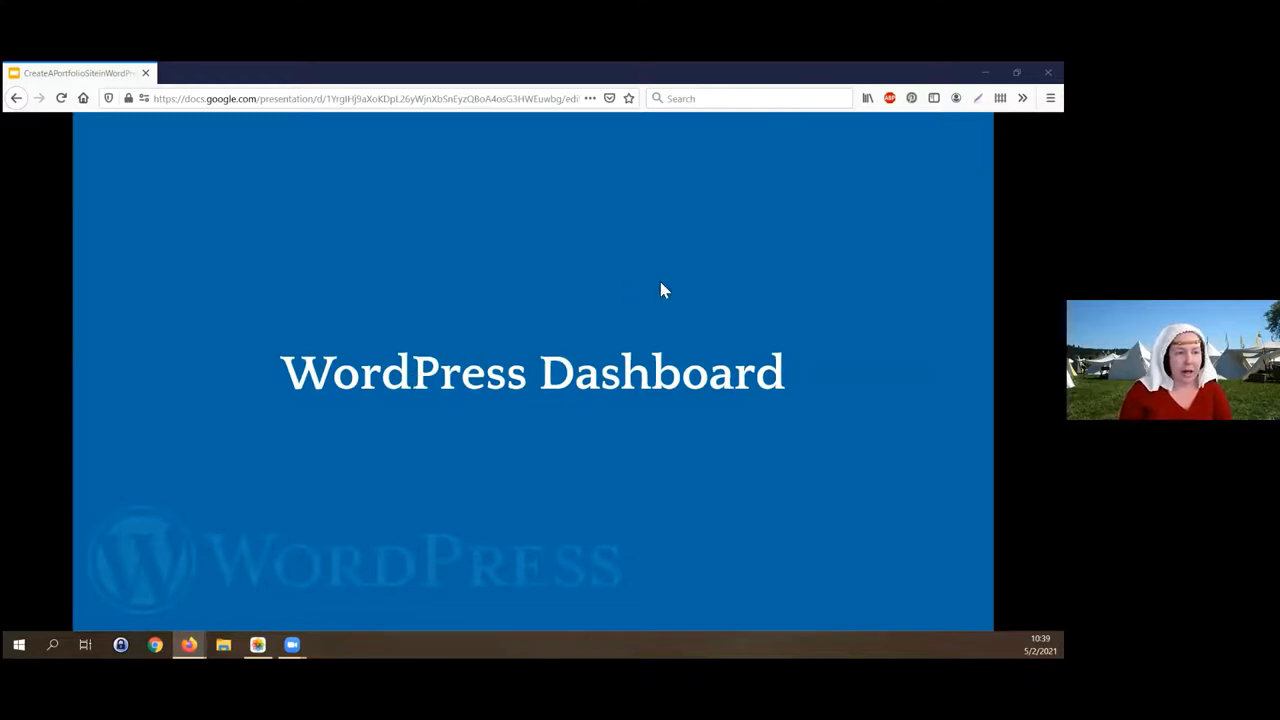
mouse_move(602, 320)
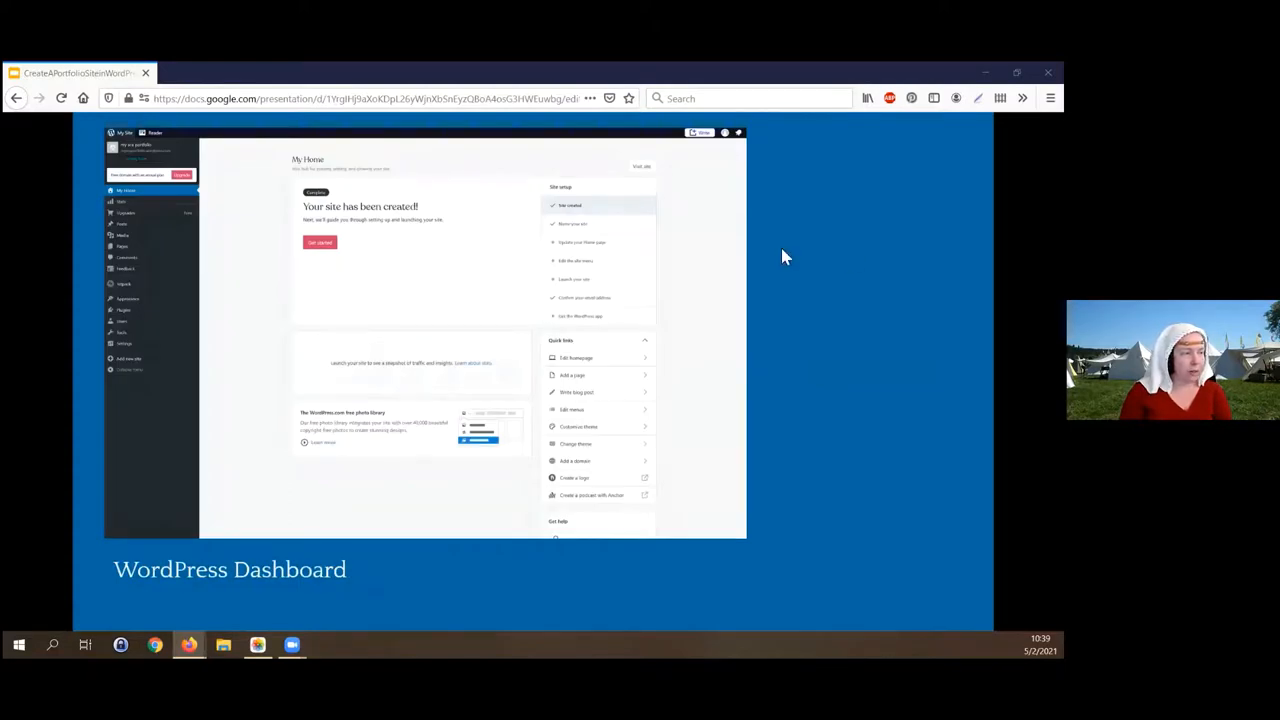
mouse_move(560, 464)
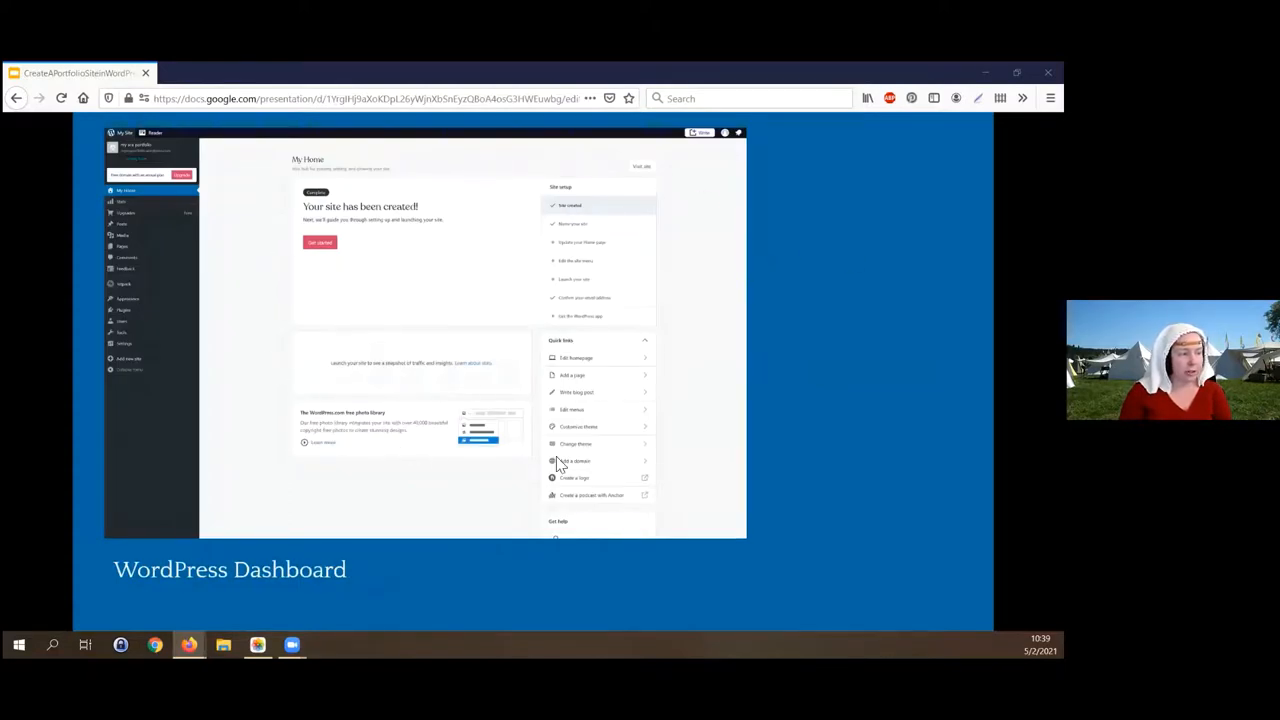
mouse_move(376, 224)
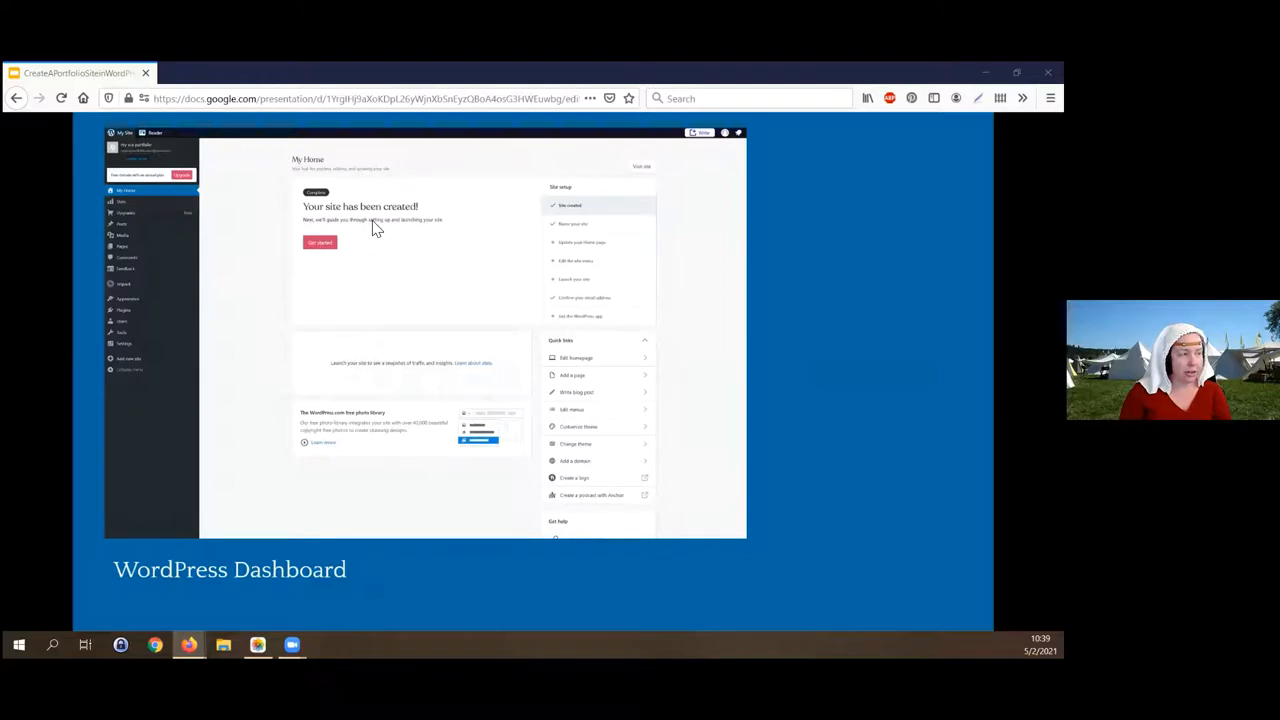
mouse_move(242, 218)
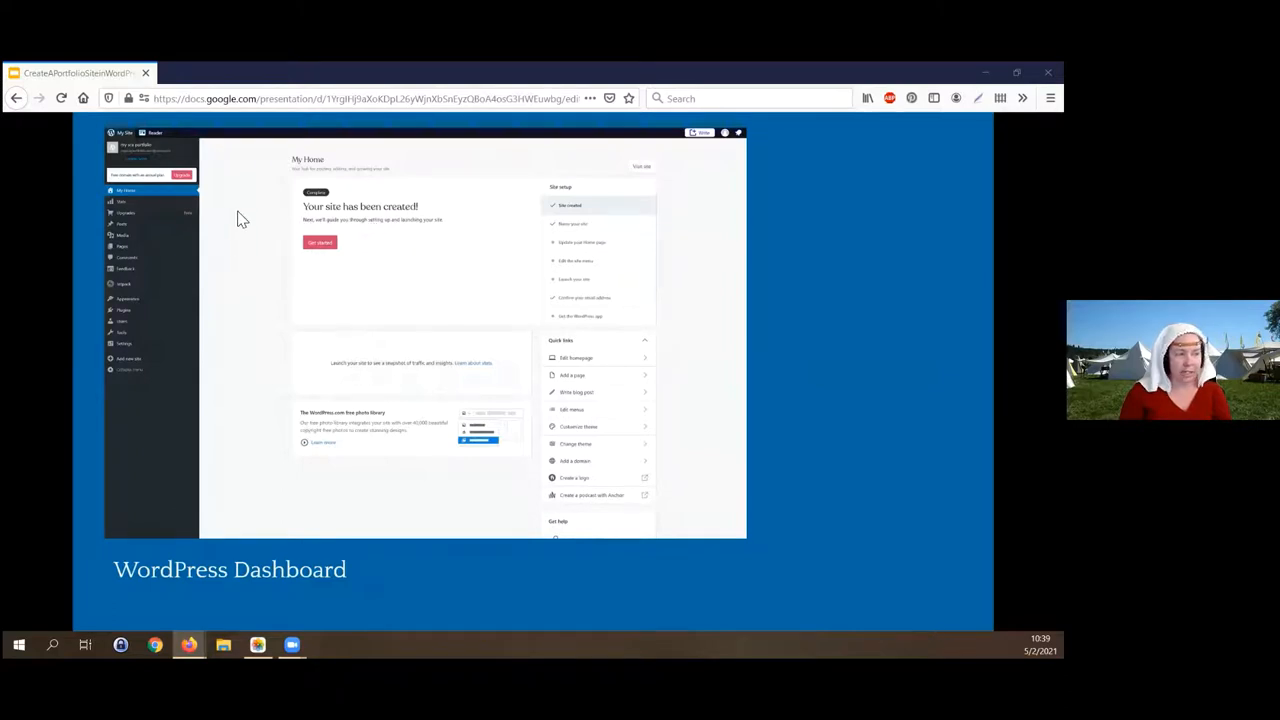
mouse_move(246, 224)
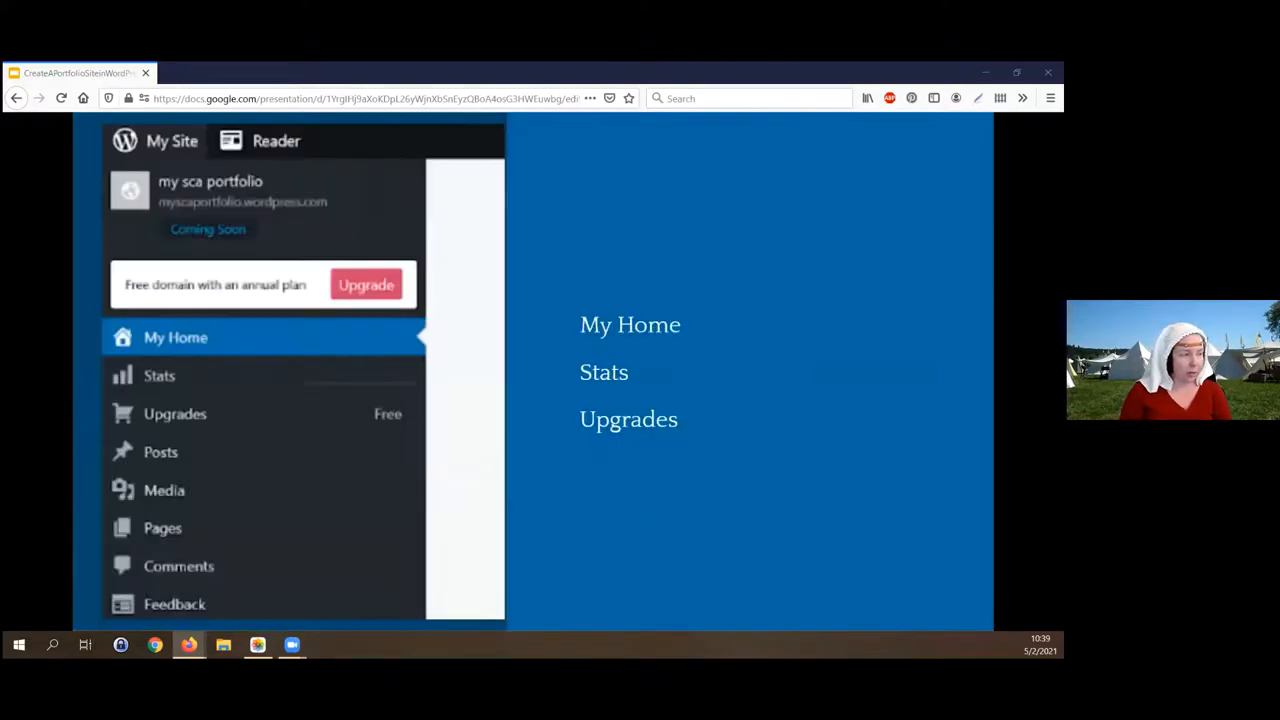
mouse_move(244, 368)
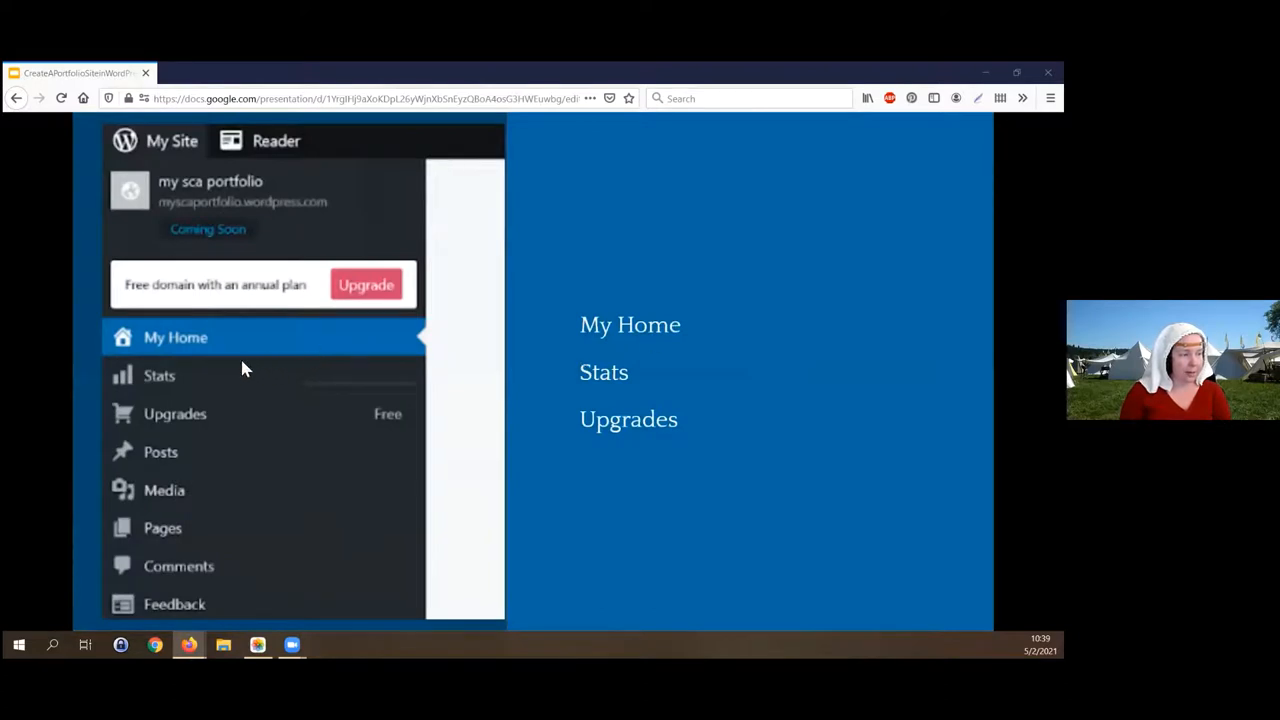
mouse_move(640, 352)
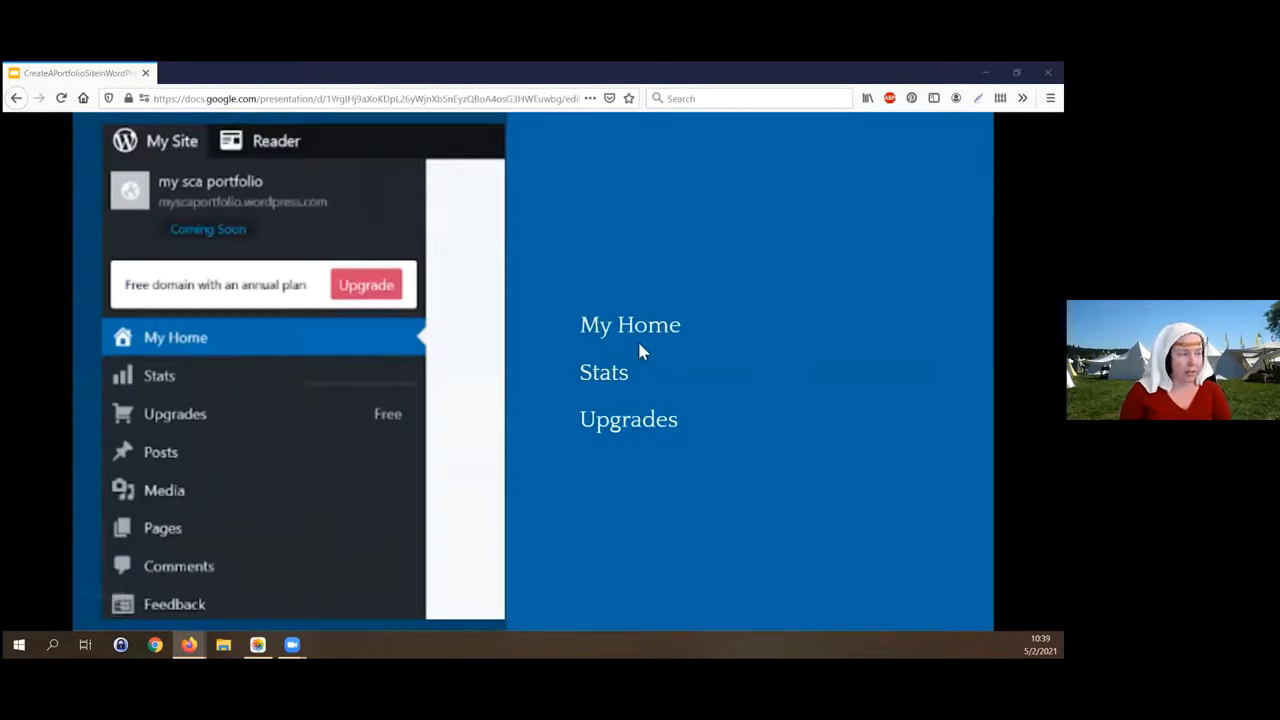
mouse_move(284, 390)
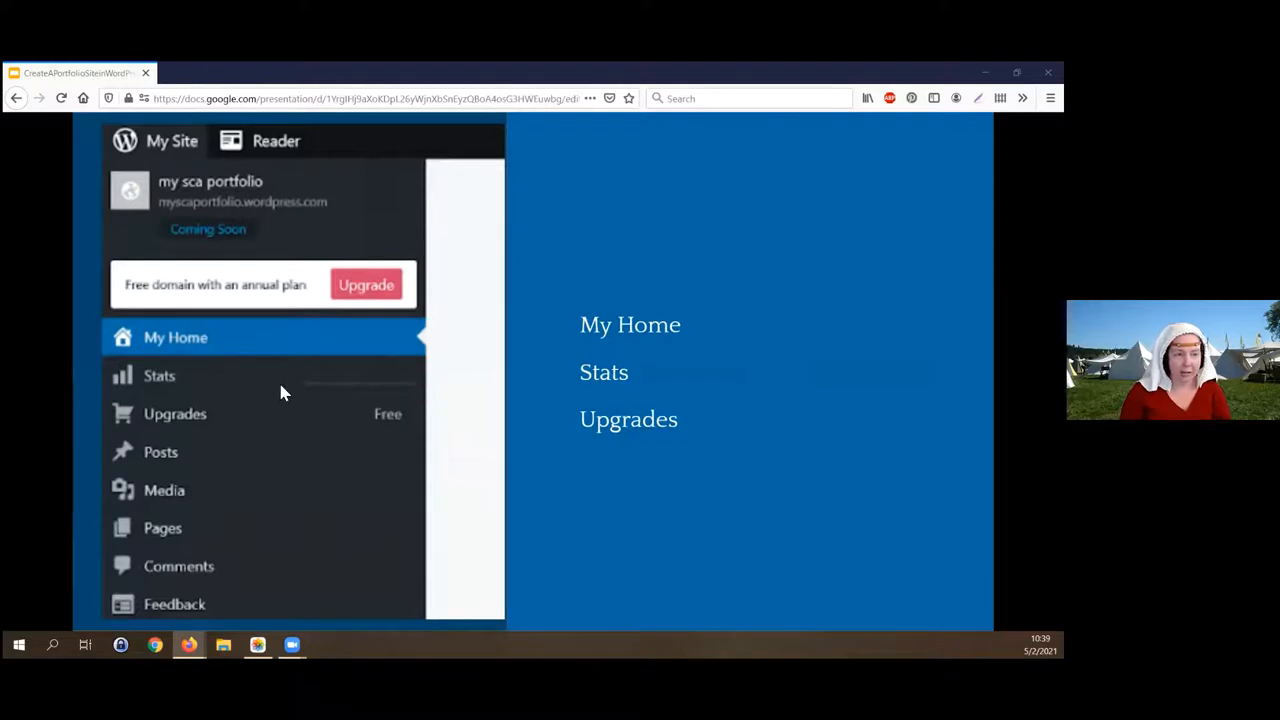
mouse_move(270, 396)
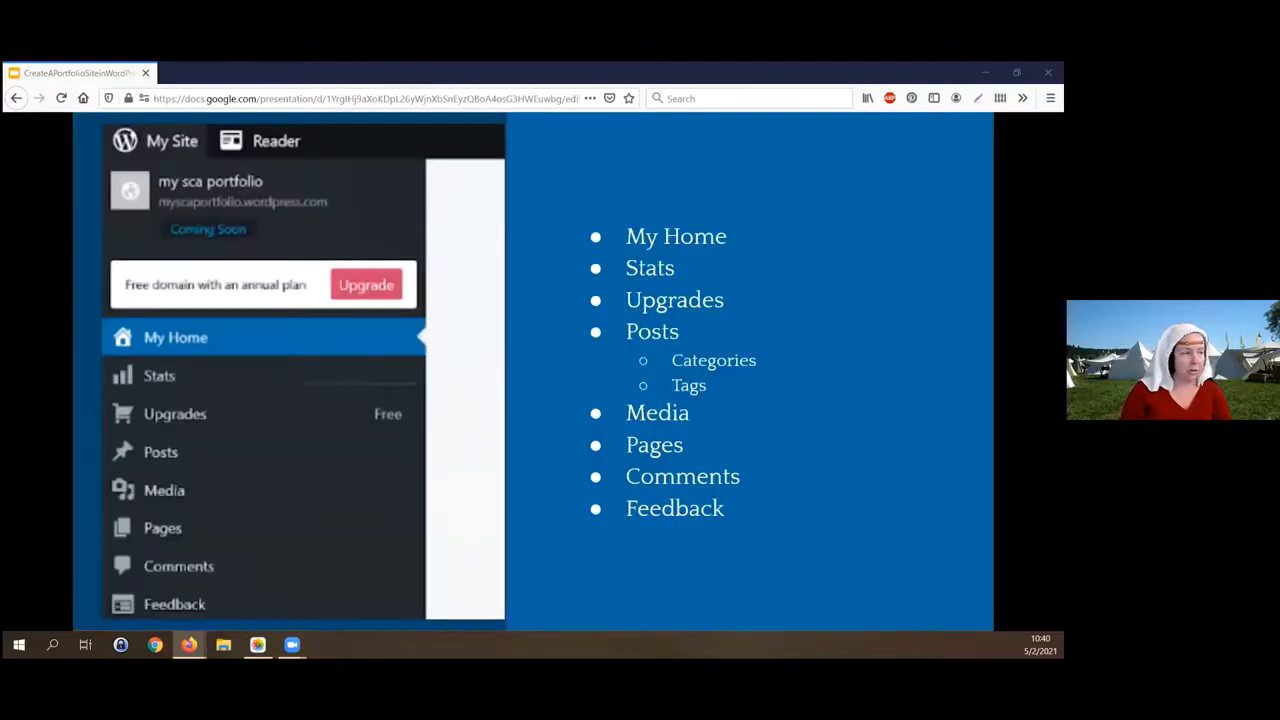
mouse_move(228, 422)
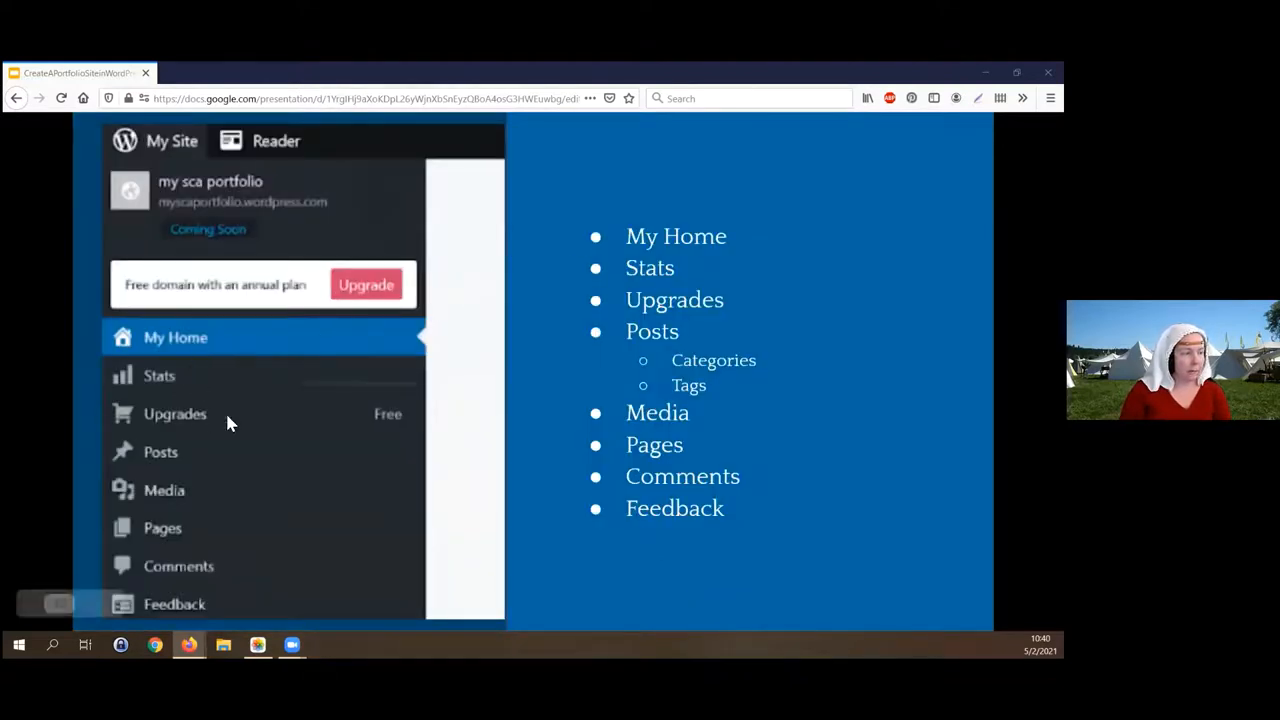
mouse_move(256, 508)
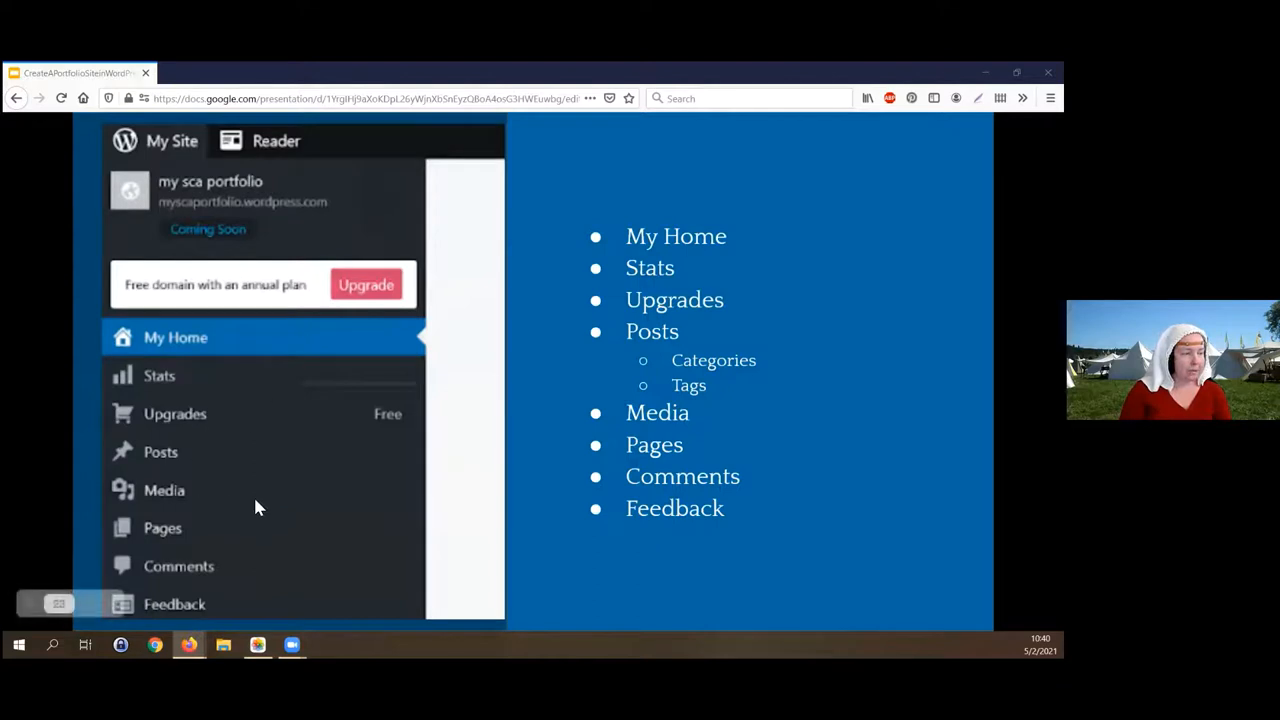
mouse_move(160, 468)
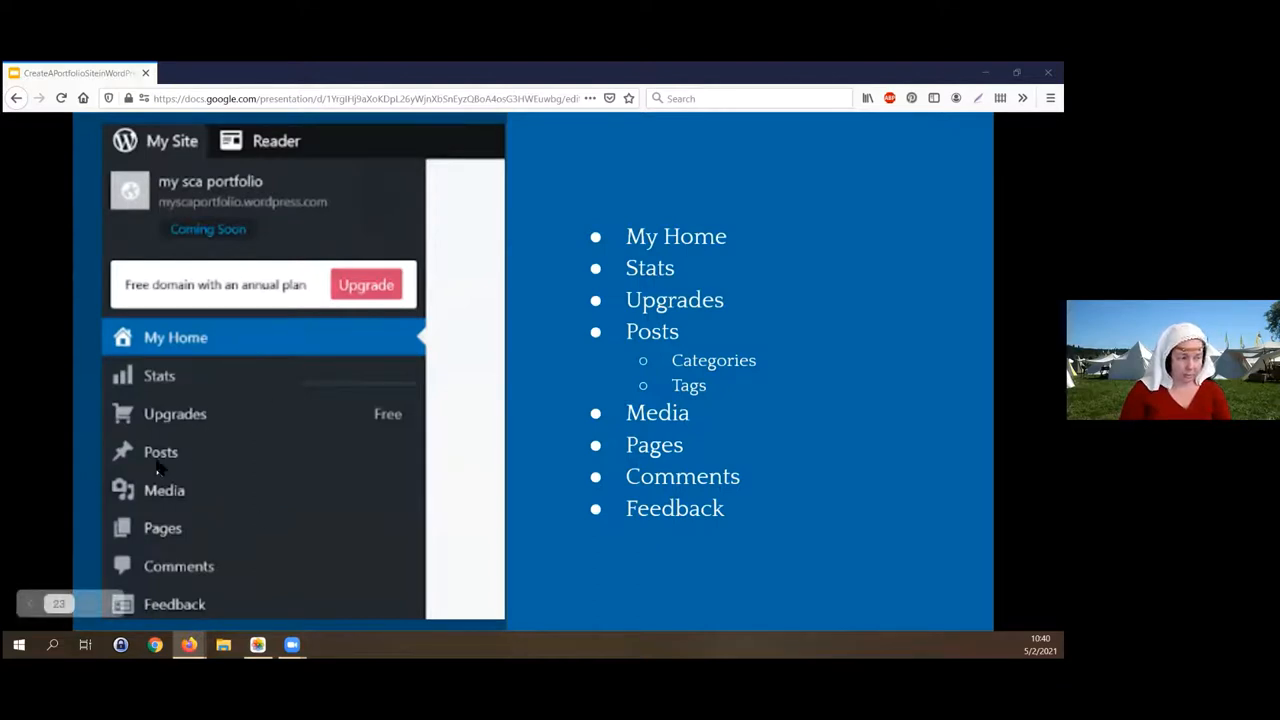
mouse_move(660, 344)
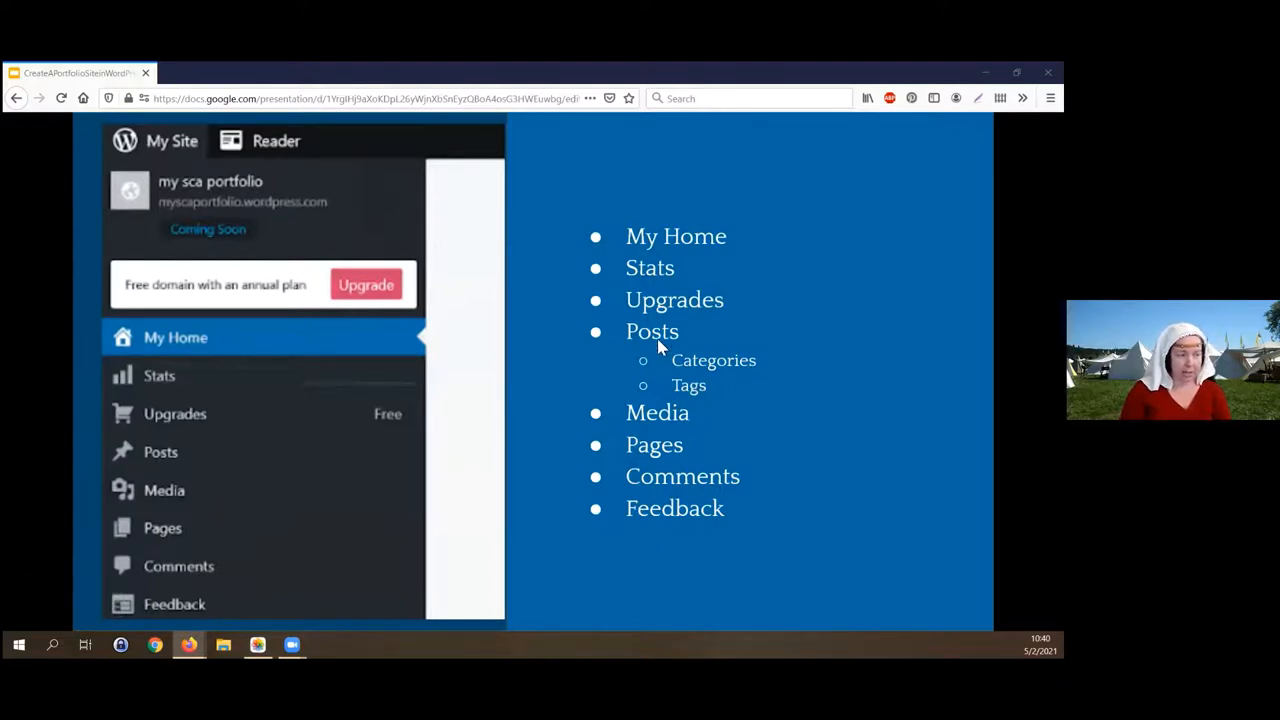
mouse_move(672, 392)
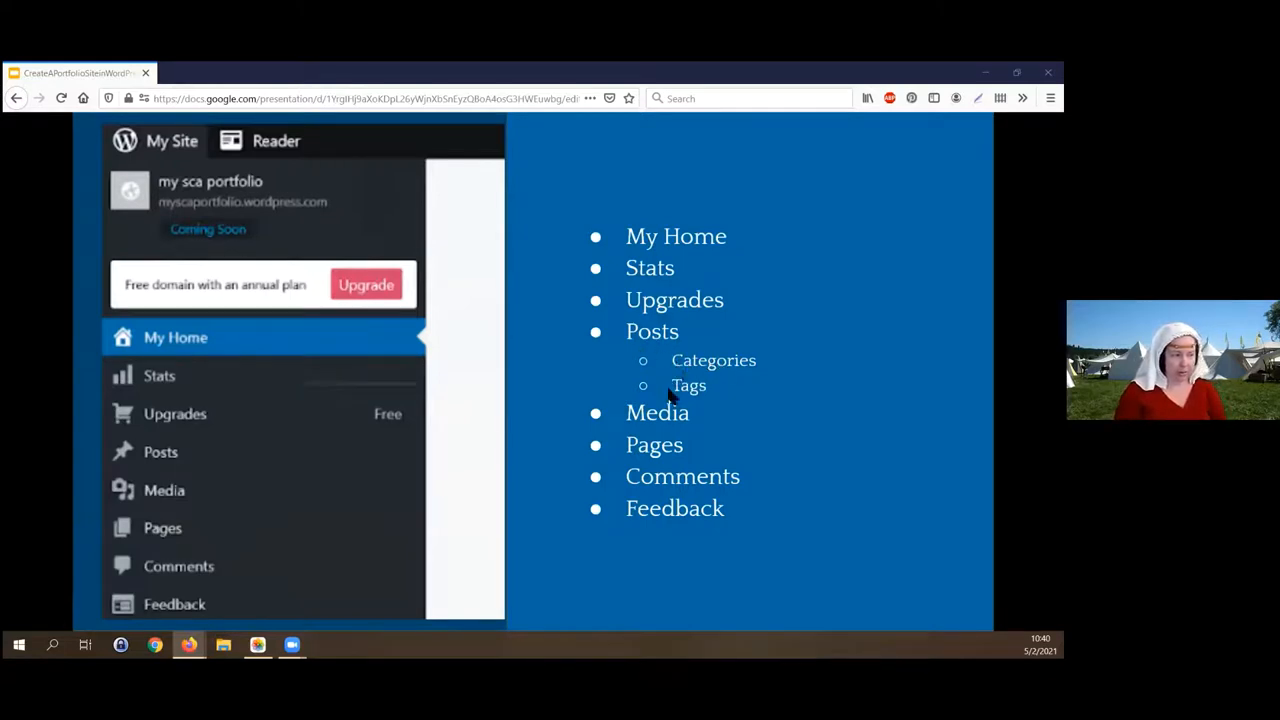
mouse_move(700, 388)
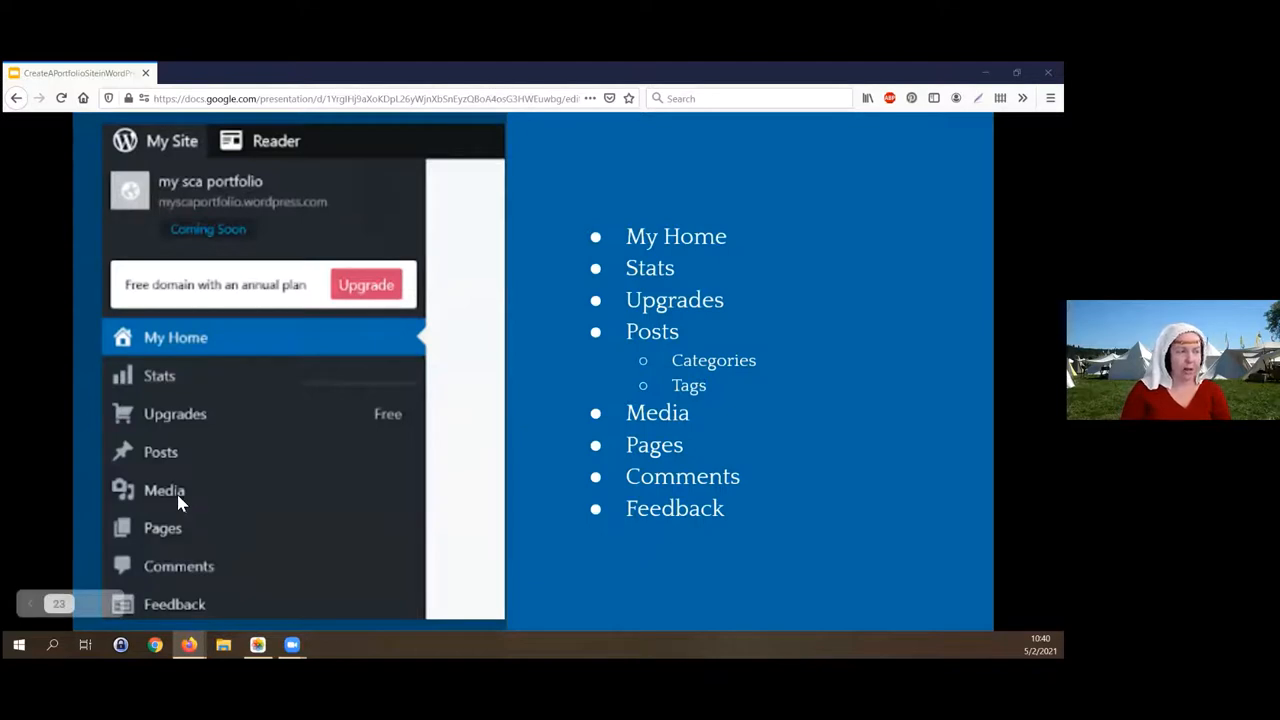
mouse_move(710, 388)
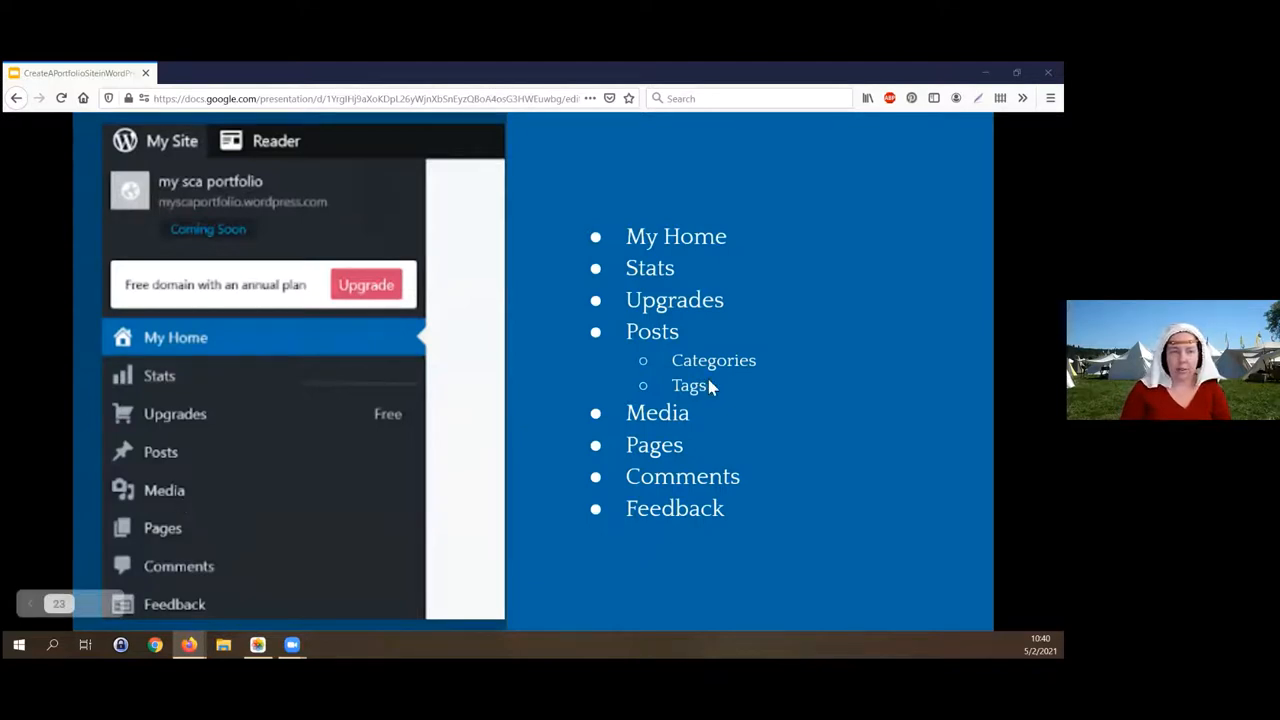
mouse_move(656, 452)
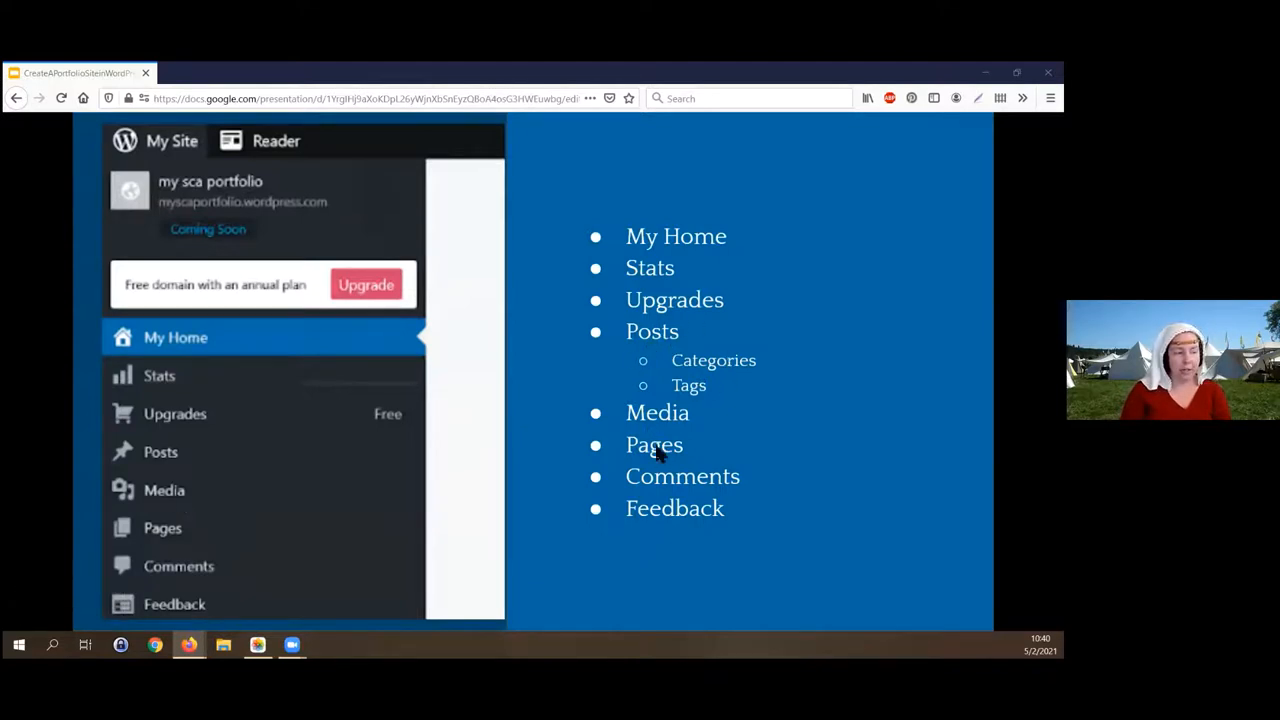
mouse_move(668, 428)
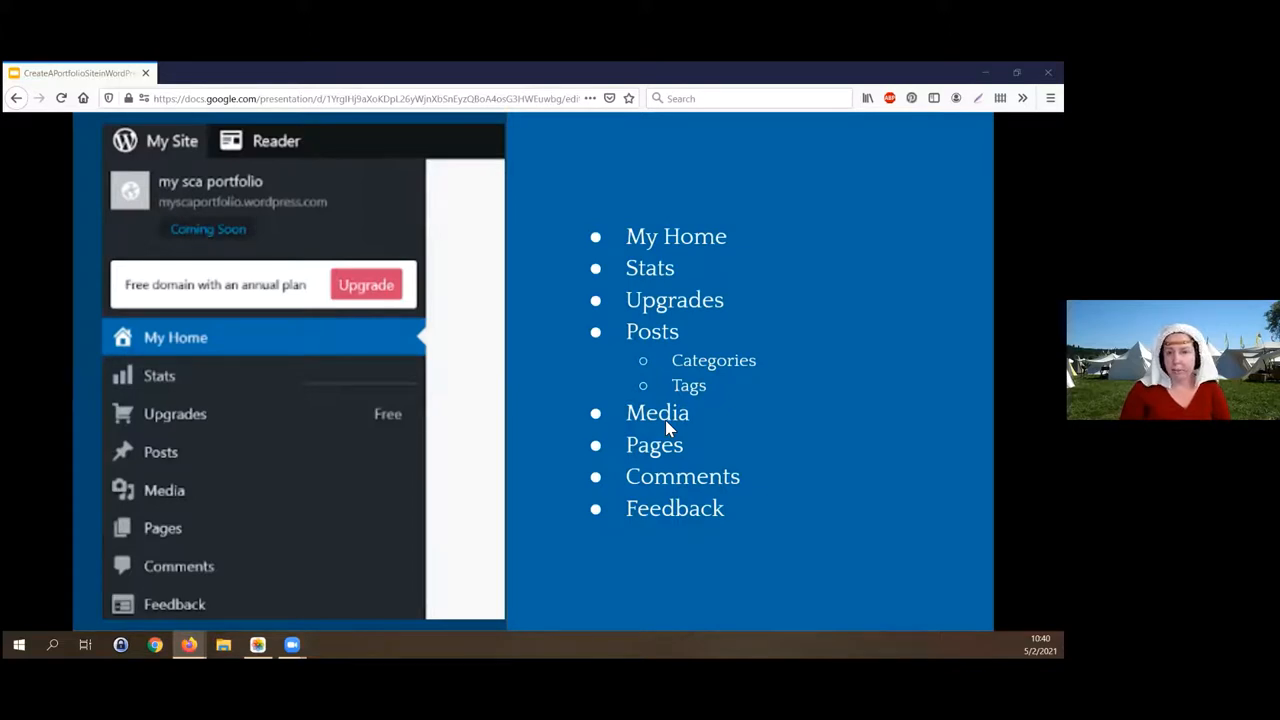
mouse_move(664, 410)
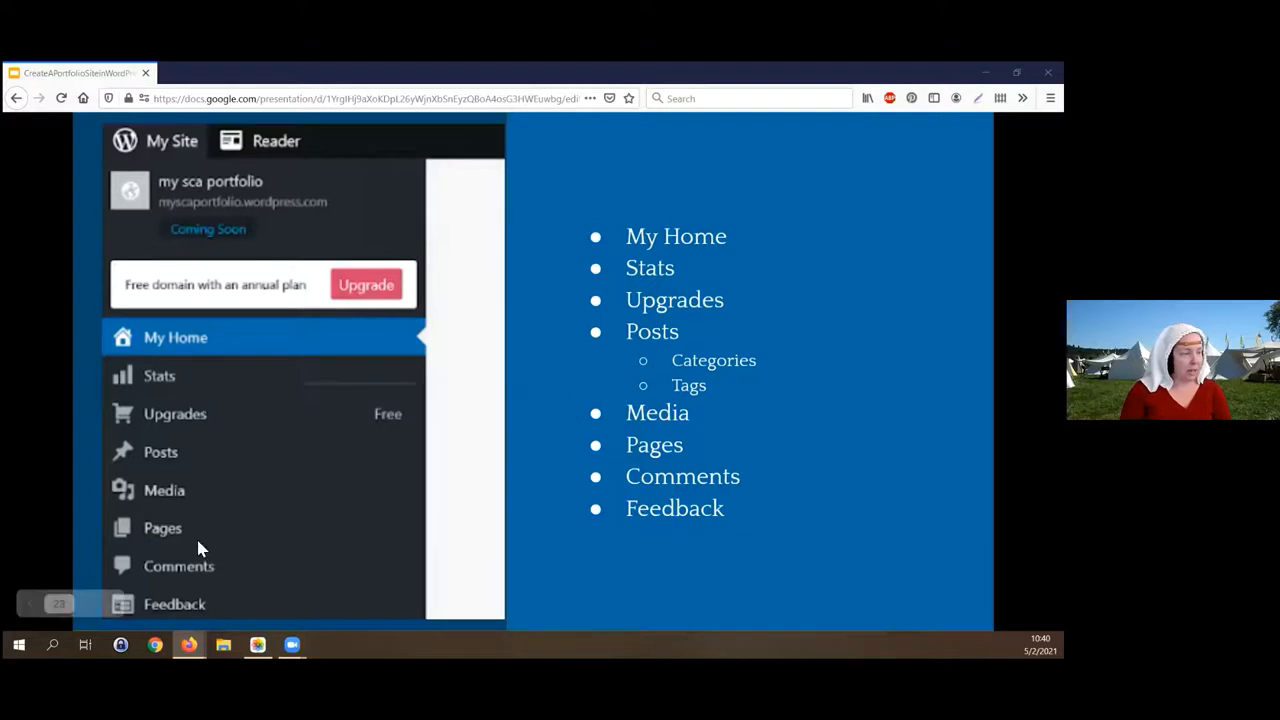
mouse_move(198, 470)
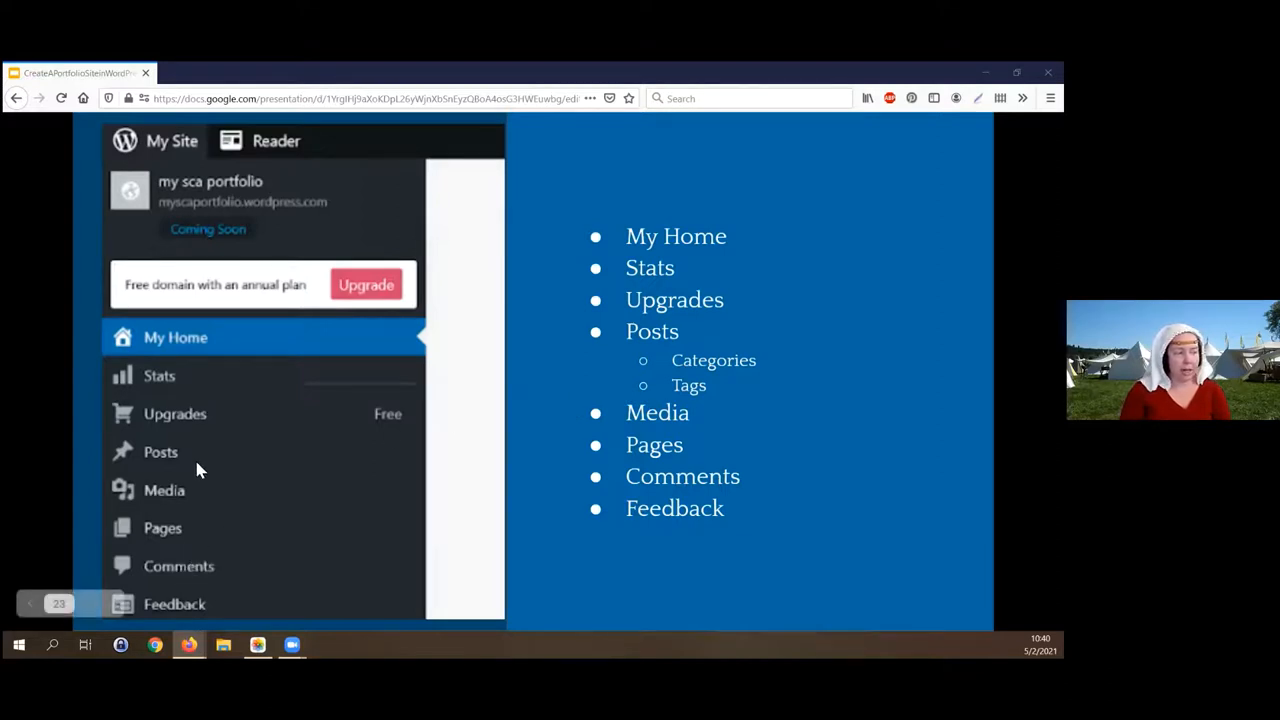
mouse_move(544, 464)
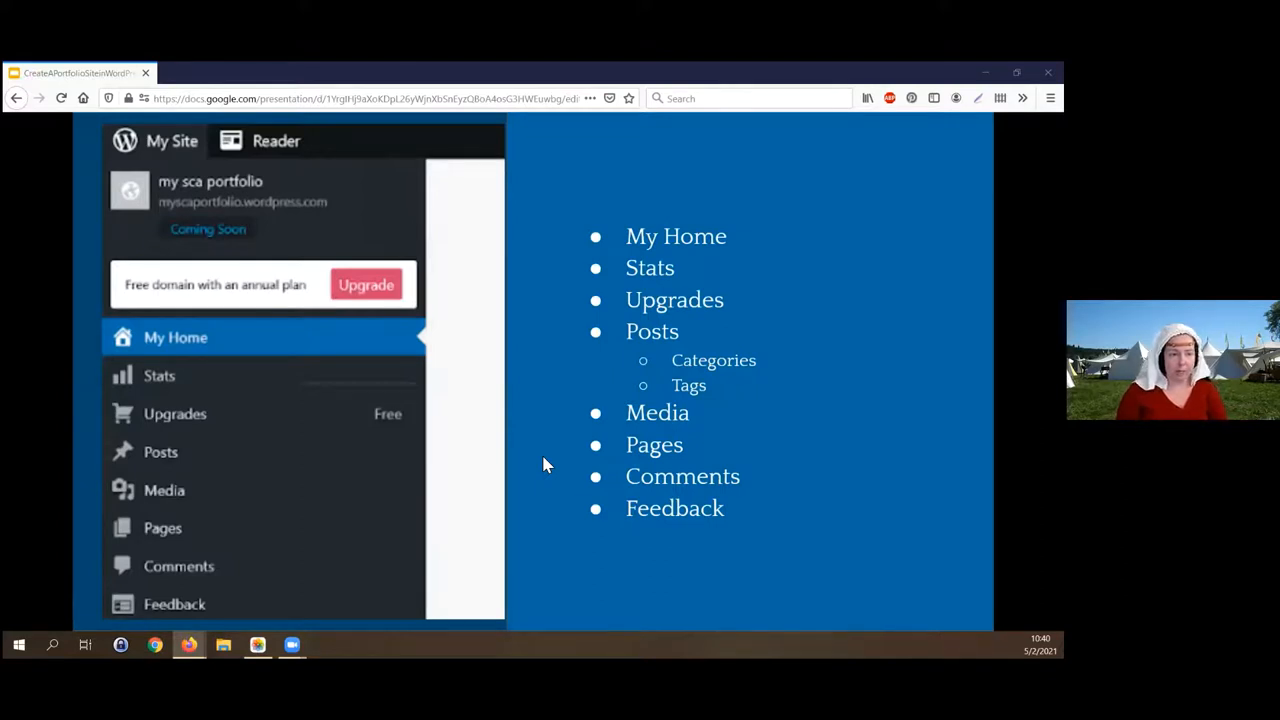
mouse_move(712, 512)
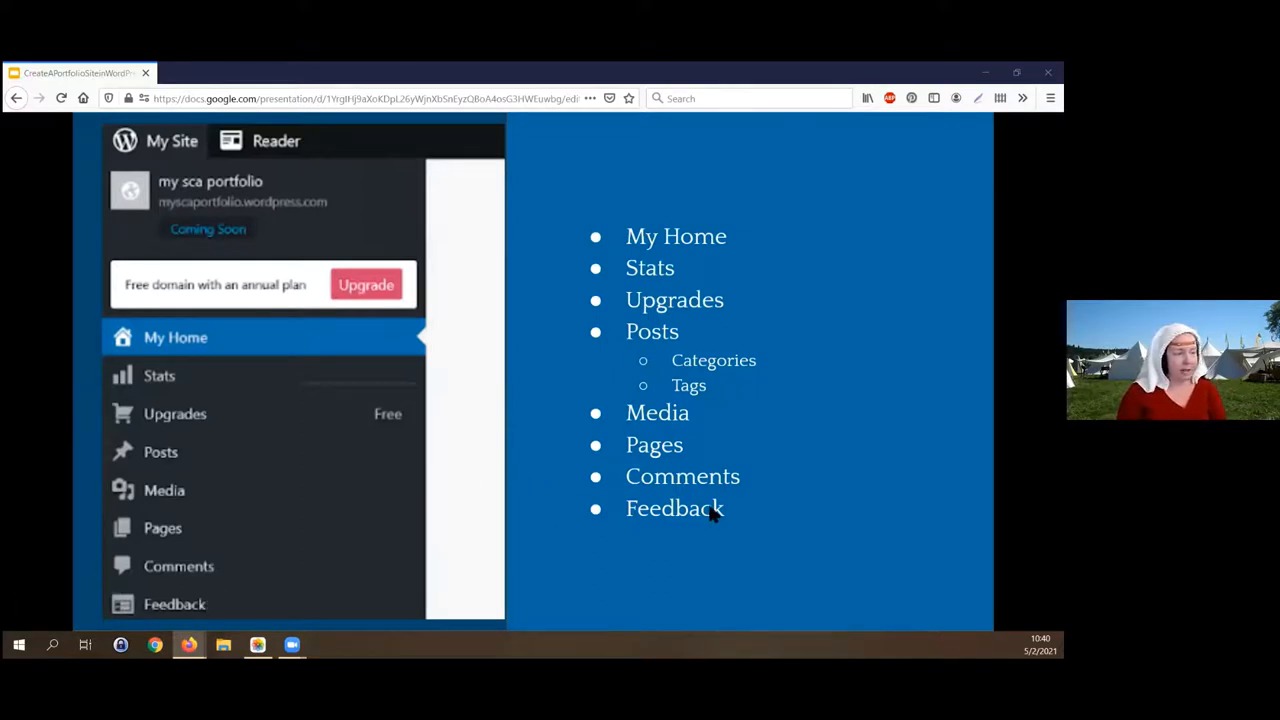
mouse_move(714, 512)
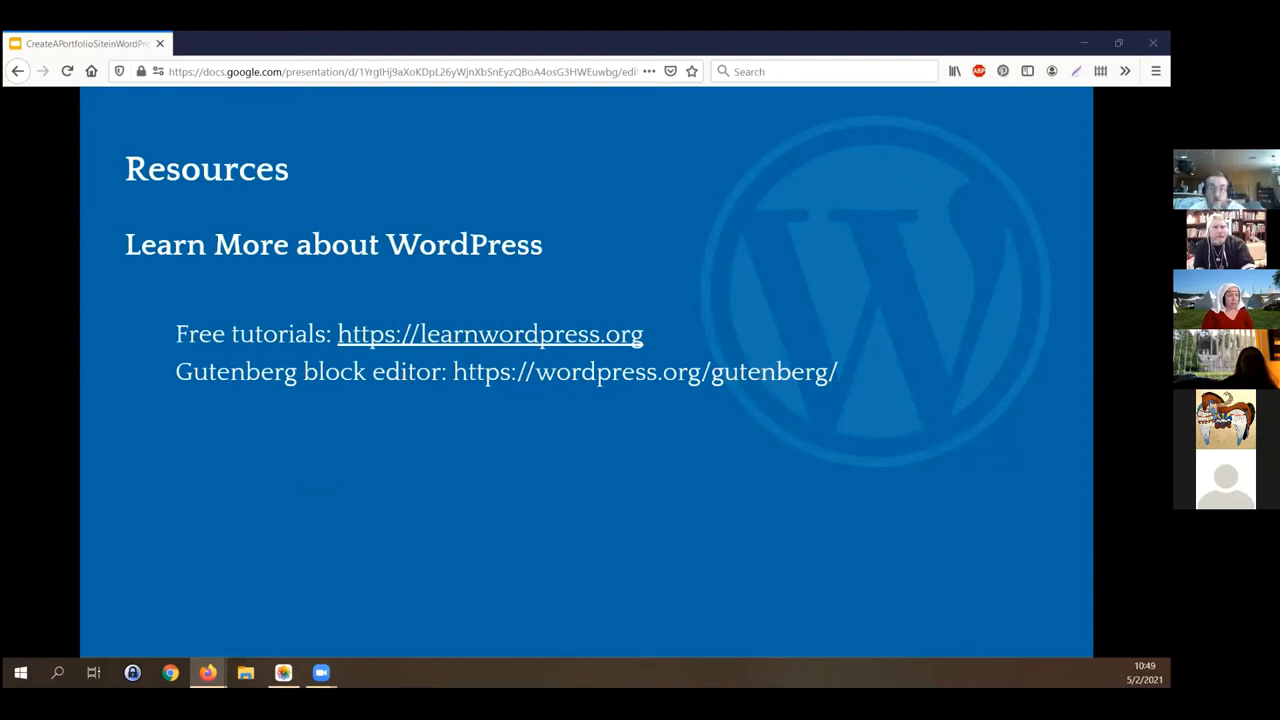
mouse_move(616, 190)
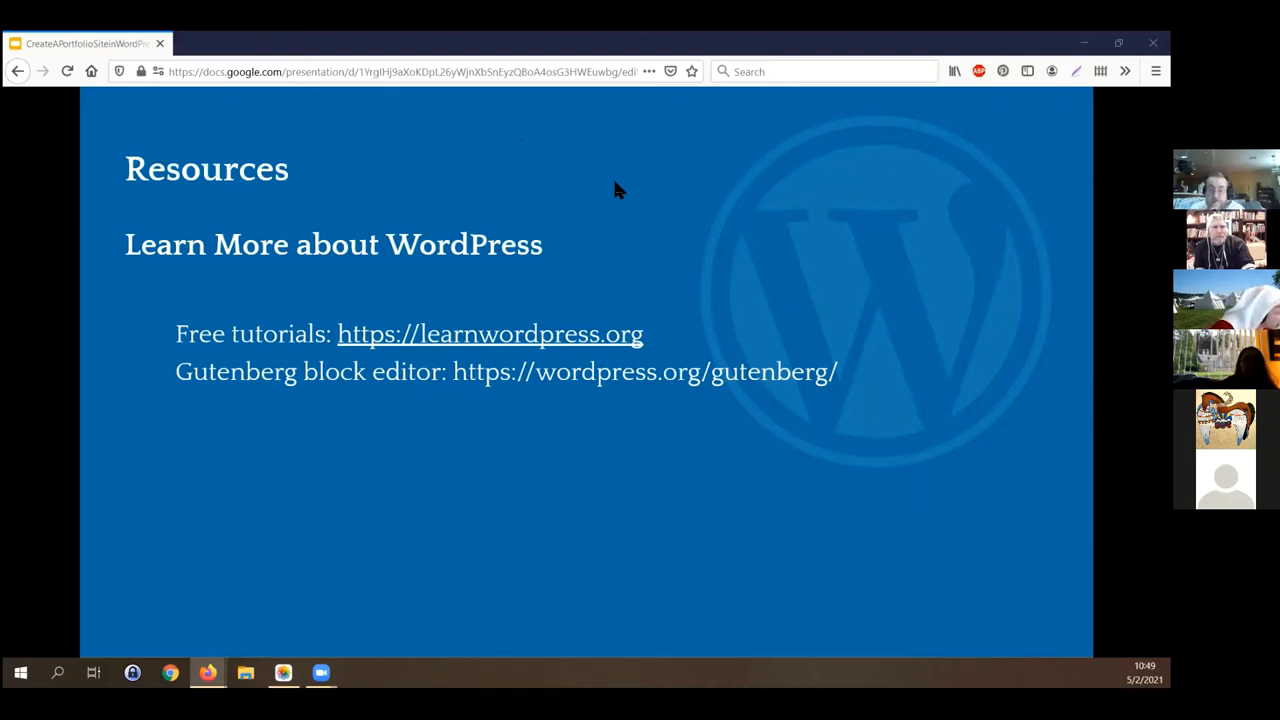
mouse_move(918, 590)
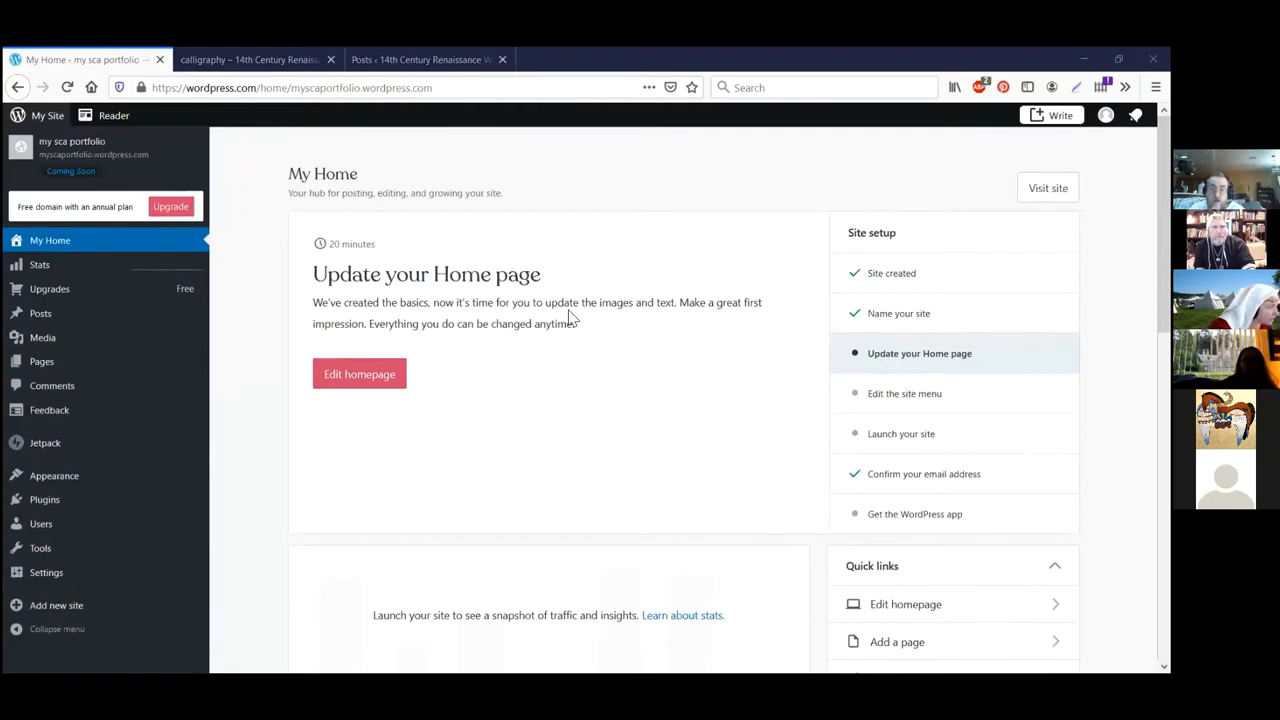
mouse_move(424, 240)
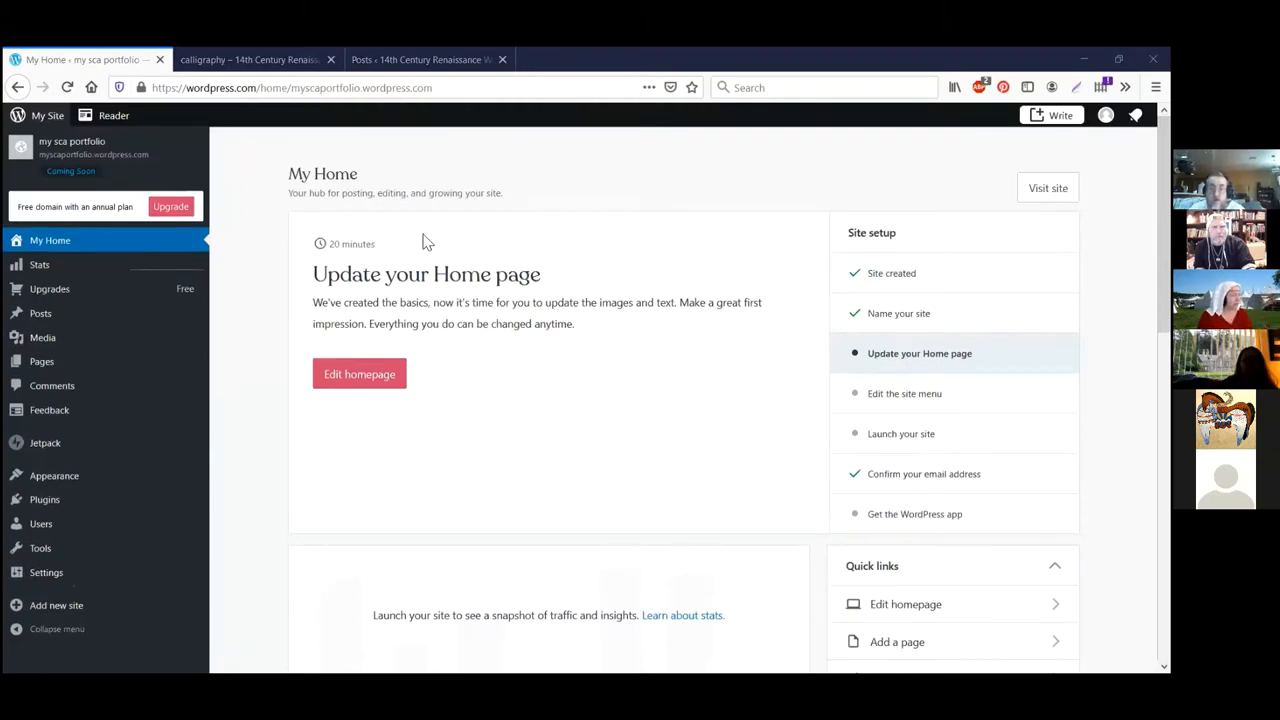
mouse_move(56, 192)
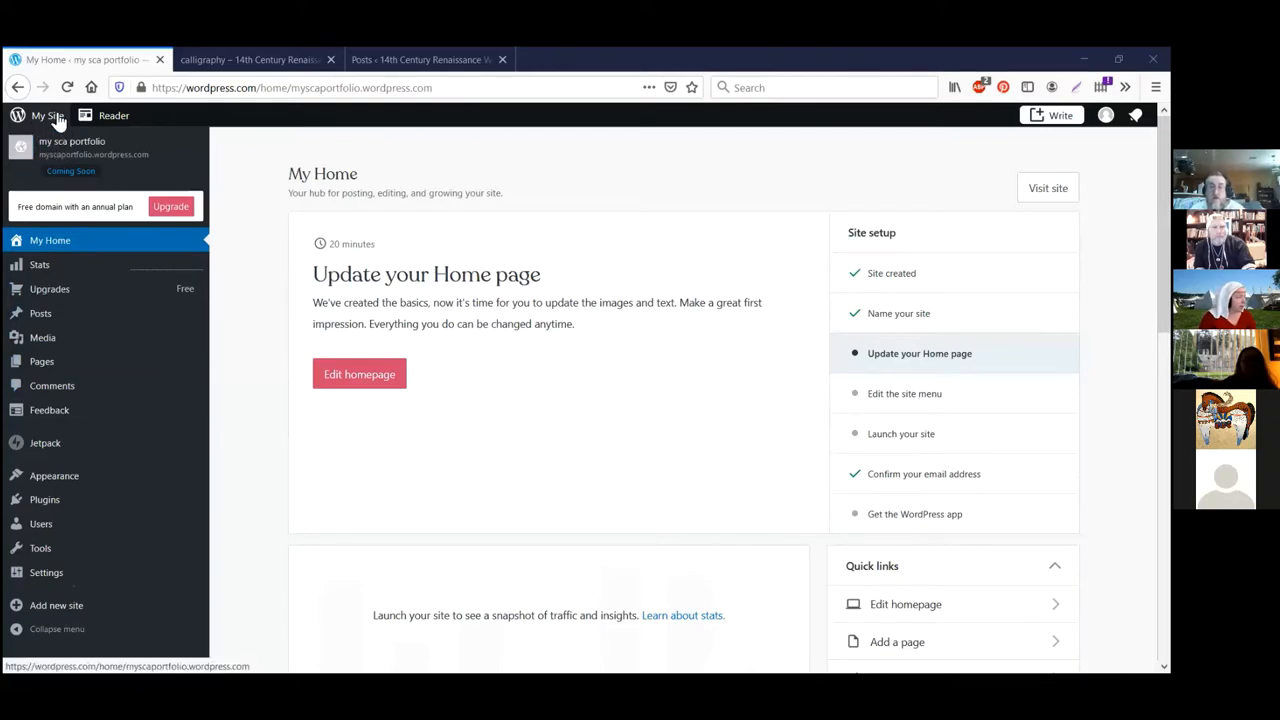
mouse_move(22, 148)
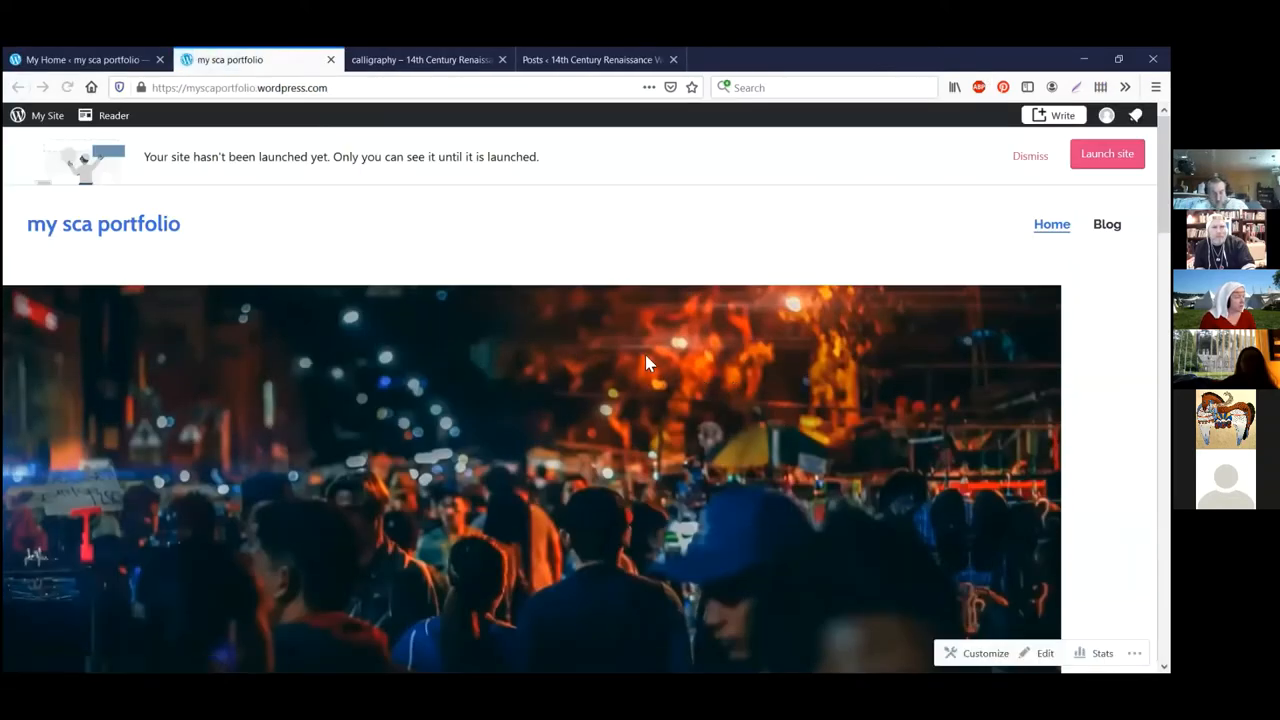
- Scroll the my sca portfolio Latest Posts grid from Retro Cameras down to Perfect Travel Camera
scroll(down, 3)
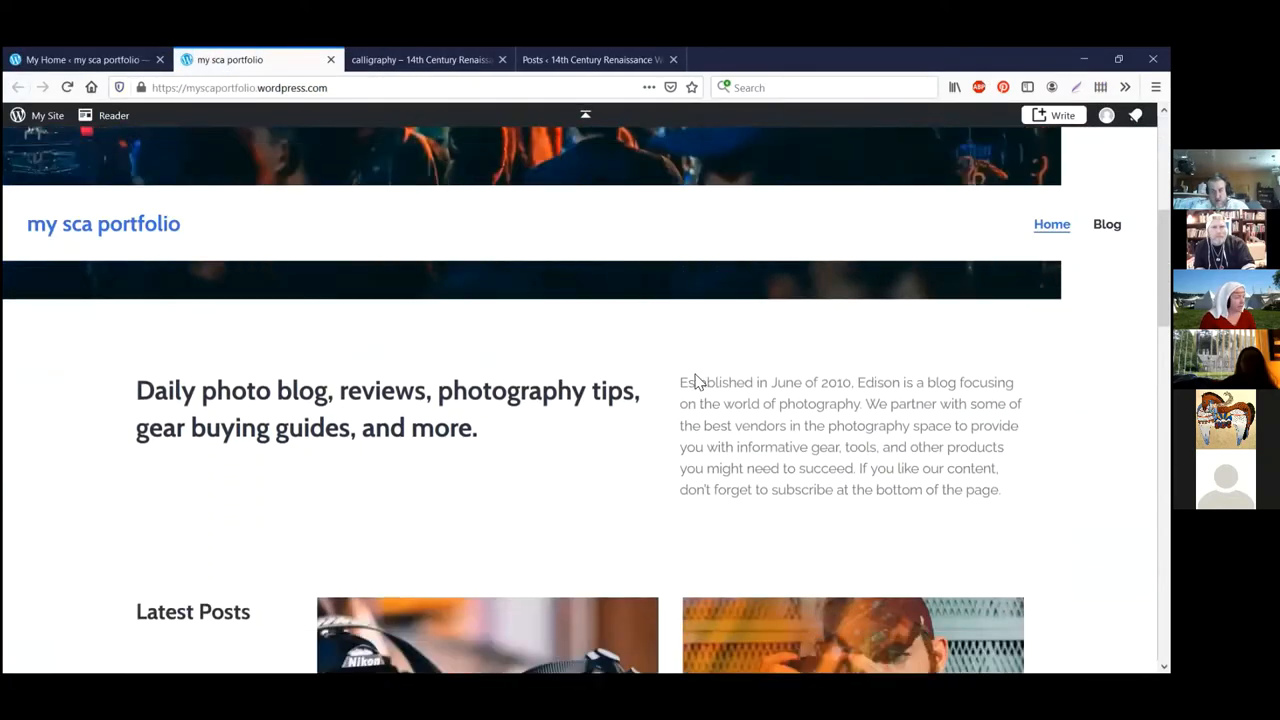
scroll(down, 3)
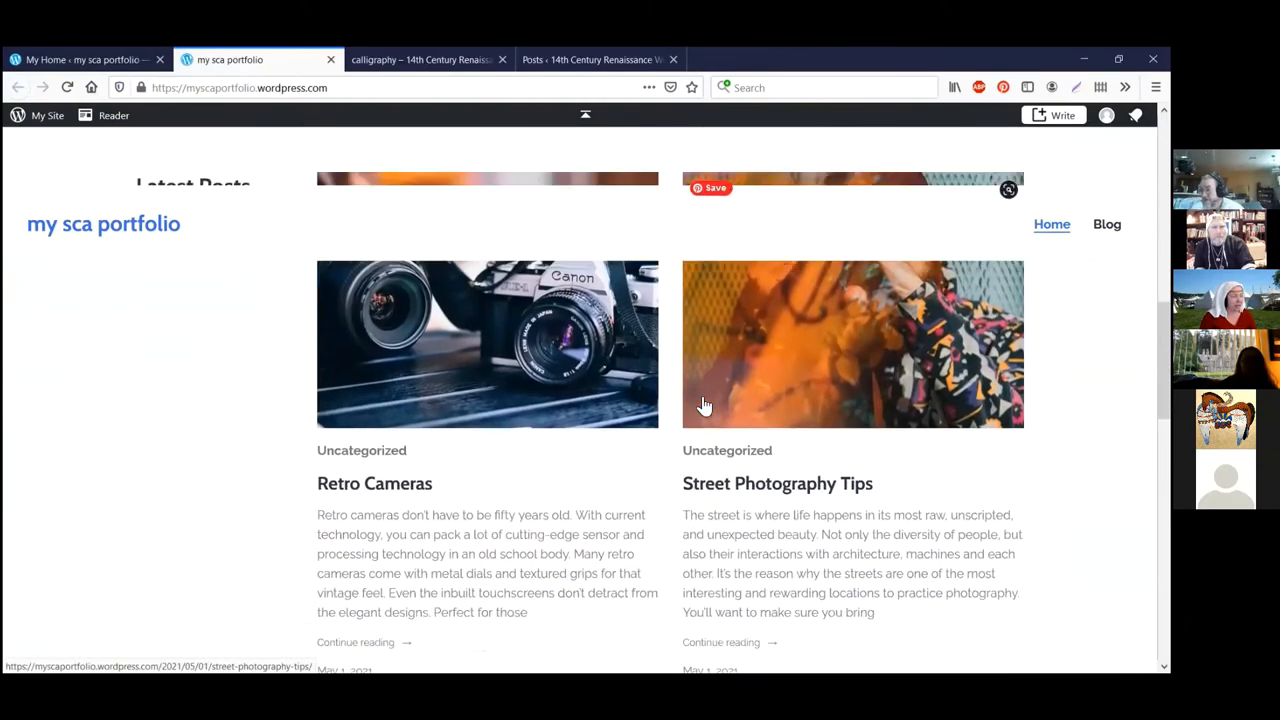
scroll(up, 3)
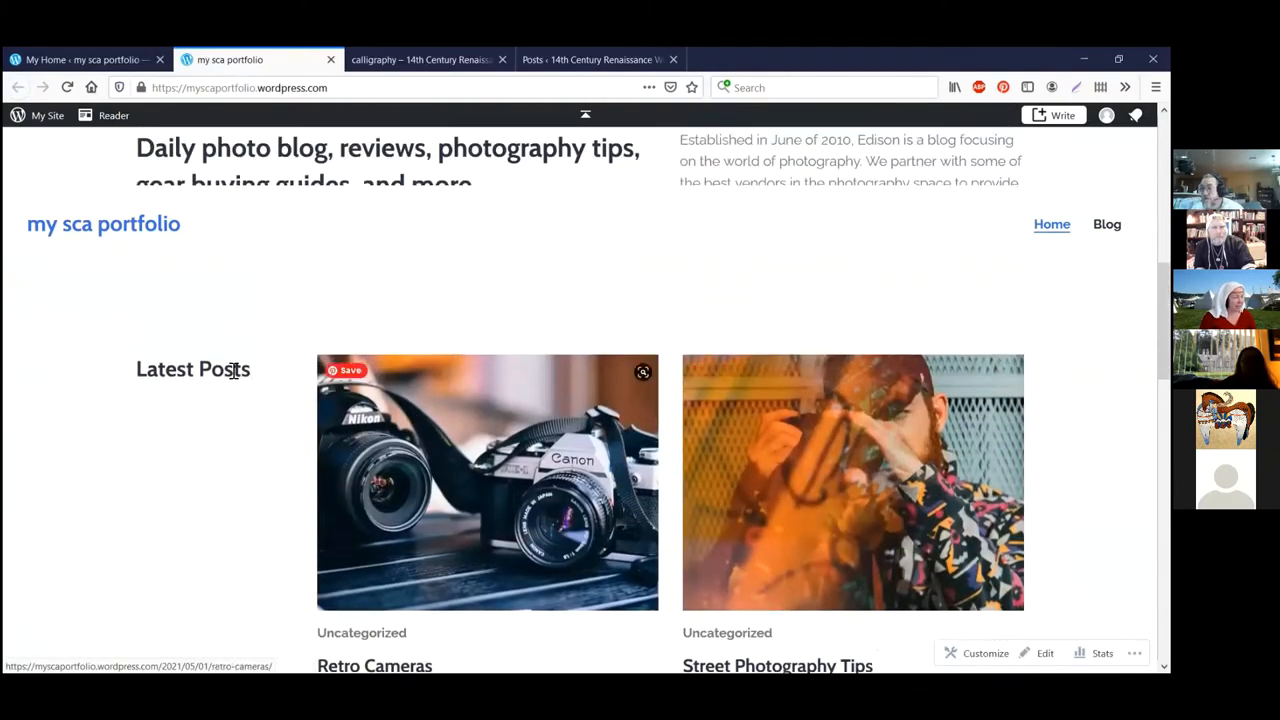
mouse_move(480, 440)
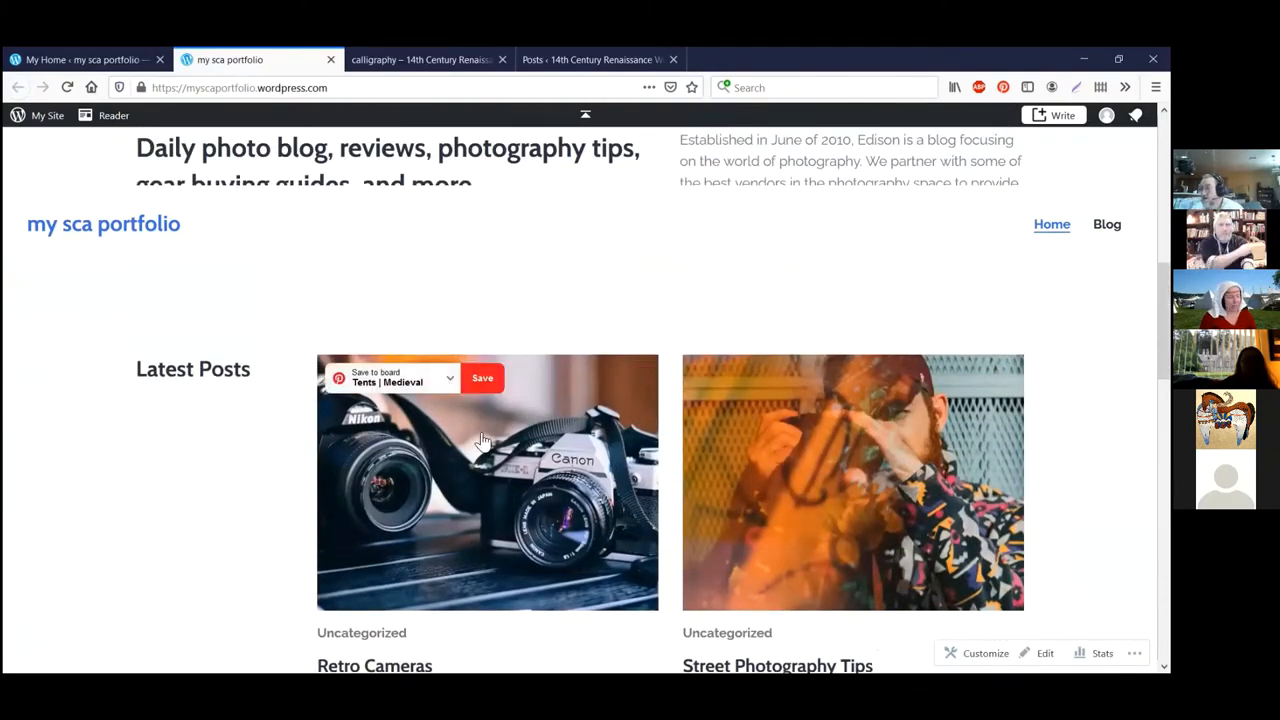
scroll(down, 3)
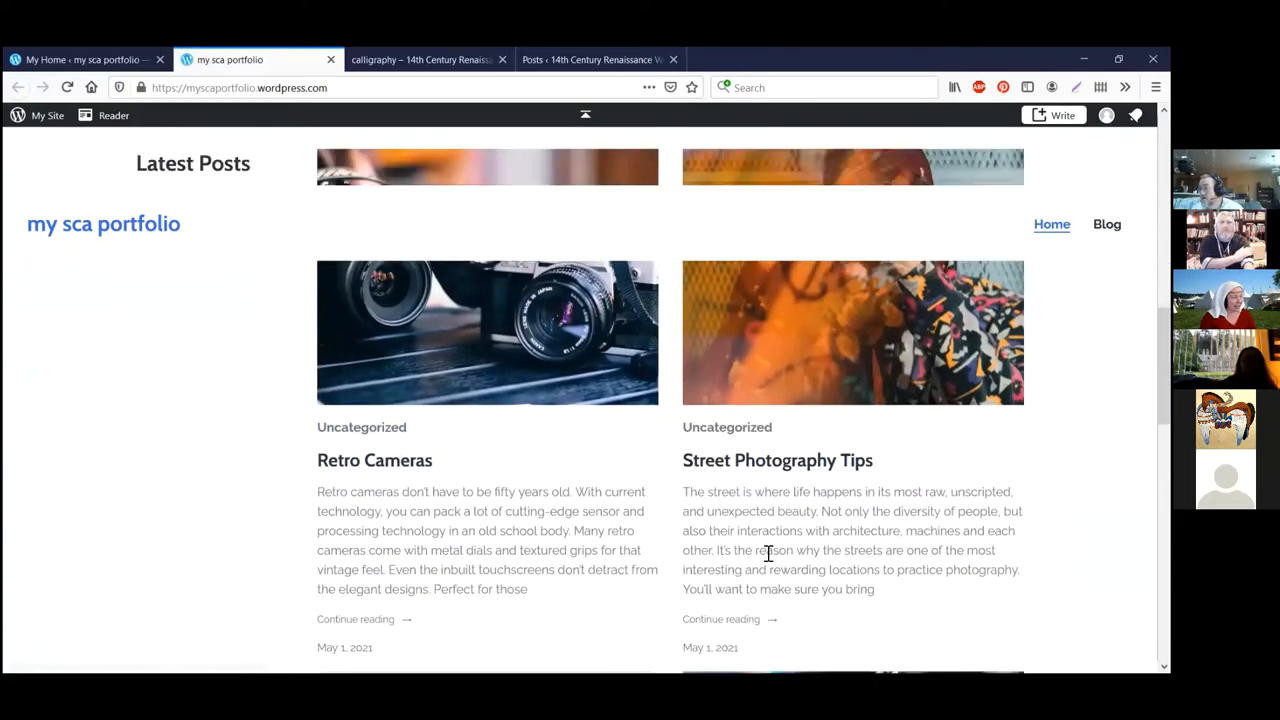
scroll(down, 3)
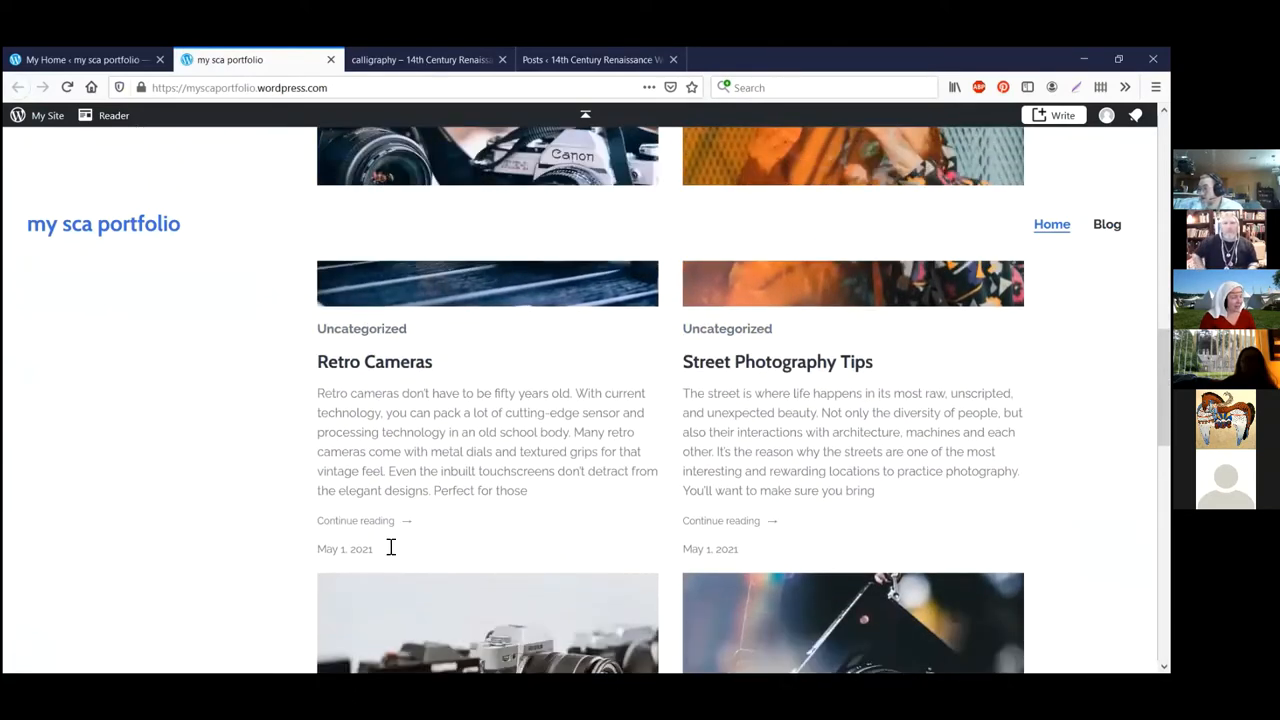
scroll(down, 3)
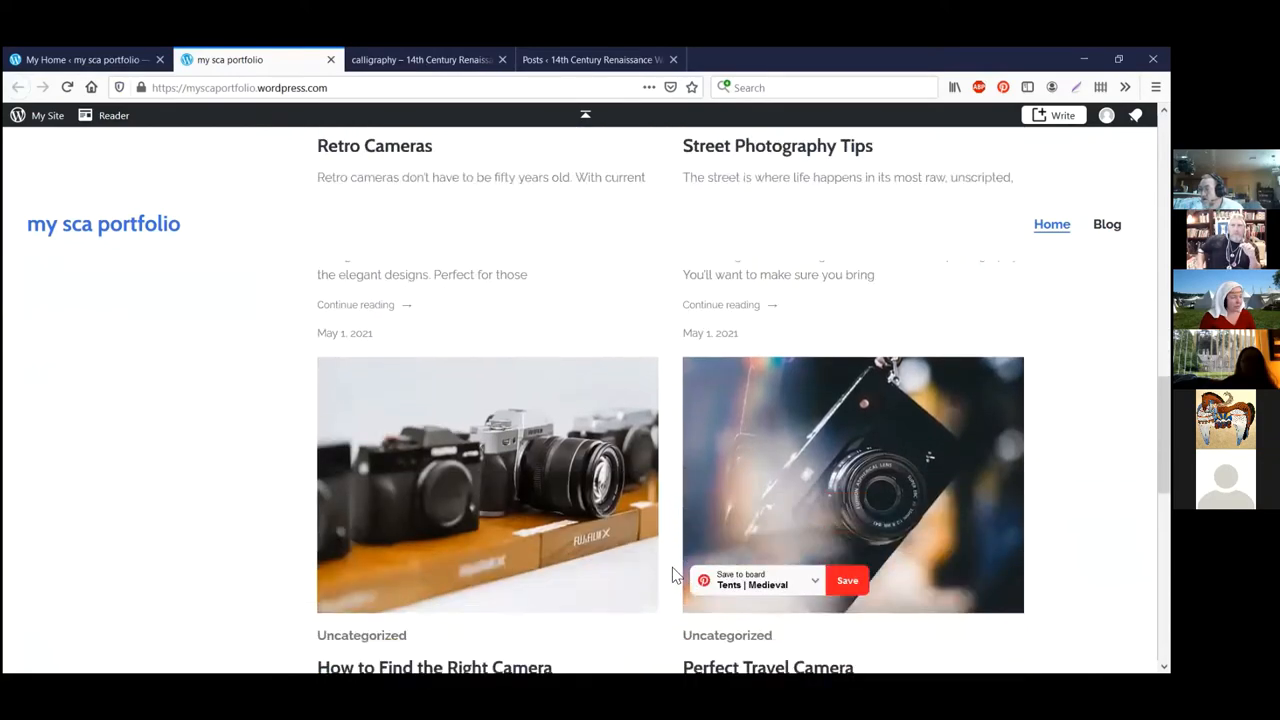
scroll(down, 3)
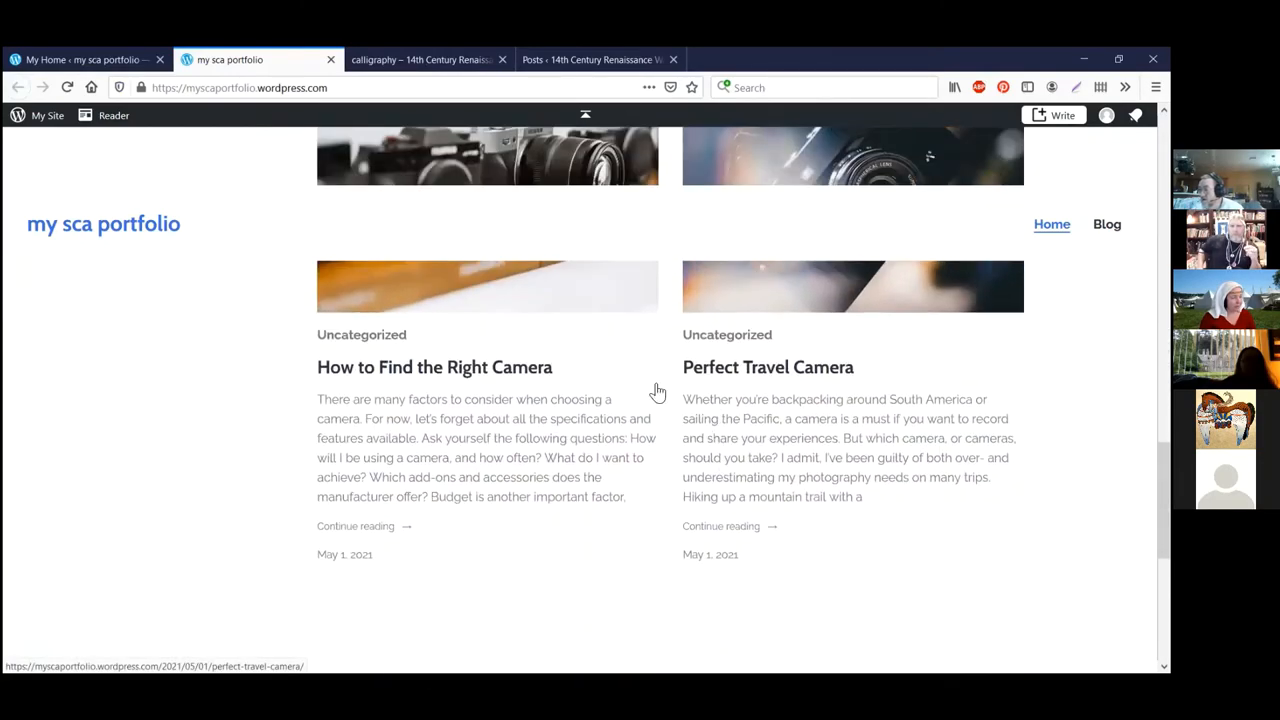
scroll(up, 3)
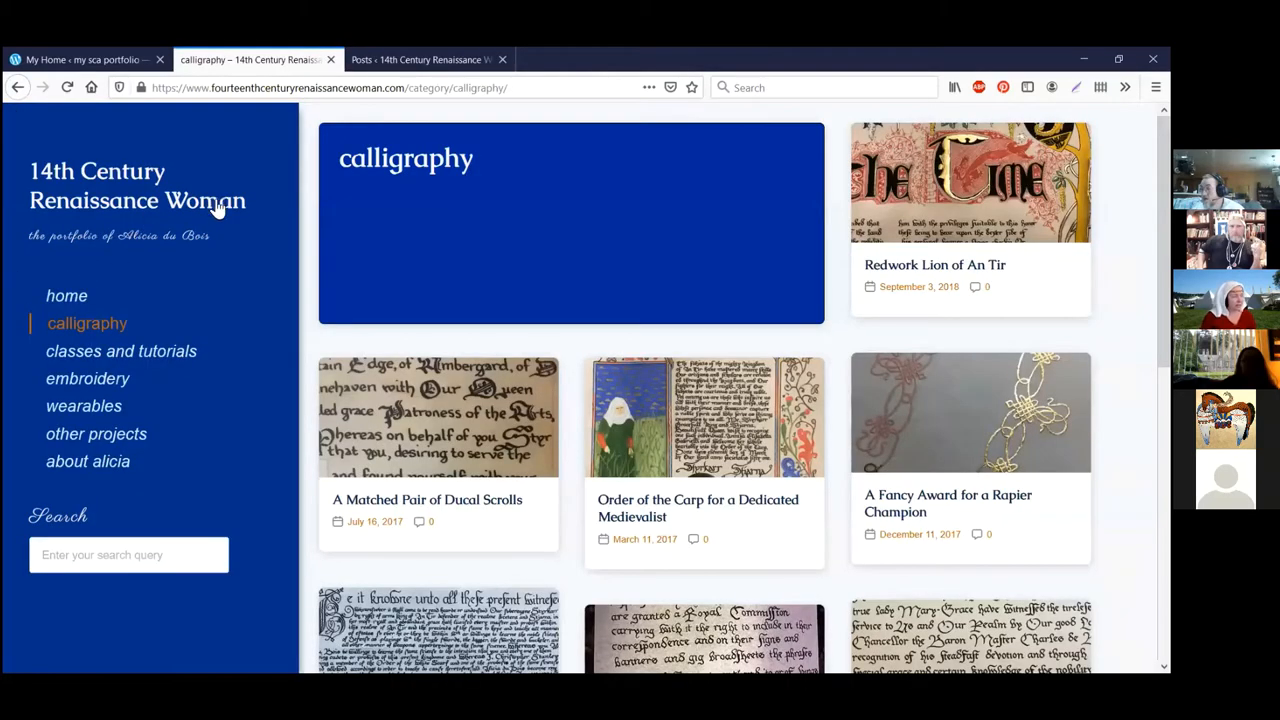
mouse_move(224, 238)
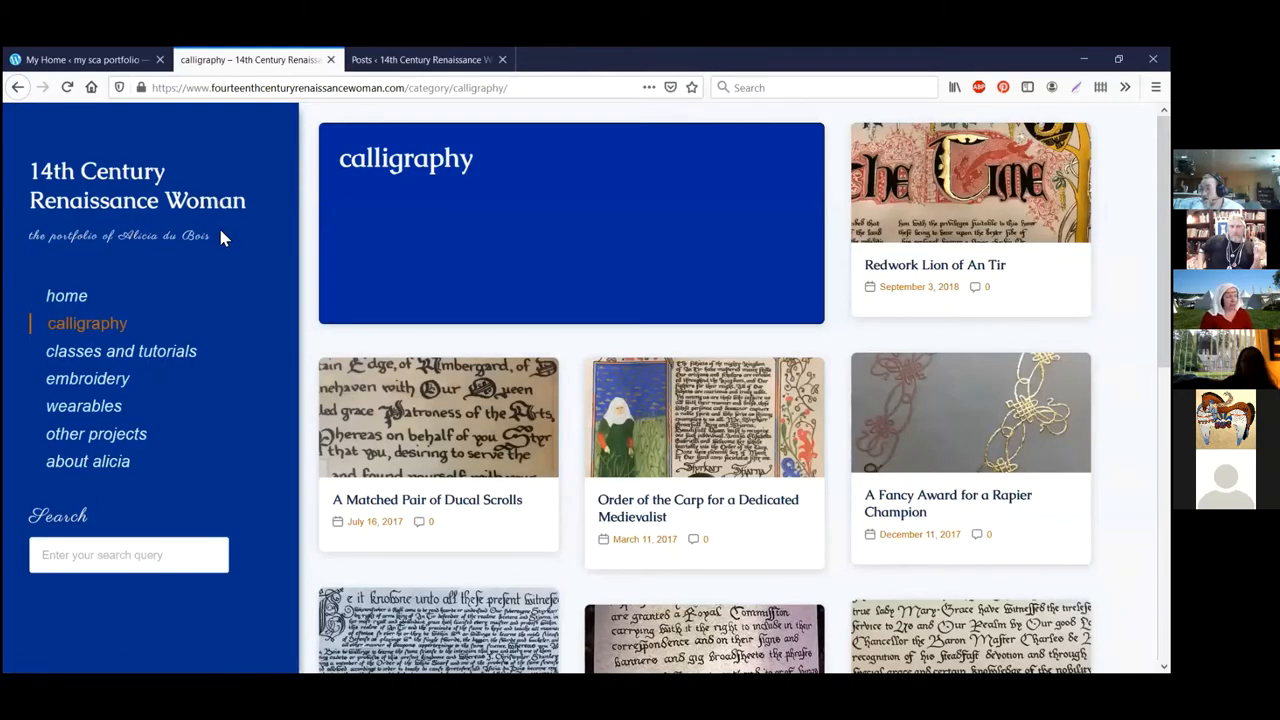
mouse_move(696, 556)
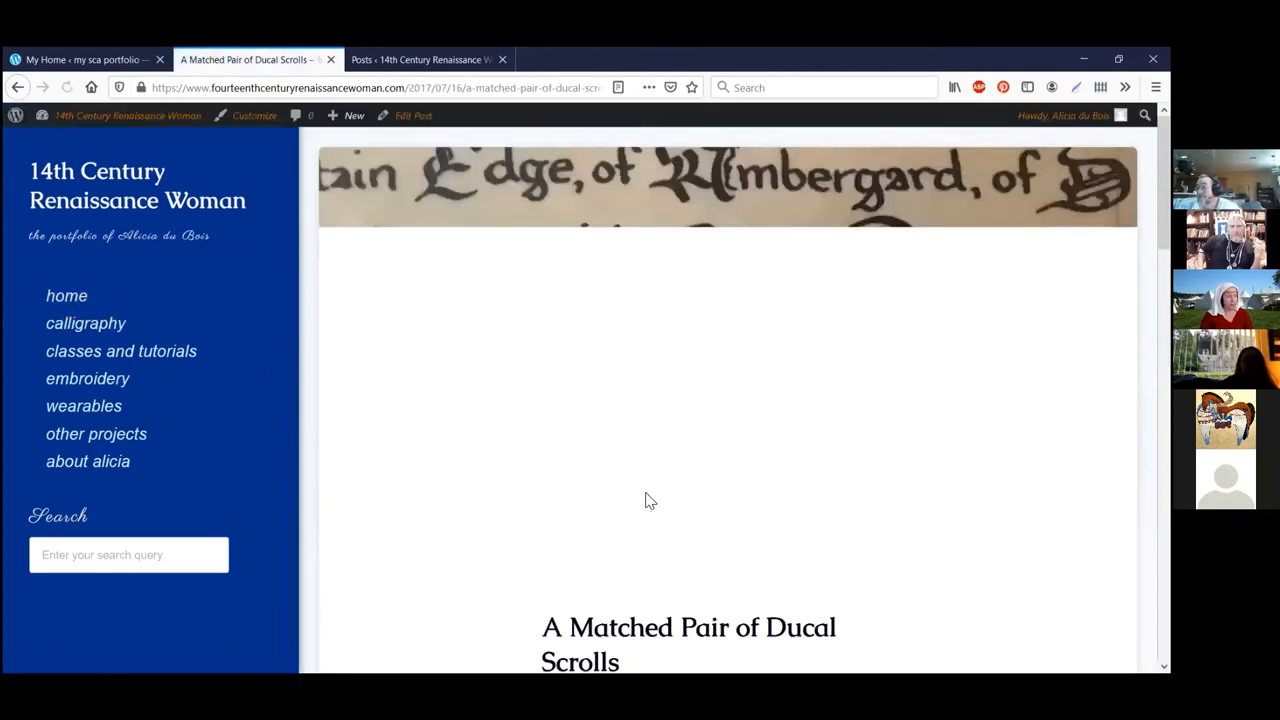
- Scroll down through the Ducal Scrolls post's photos and text, then back up to its header
scroll(down, 3)
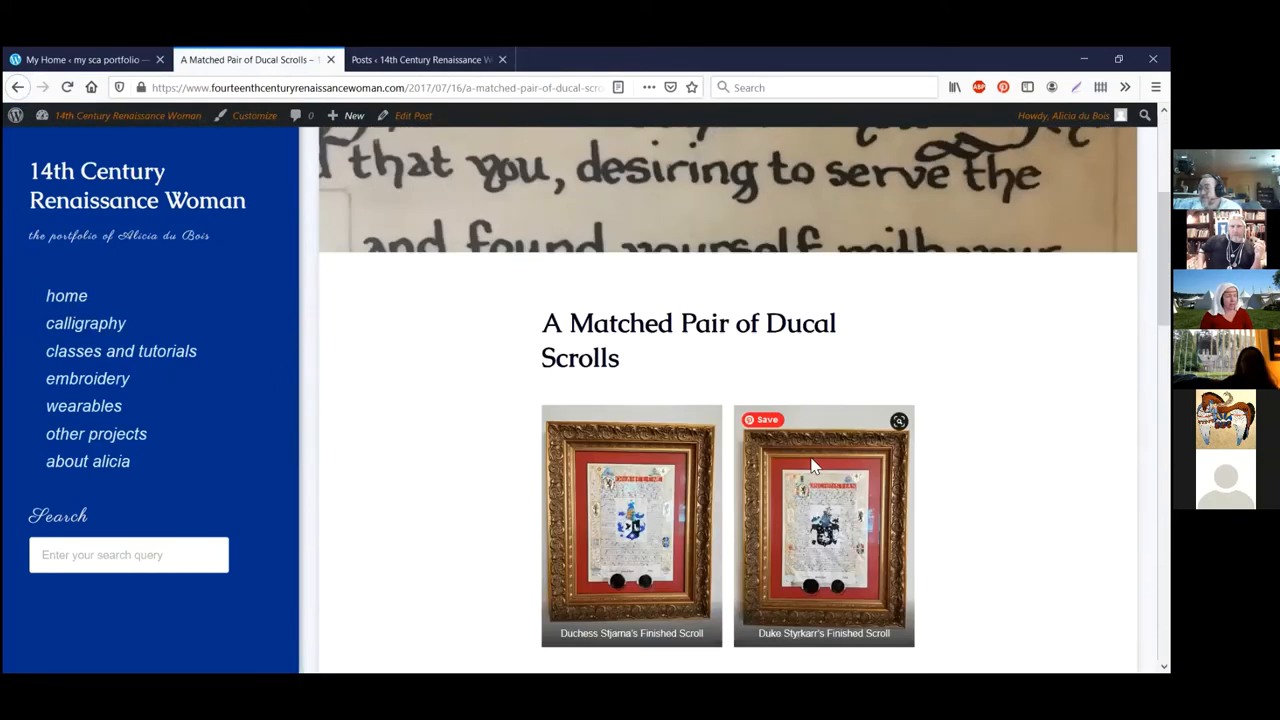
scroll(down, 3)
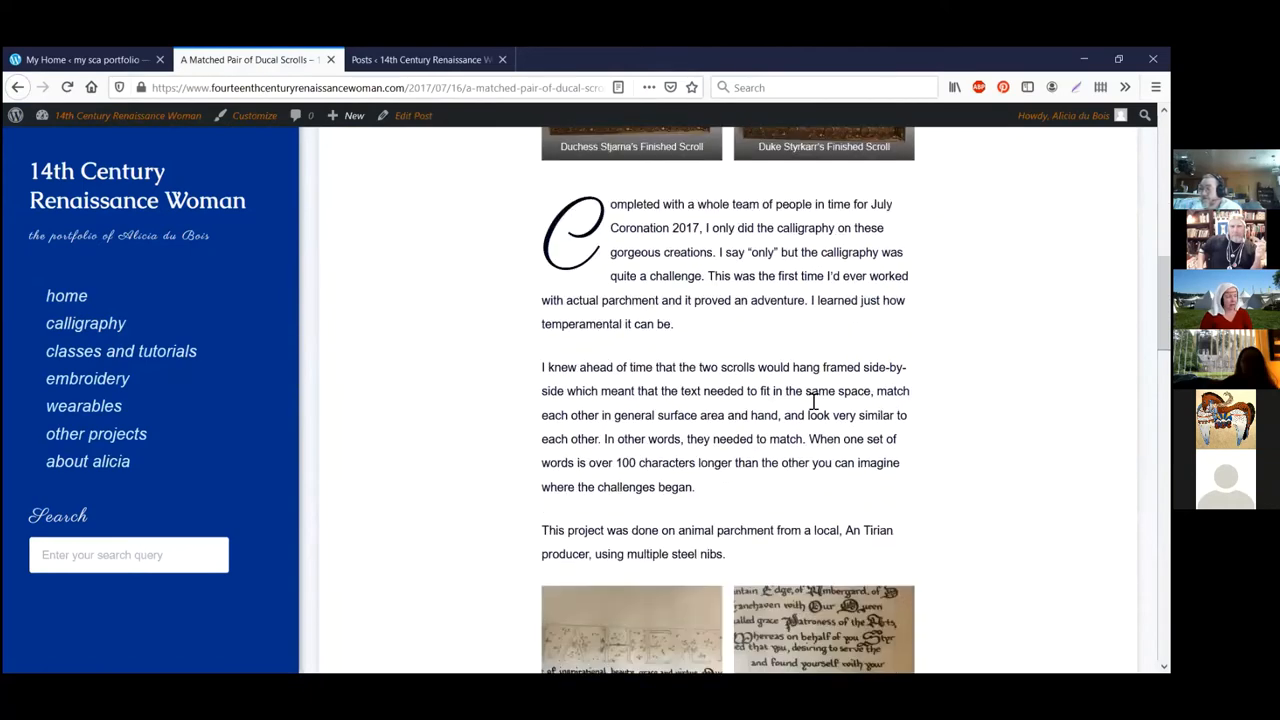
scroll(down, 3)
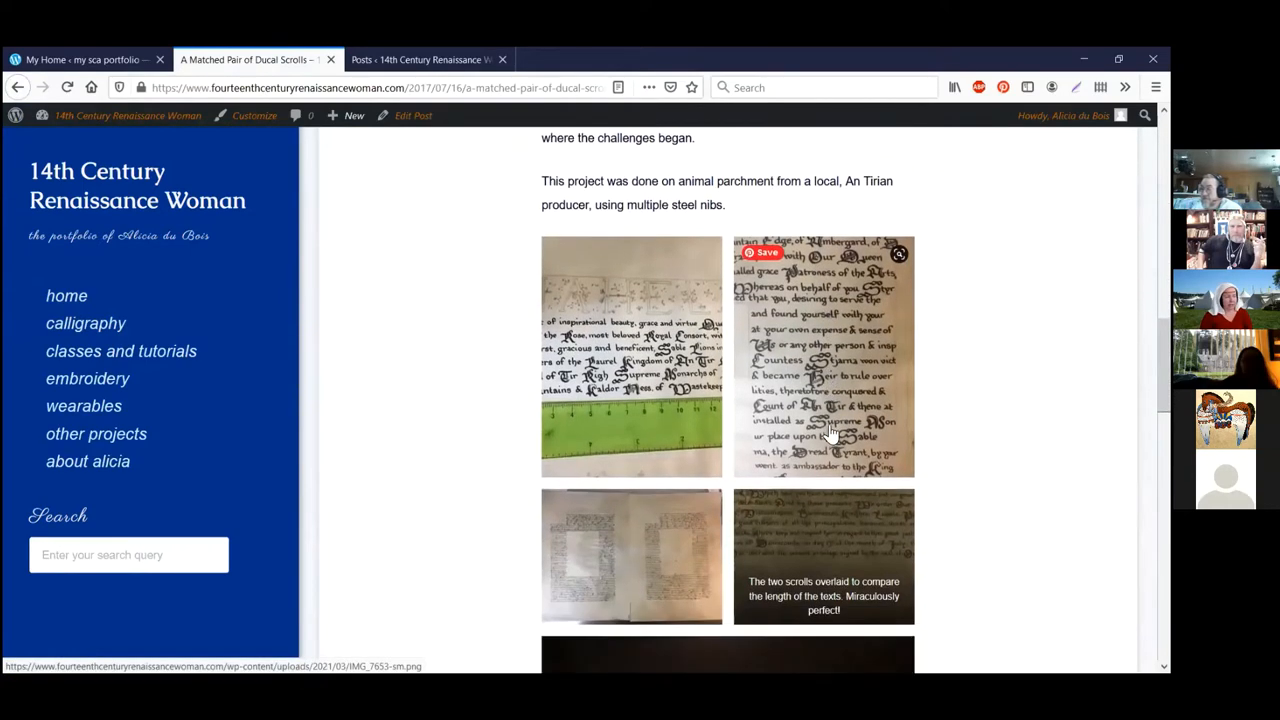
scroll(down, 3)
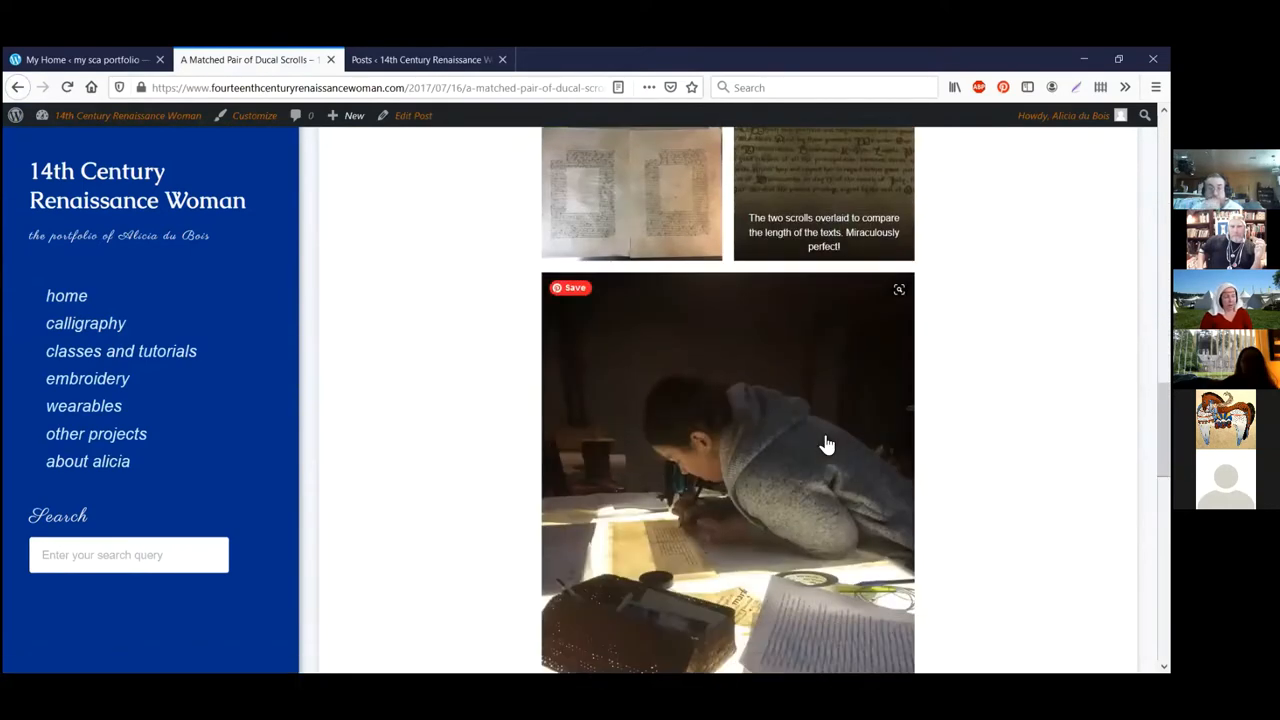
scroll(down, 3)
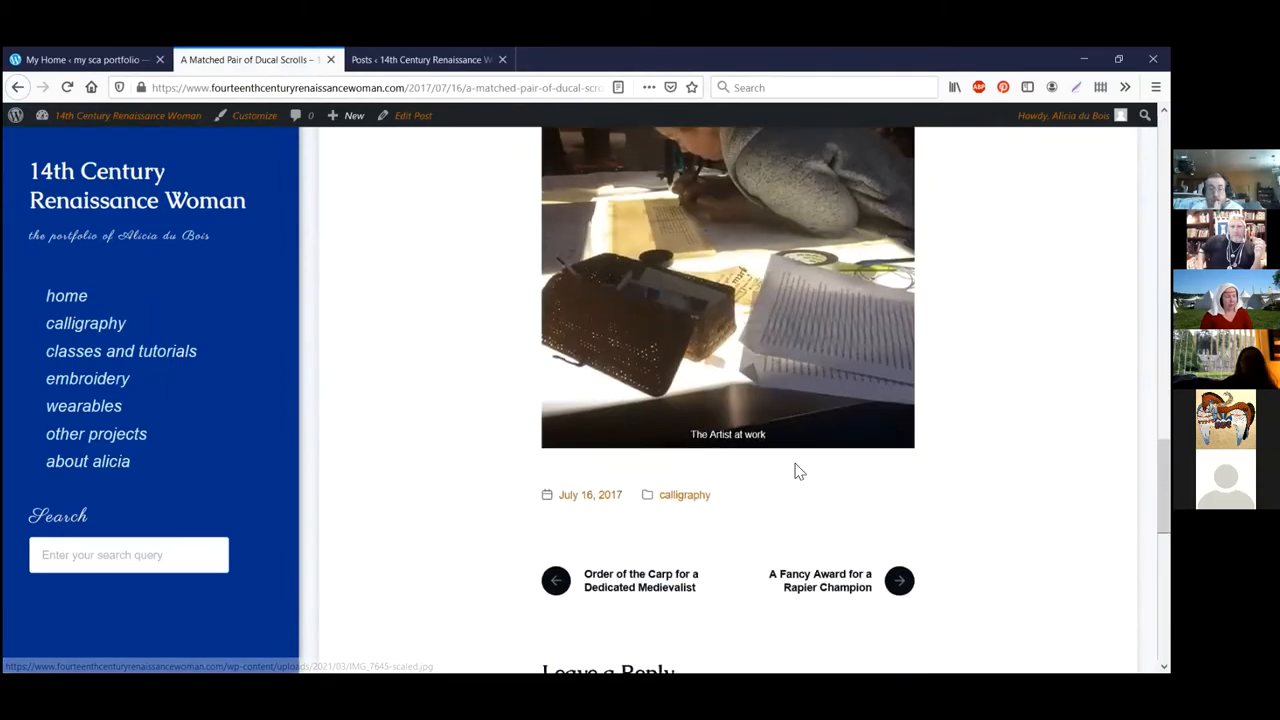
scroll(up, 3)
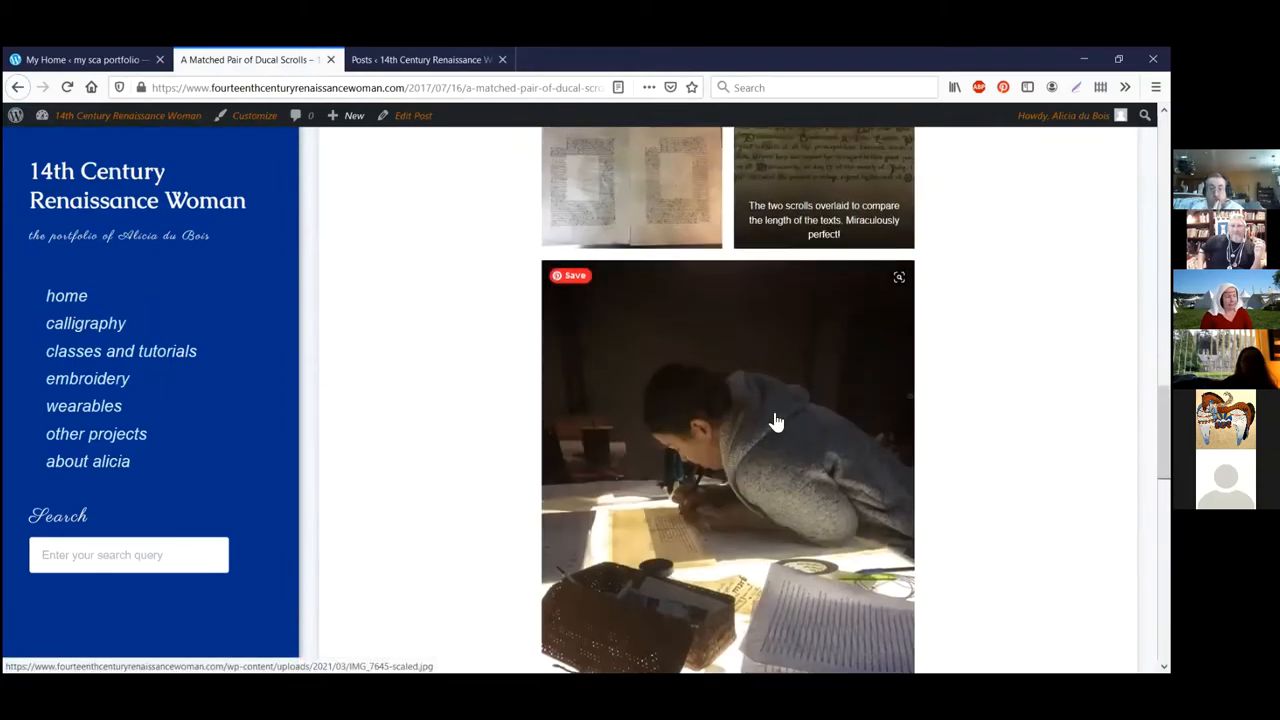
scroll(up, 3)
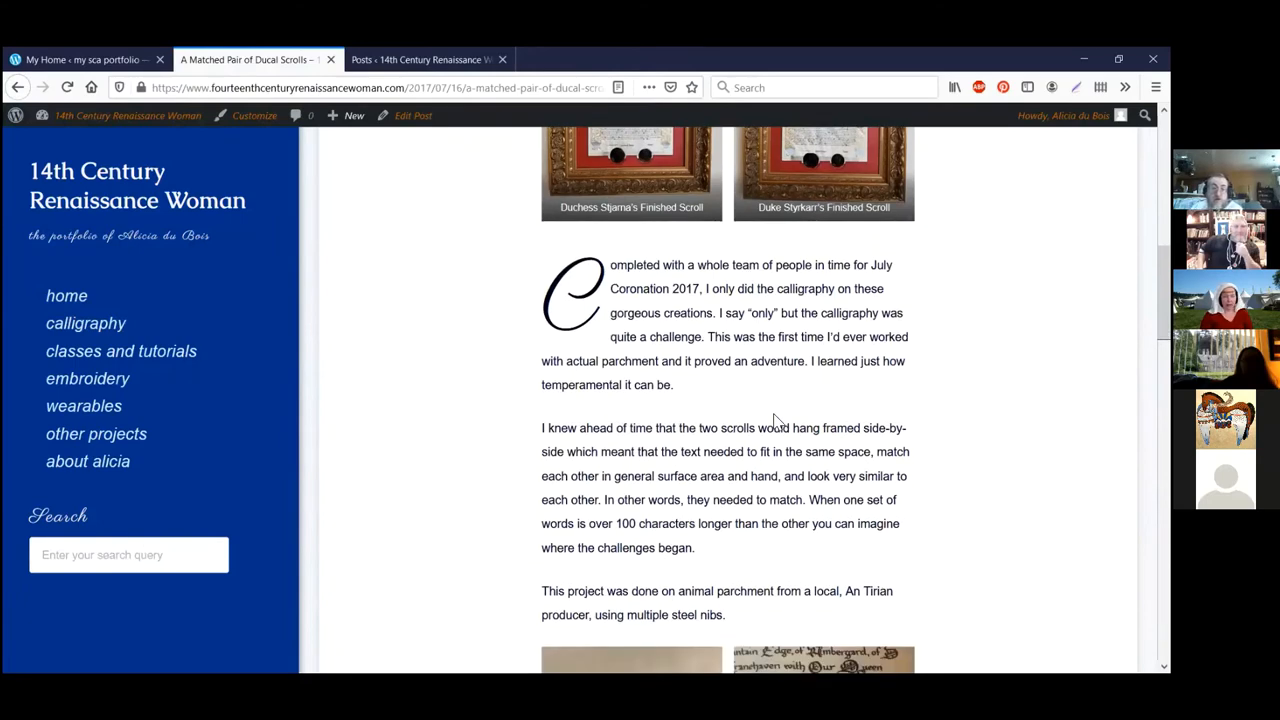
mouse_move(758, 524)
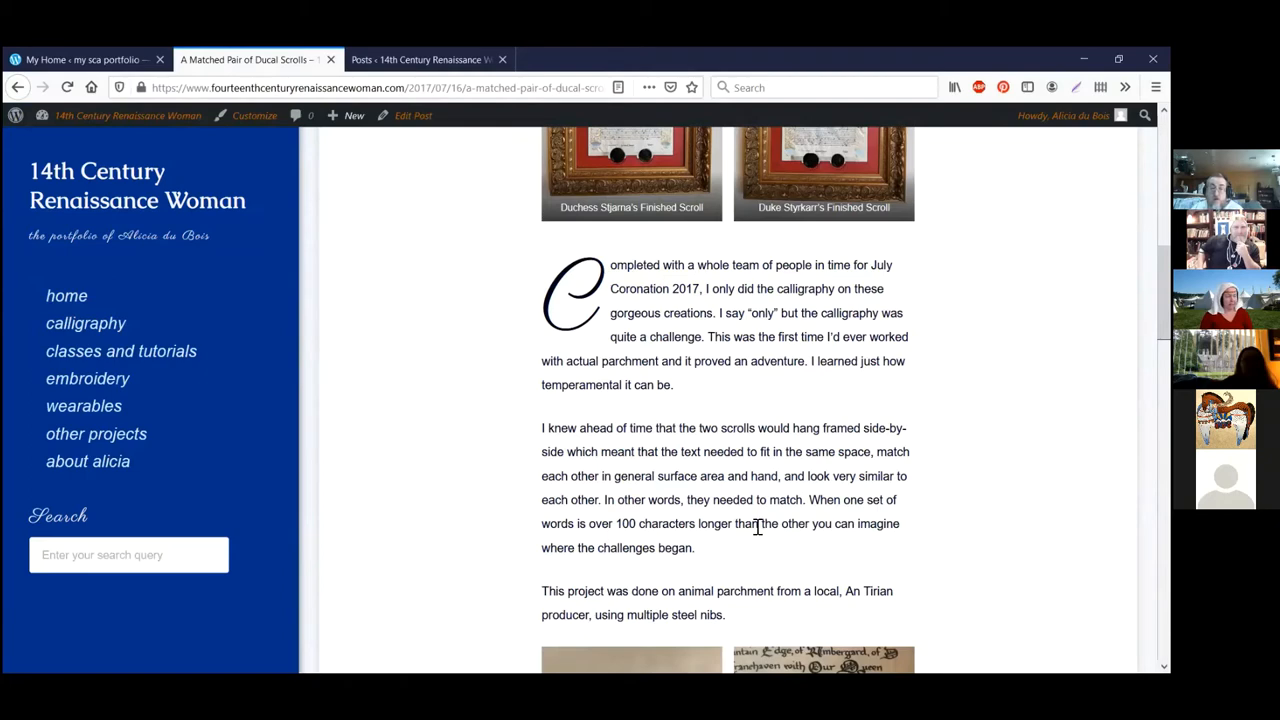
mouse_move(656, 472)
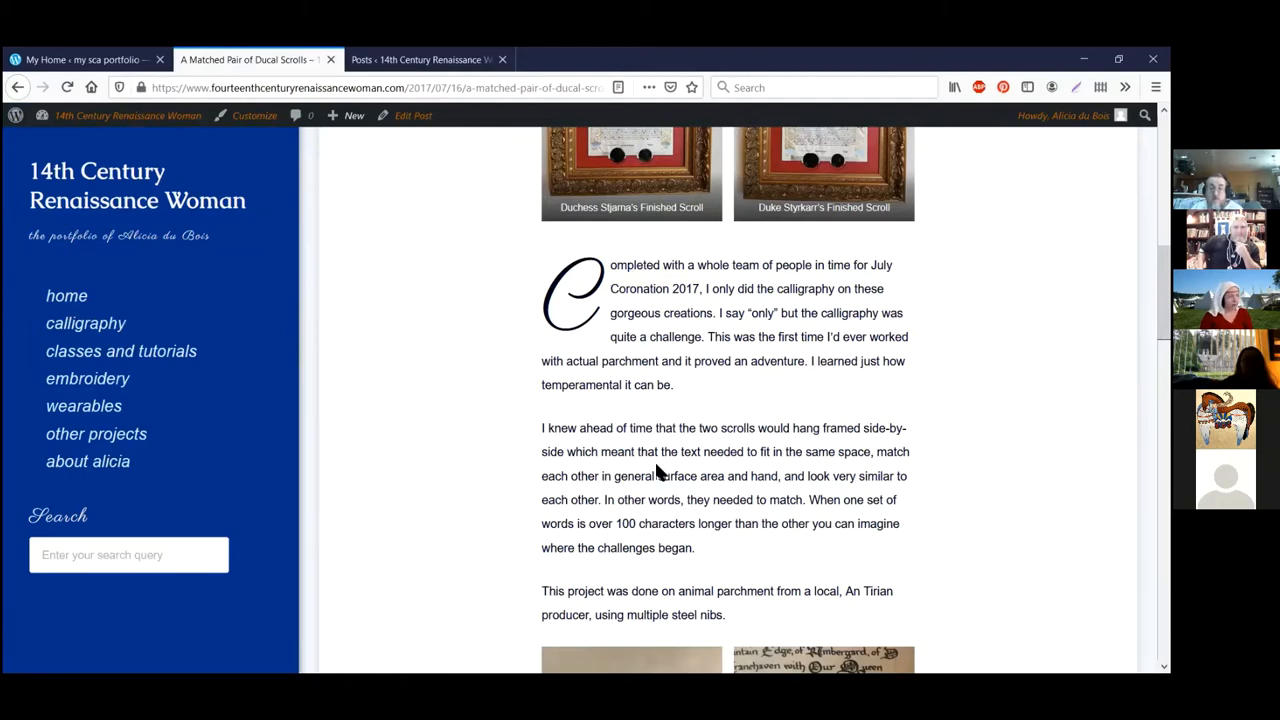
scroll(up, 3)
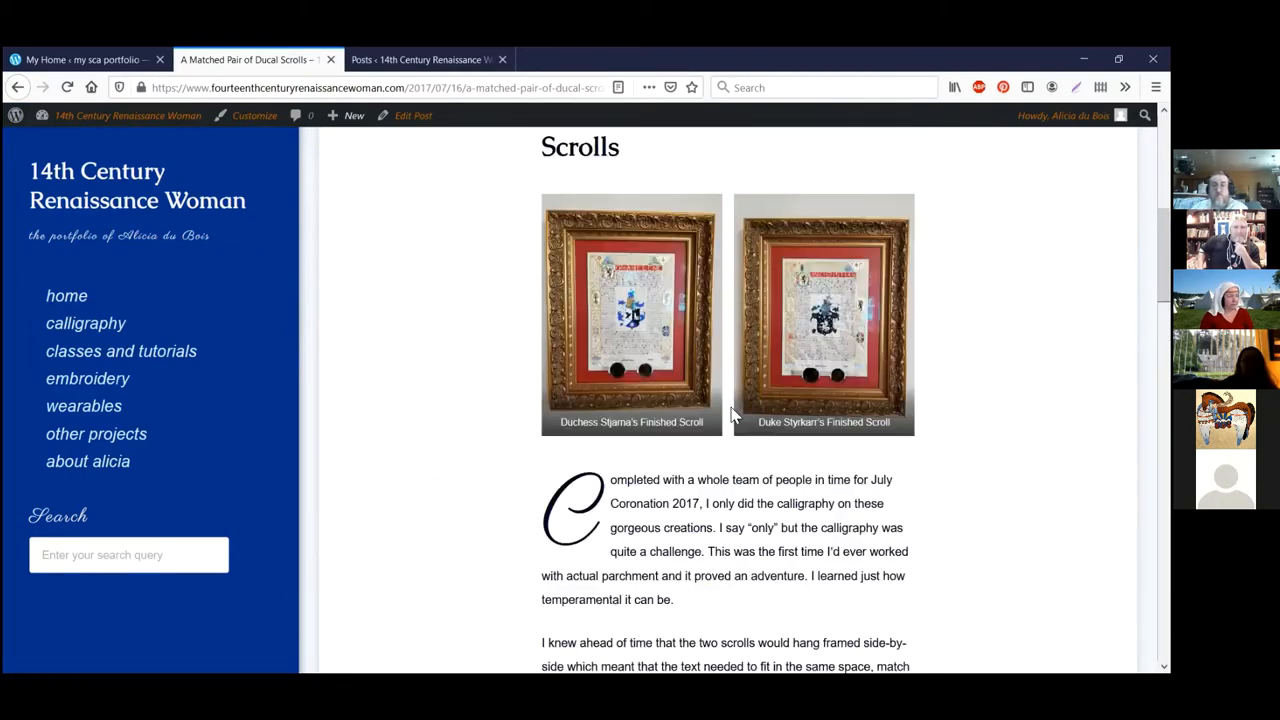
scroll(up, 3)
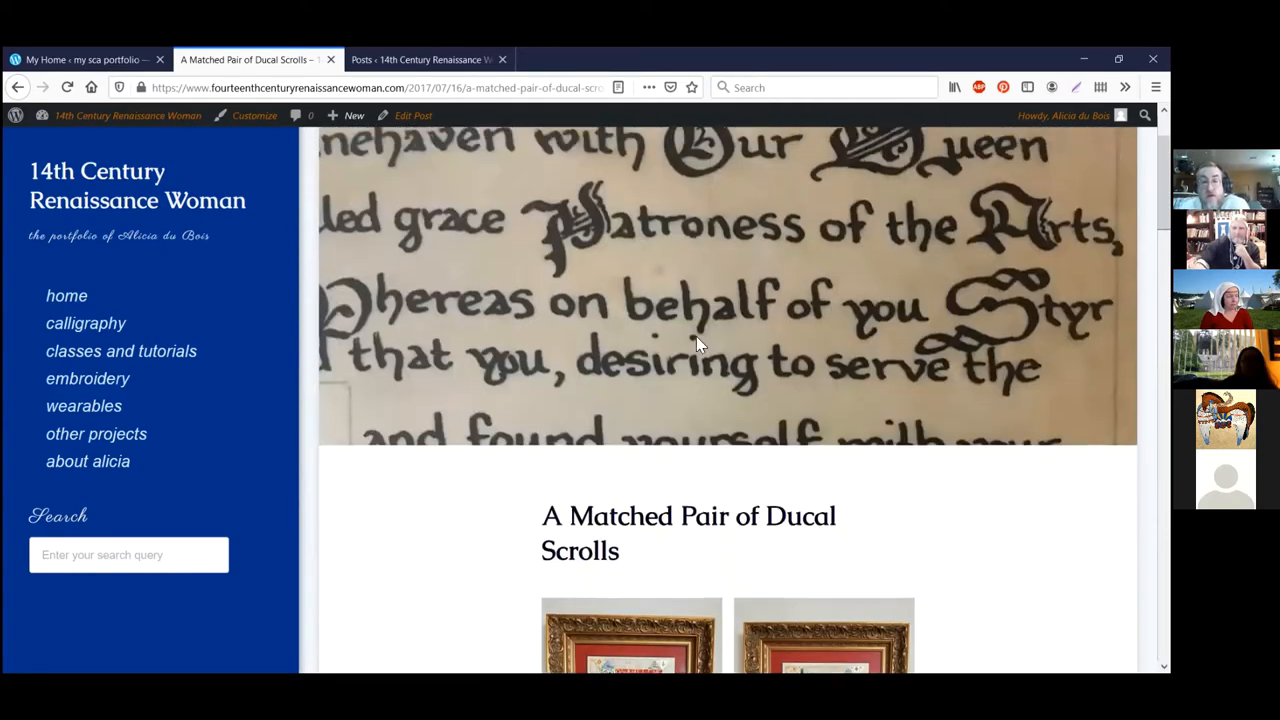
- Scroll back to the Ducal Scrolls post's top calligraphy header image
scroll(up, 3)
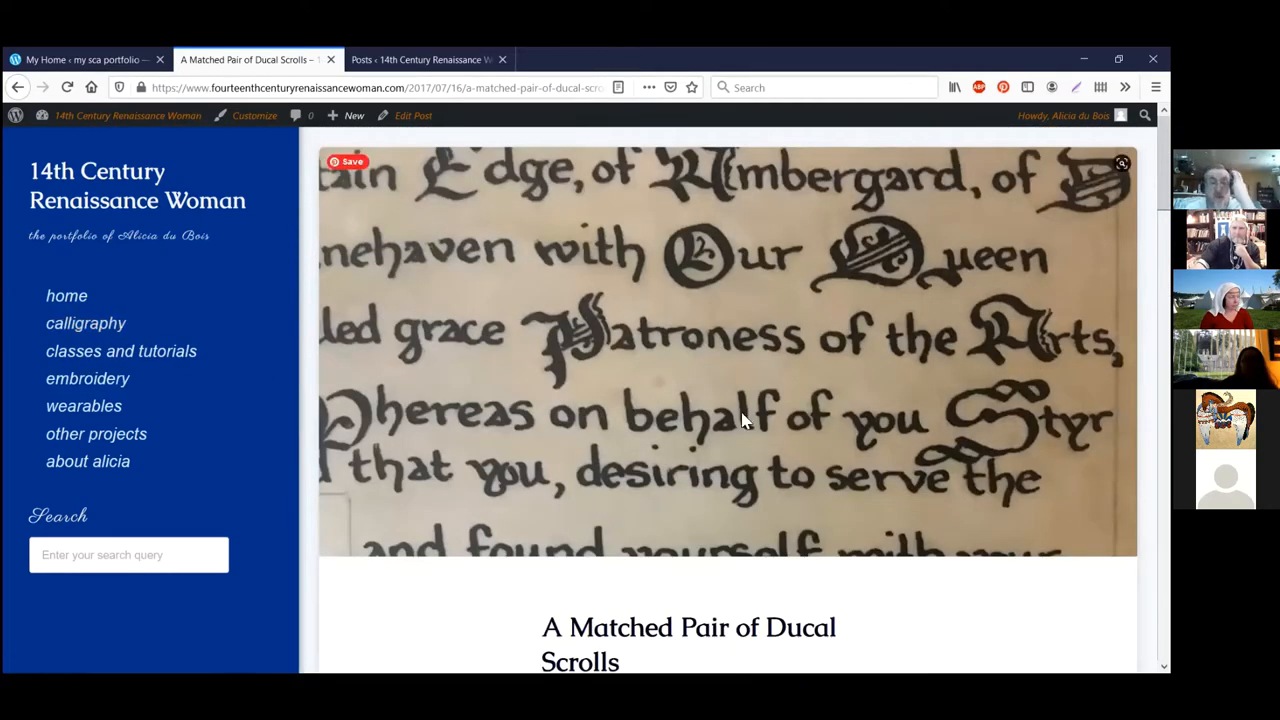
mouse_move(728, 332)
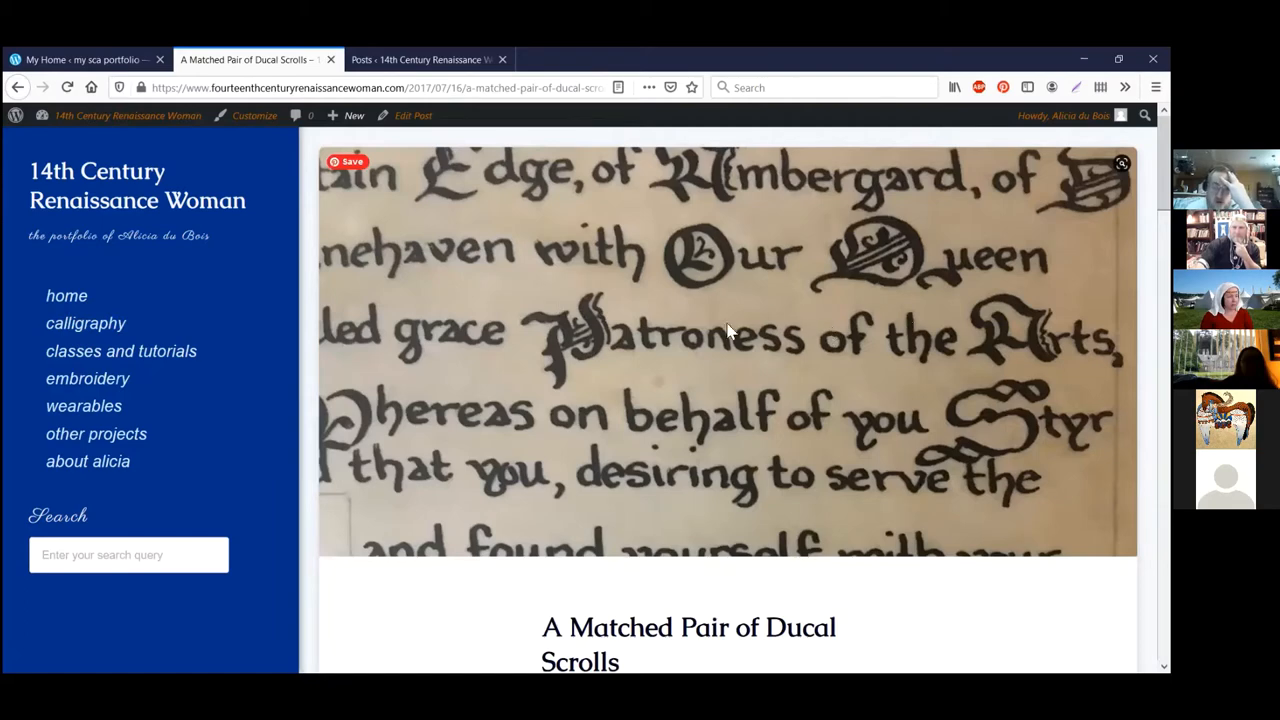
mouse_move(122, 352)
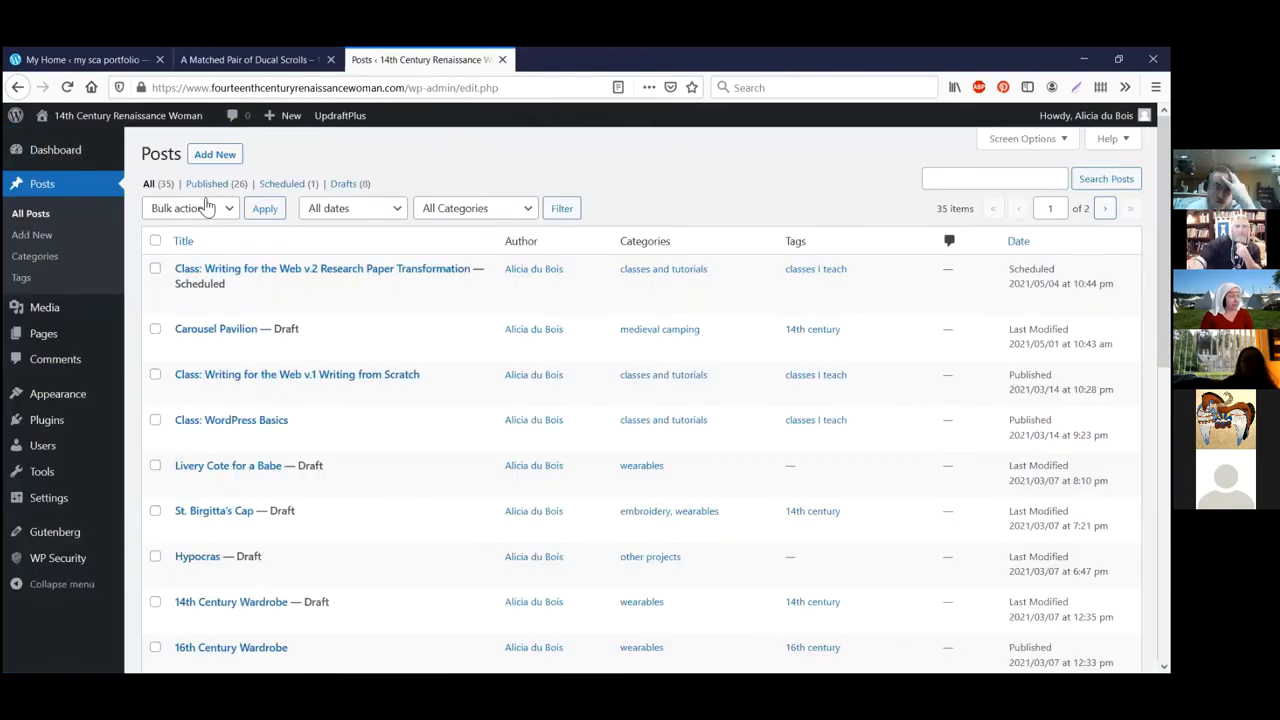
- Switch from the Posts screen to the 14th Century Renaissance Woman admin Dashboard
click(56, 148)
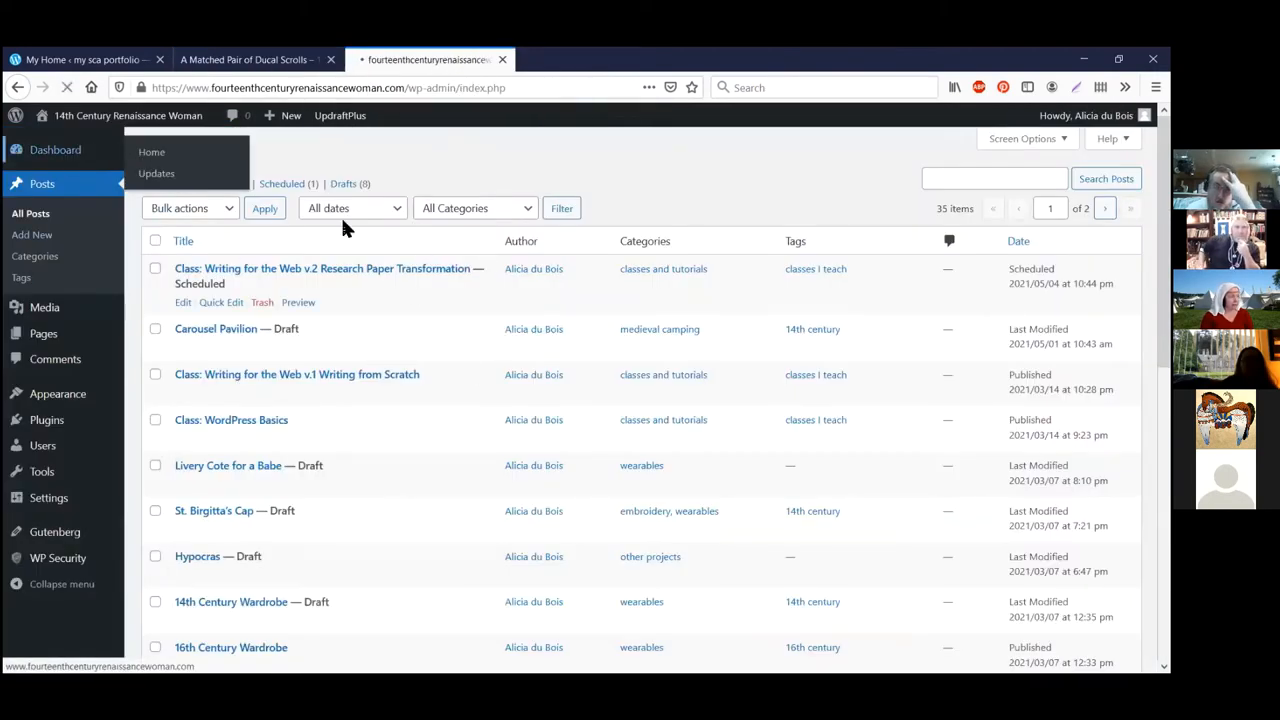
click(152, 152)
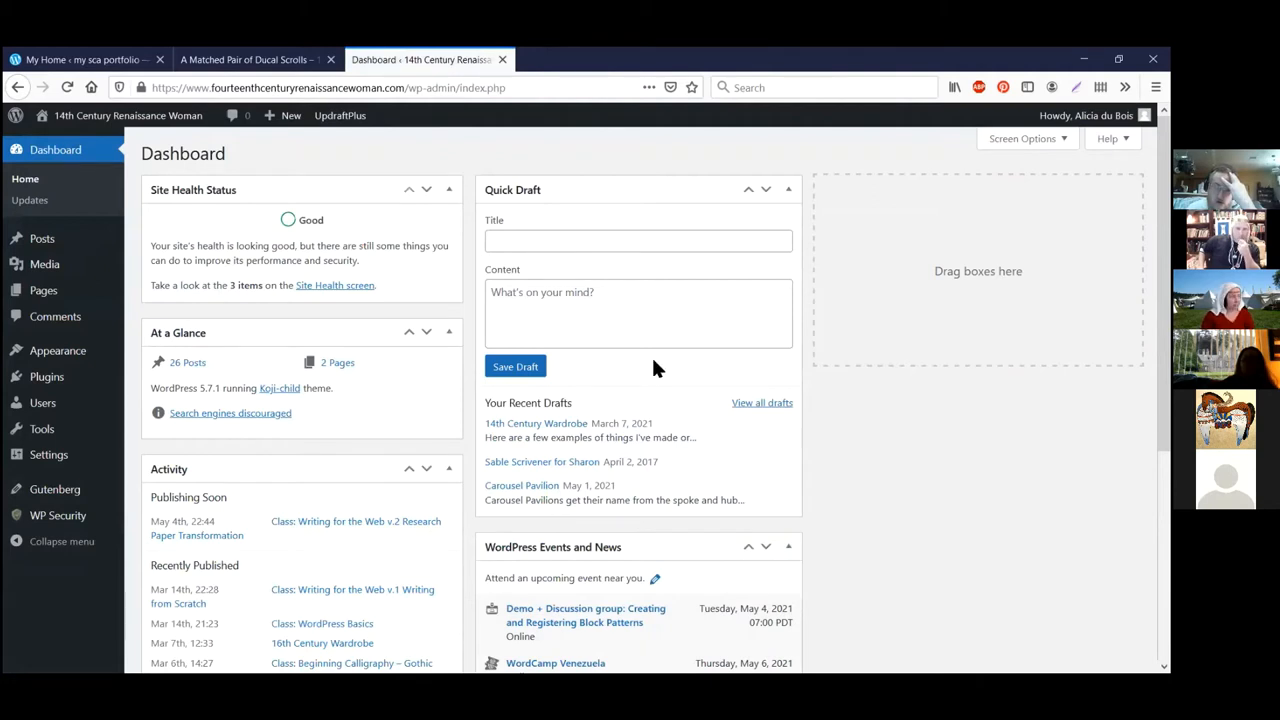
mouse_move(392, 304)
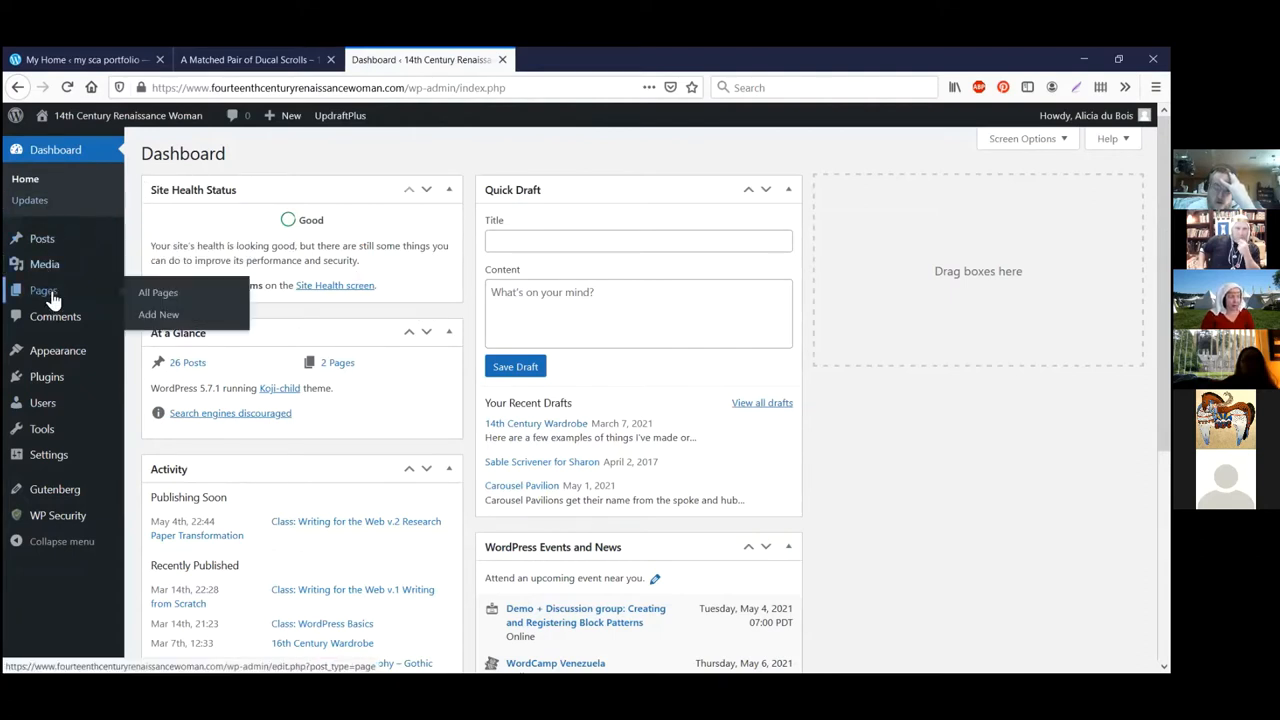
mouse_move(56, 316)
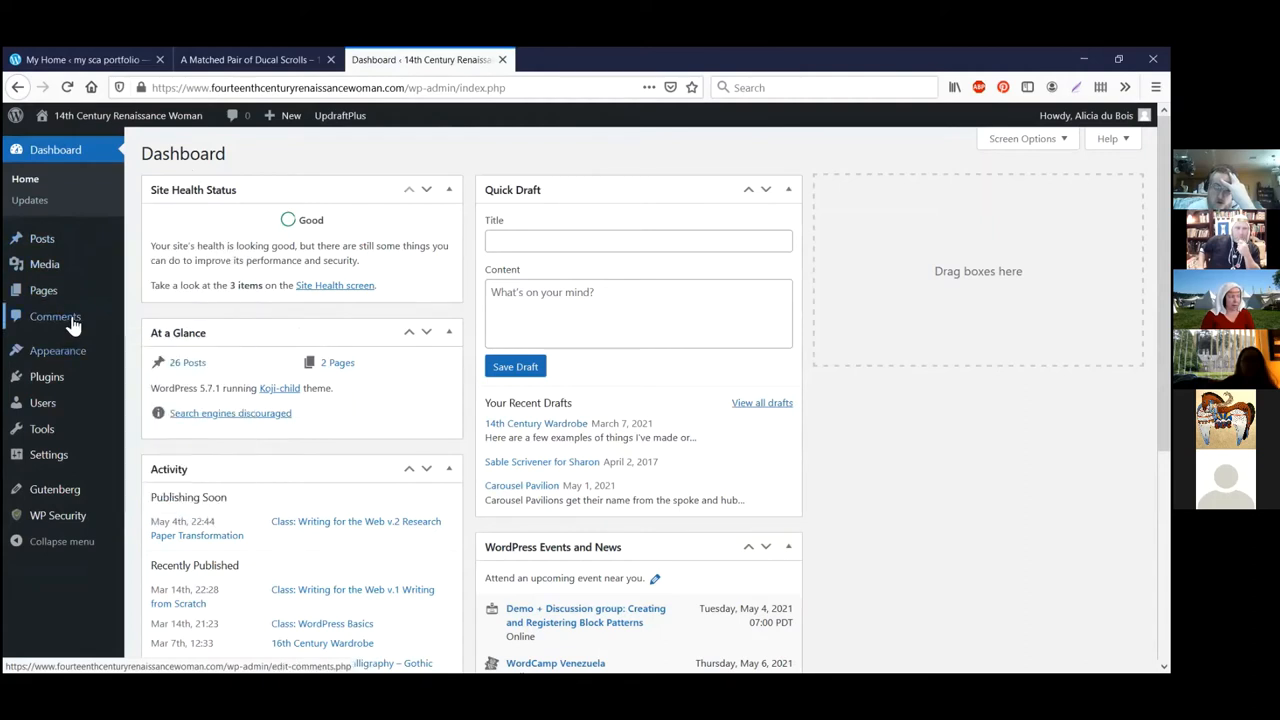
mouse_move(76, 320)
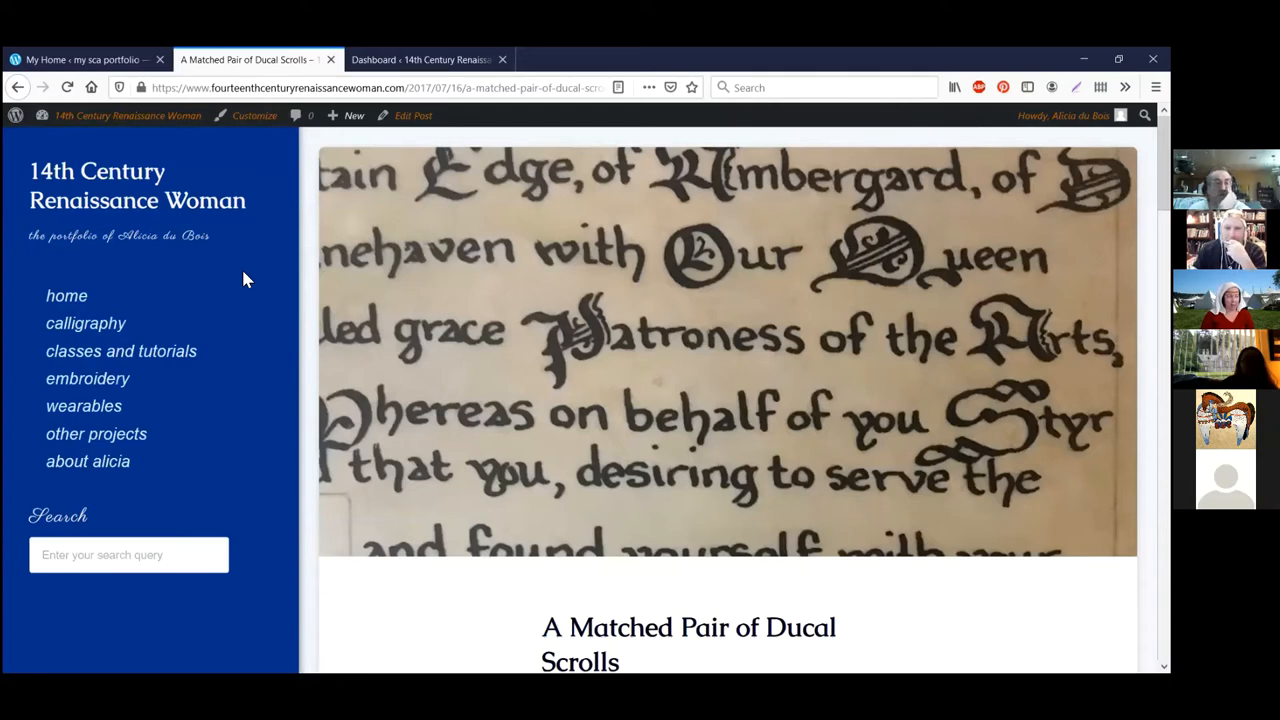
mouse_move(800, 450)
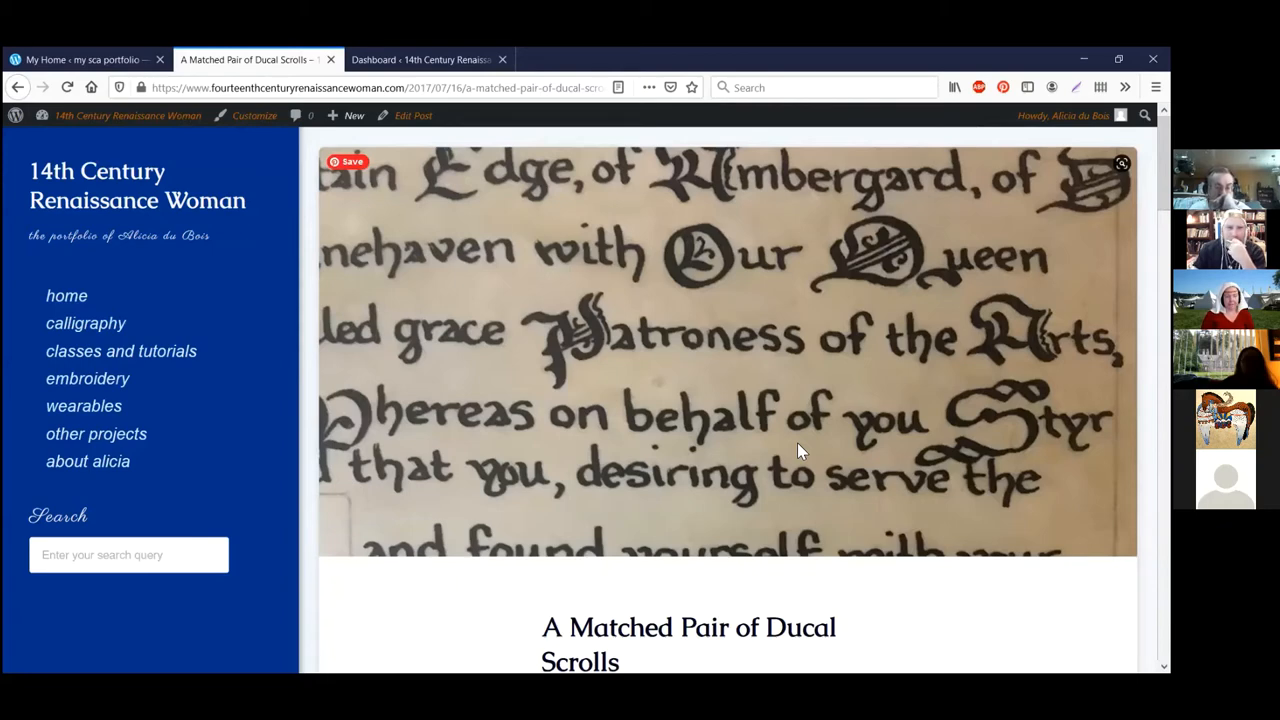
mouse_move(838, 444)
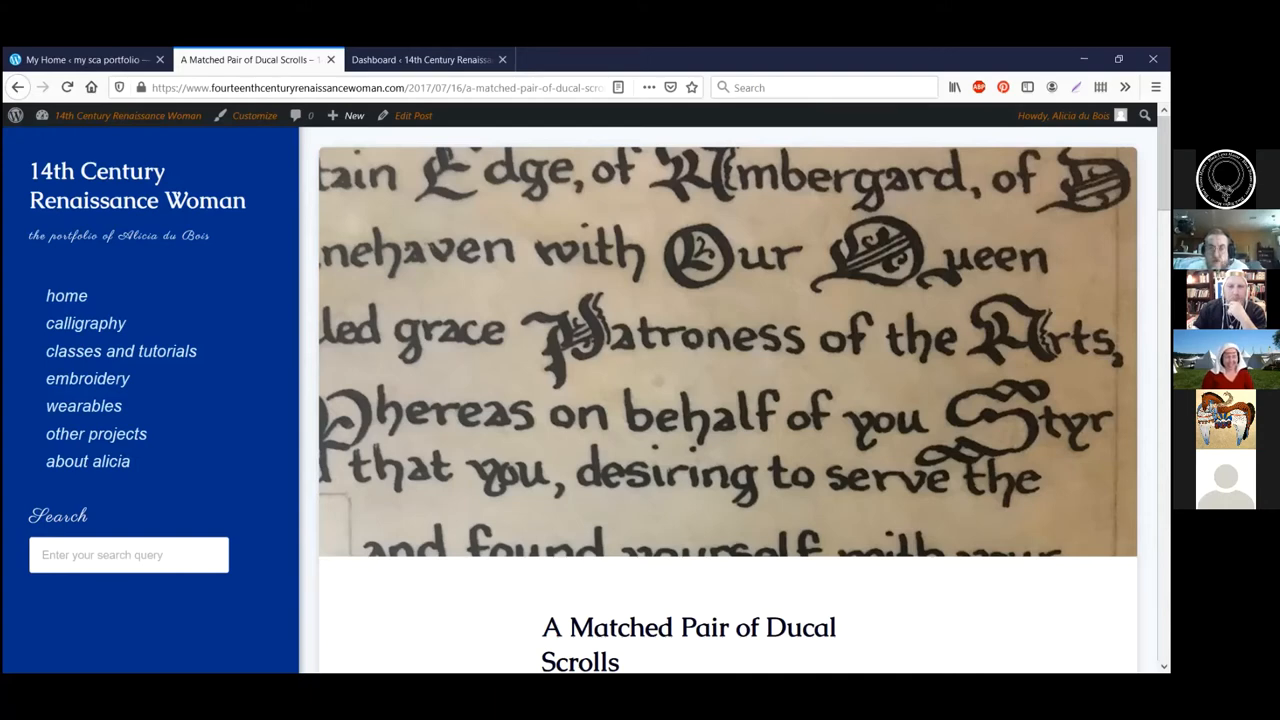
mouse_move(910, 150)
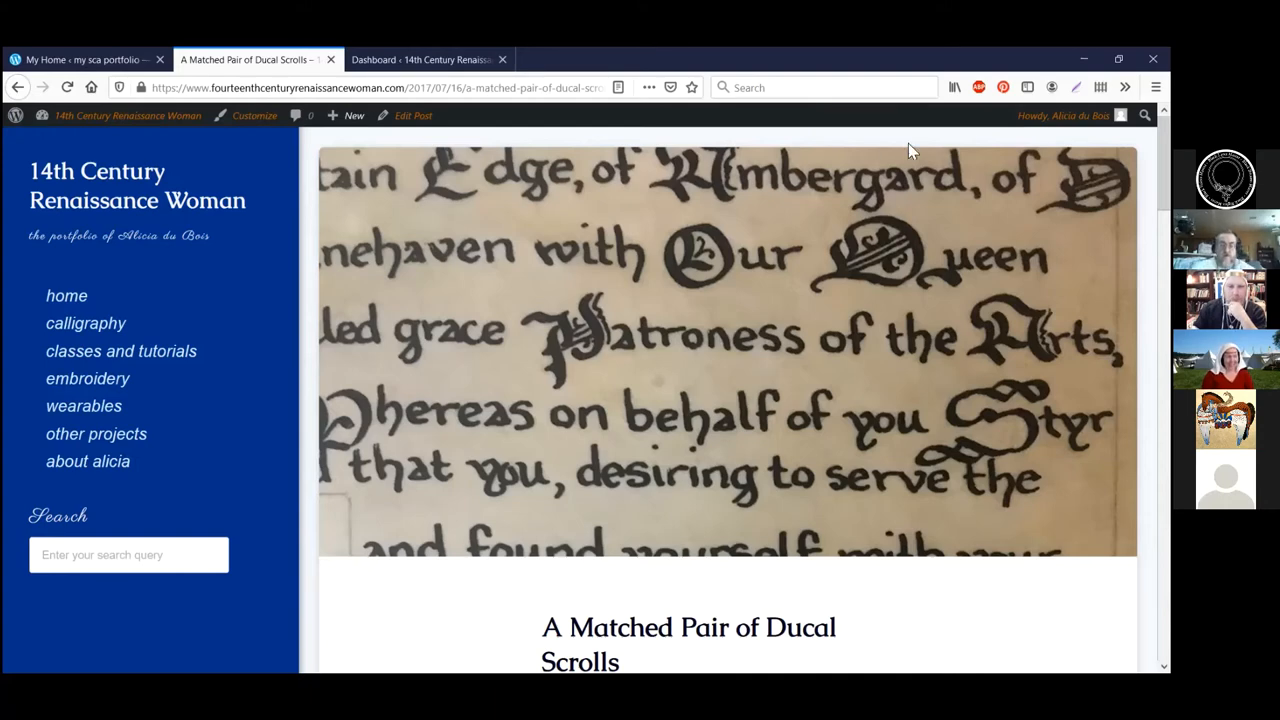
mouse_move(888, 72)
text(www.morgandonner.com)
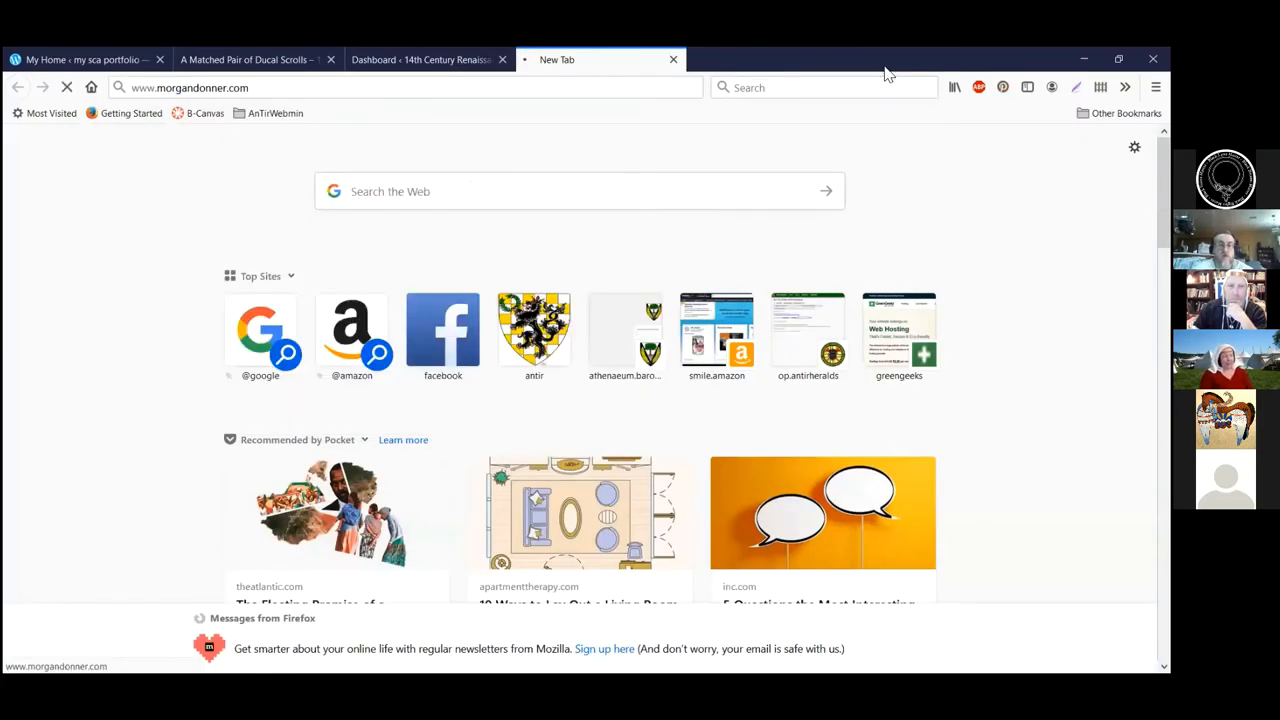
mouse_move(850, 176)
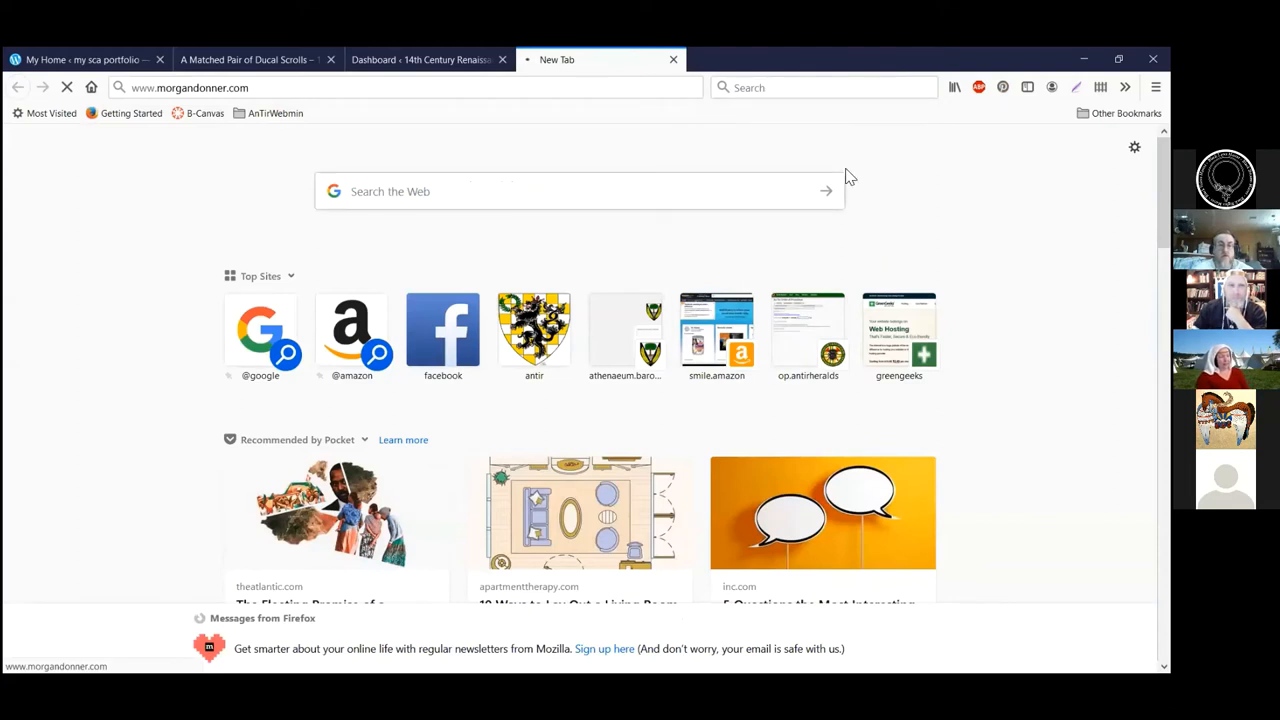
- Load morgandonner.com and scroll down to its Project Posts carousel and footer
key(Return)
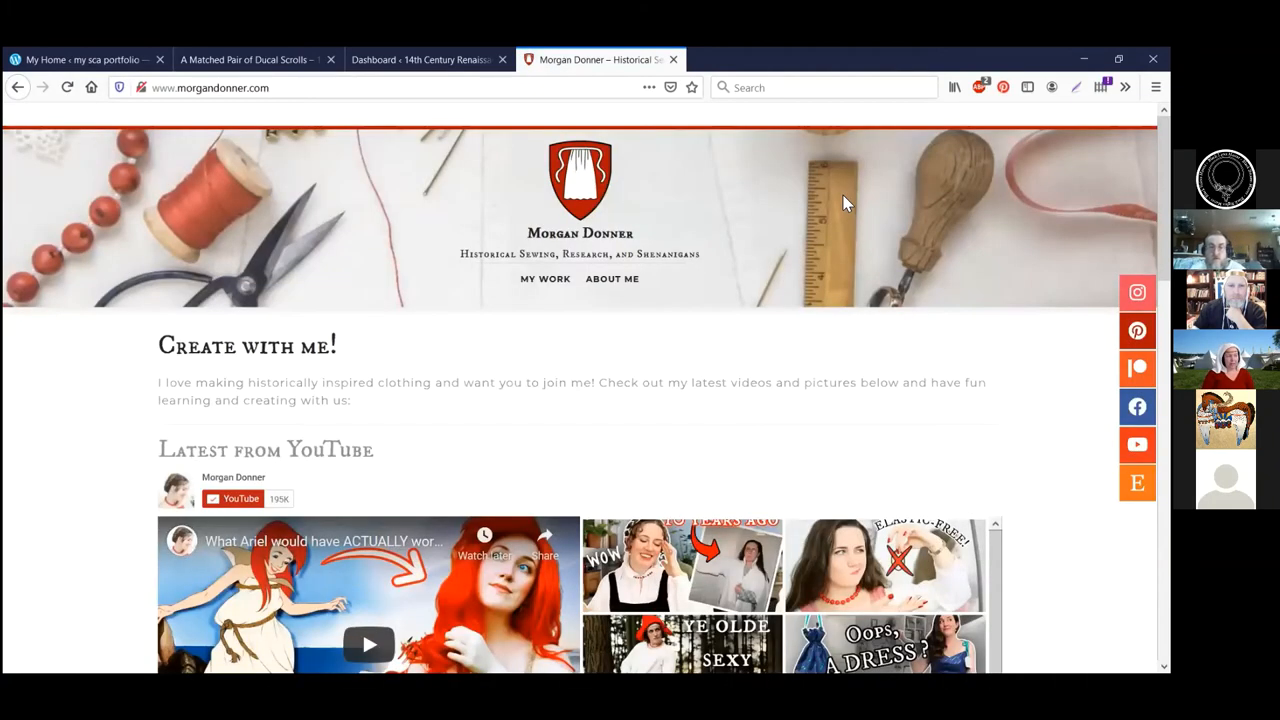
mouse_move(844, 352)
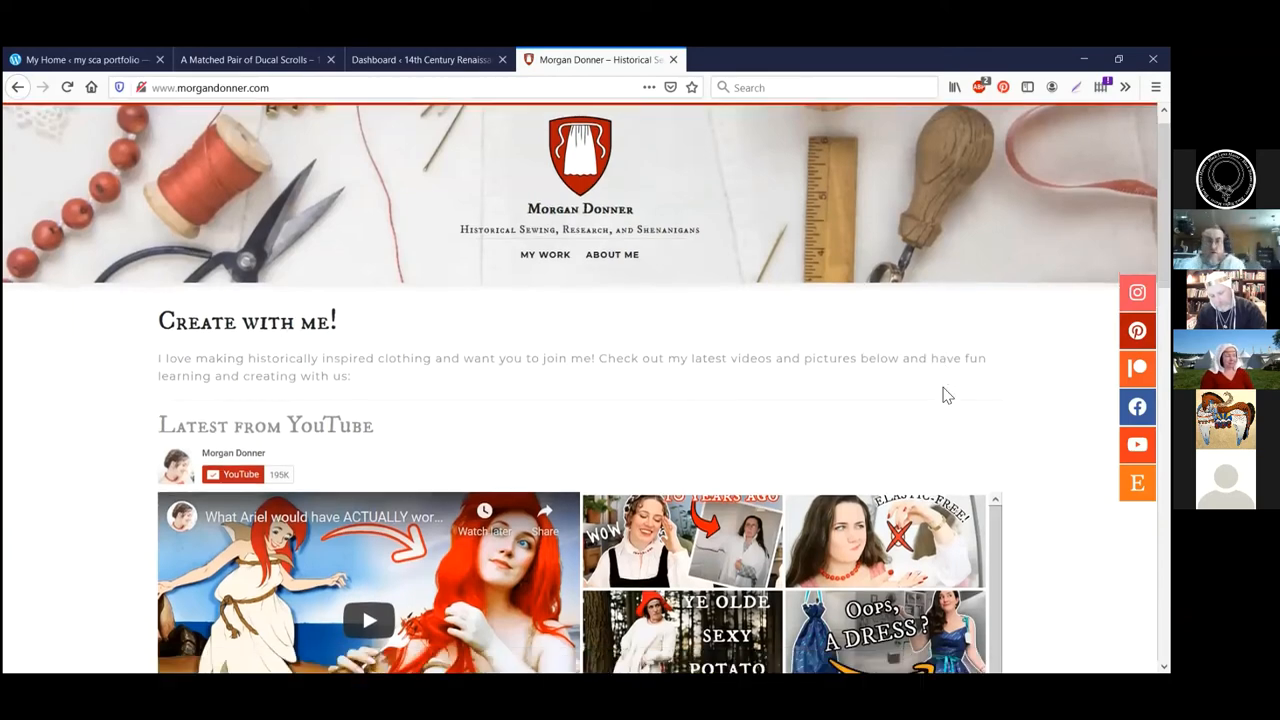
scroll(down, 3)
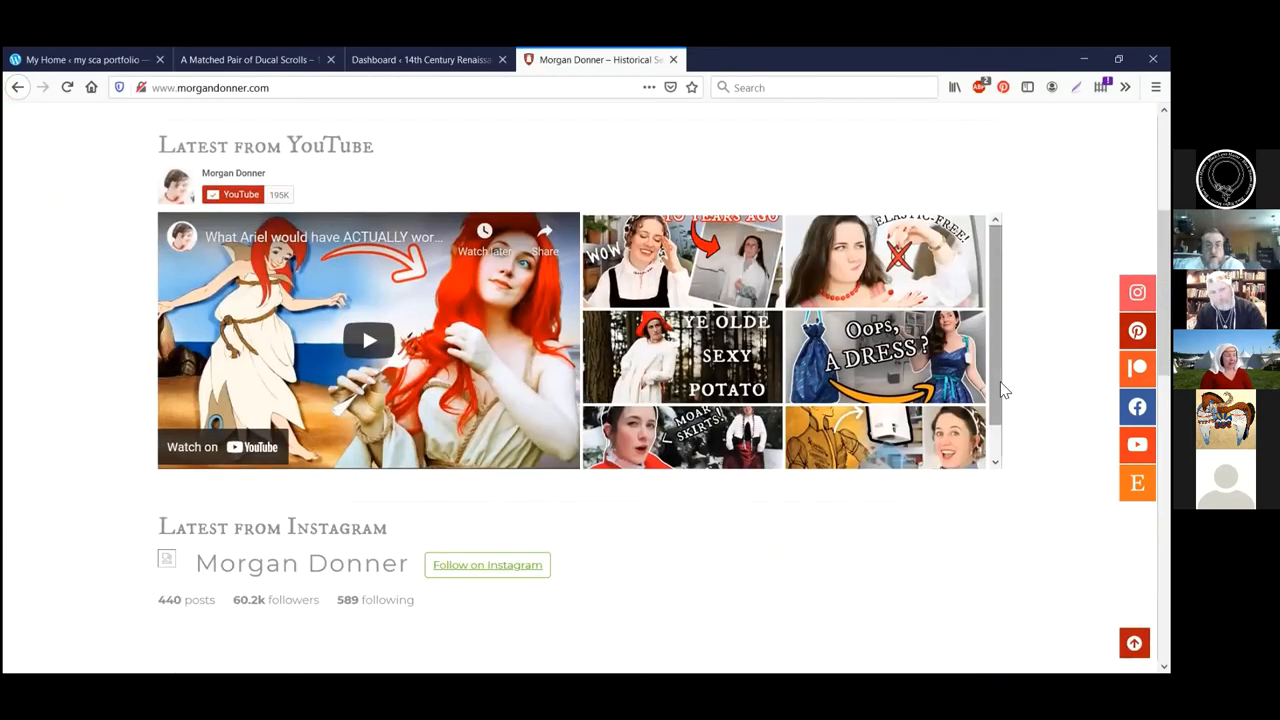
scroll(down, 3)
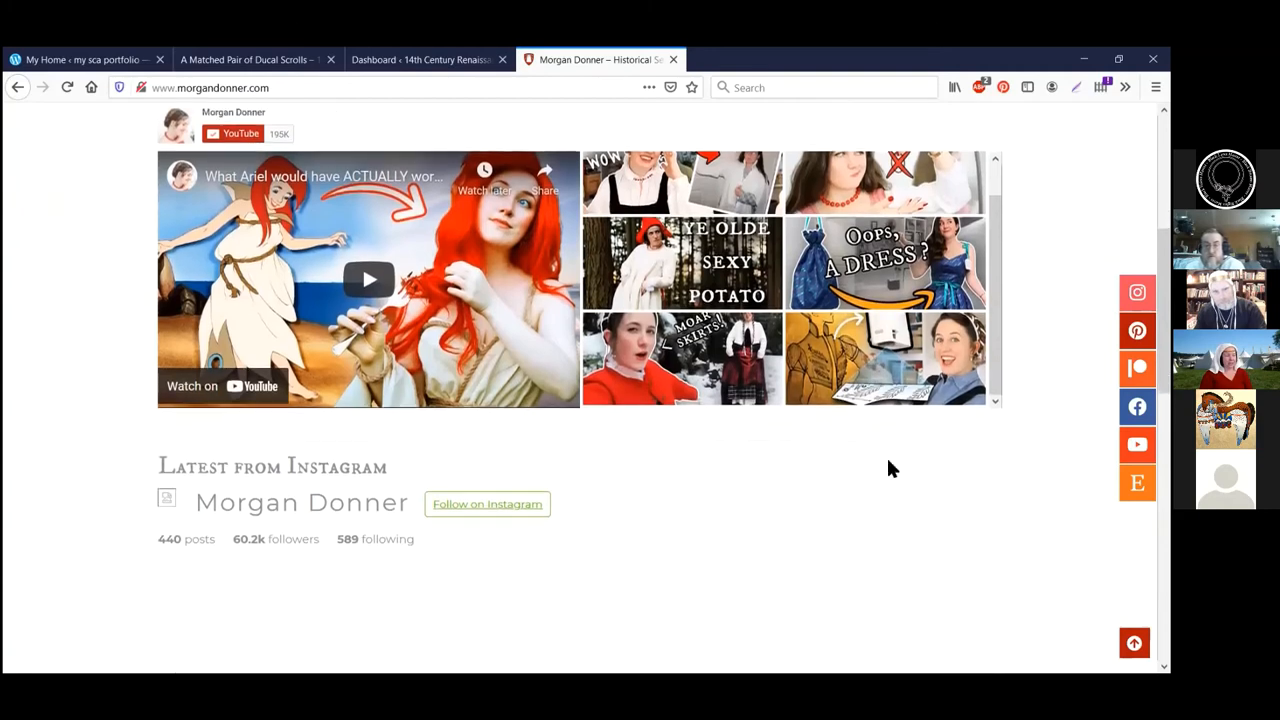
mouse_move(728, 452)
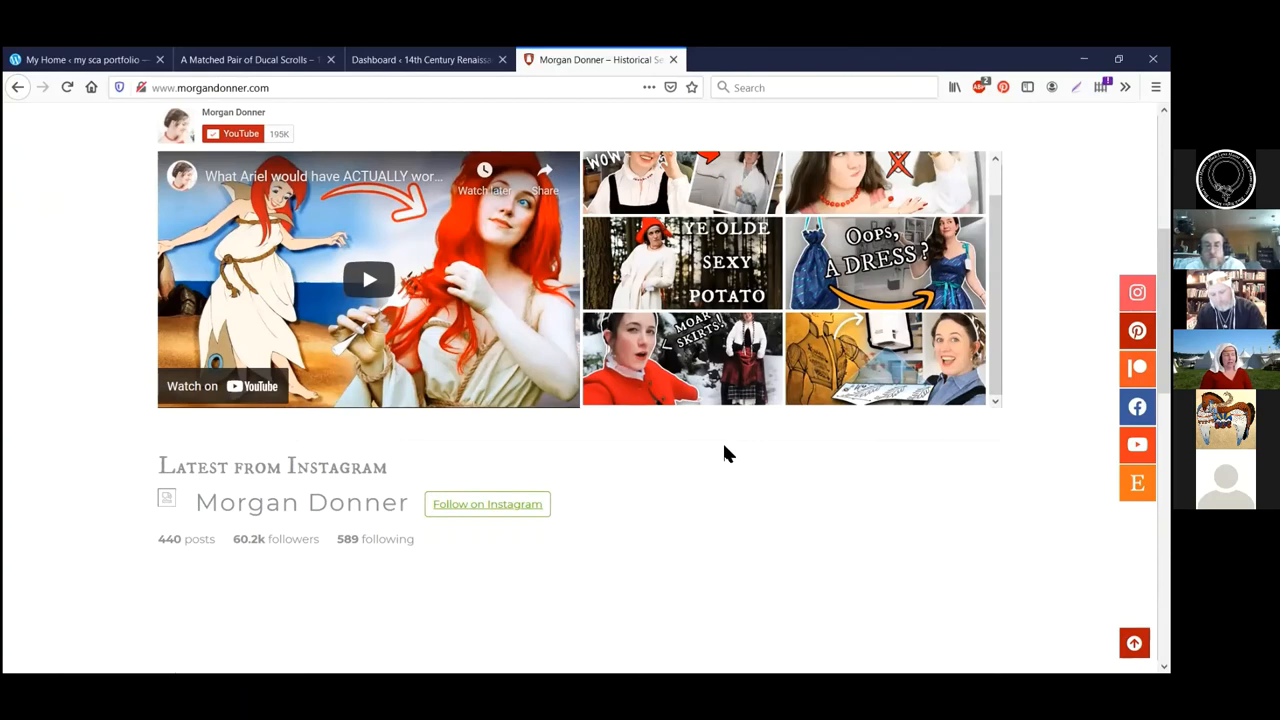
mouse_move(68, 248)
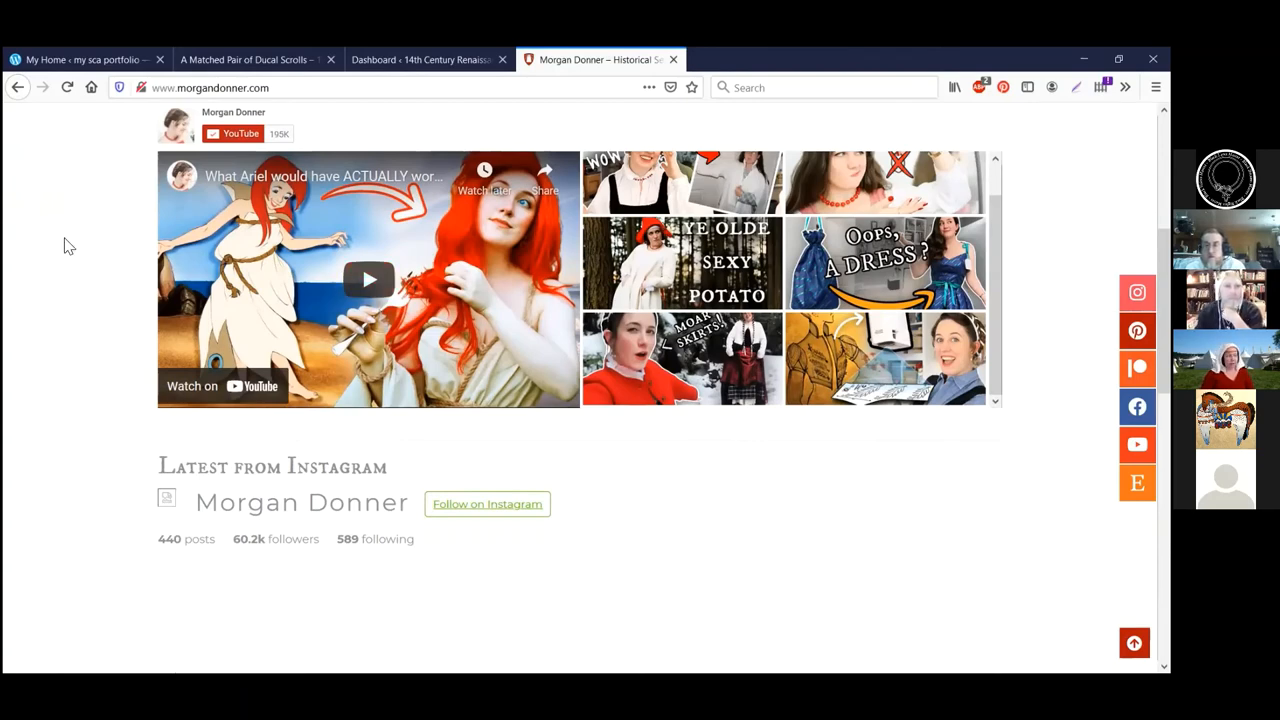
scroll(down, 3)
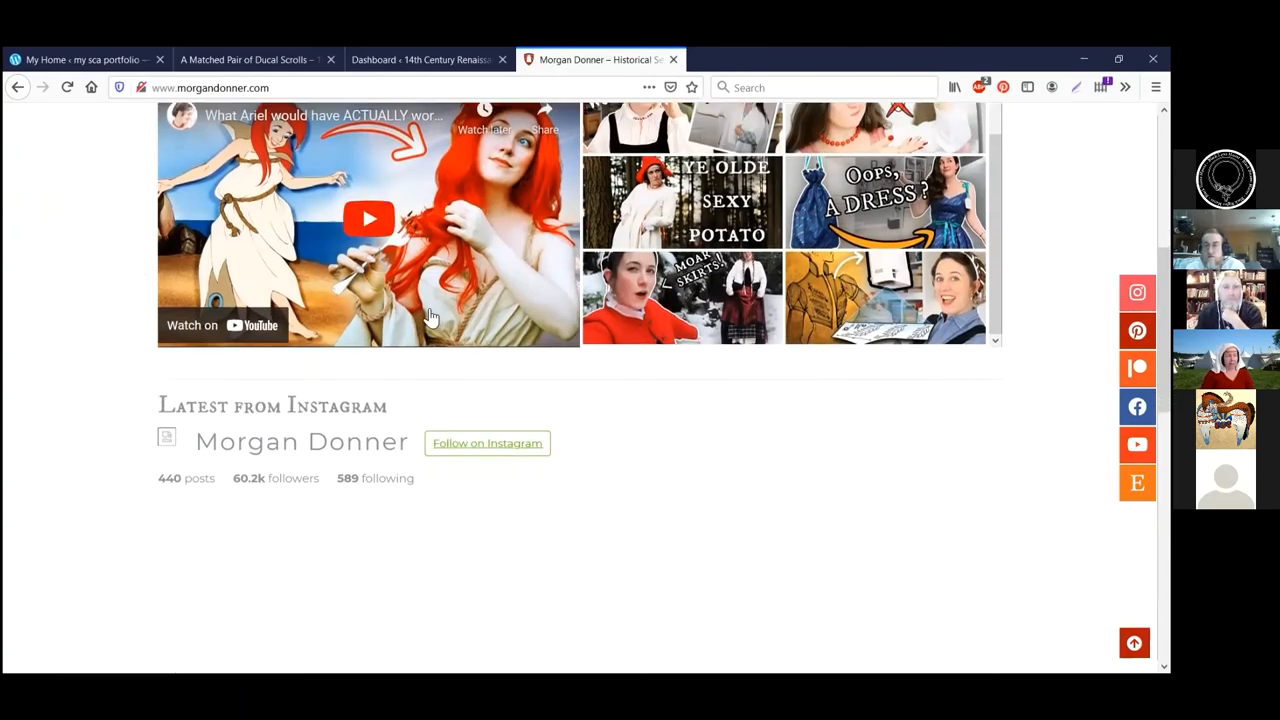
scroll(down, 3)
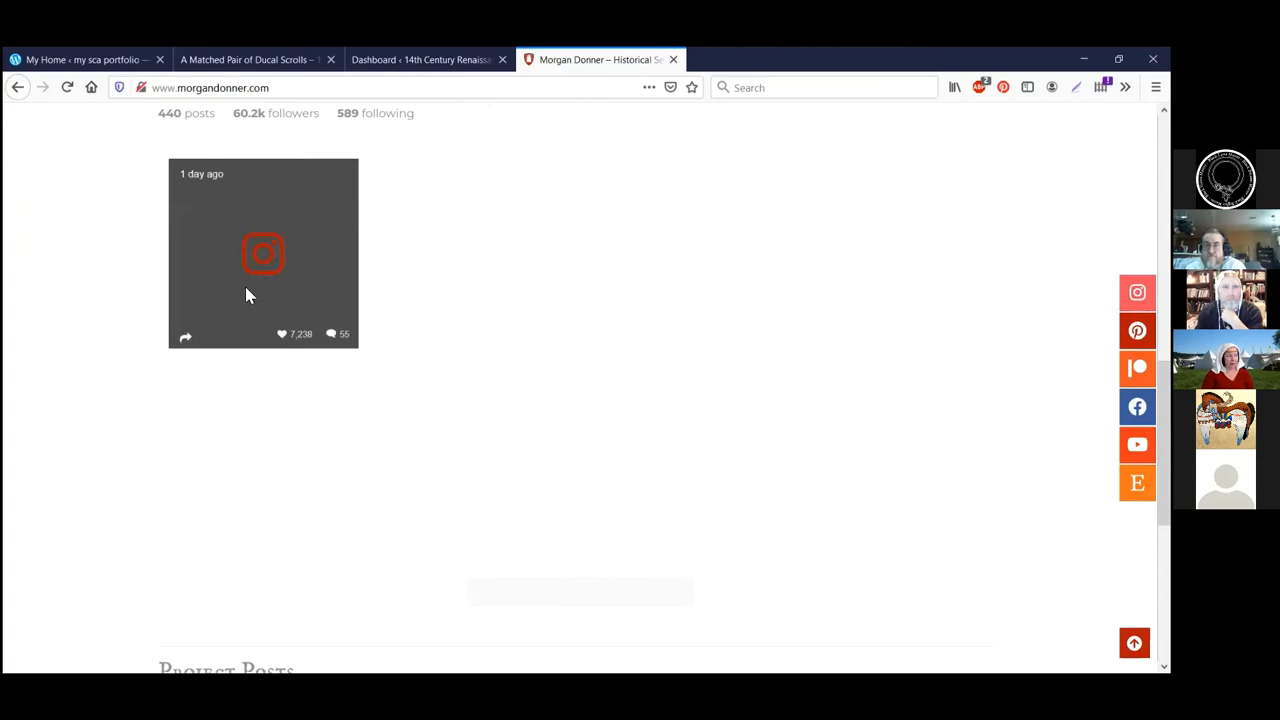
scroll(down, 3)
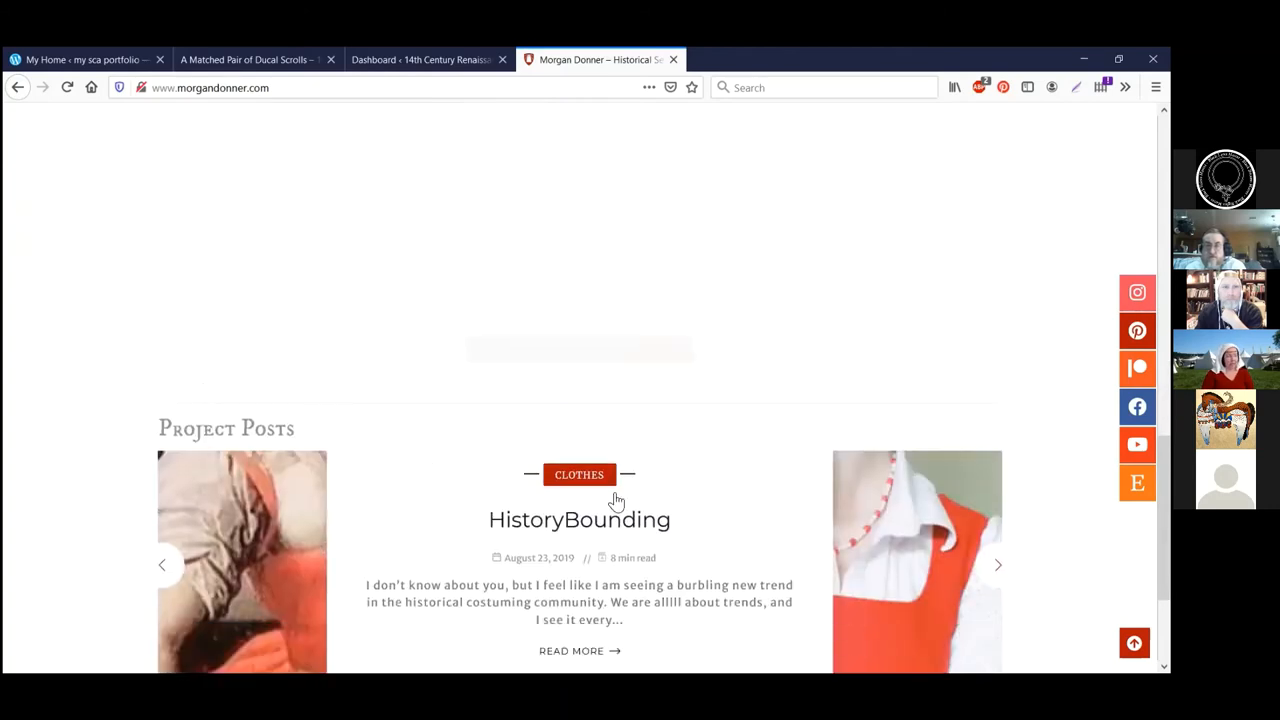
scroll(down, 3)
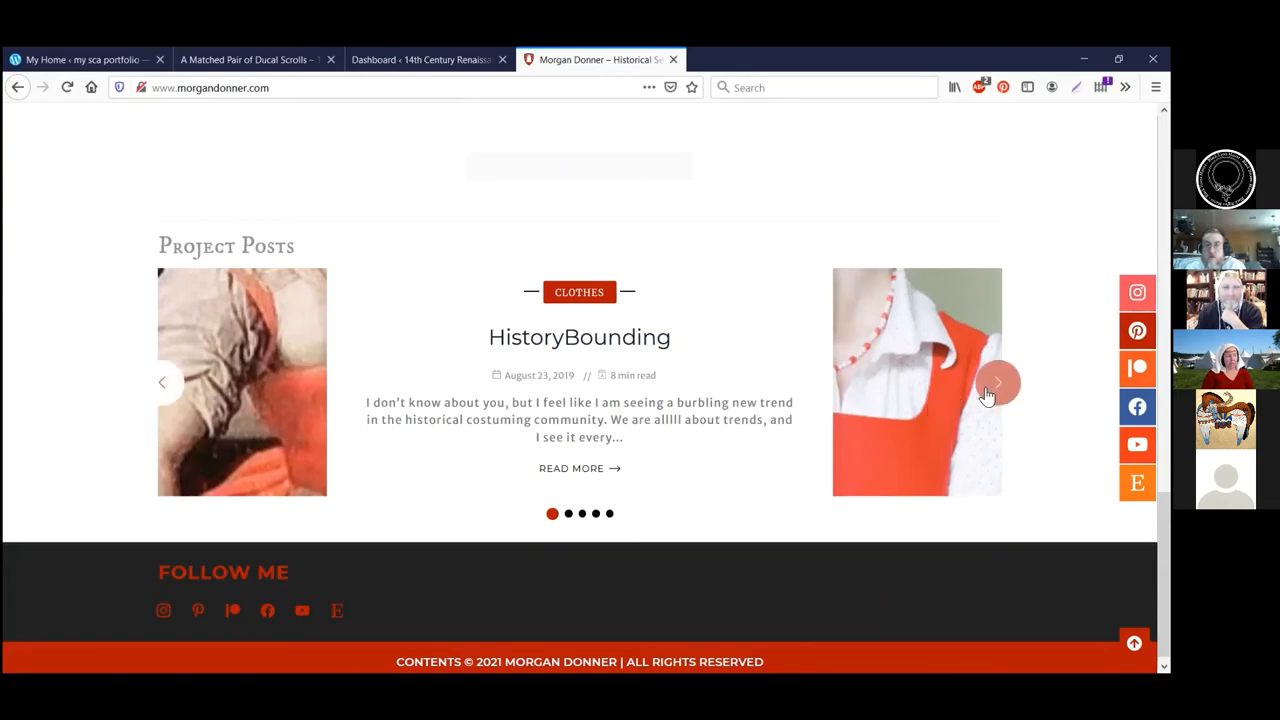
- Advance the Project Posts carousel and open the Scaling up a Pattern to Life-Size post
click(996, 384)
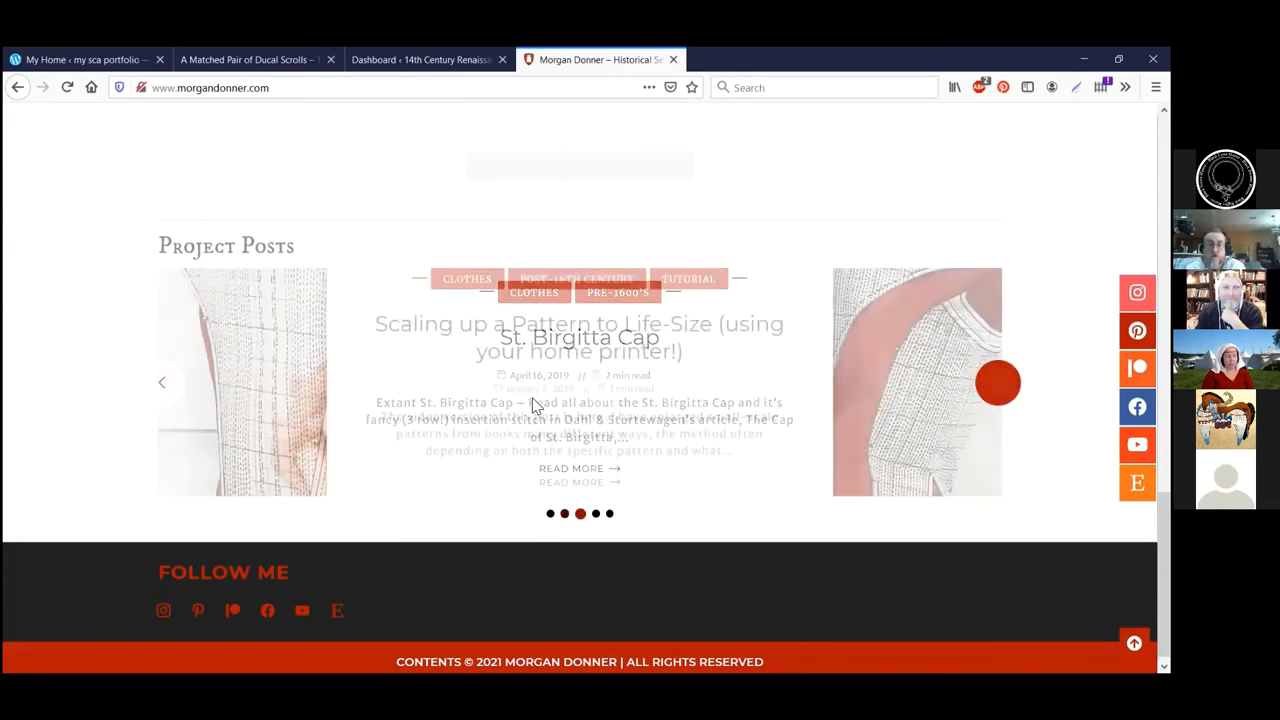
click(578, 336)
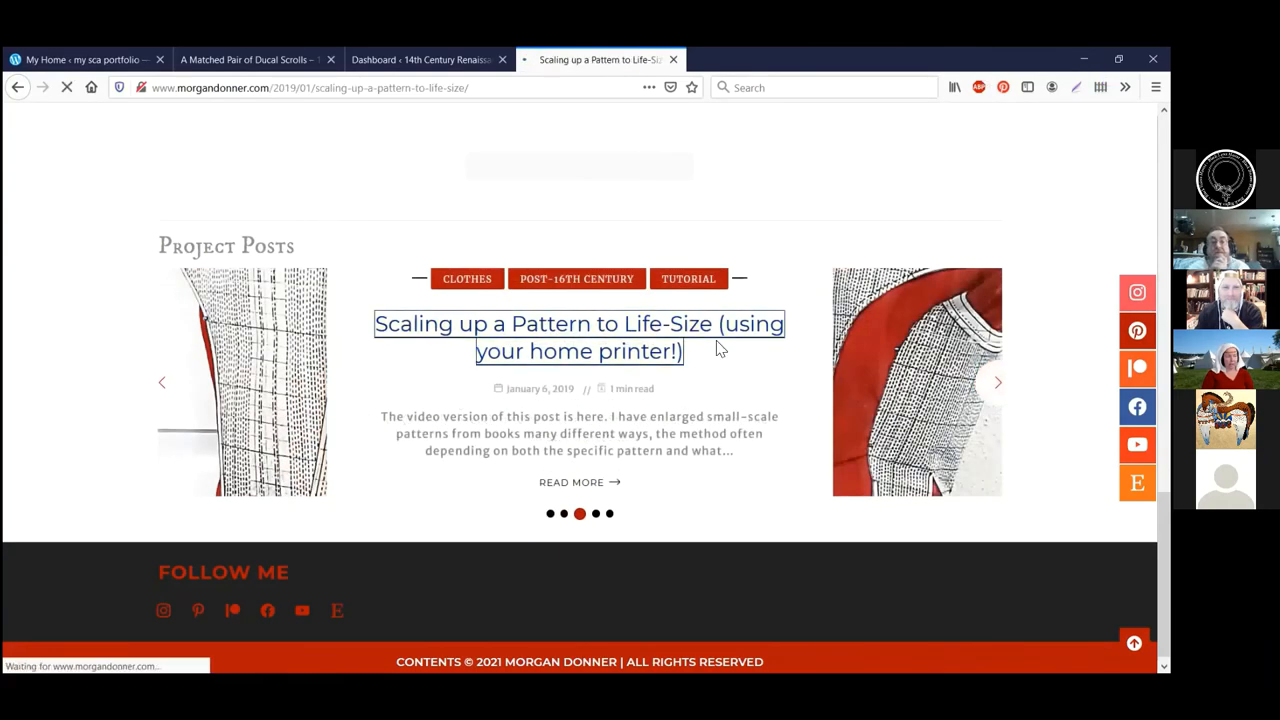
click(580, 336)
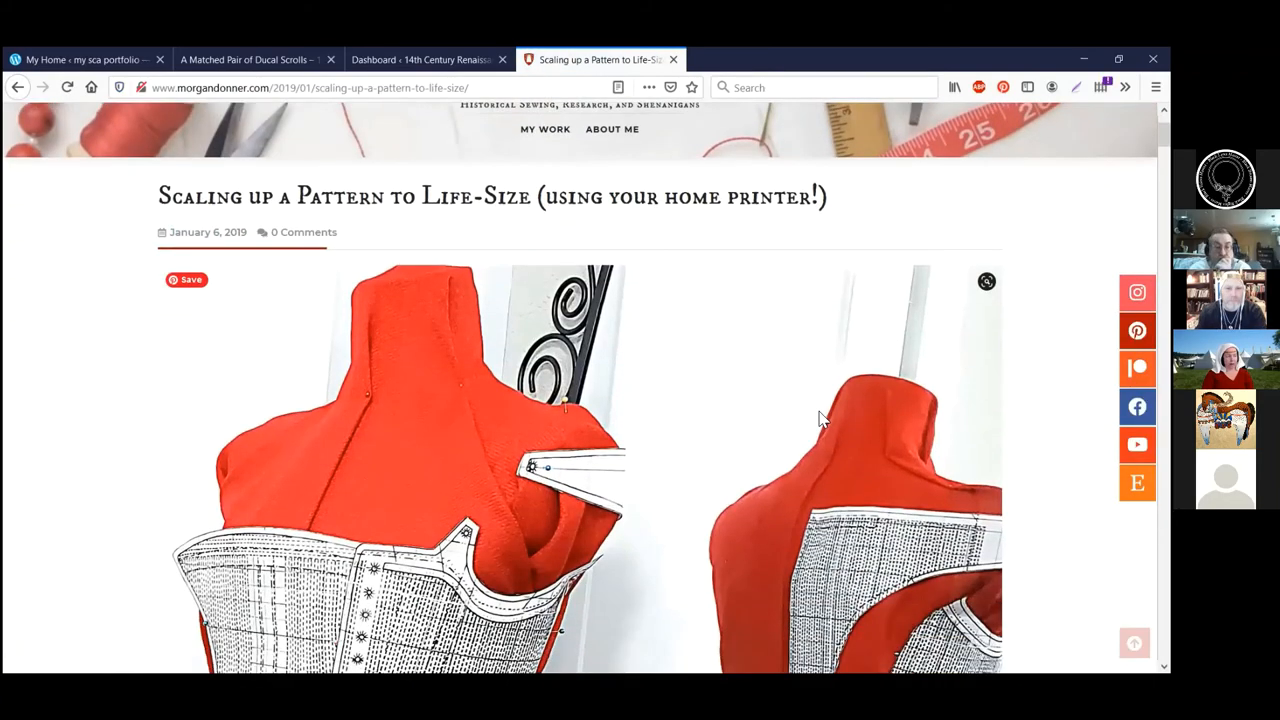
- Scroll through the pattern-scaling post's content and return to its title
scroll(down, 3)
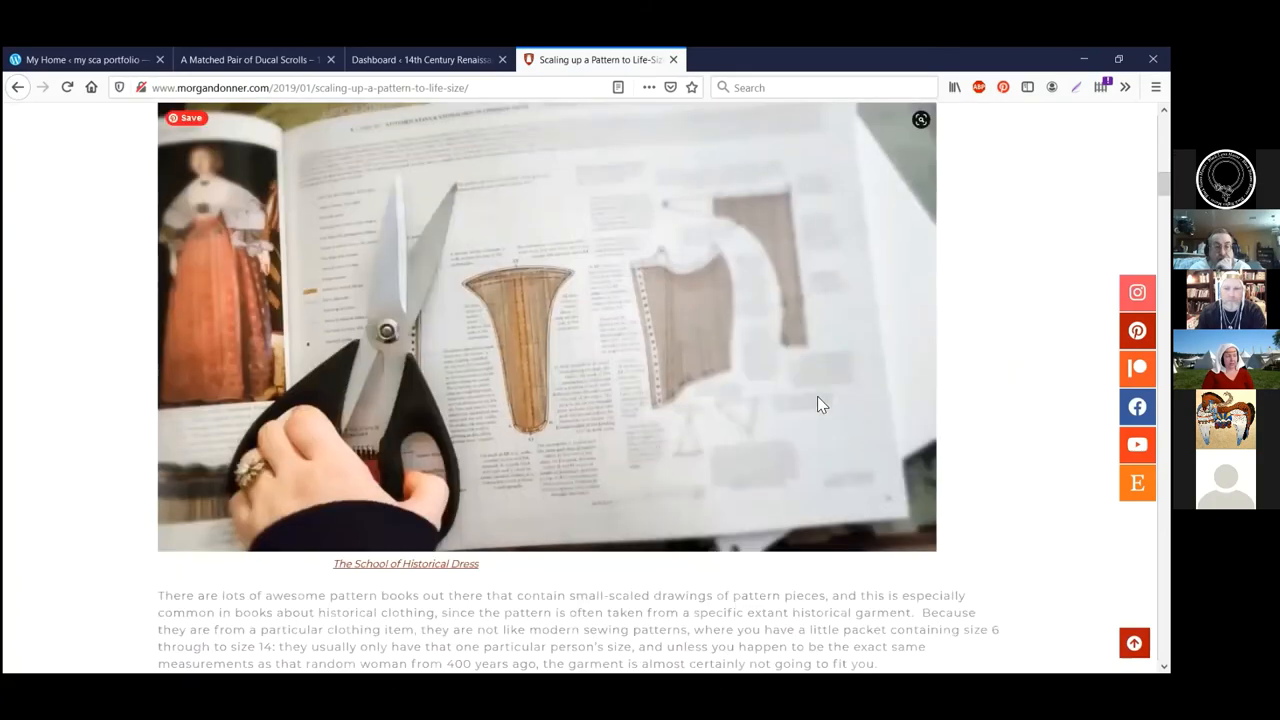
scroll(down, 3)
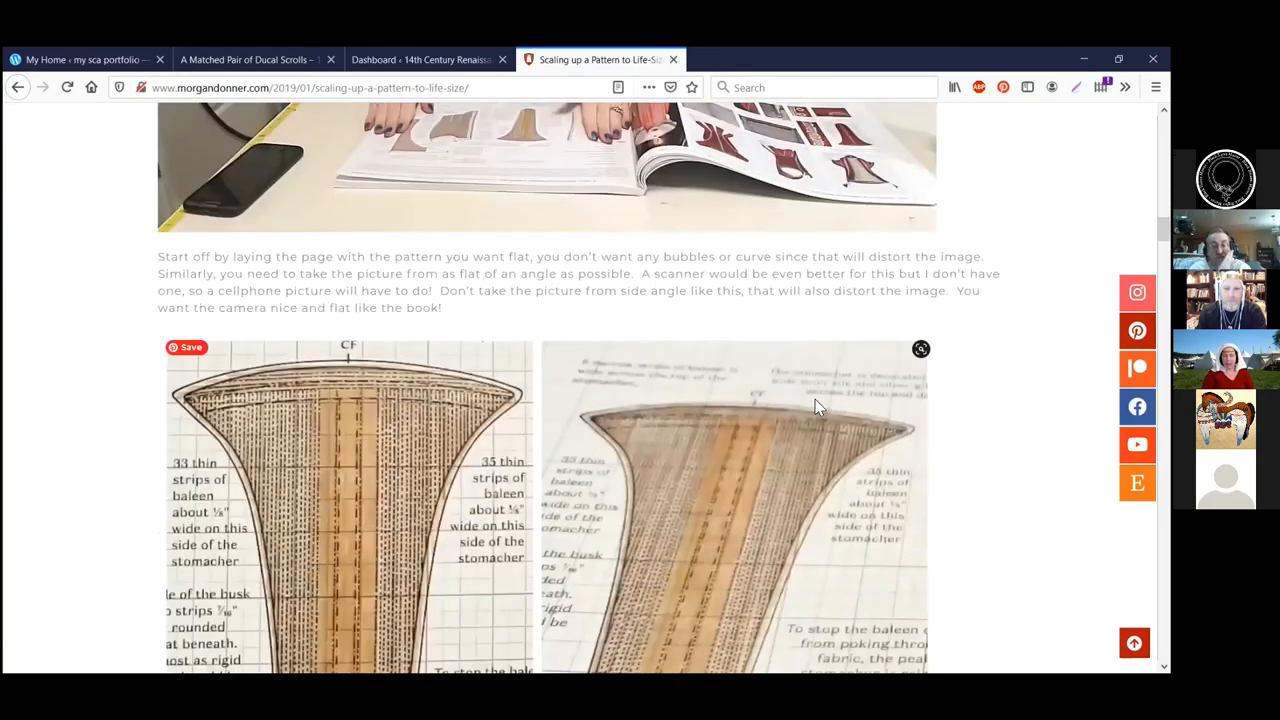
scroll(down, 3)
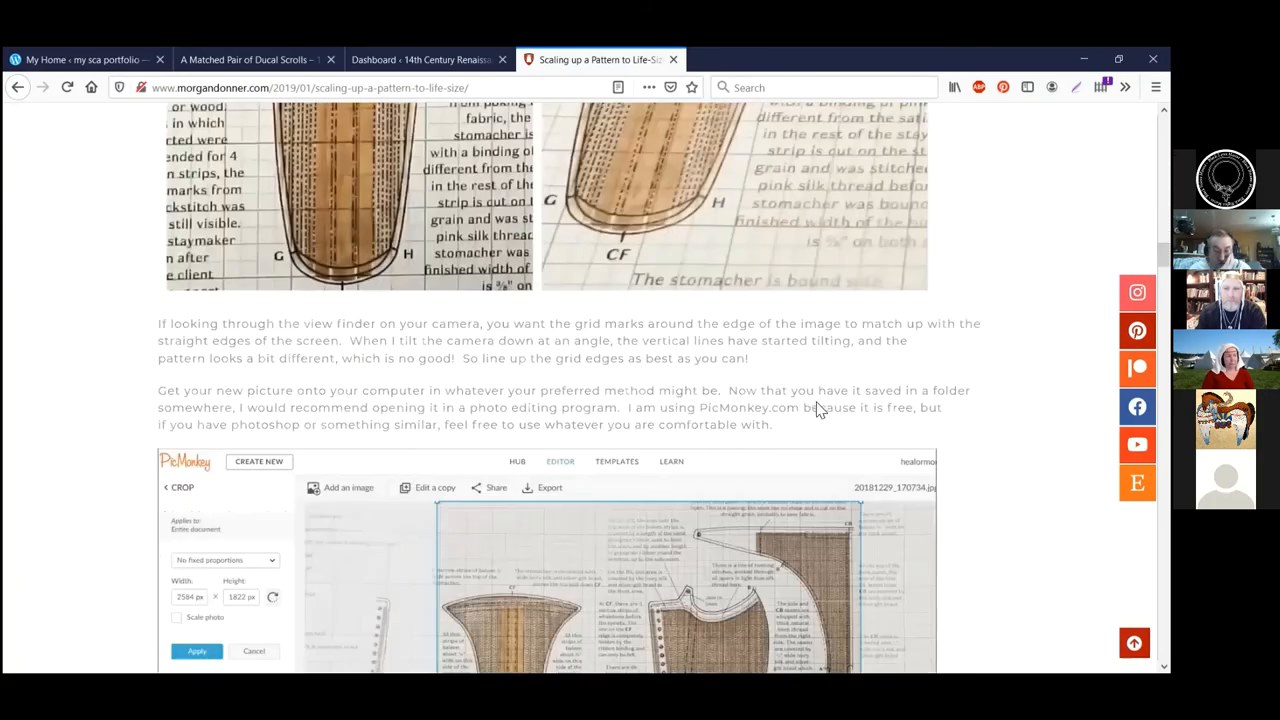
scroll(down, 3)
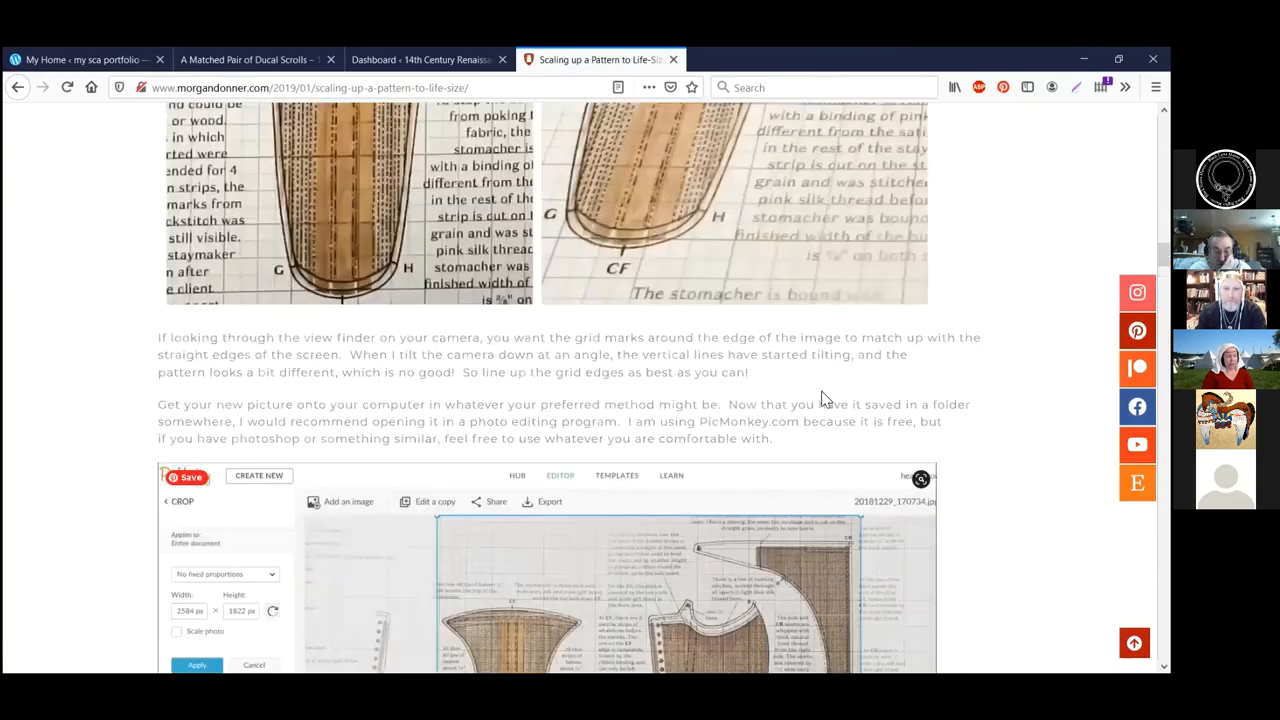
scroll(up, 3)
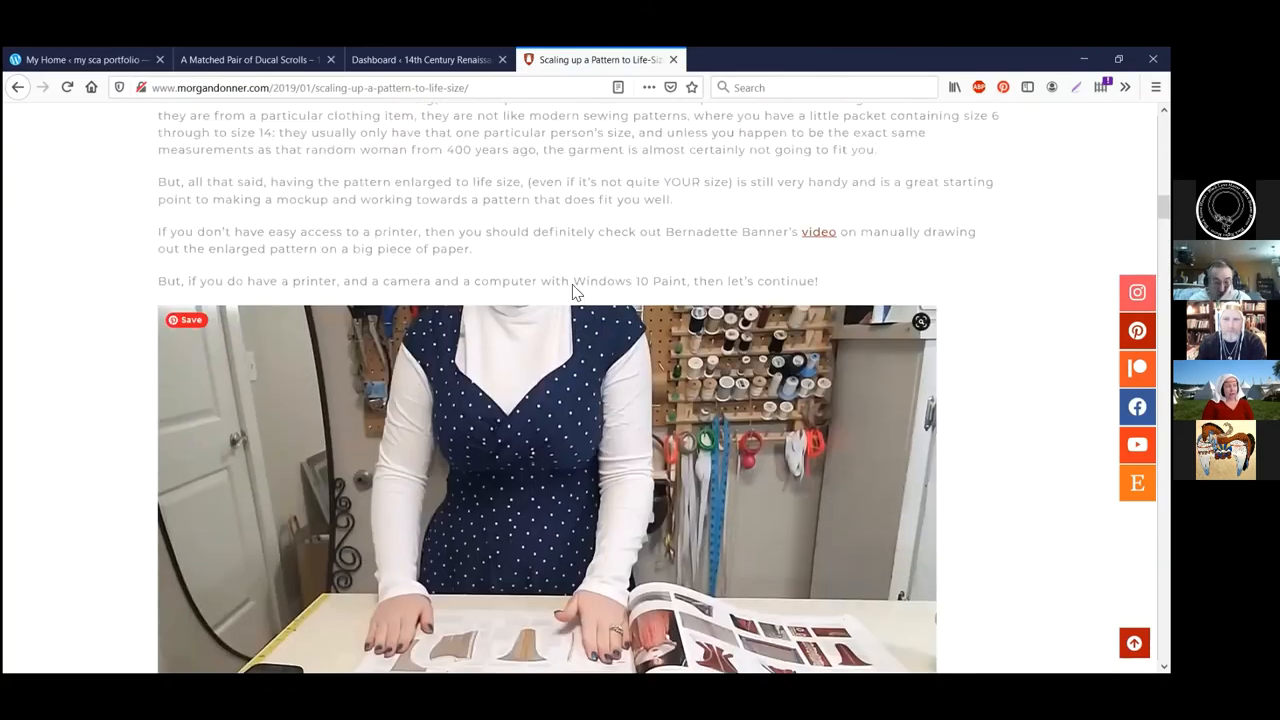
scroll(down, 3)
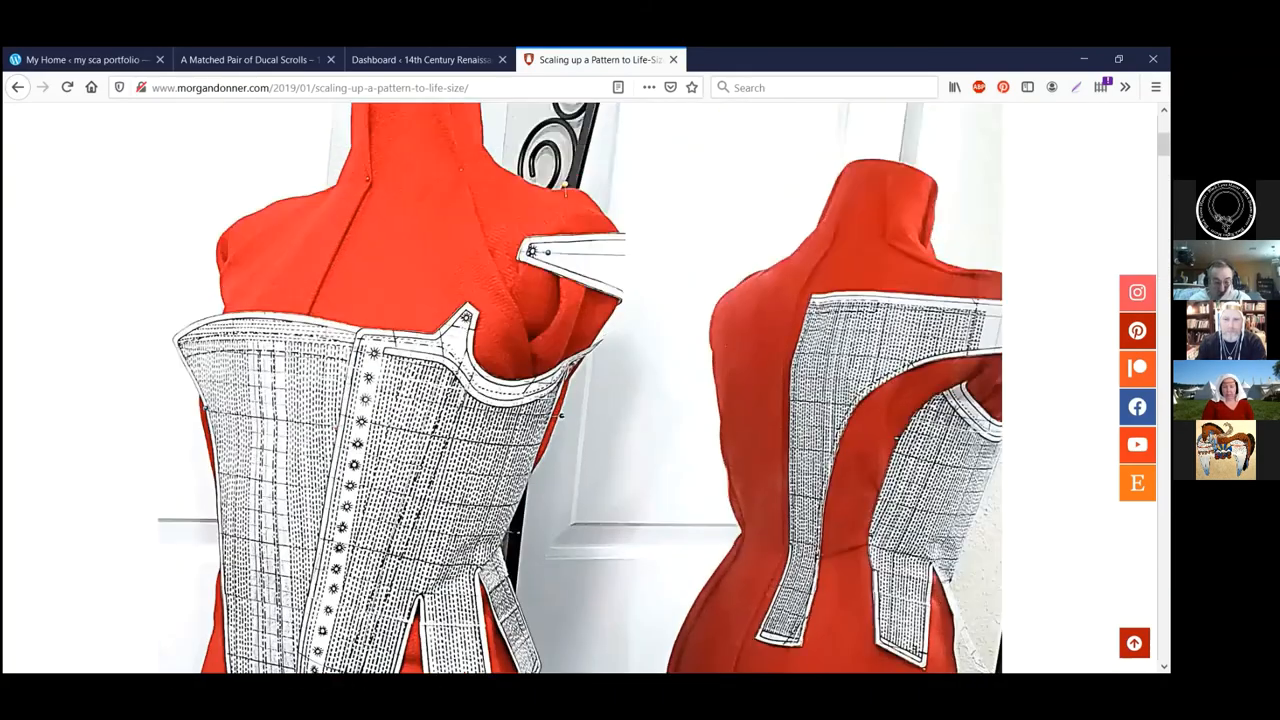
scroll(up, 3)
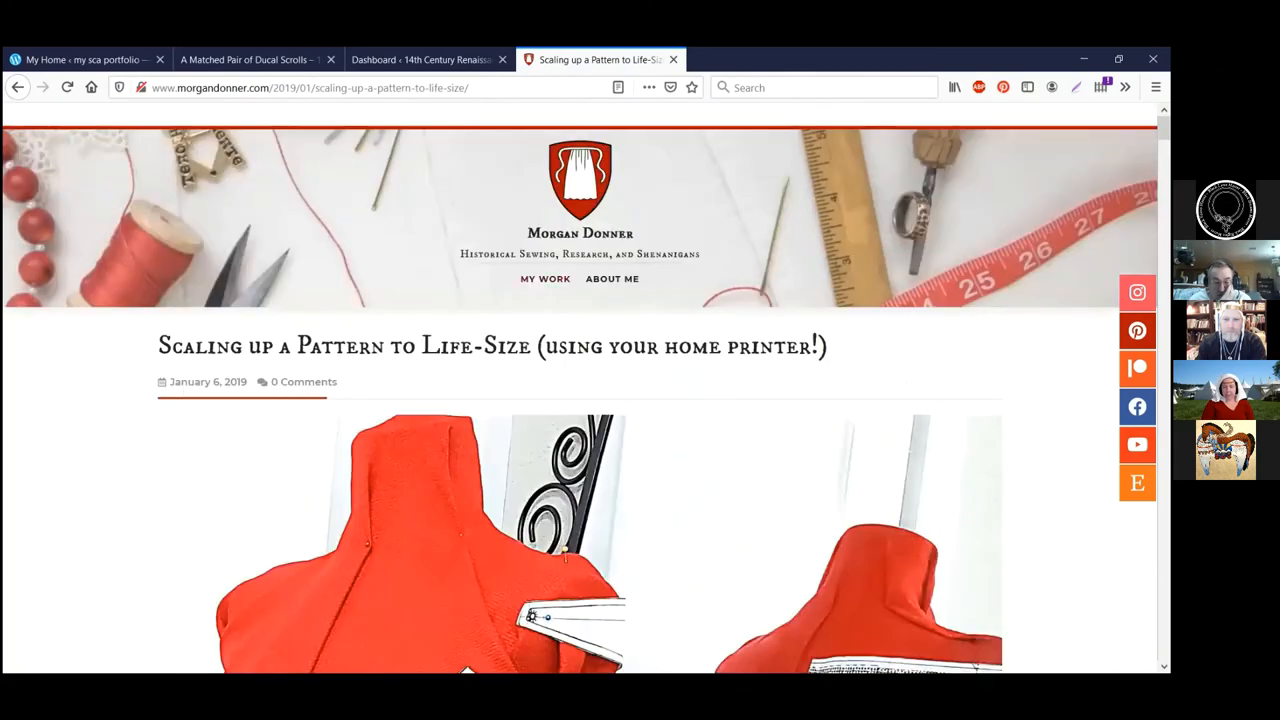